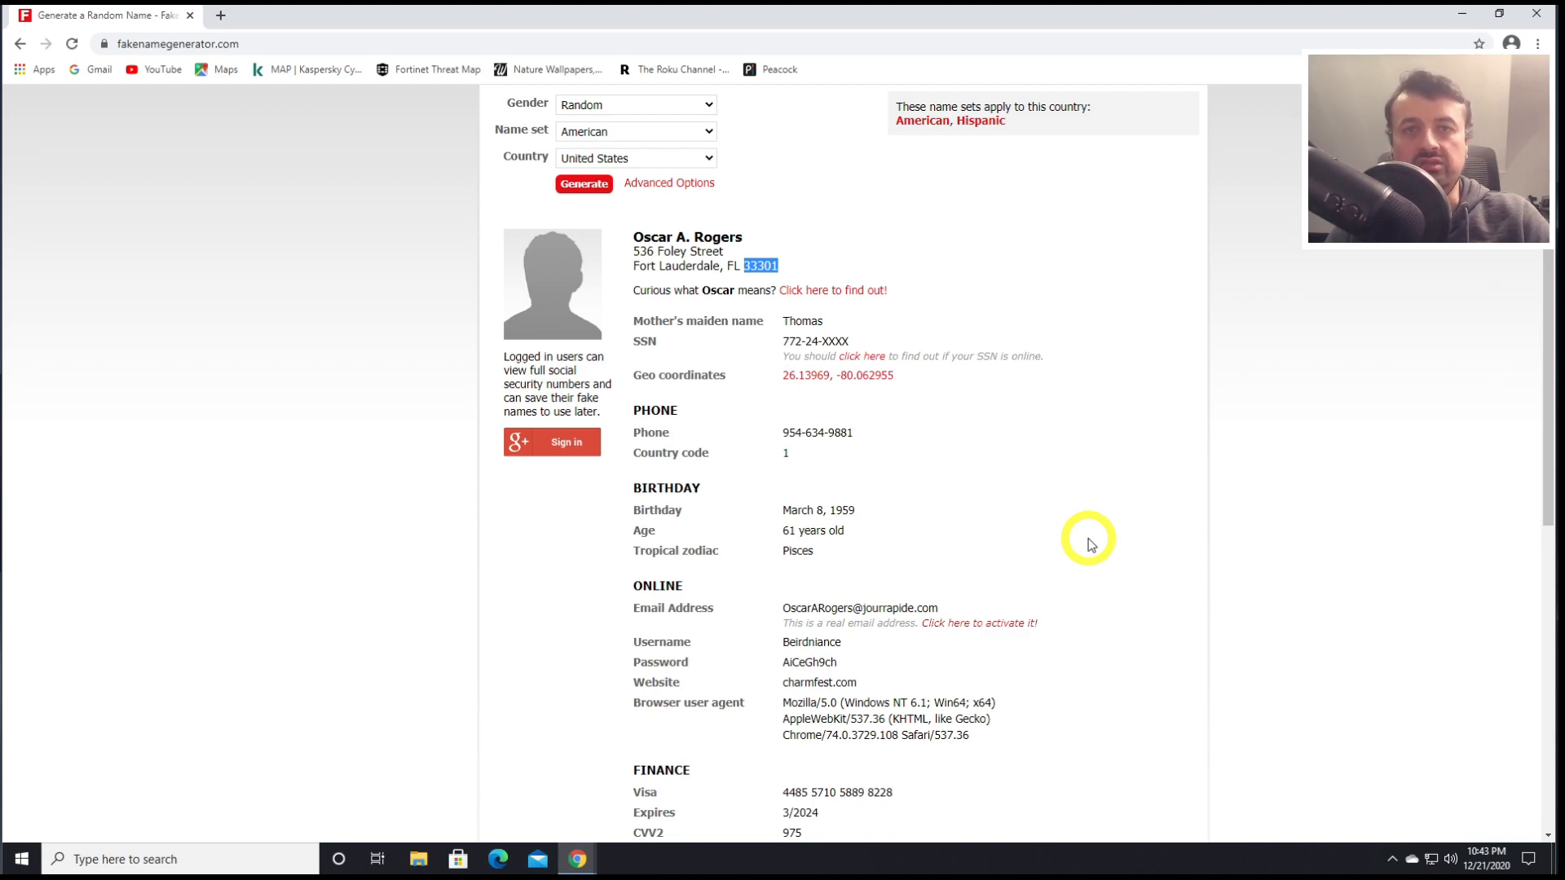
# Reload Fake Name Generator for a new identity and scroll through its details
pyautogui.scroll(3)
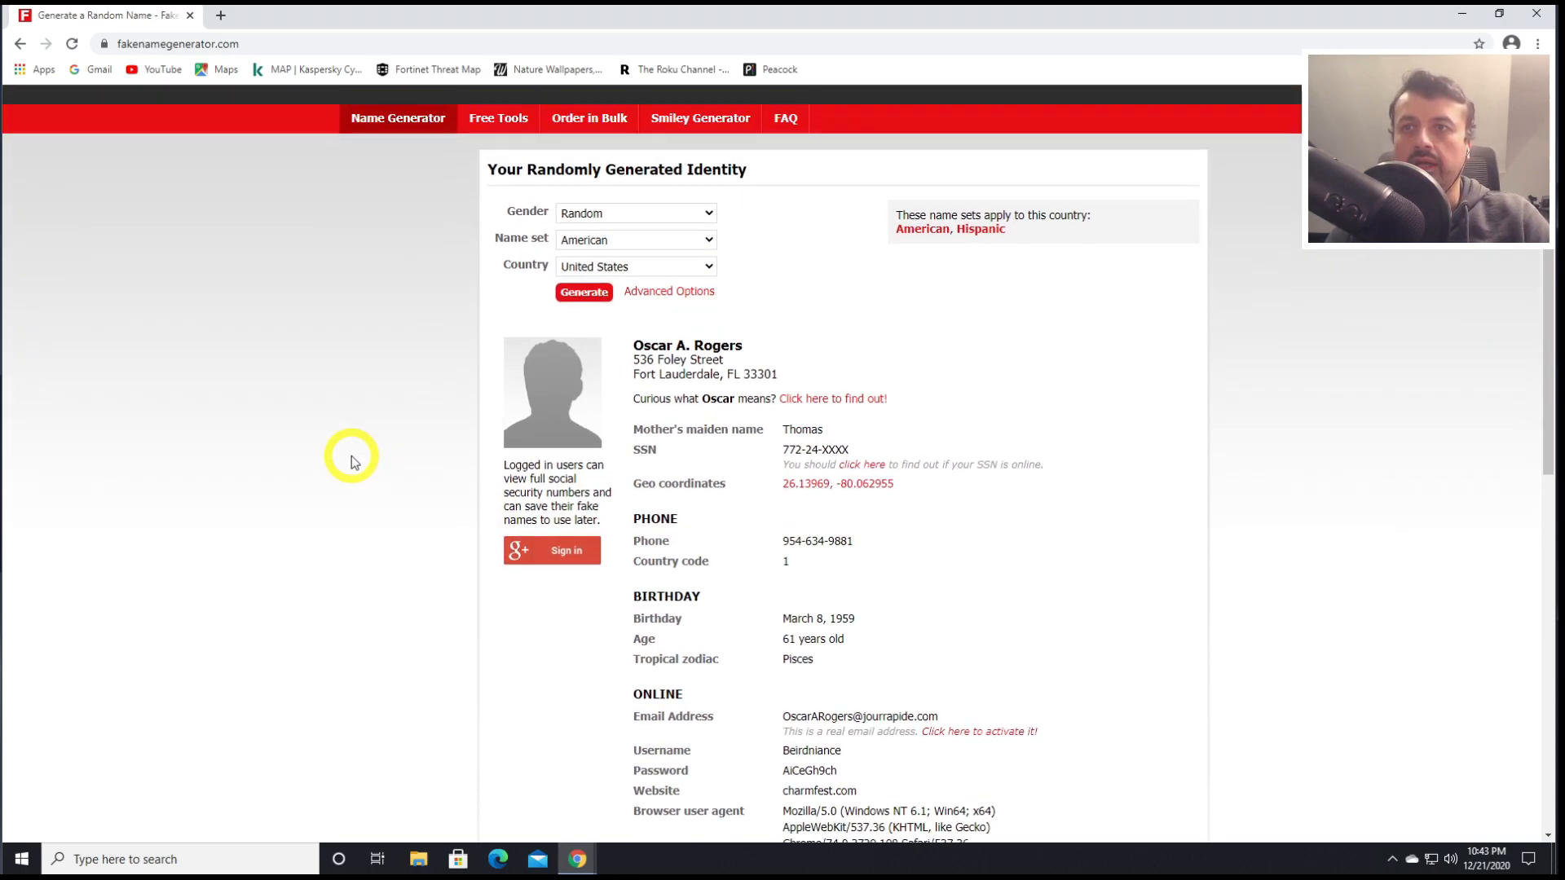
pyautogui.click(71, 43)
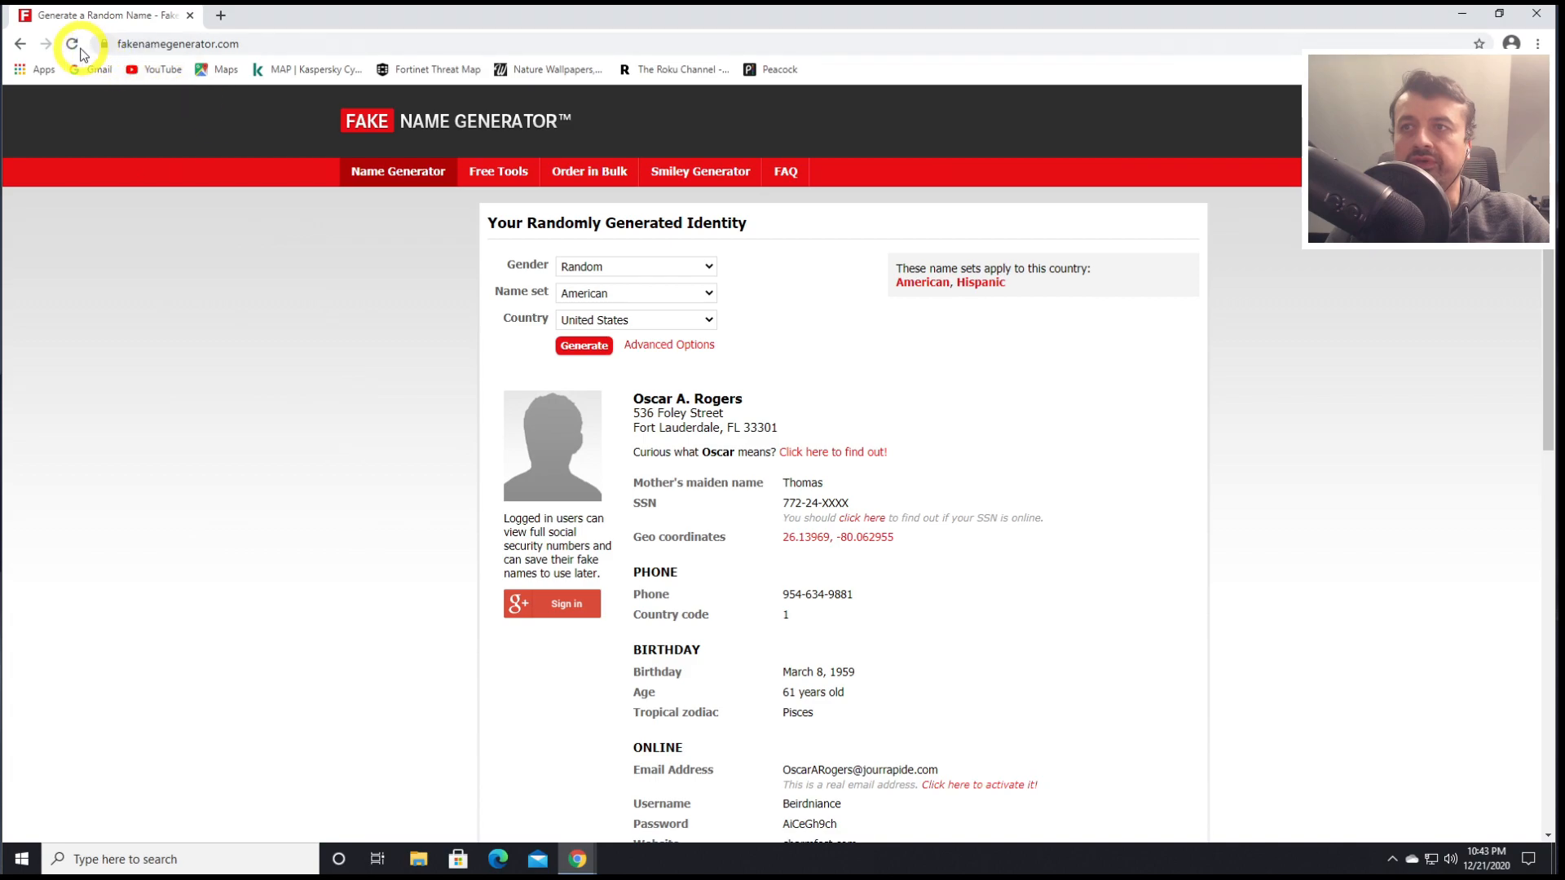
pyautogui.click(71, 43)
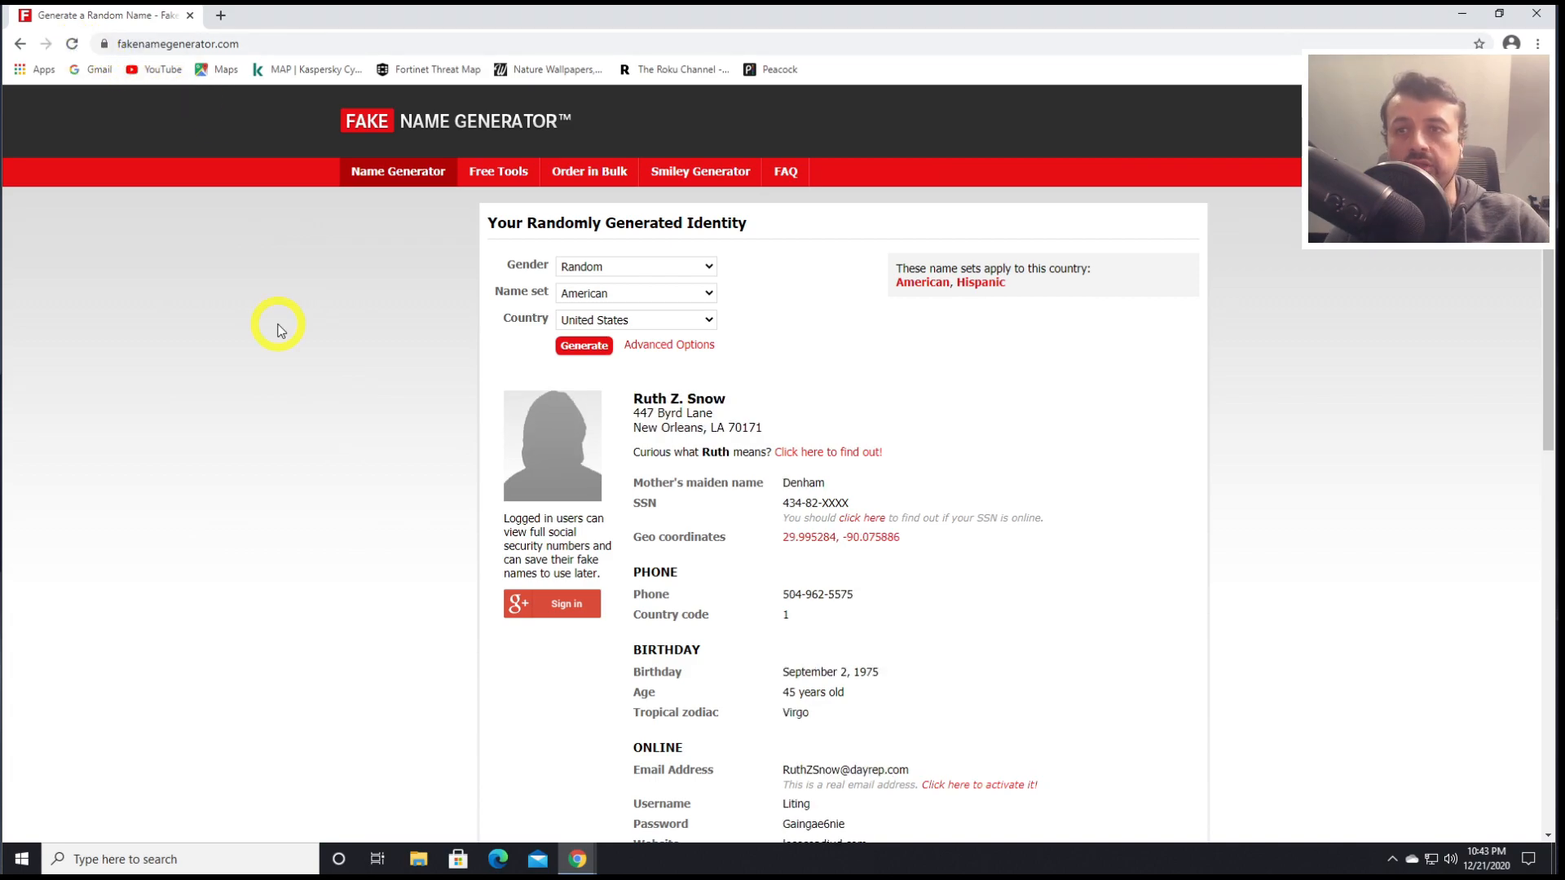
pyautogui.moveTo(658, 469)
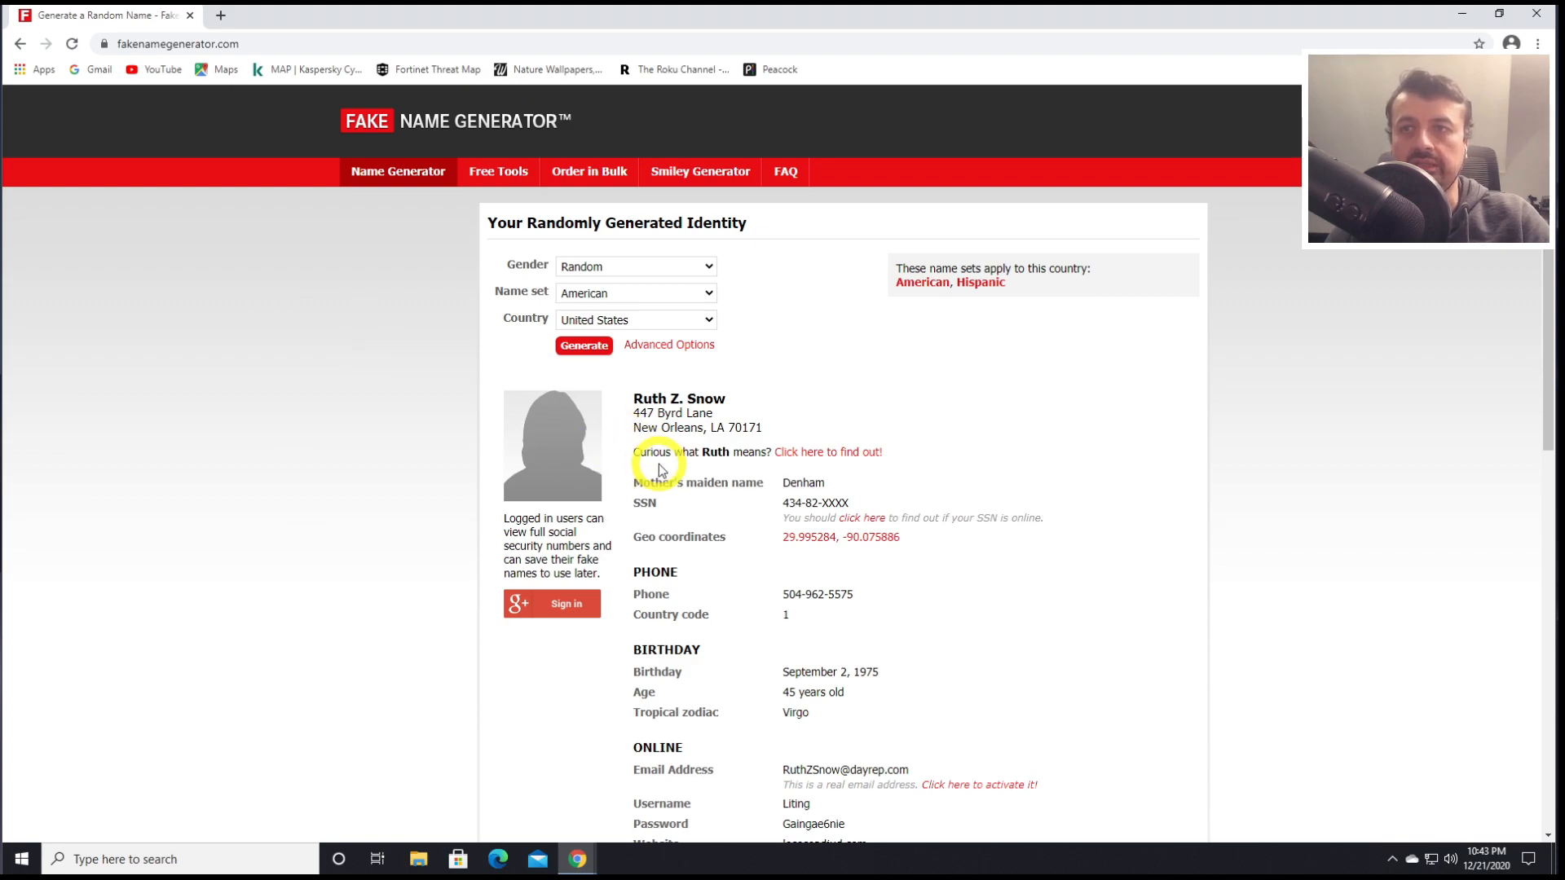
pyautogui.scroll(-3)
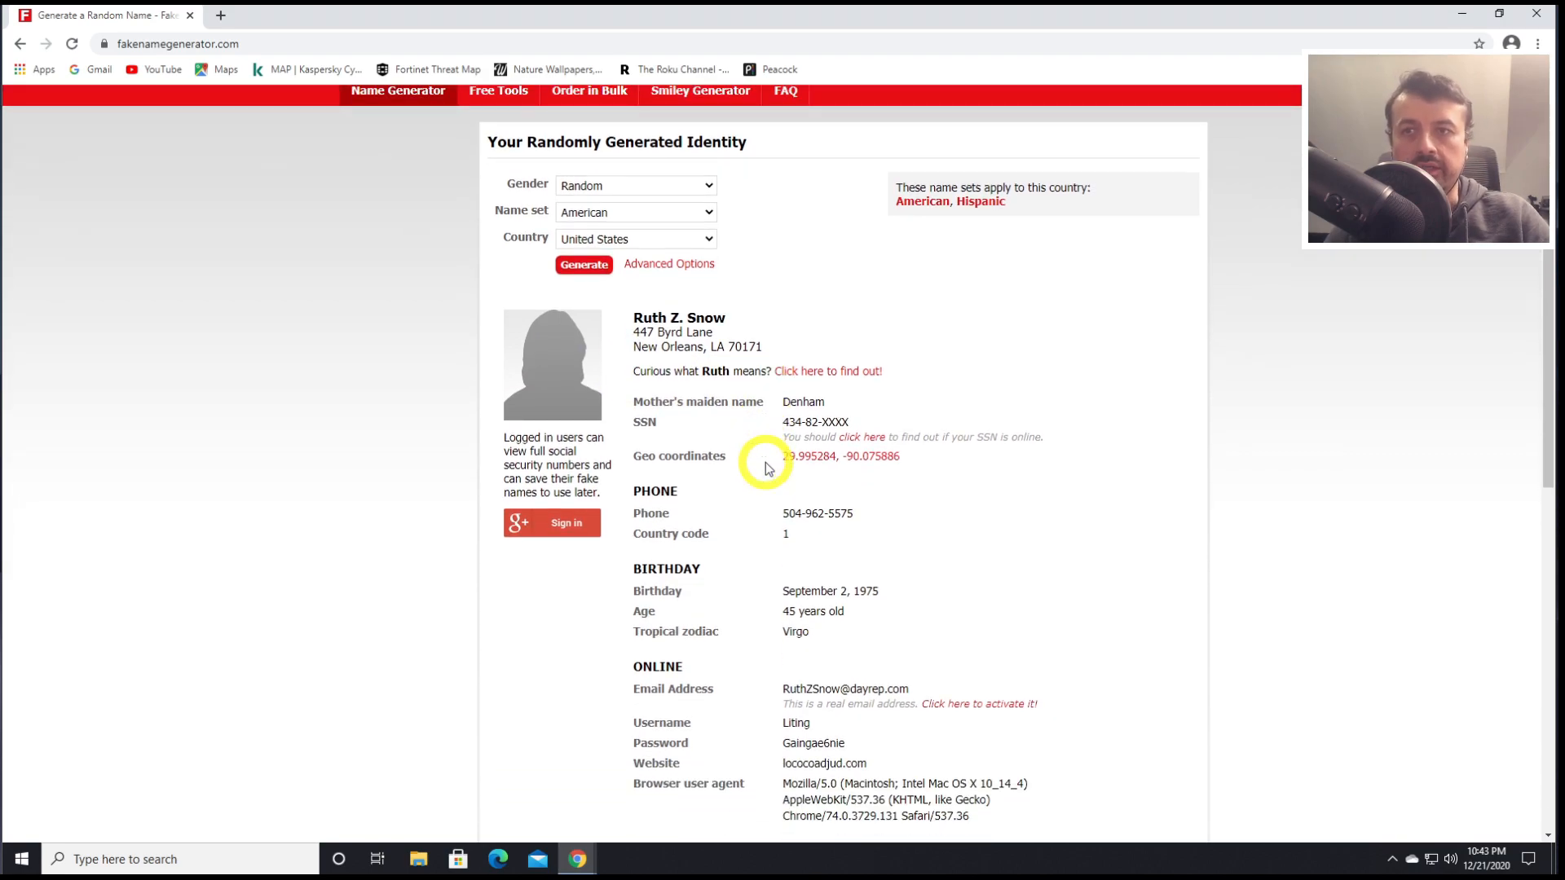
pyautogui.scroll(-3)
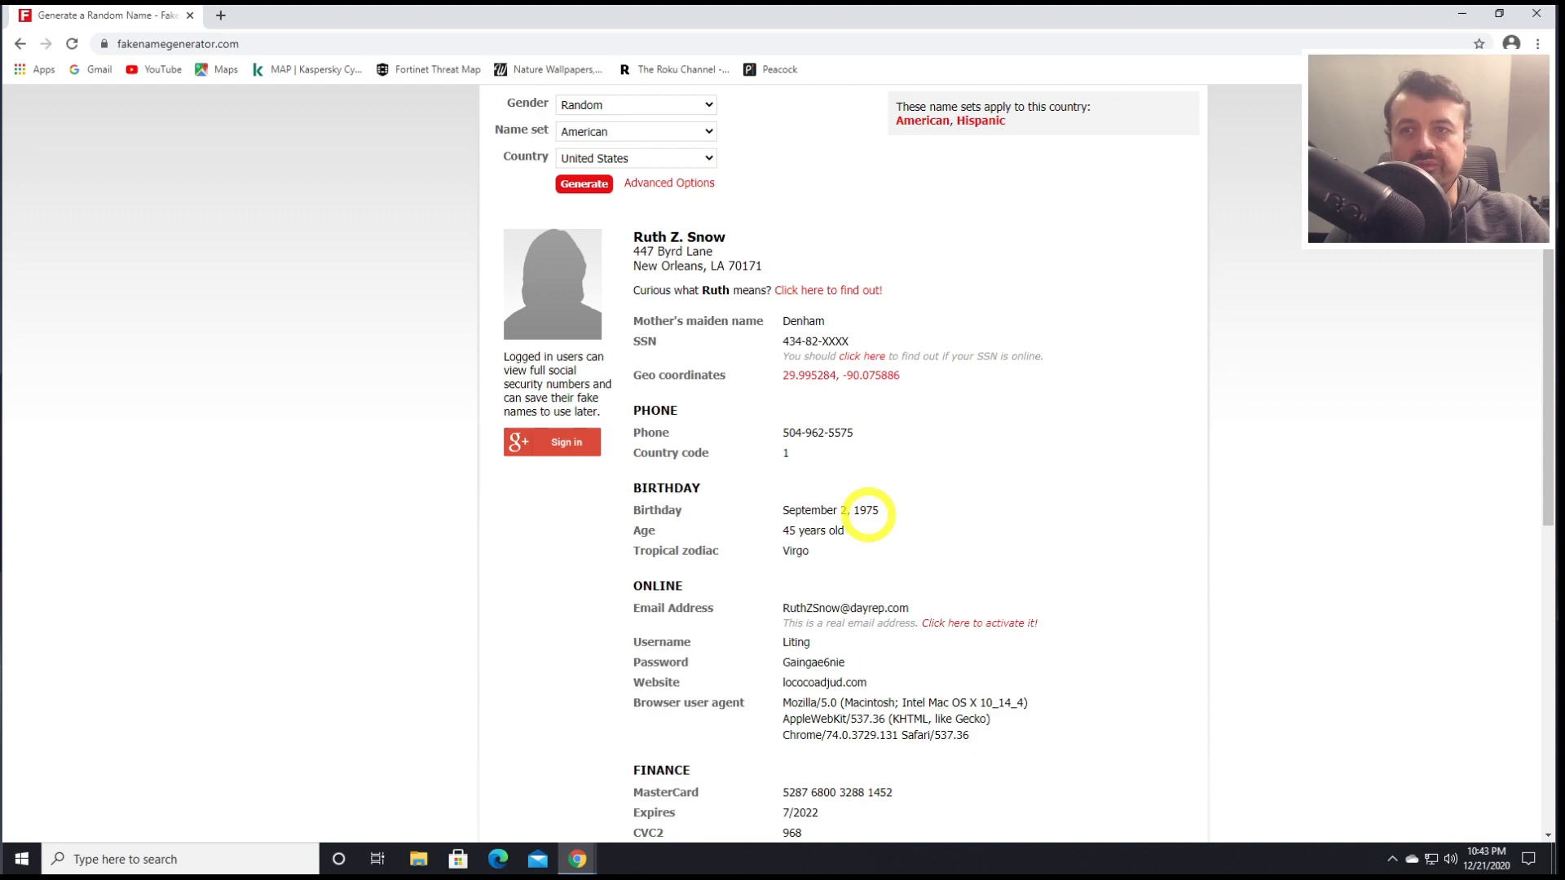
pyautogui.scroll(-3)
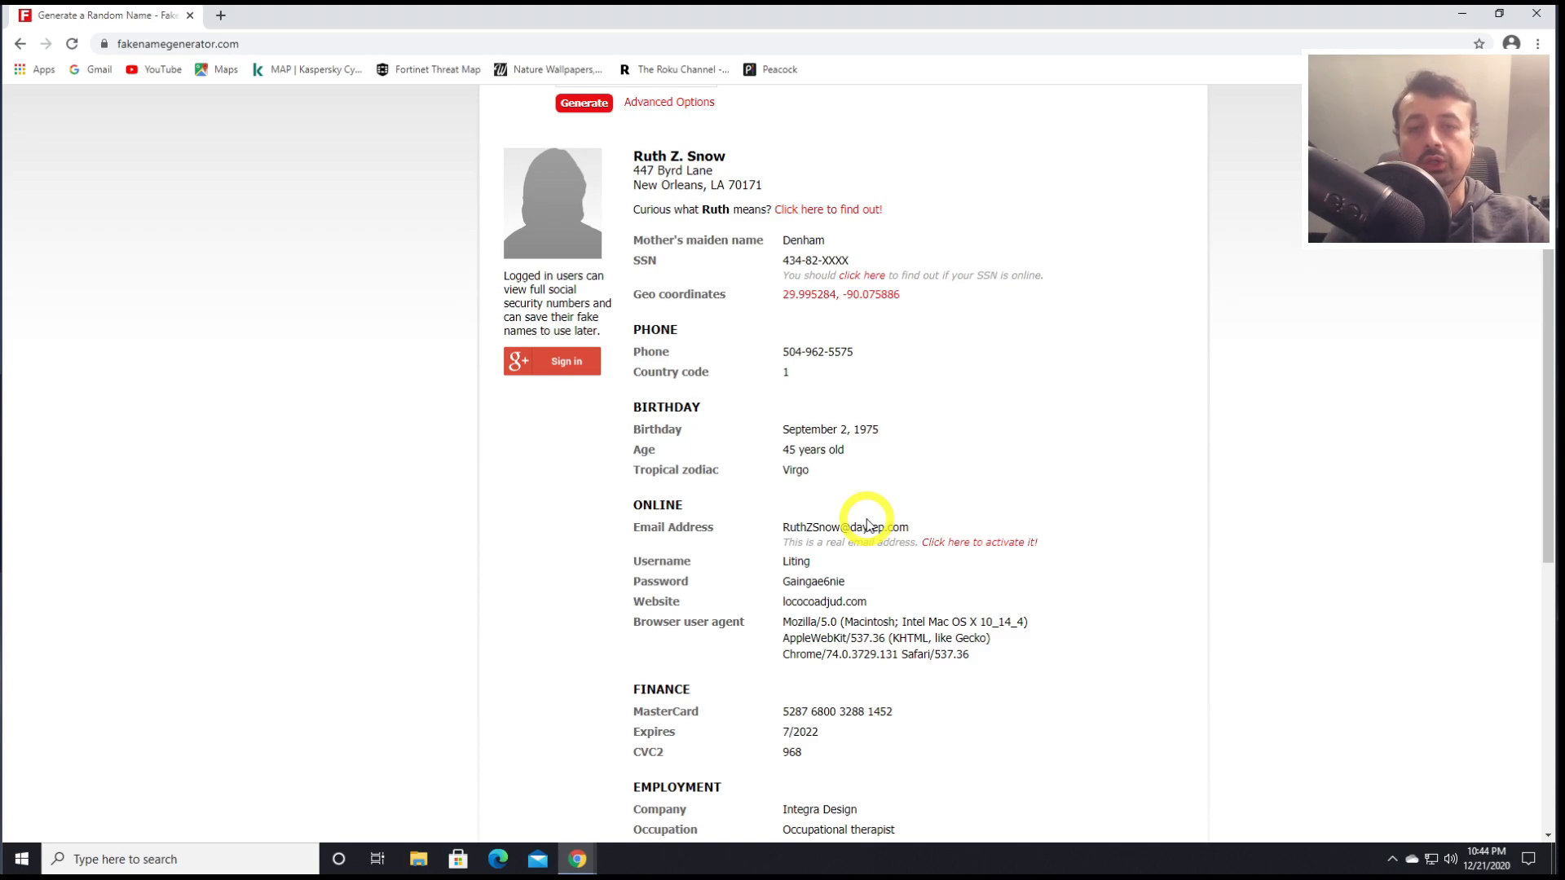
pyautogui.moveTo(547, 462)
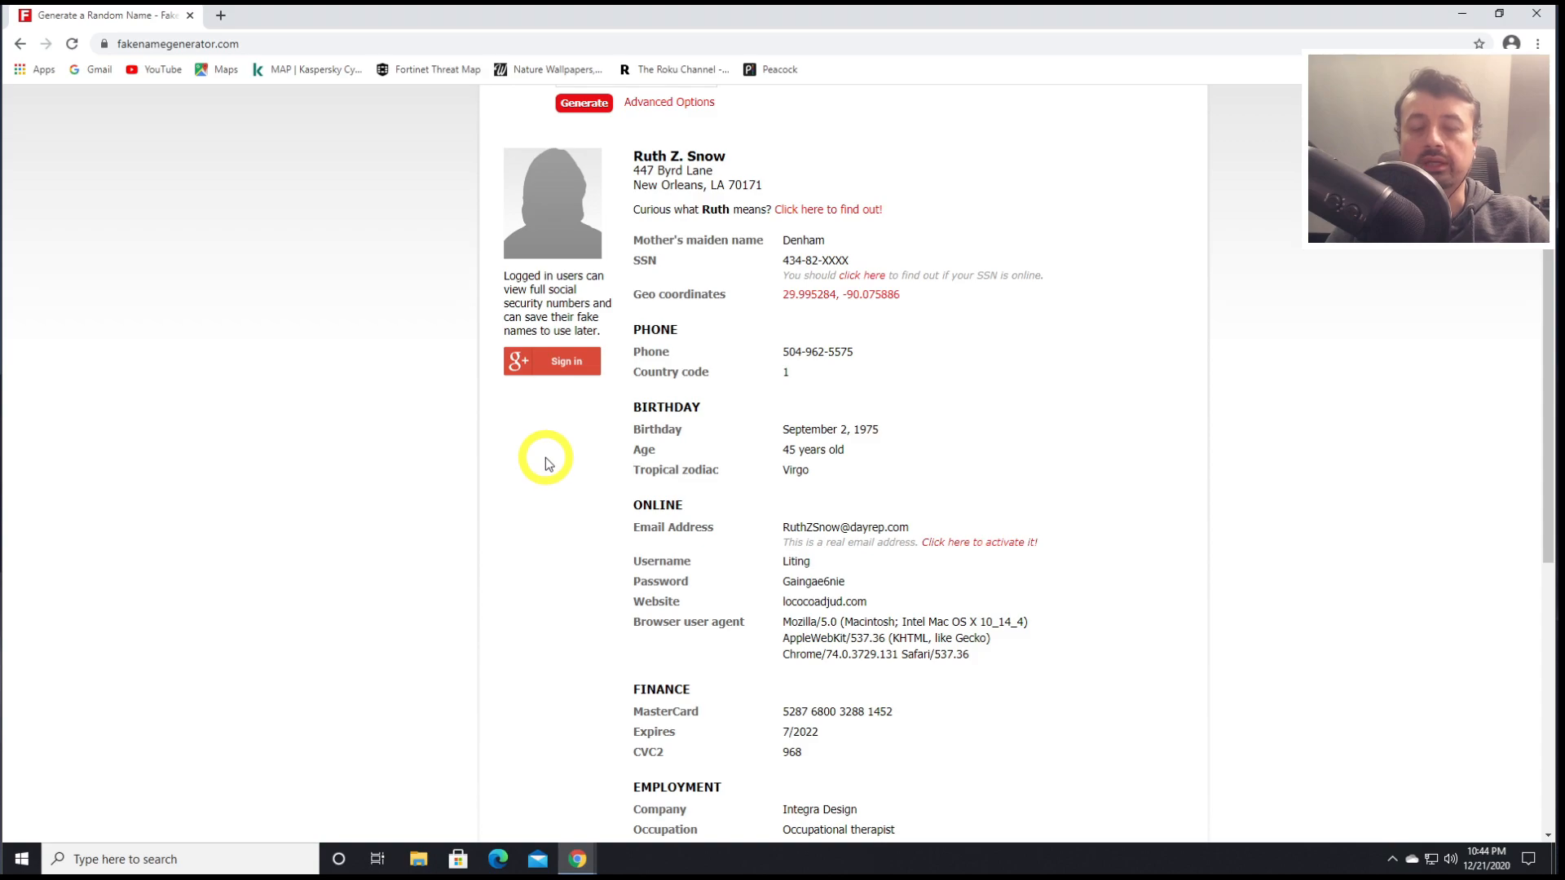
pyautogui.scroll(3)
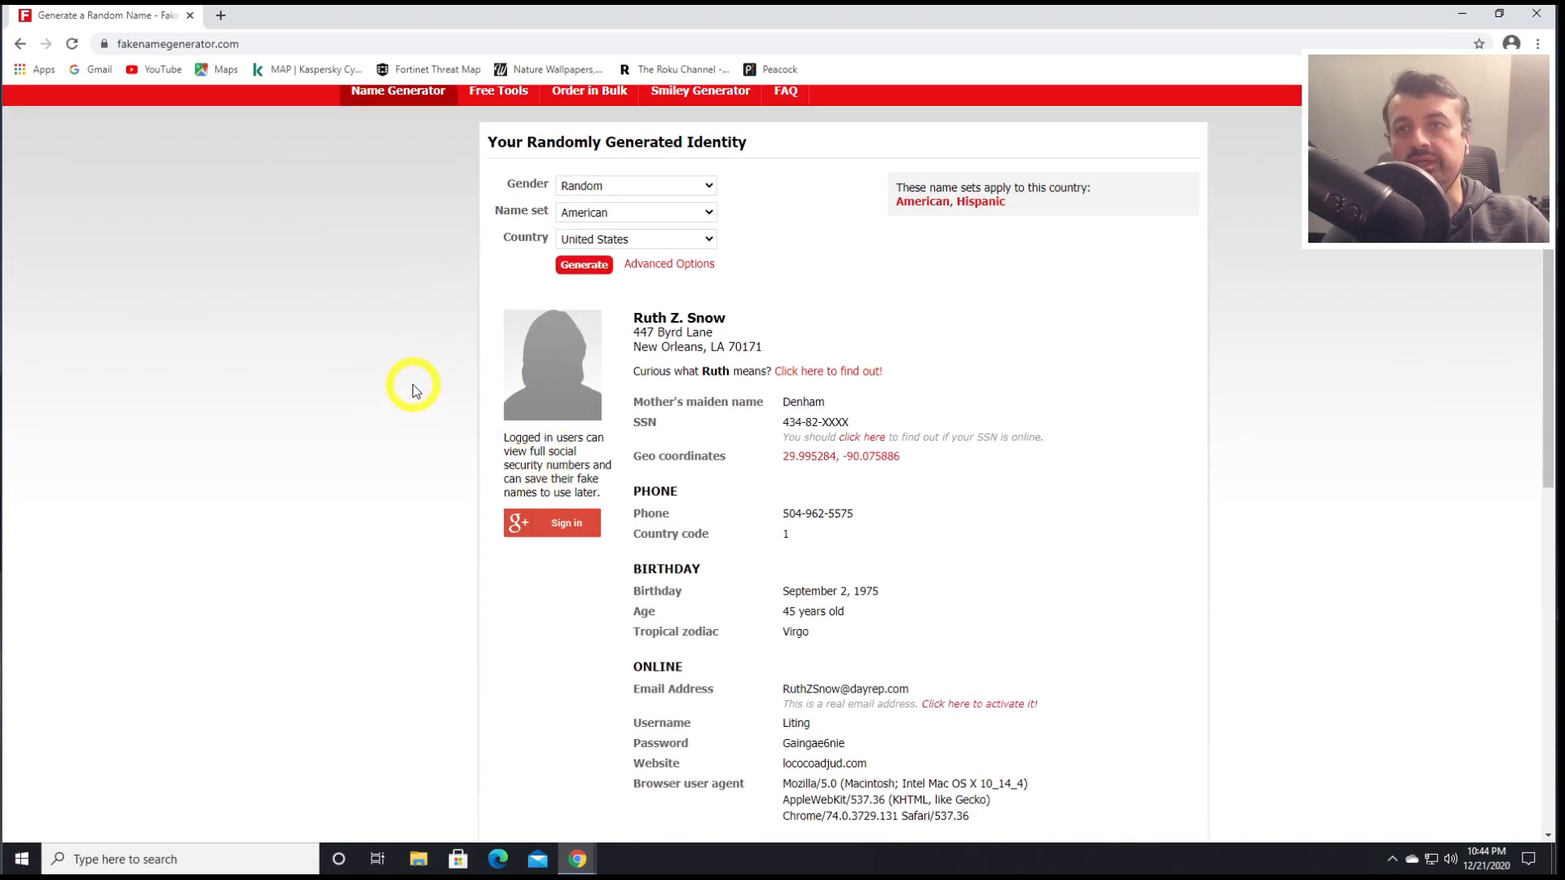
# Generate an identity with country Sweden and the Swedish name set
pyautogui.click(634, 239)
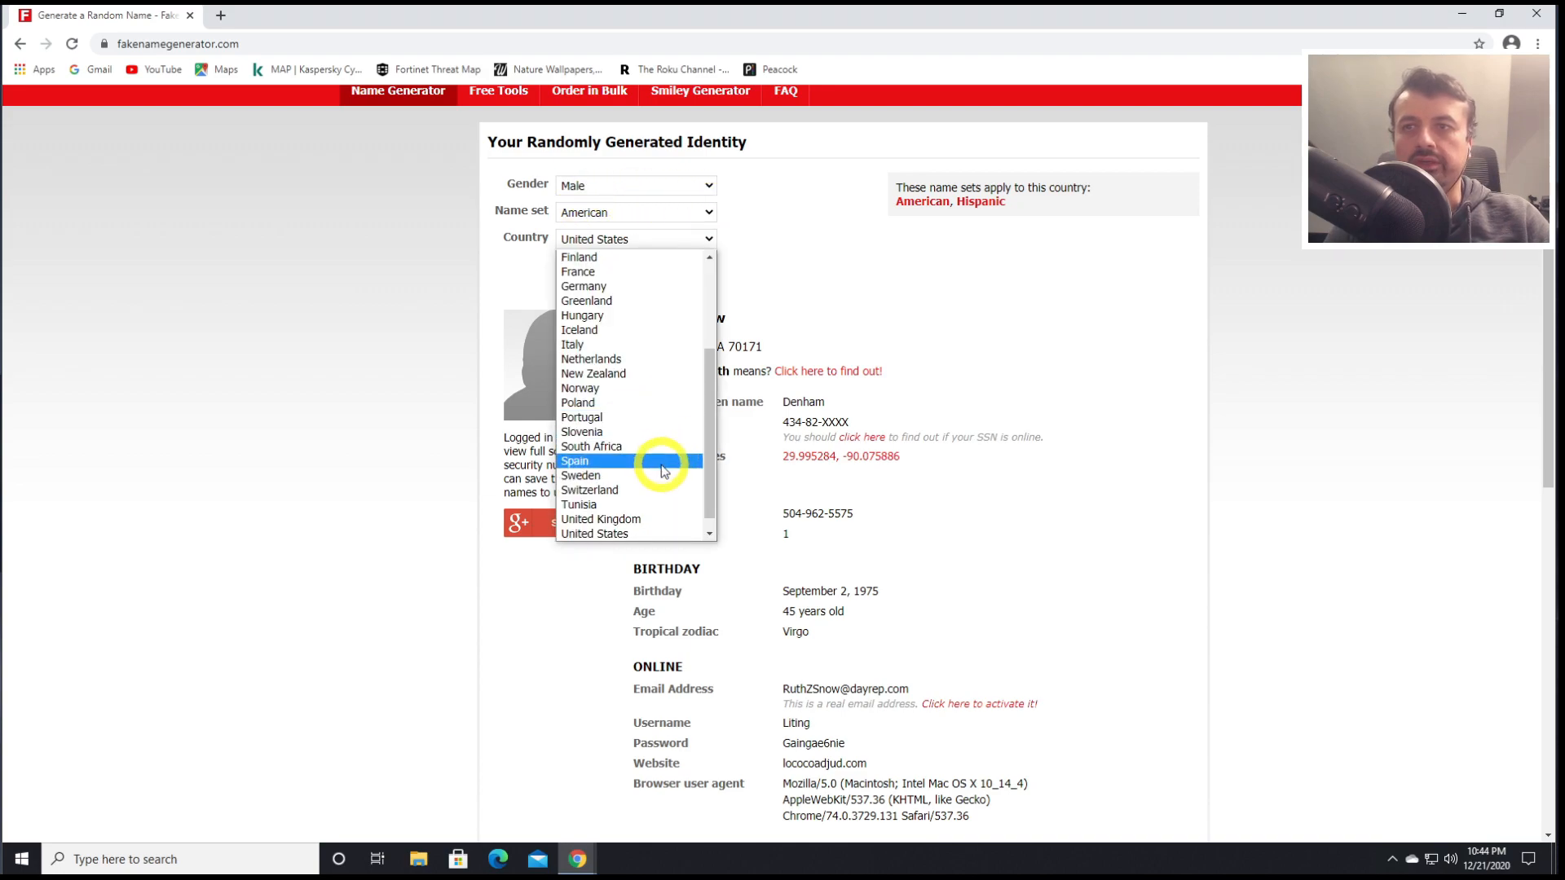
pyautogui.click(581, 475)
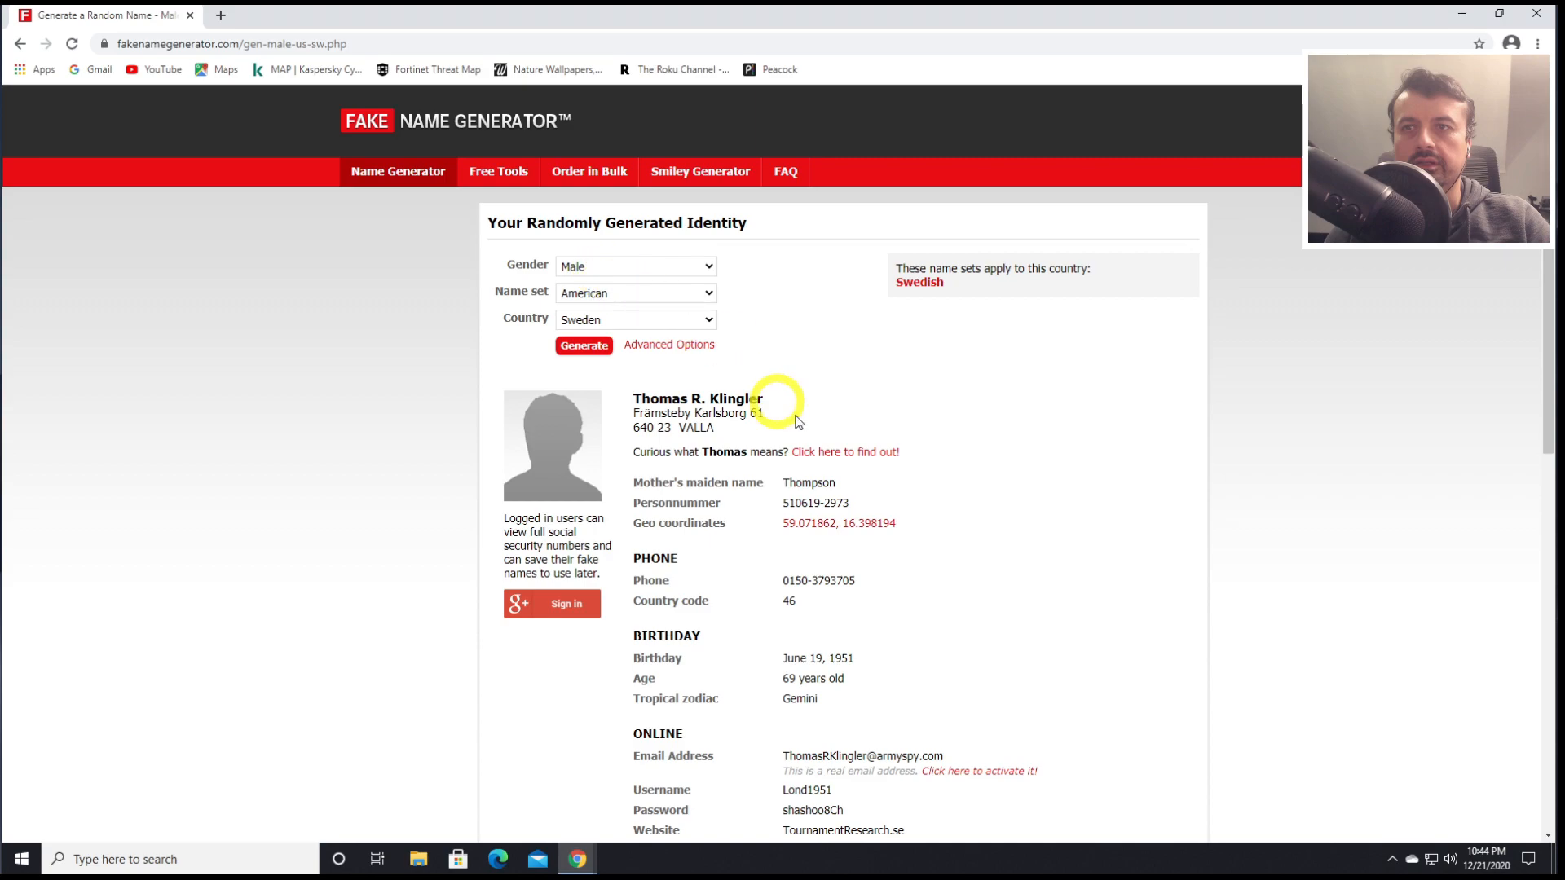
pyautogui.scroll(-3)
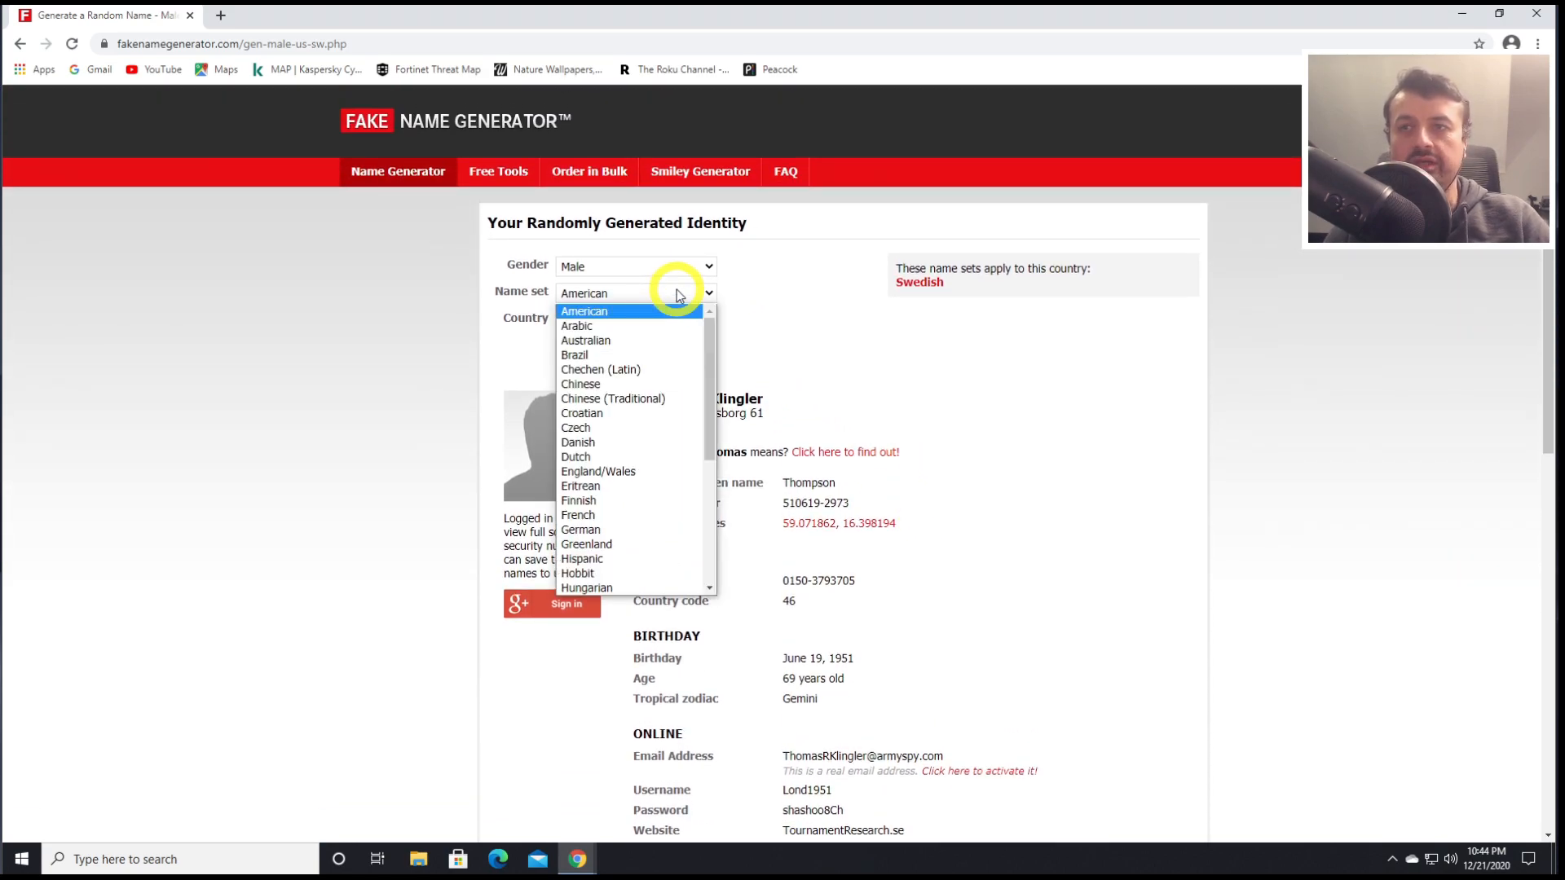
pyautogui.scroll(-3)
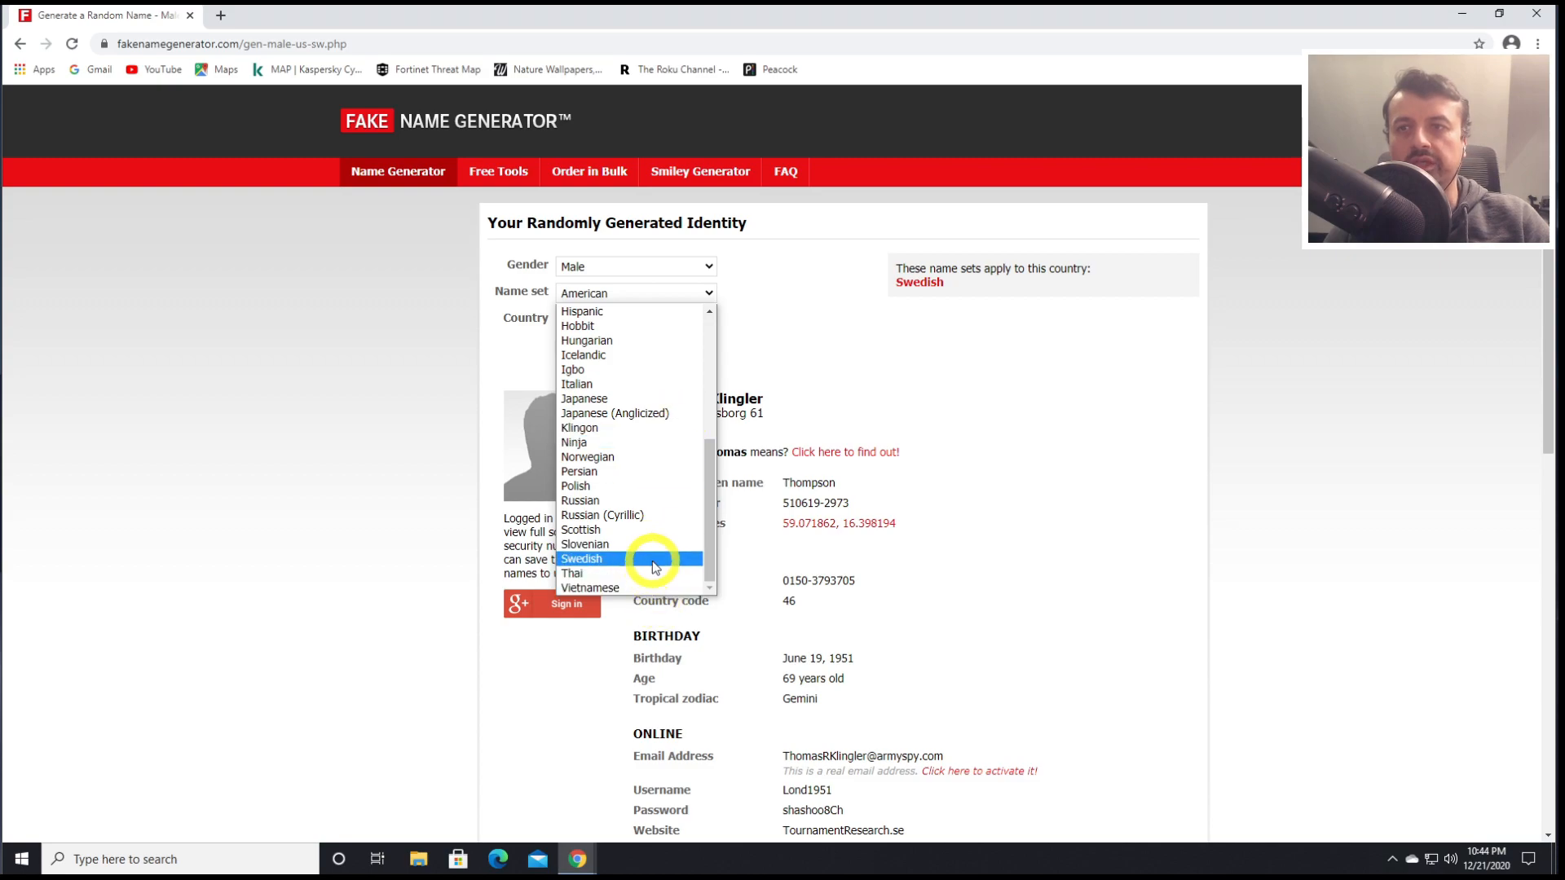
pyautogui.click(582, 558)
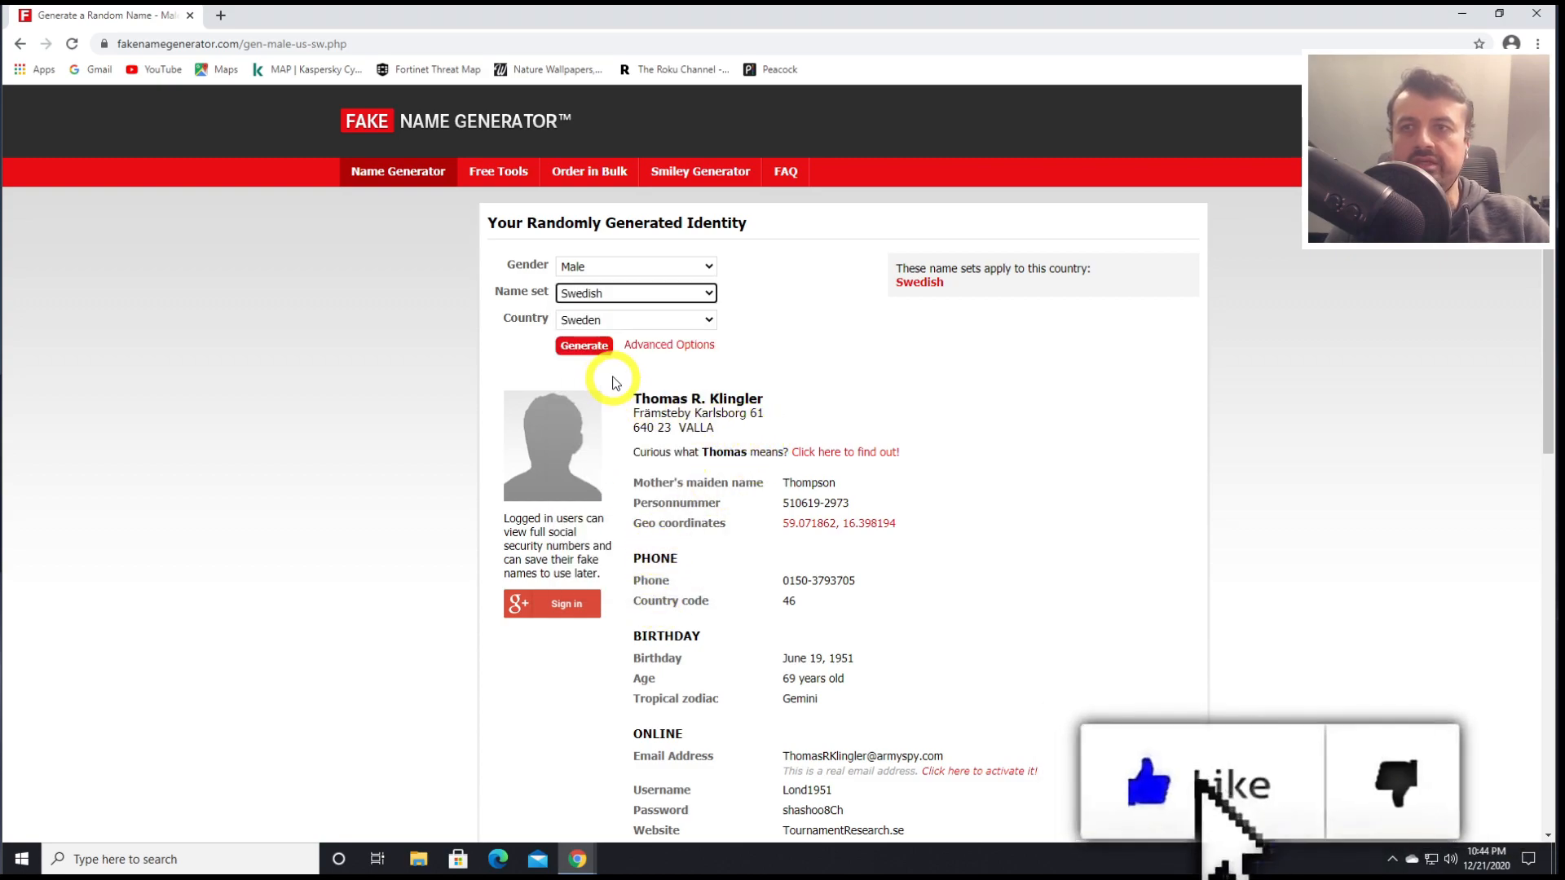
pyautogui.click(583, 346)
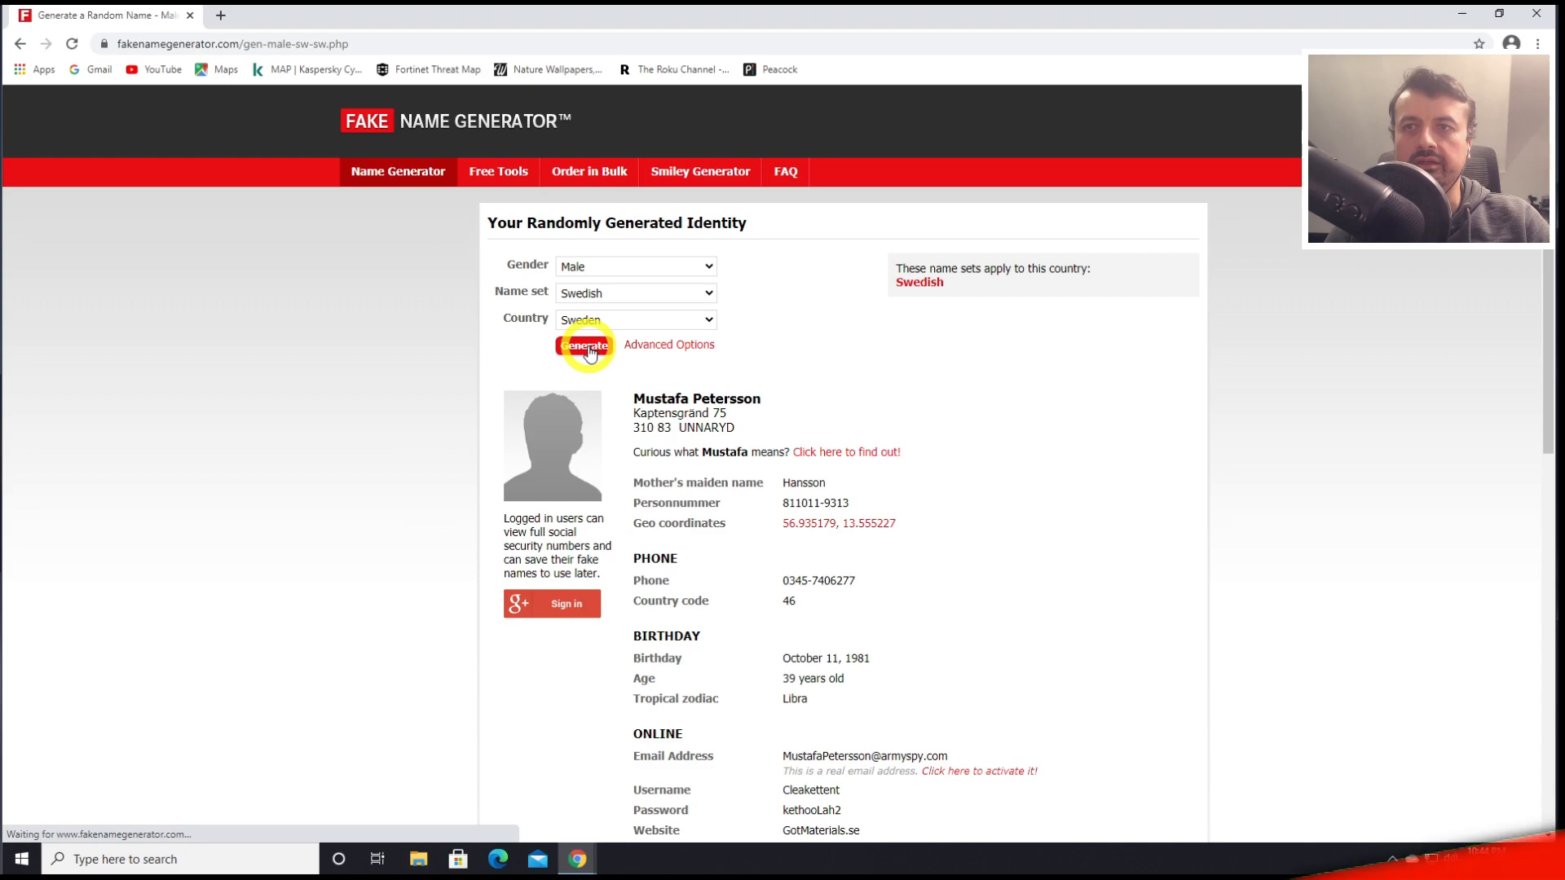
pyautogui.click(582, 344)
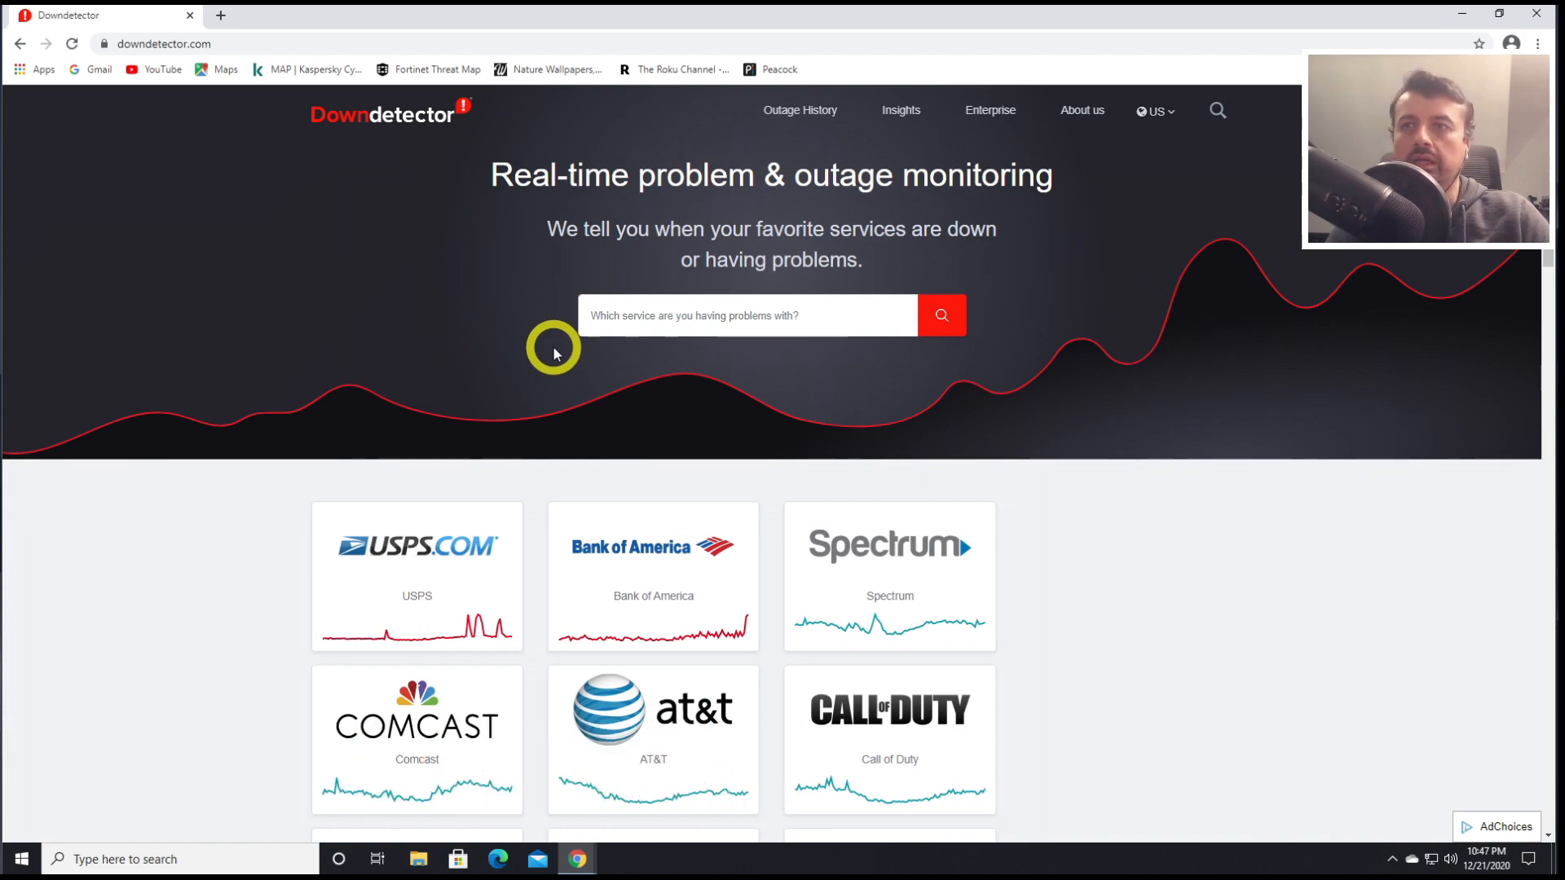
# Scroll through Downdetector's outage tiles for USPS, Bank of America, Gmail and YouTube
pyautogui.scroll(-3)
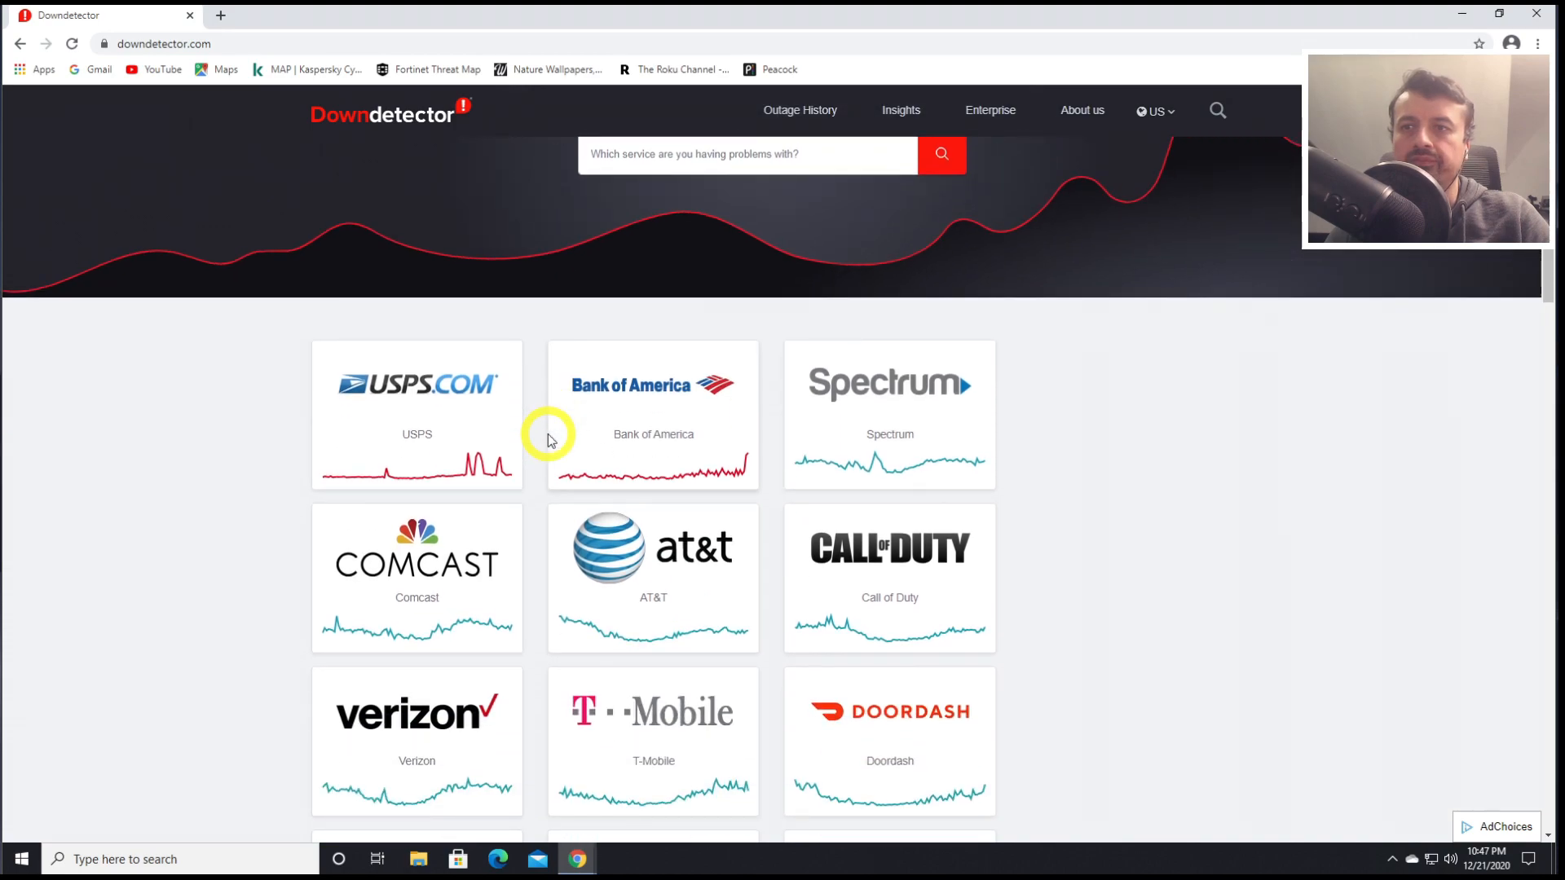
pyautogui.scroll(-3)
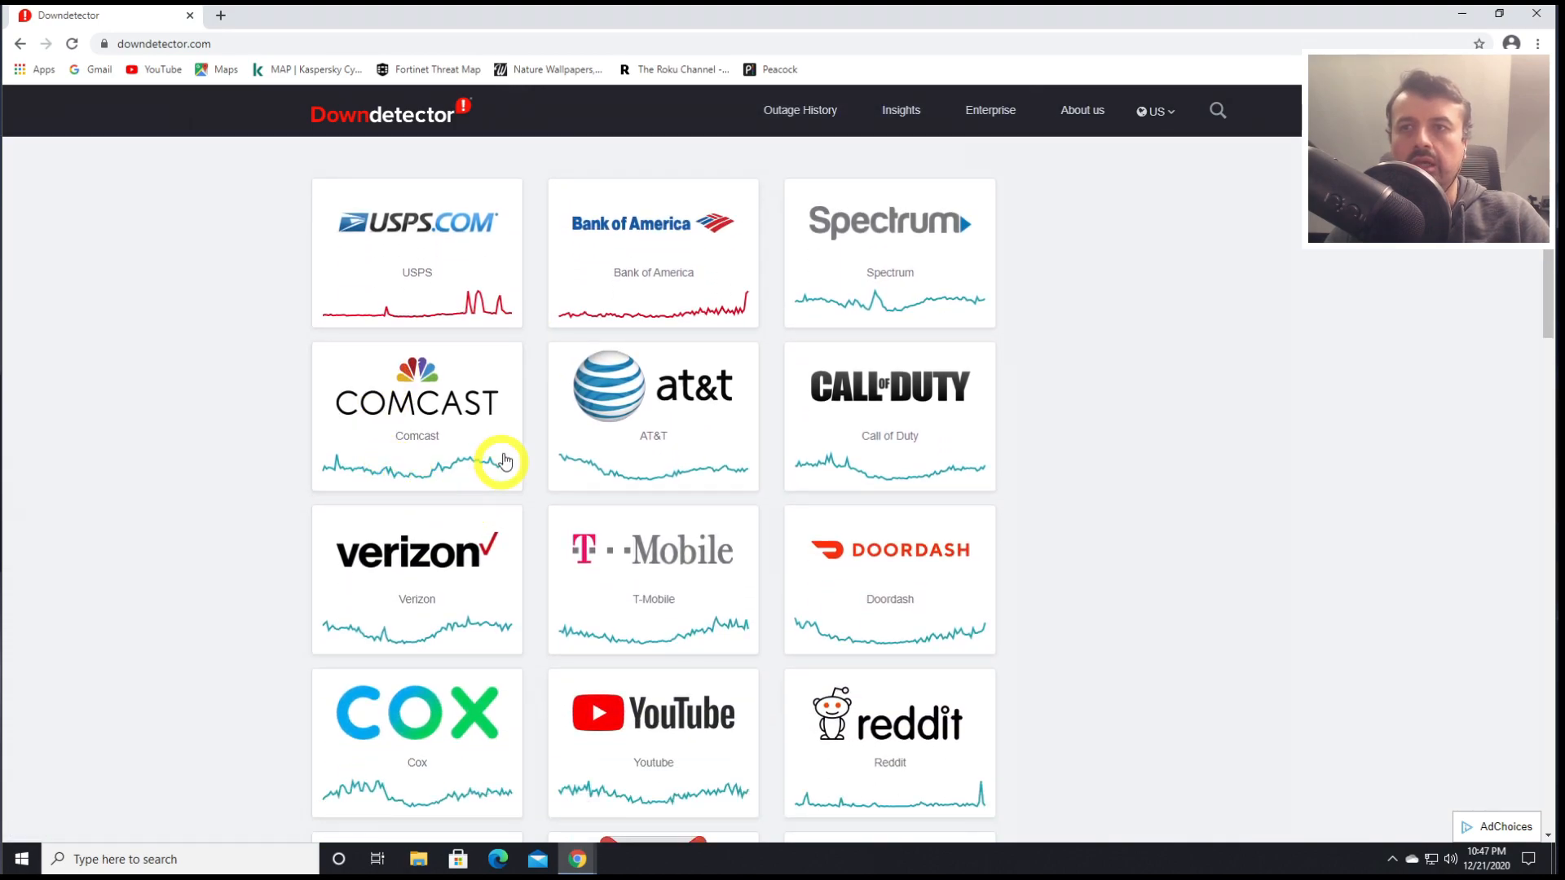
pyautogui.moveTo(599, 414)
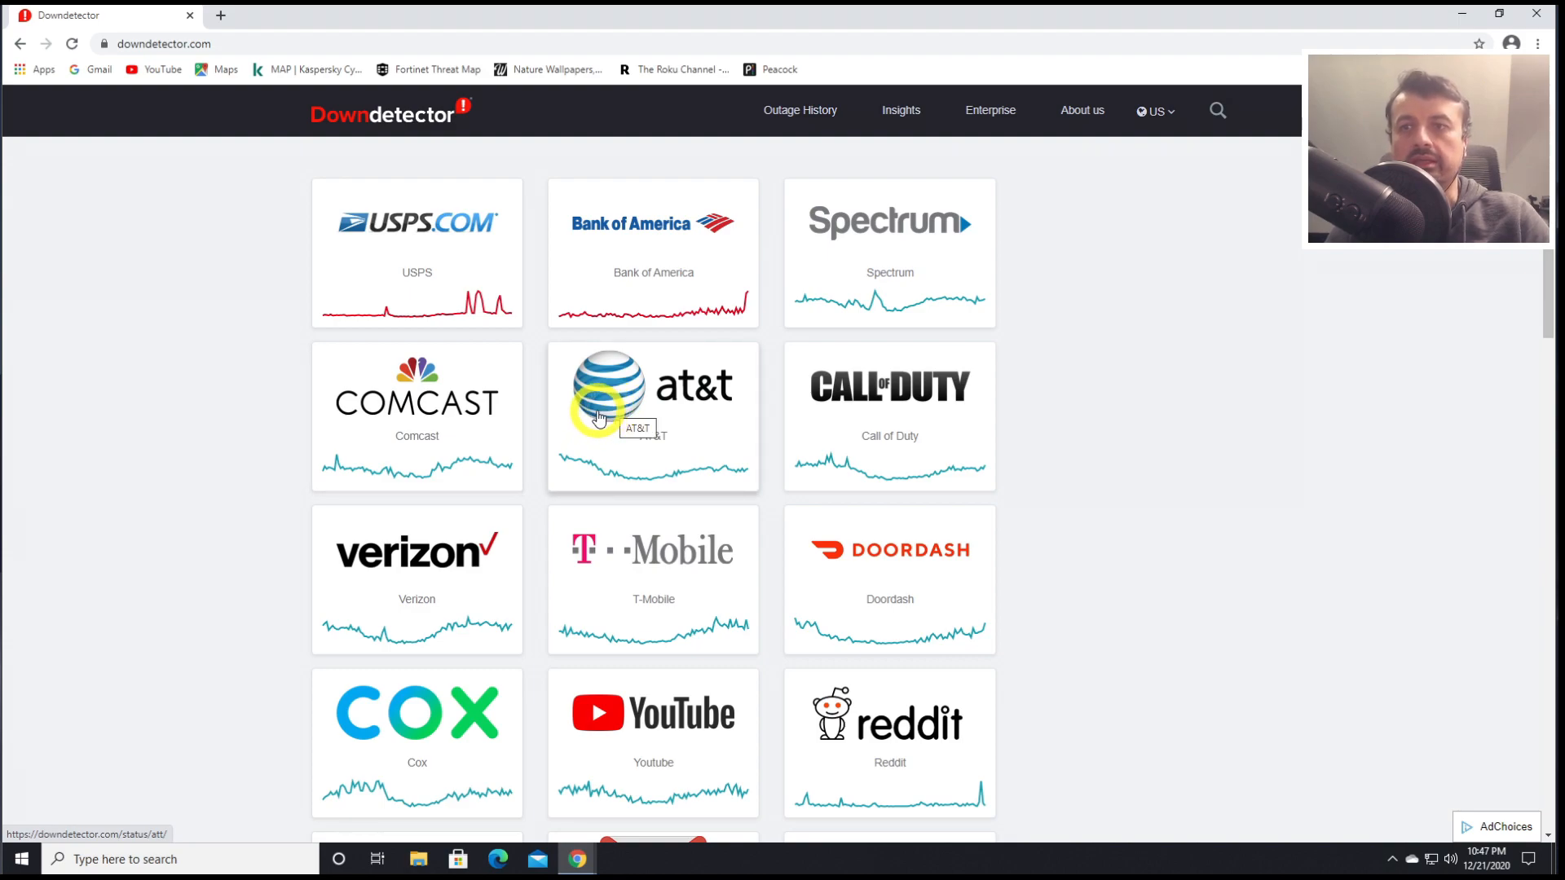
pyautogui.moveTo(841, 444)
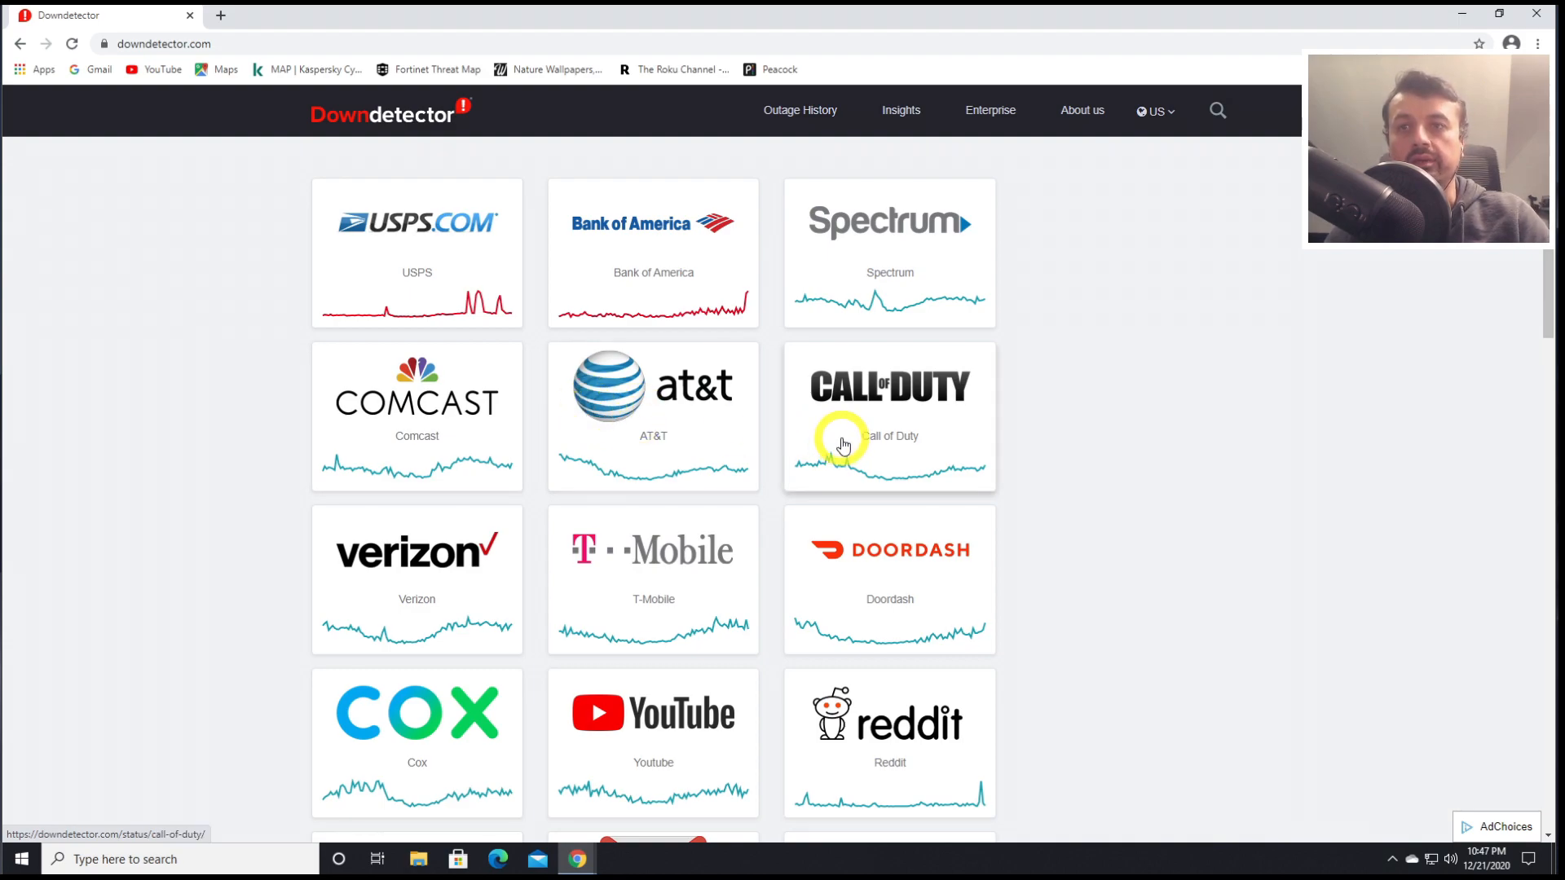
pyautogui.scroll(-3)
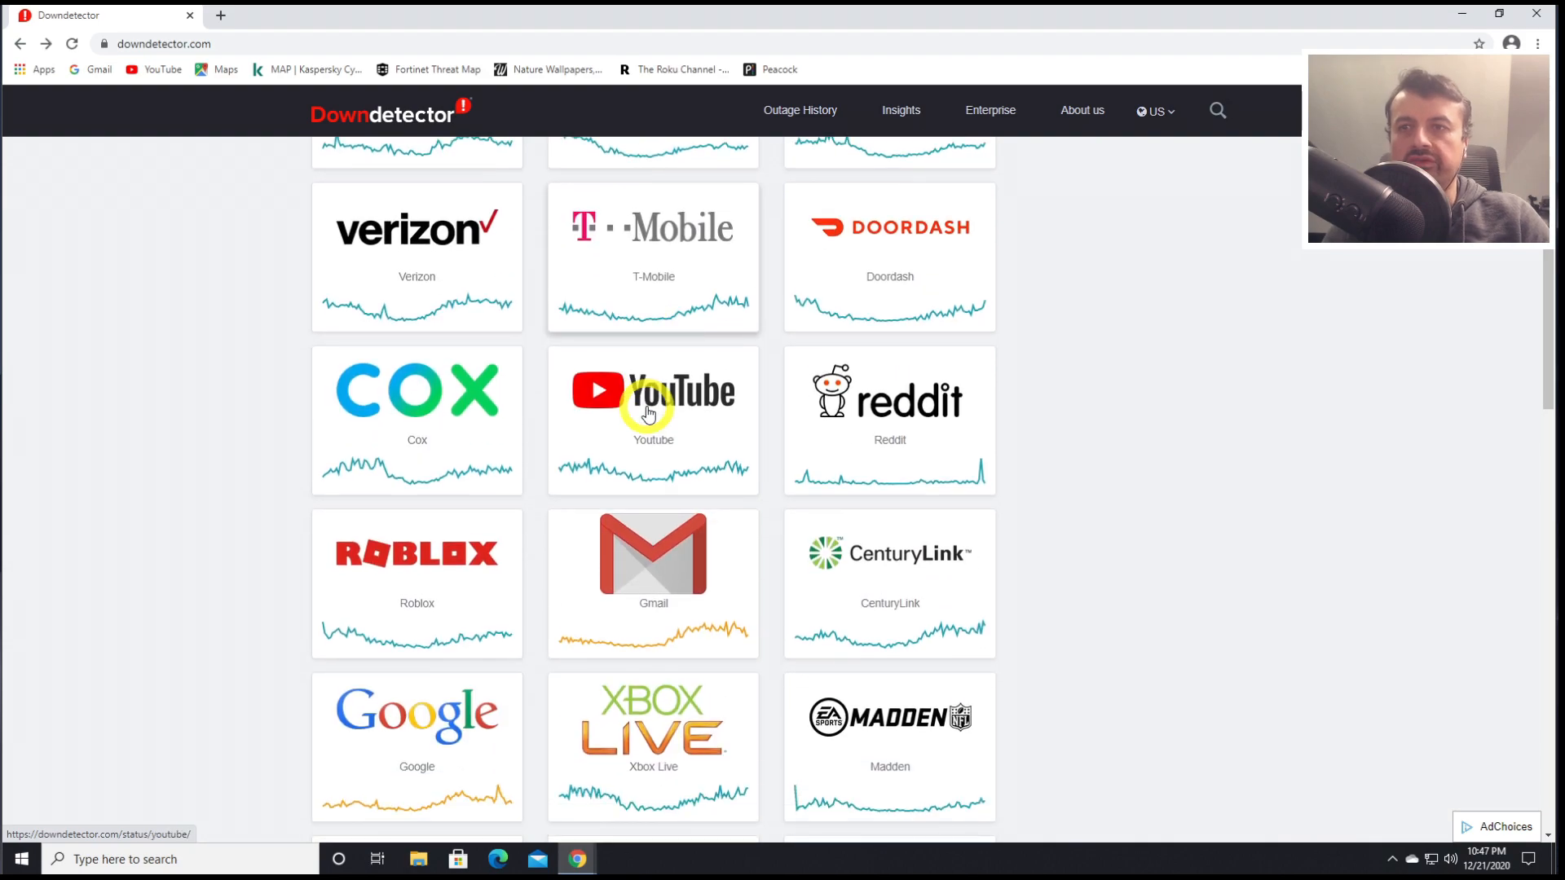
pyautogui.moveTo(604, 559)
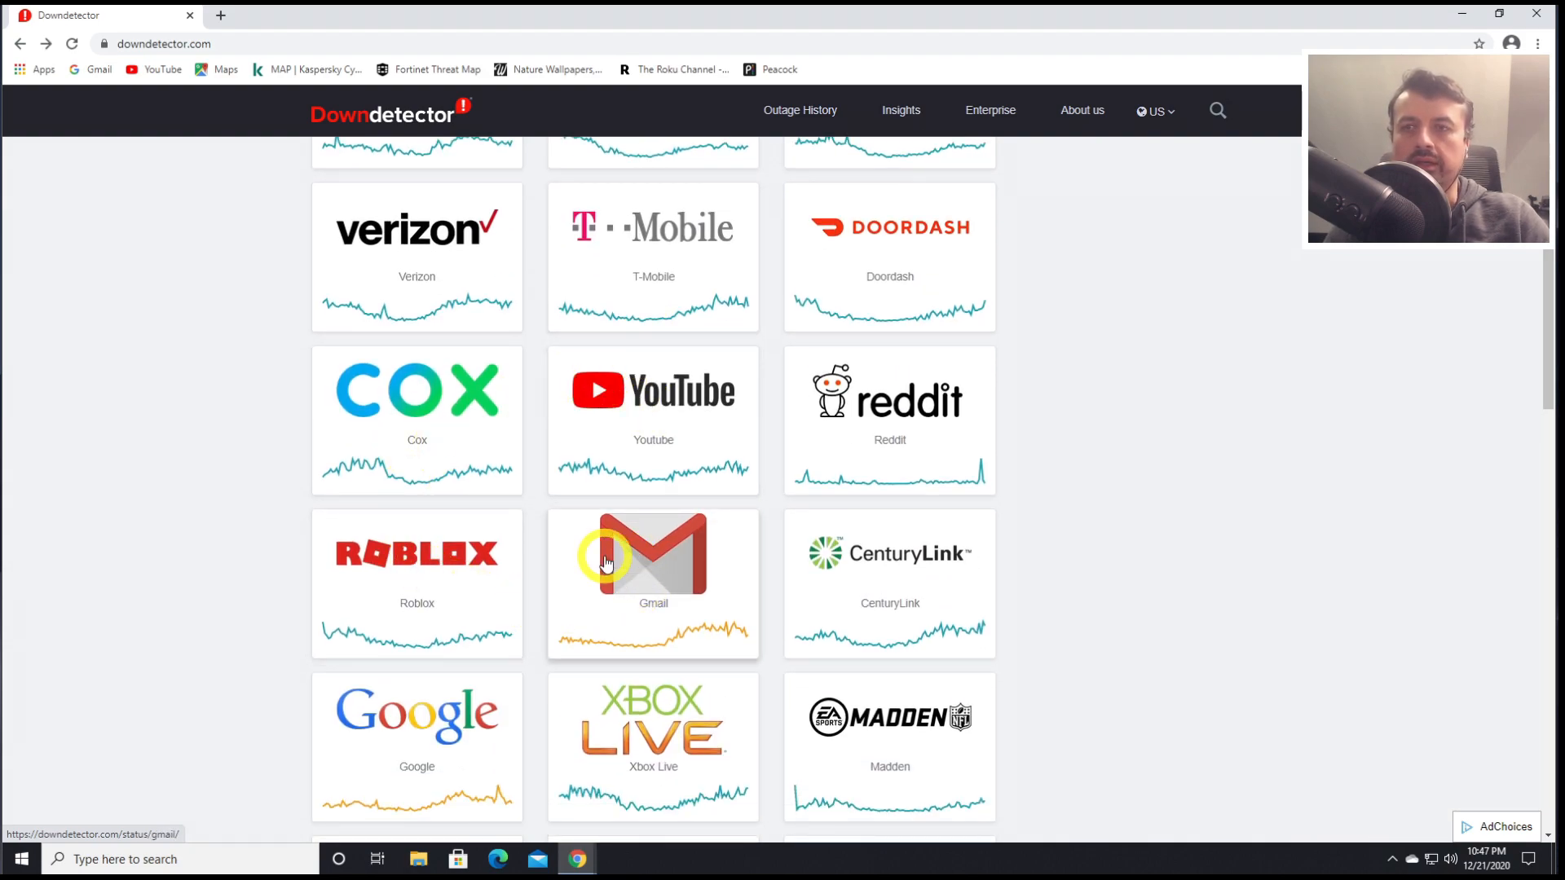
pyautogui.click(653, 554)
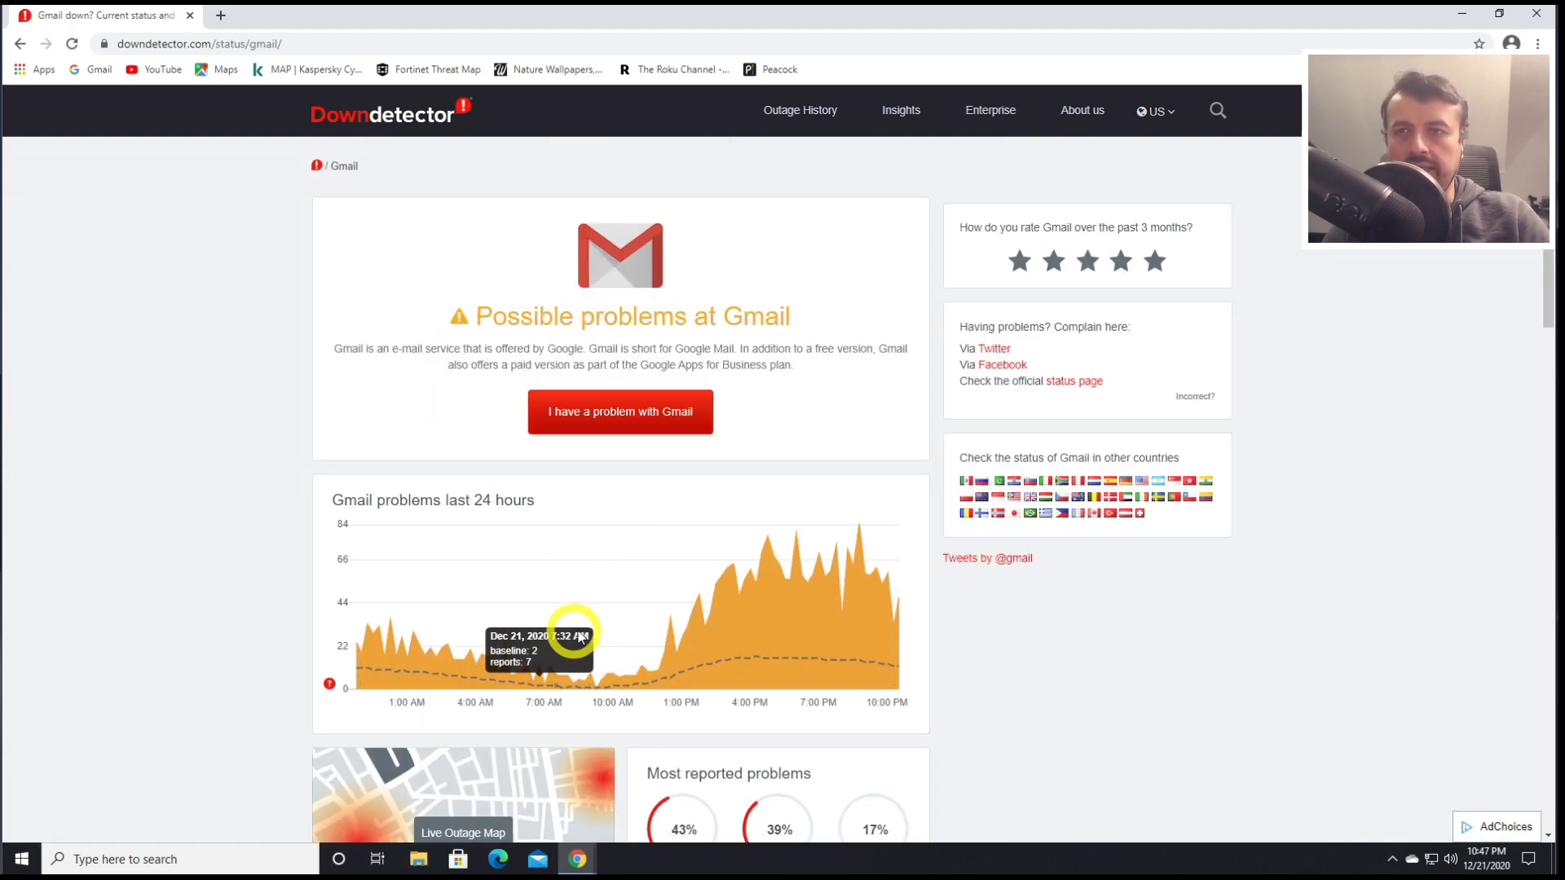
pyautogui.moveTo(714, 599)
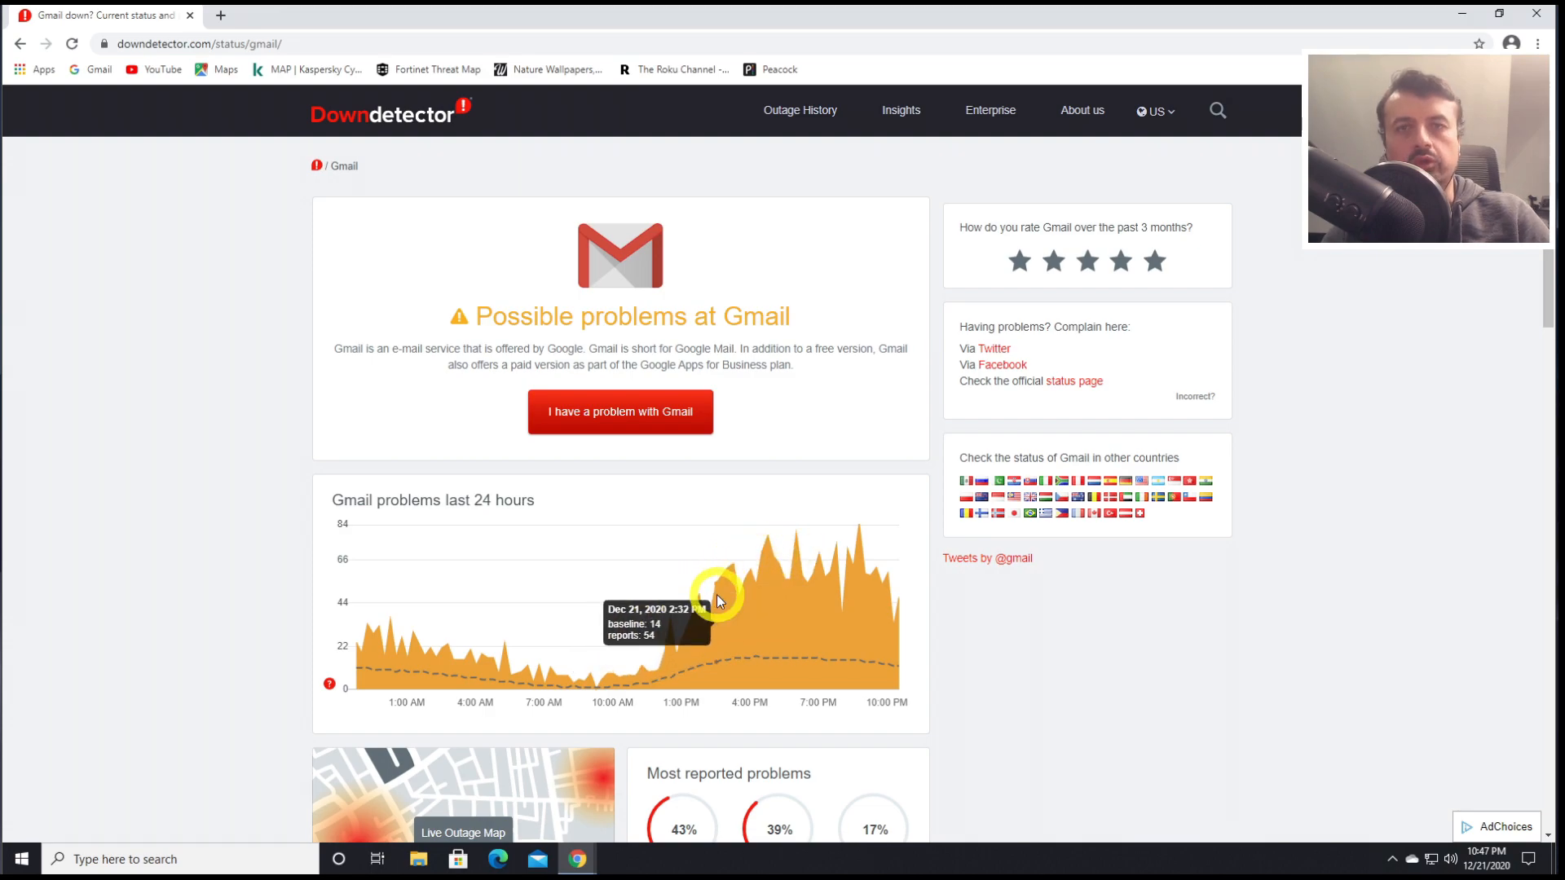
pyautogui.moveTo(692, 613)
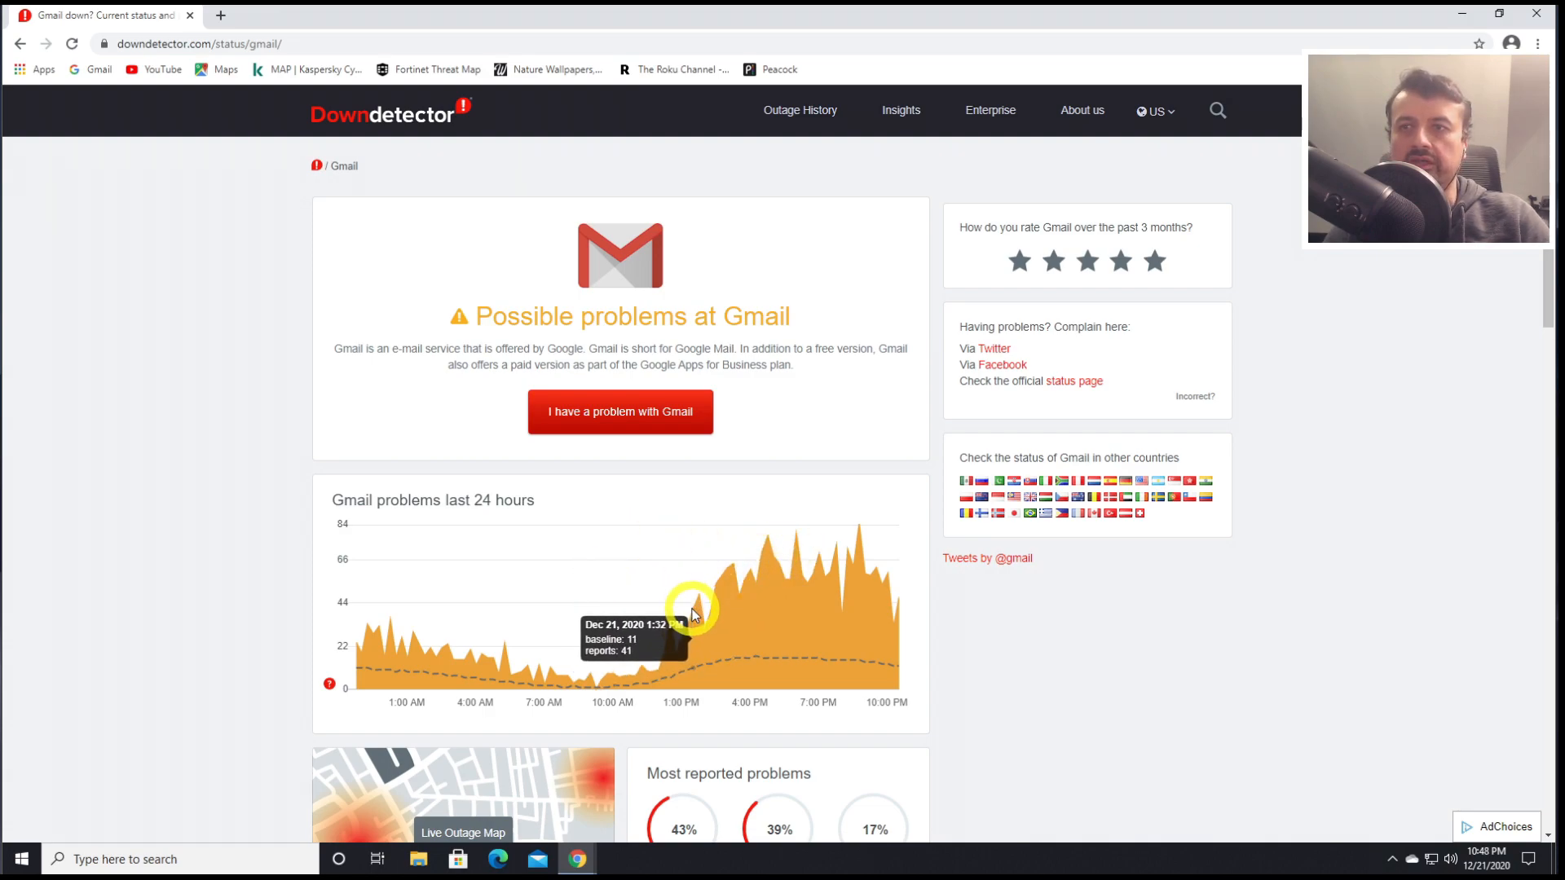
pyautogui.moveTo(756, 381)
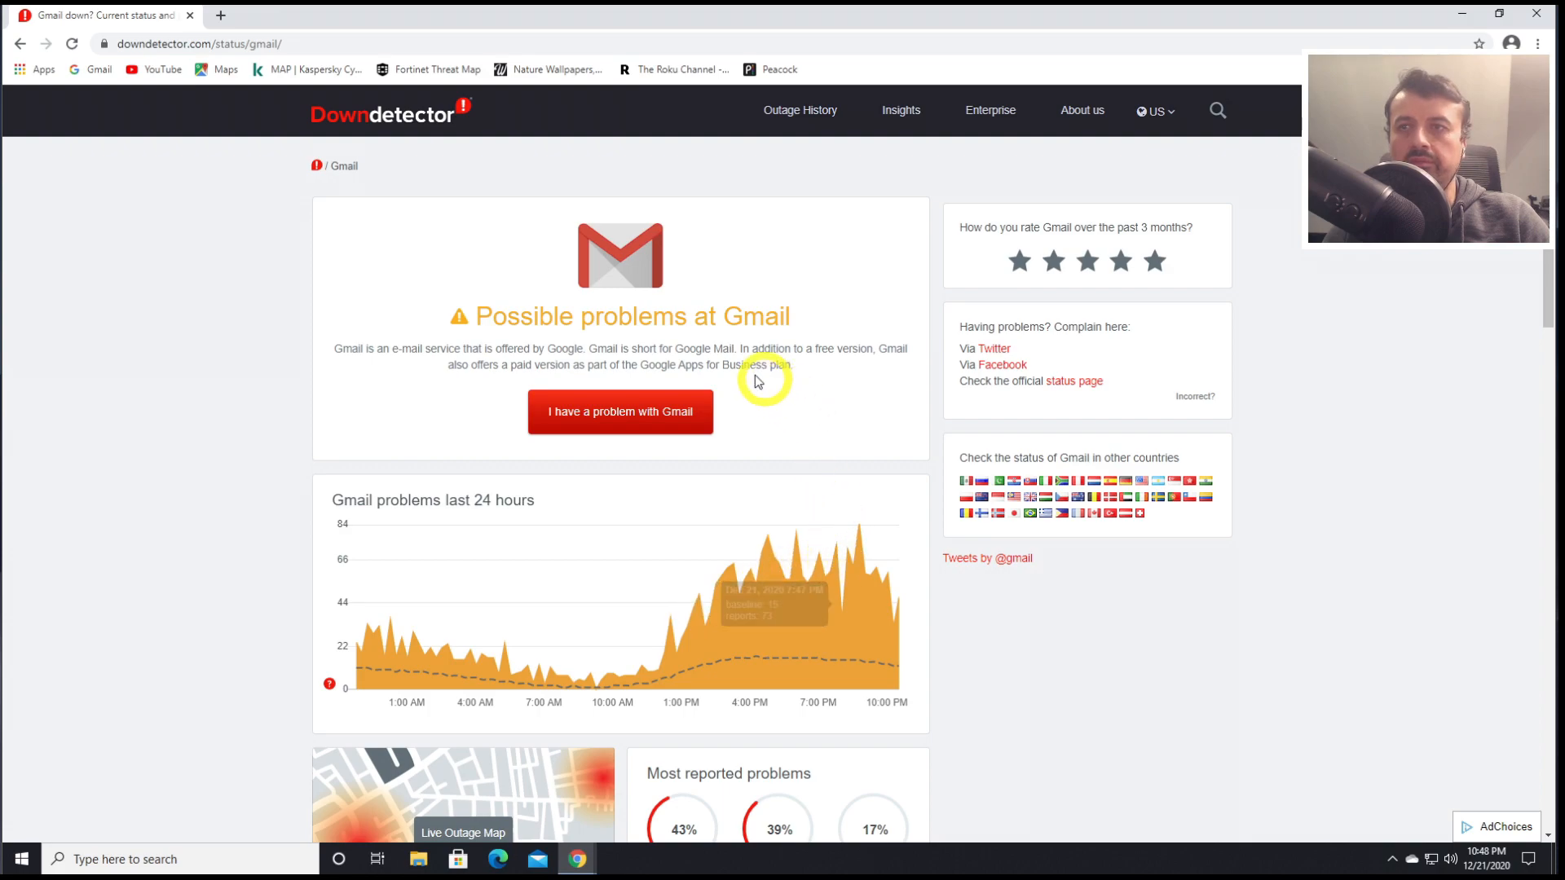
pyautogui.click(619, 411)
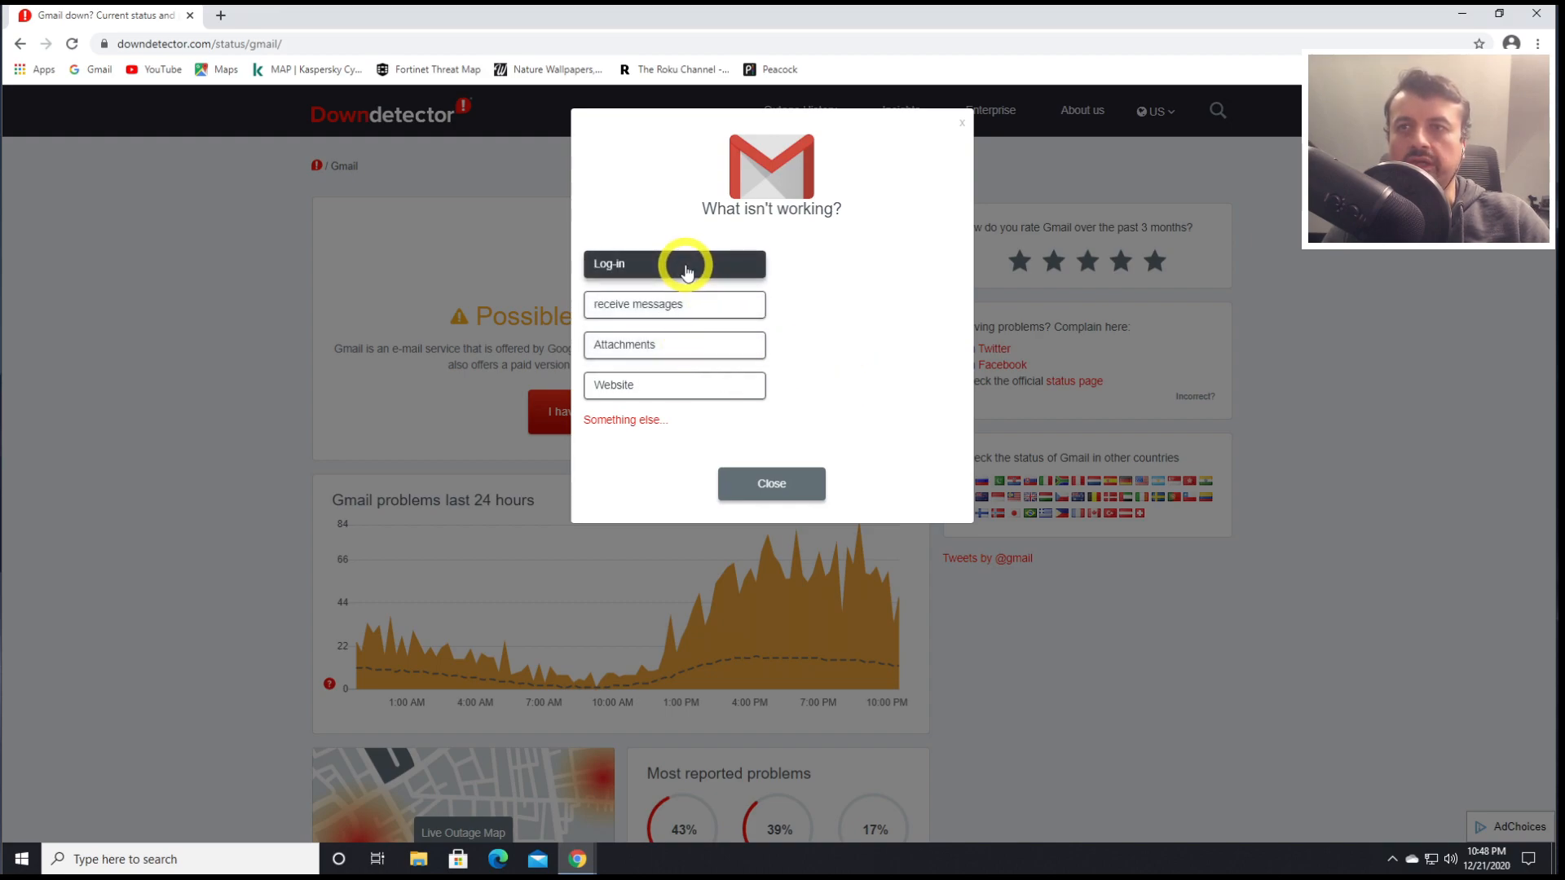
pyautogui.click(770, 484)
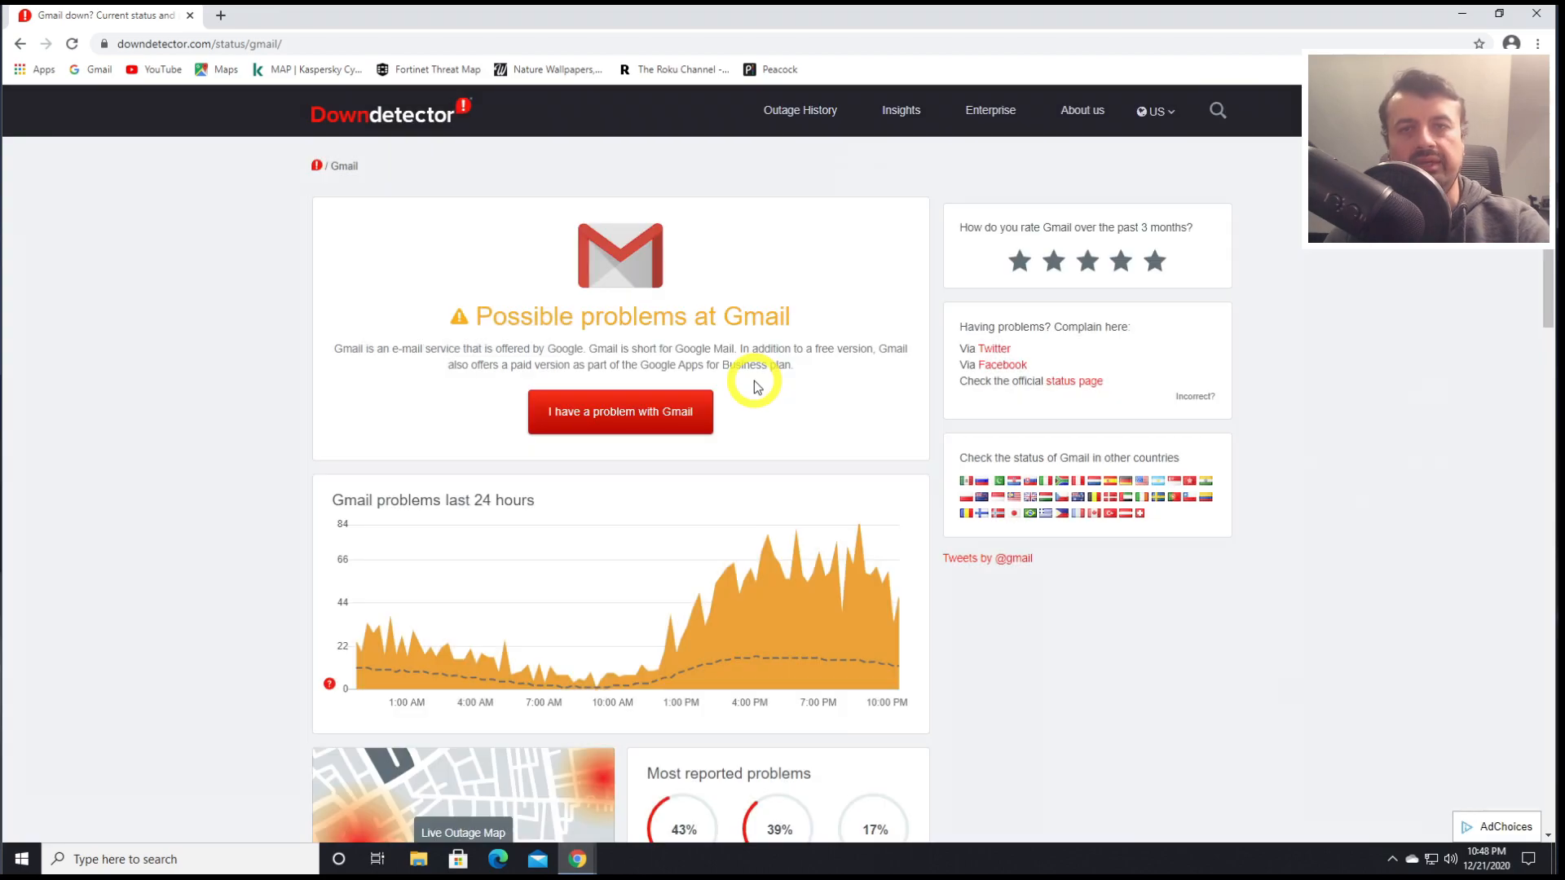
pyautogui.scroll(-3)
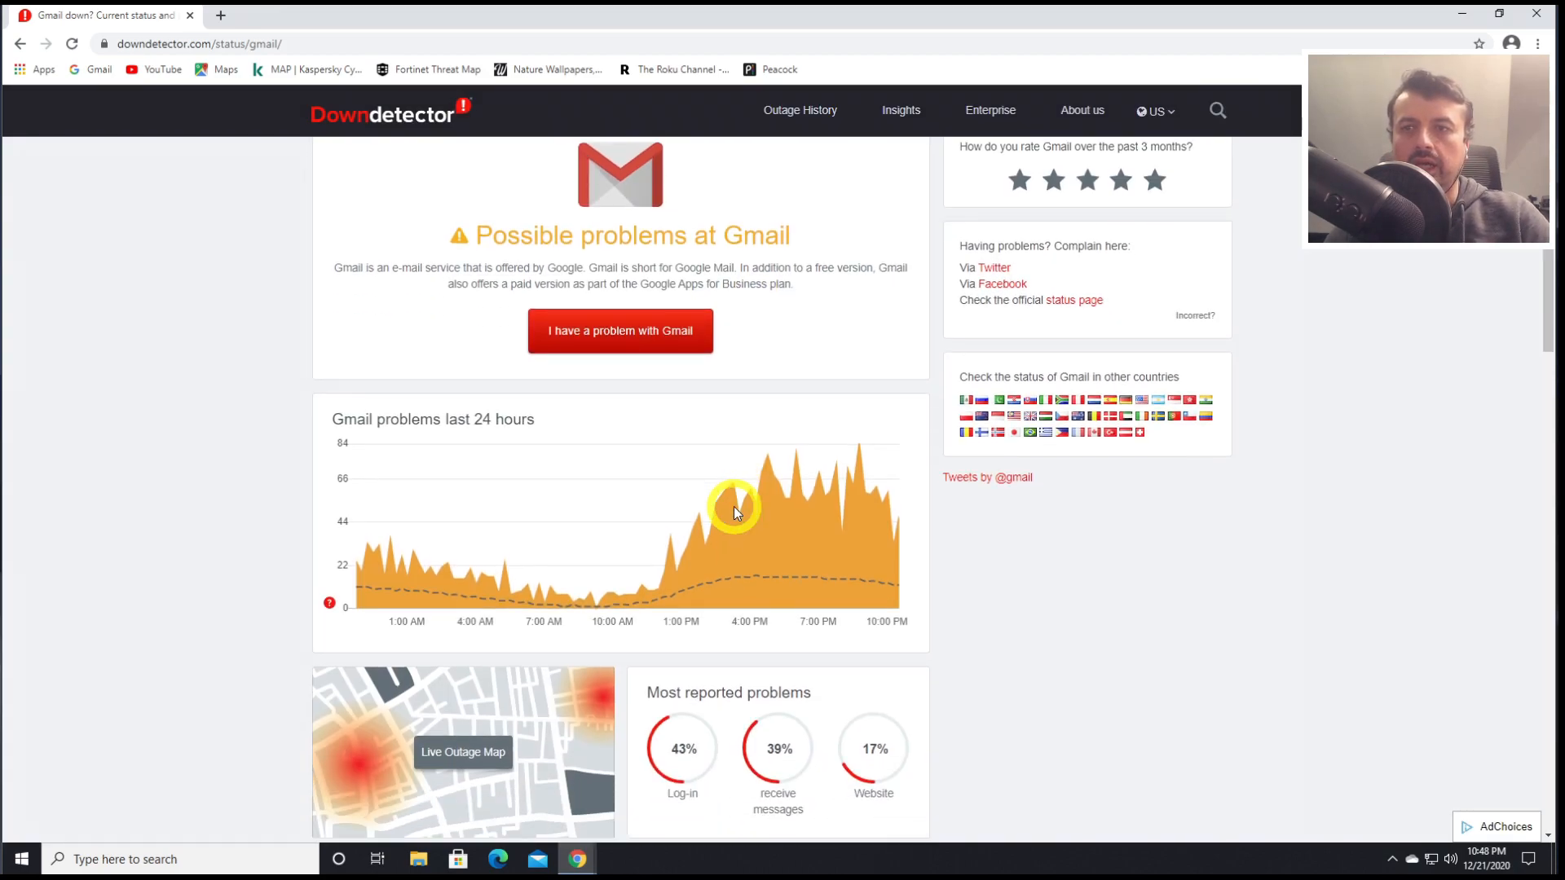
pyautogui.scroll(-3)
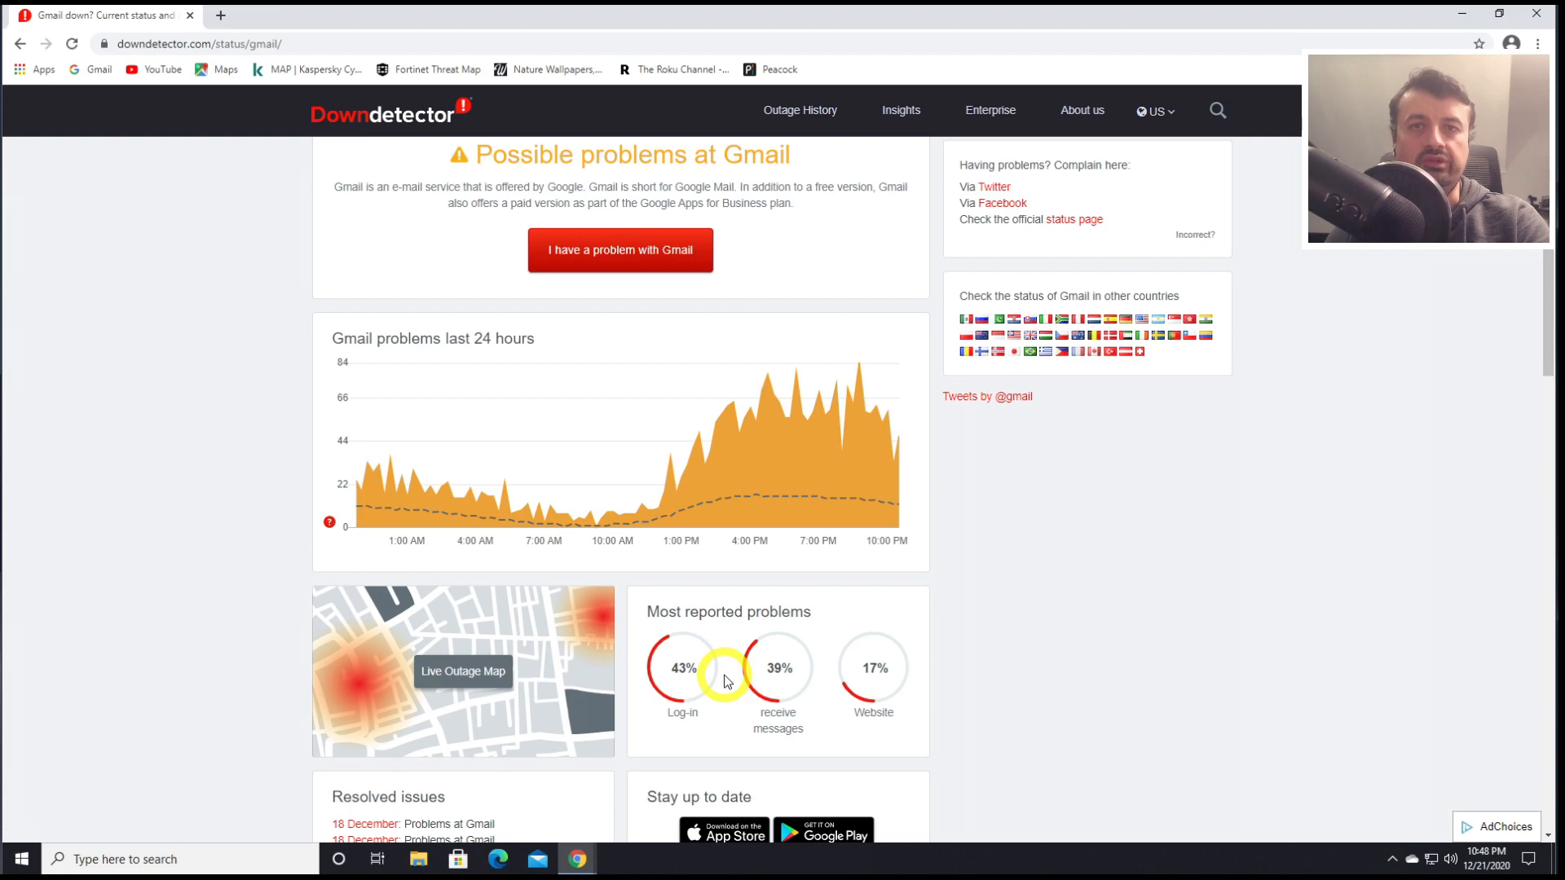
pyautogui.scroll(3)
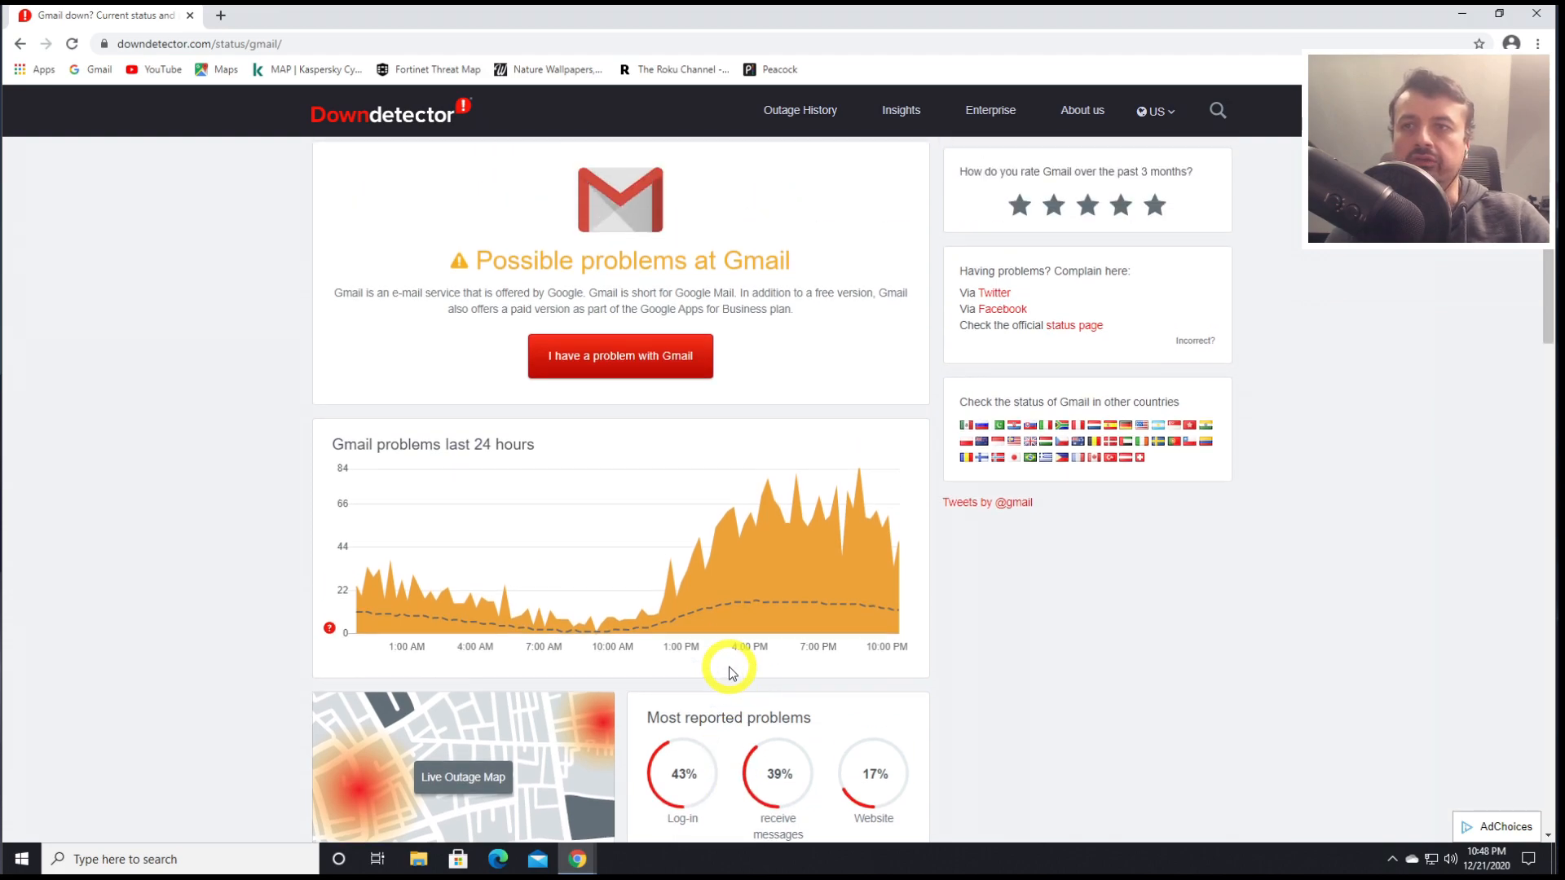
pyautogui.scroll(3)
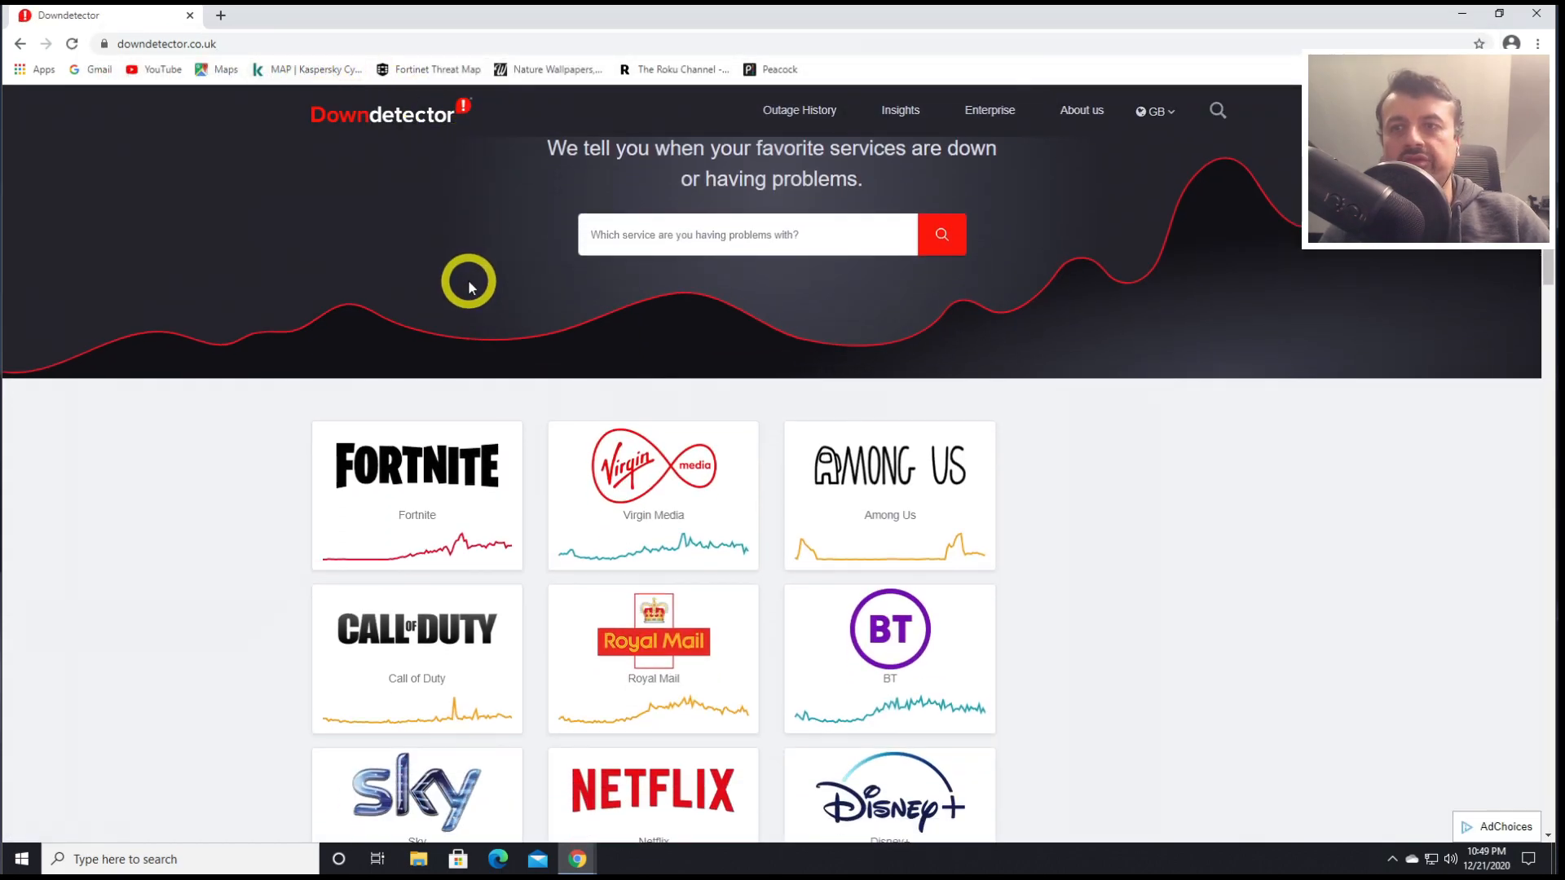
pyautogui.moveTo(628, 474)
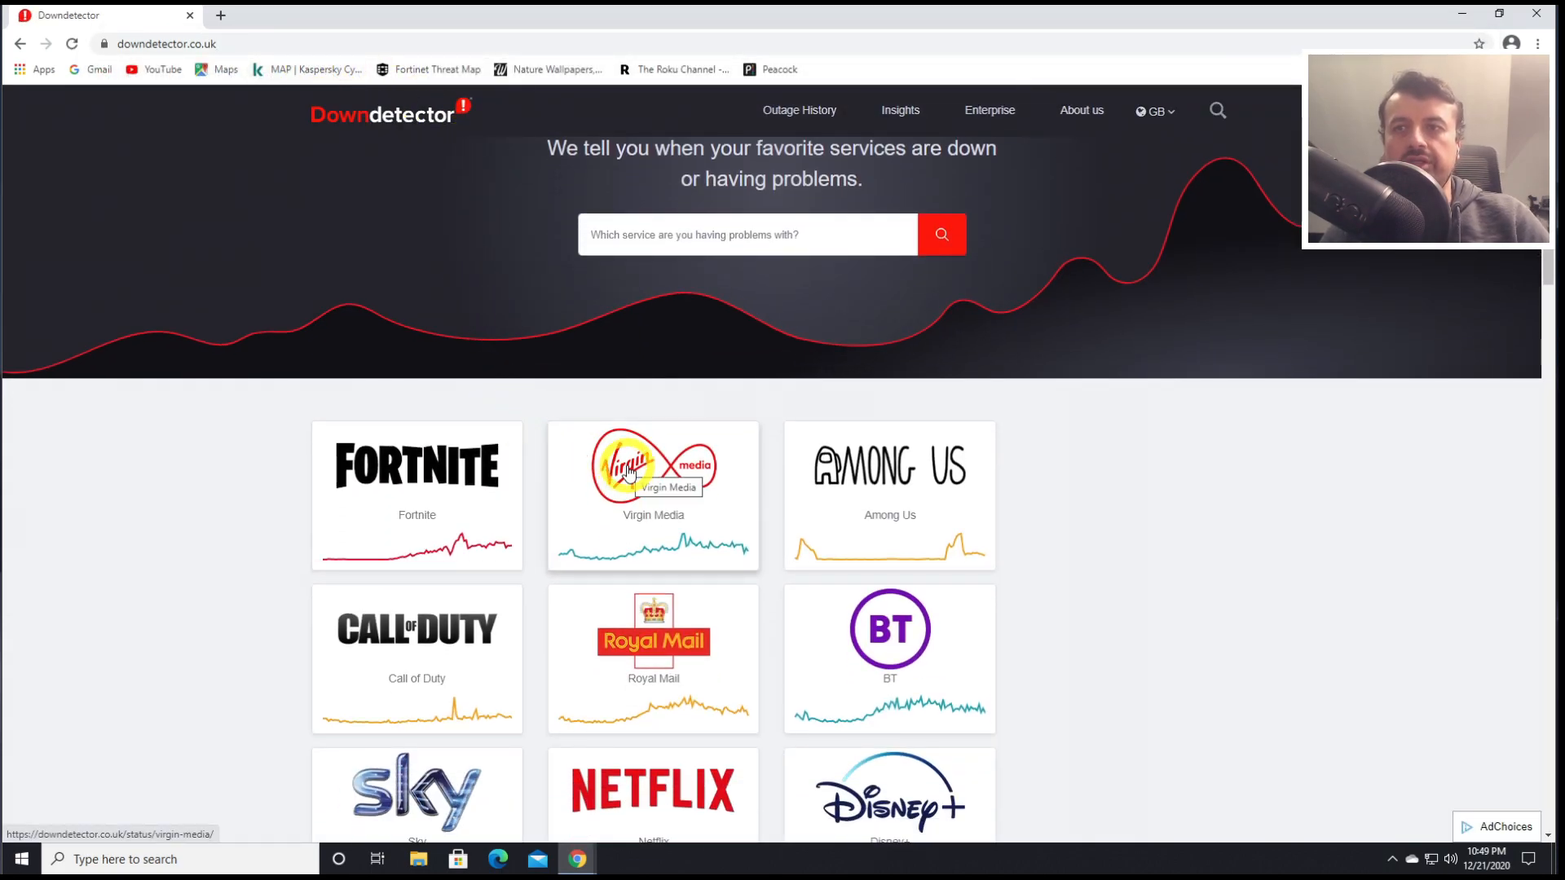
# Scroll the UK home page past the Fortnite, Virgin Media and Netflix tiles
pyautogui.scroll(-3)
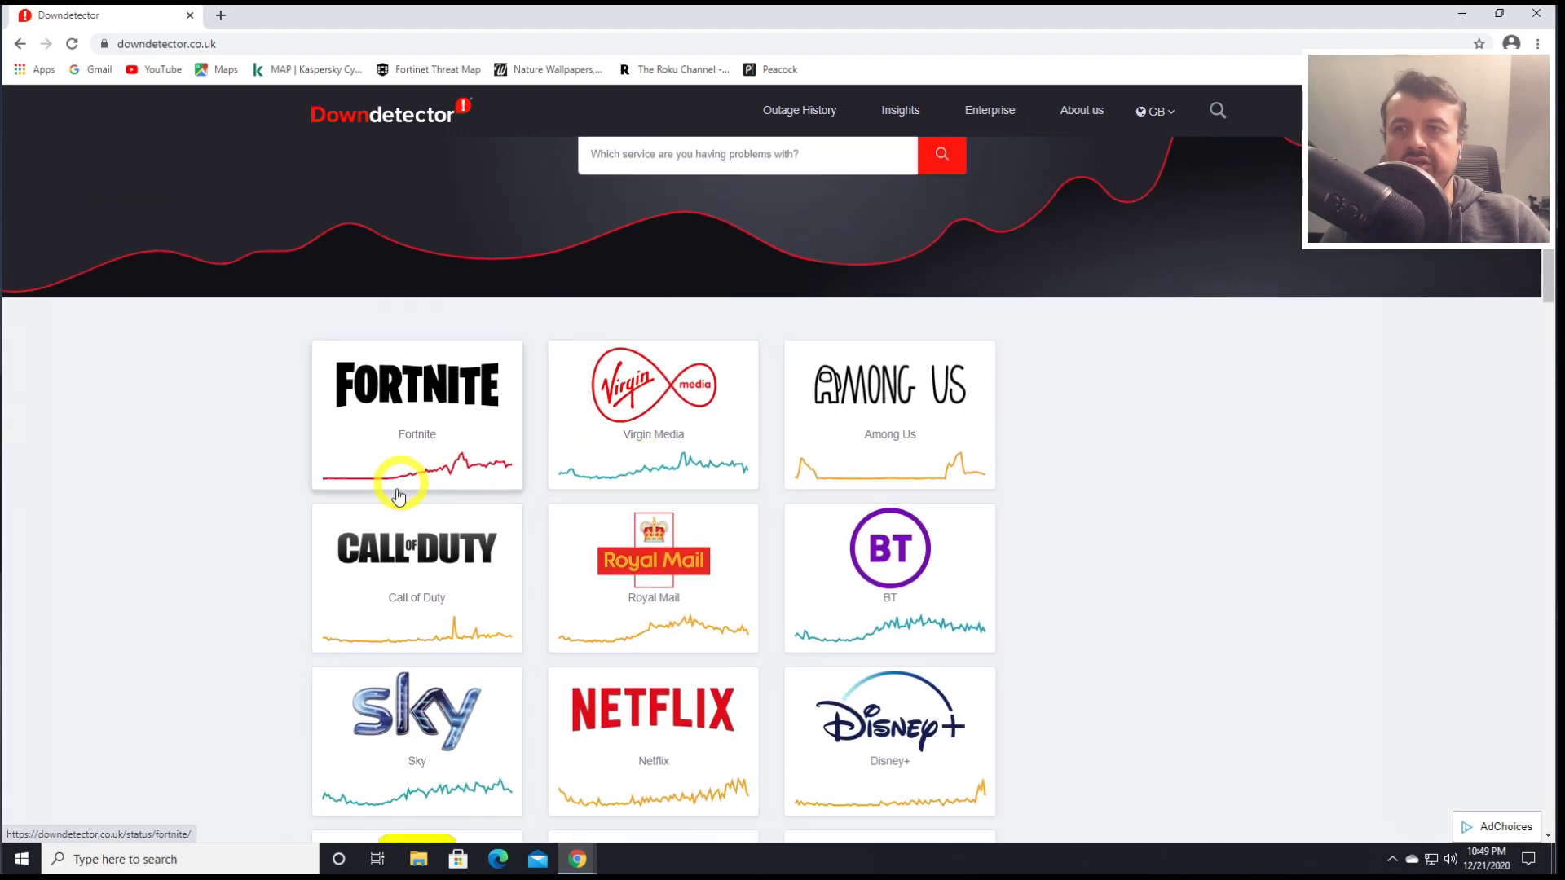
pyautogui.moveTo(372, 433)
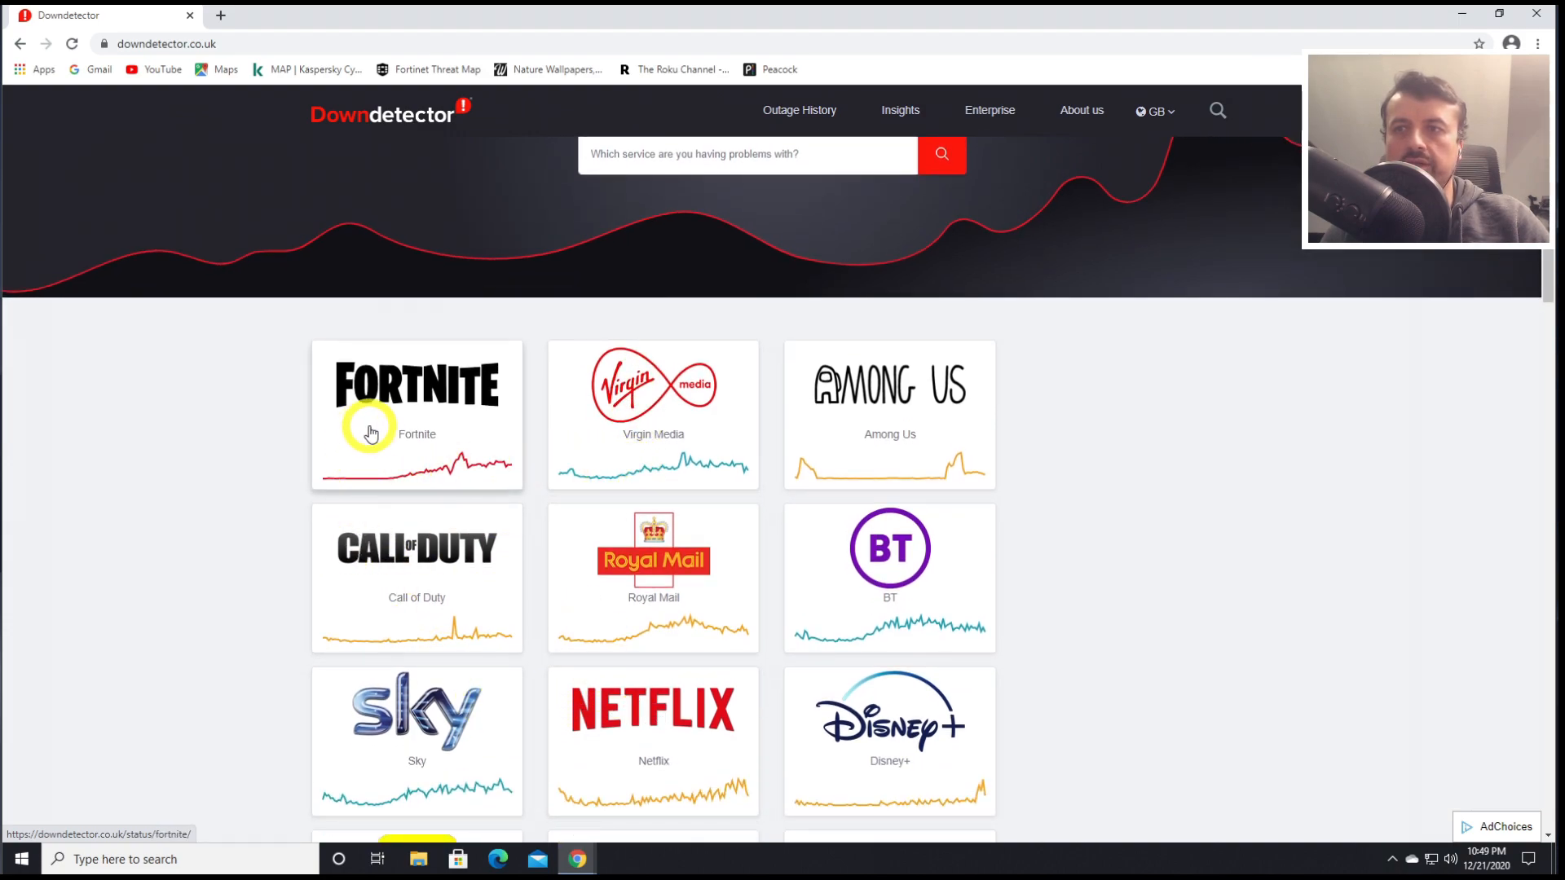
pyautogui.moveTo(555, 429)
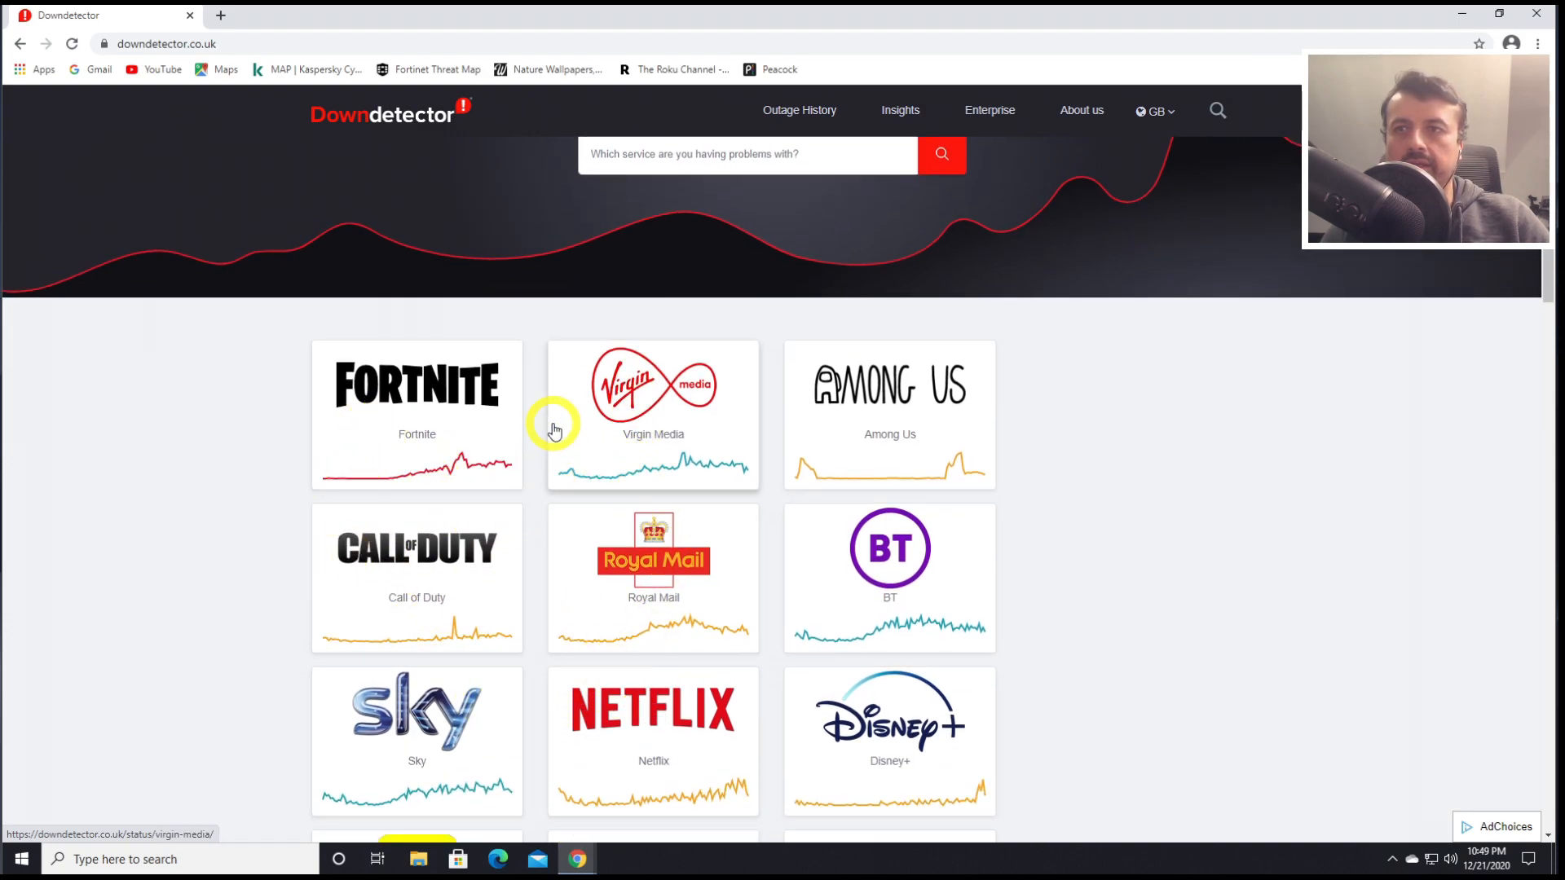
# Open Virgin Media's status page and scroll to its 24-hour report chart
pyautogui.click(653, 414)
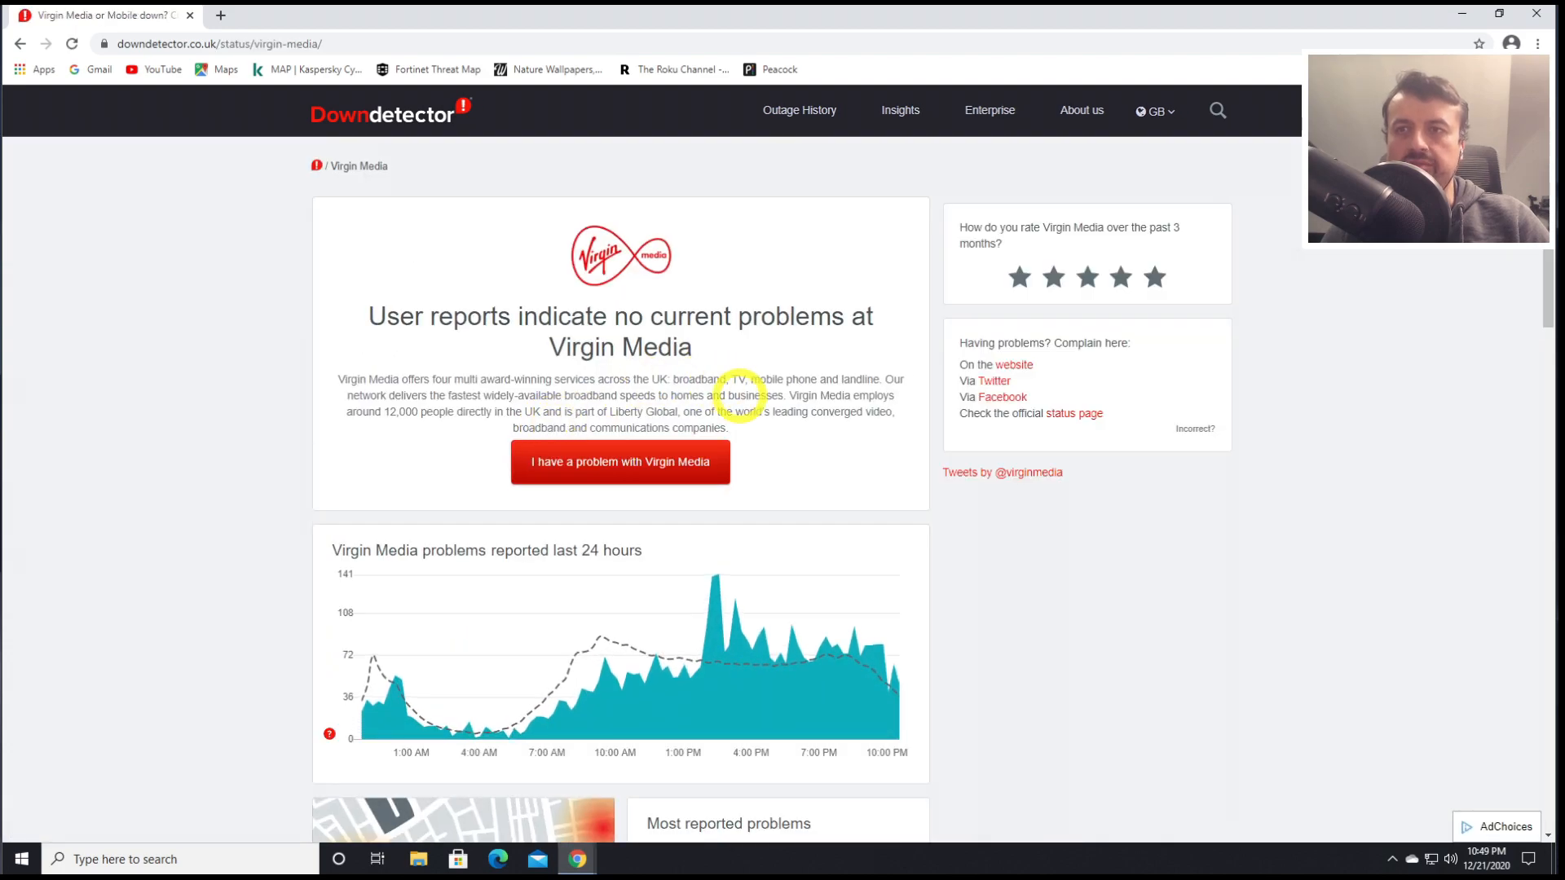
pyautogui.scroll(-3)
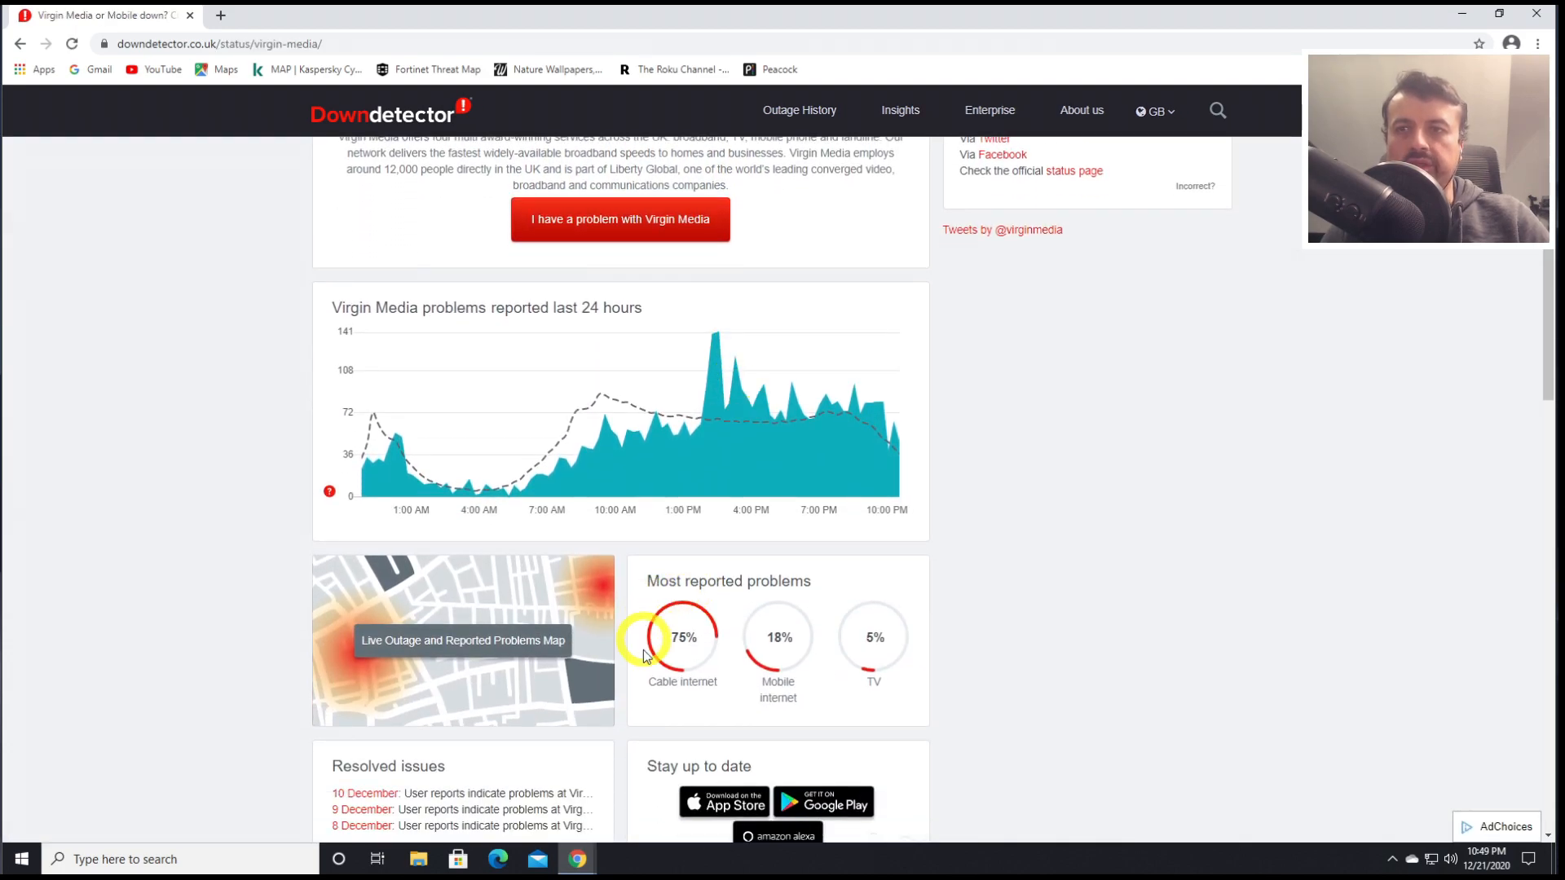
pyautogui.moveTo(683, 627)
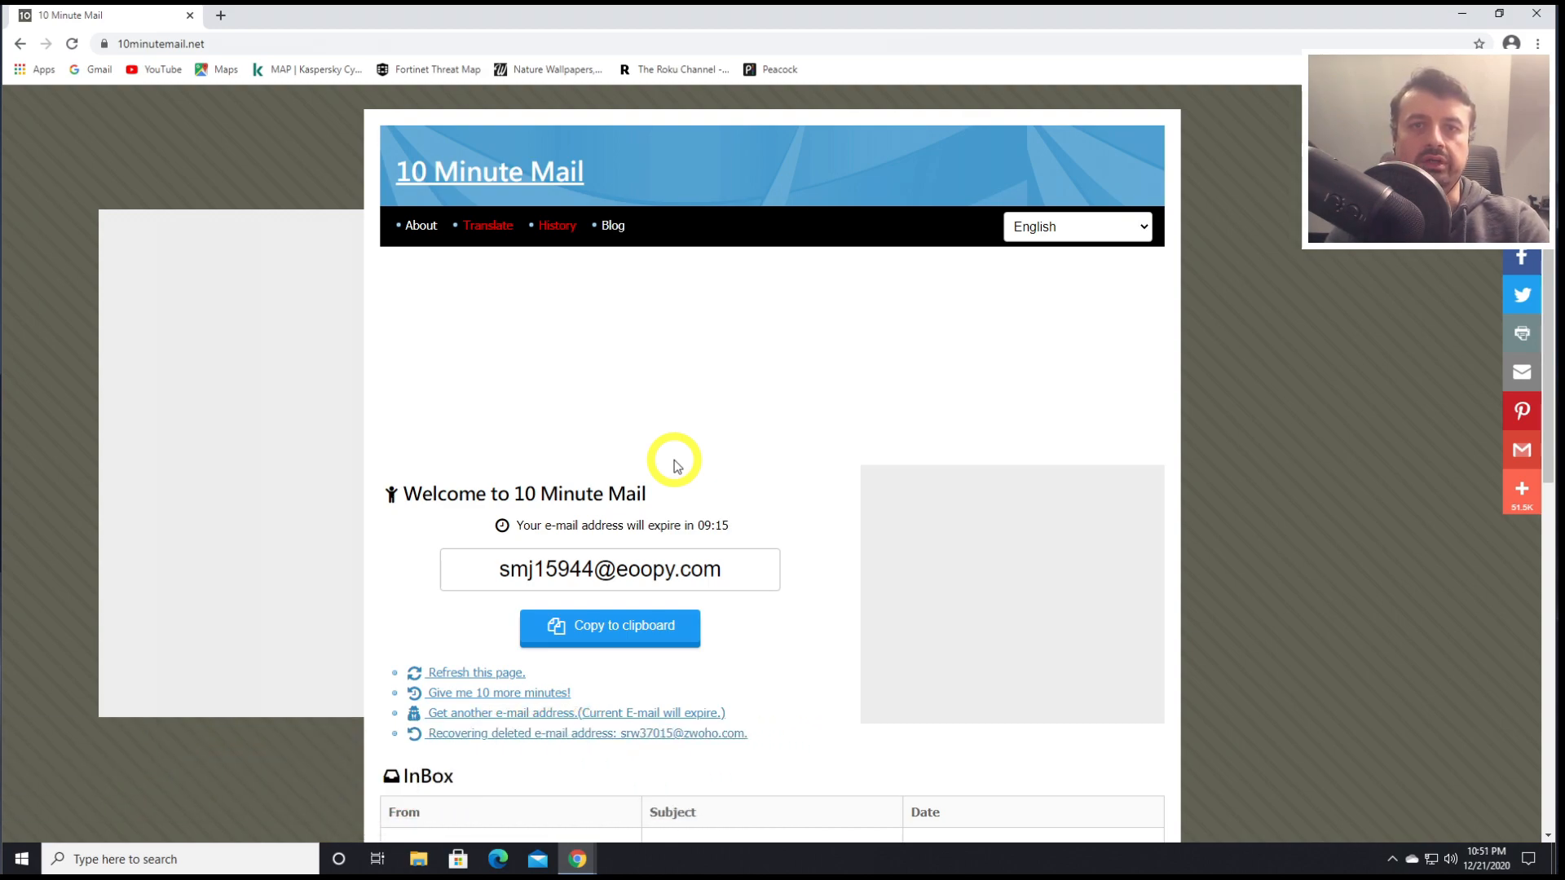
pyautogui.moveTo(442, 639)
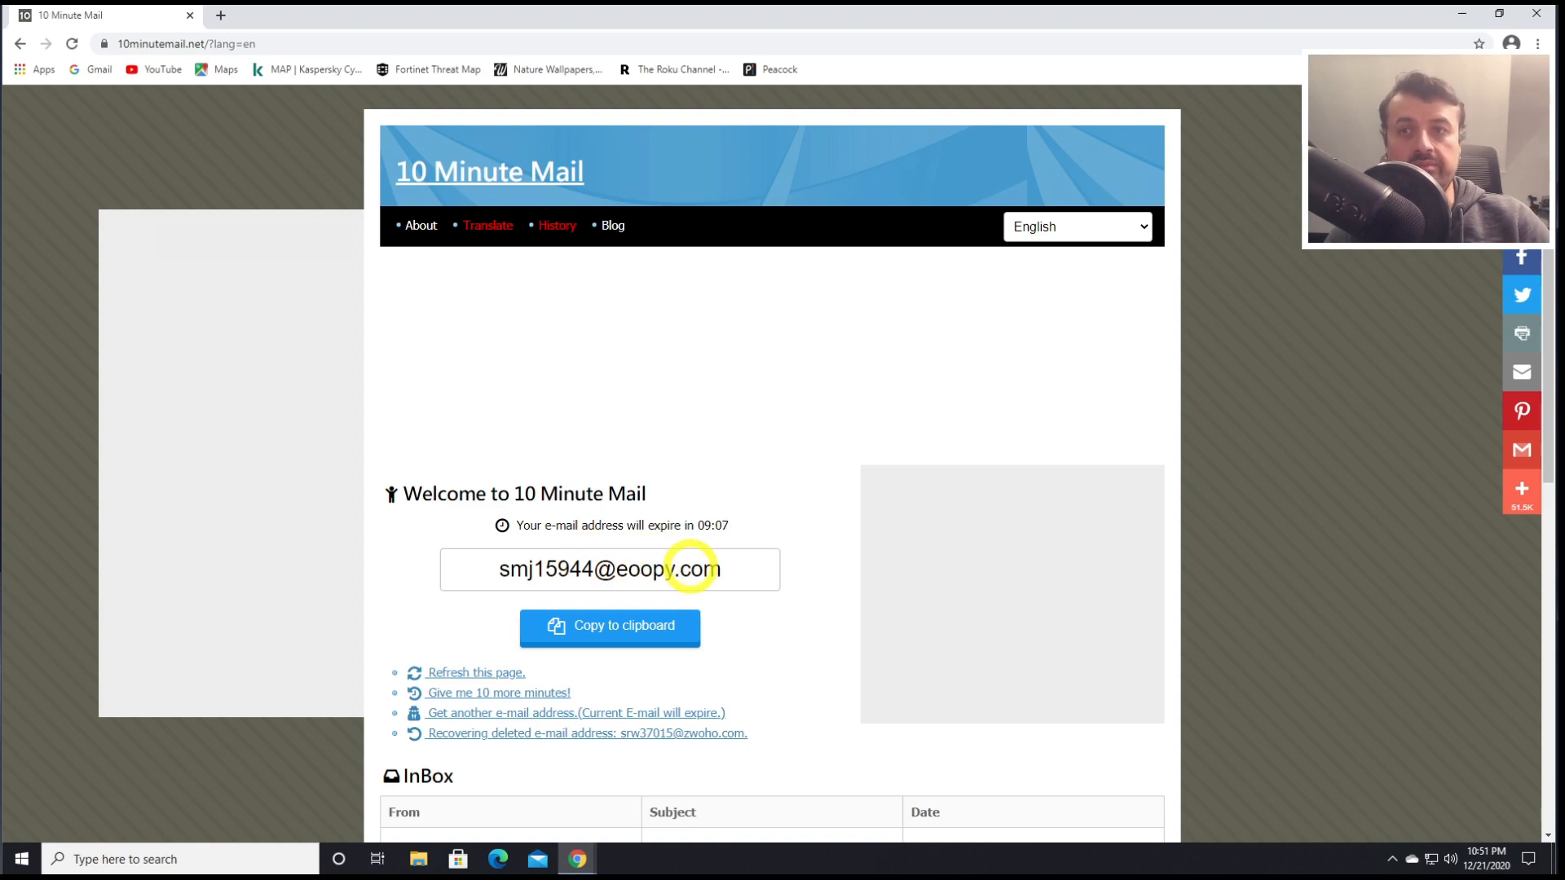
# Copy the generated temporary e-mail address to the clipboard
pyautogui.click(609, 628)
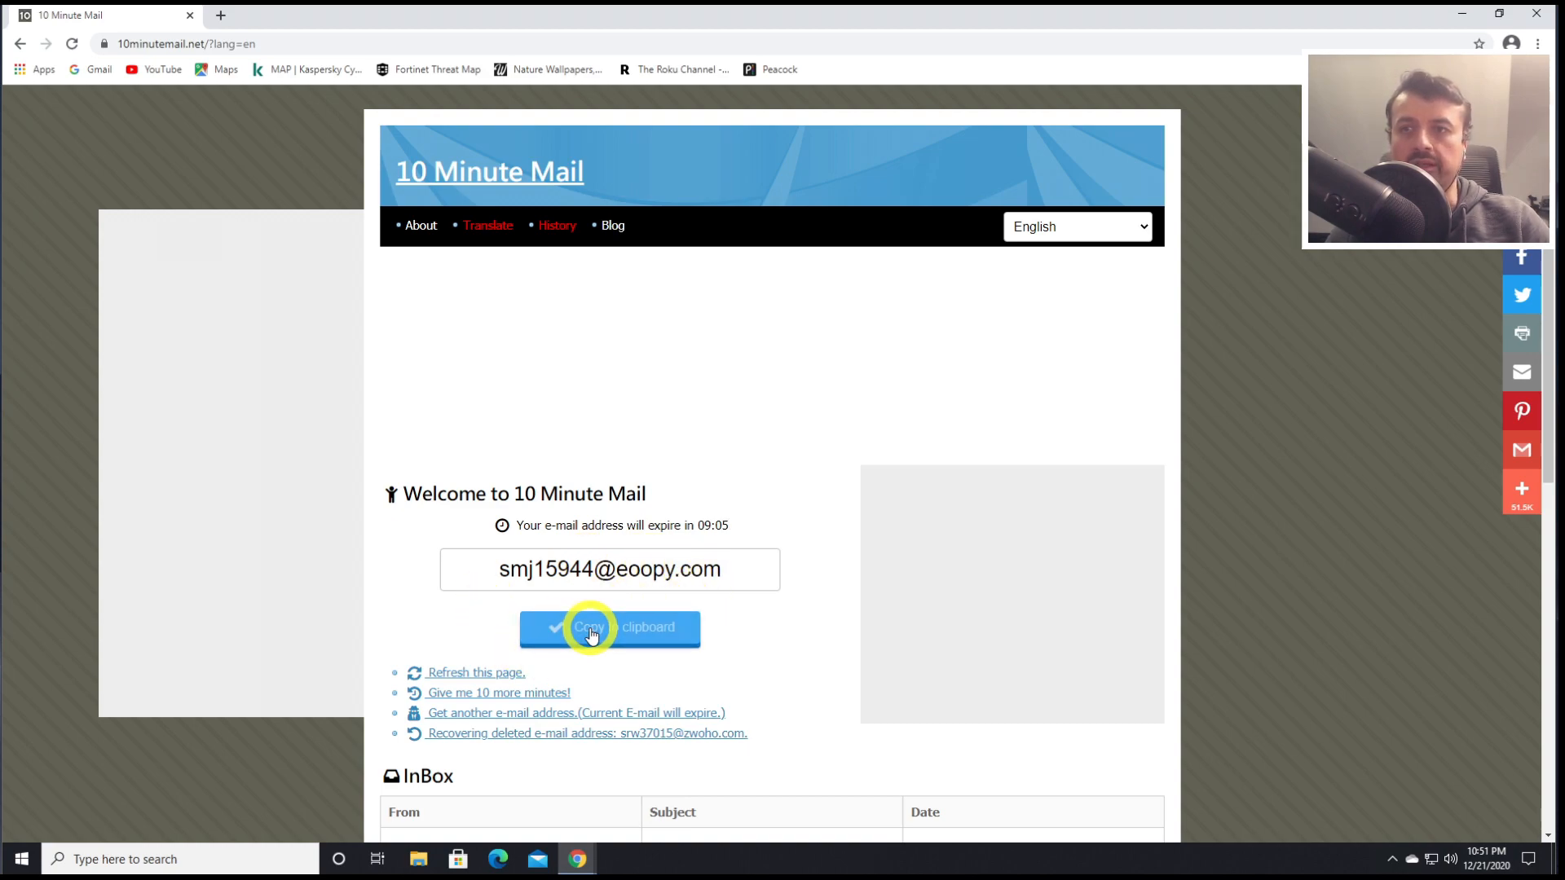
pyautogui.moveTo(231, 22)
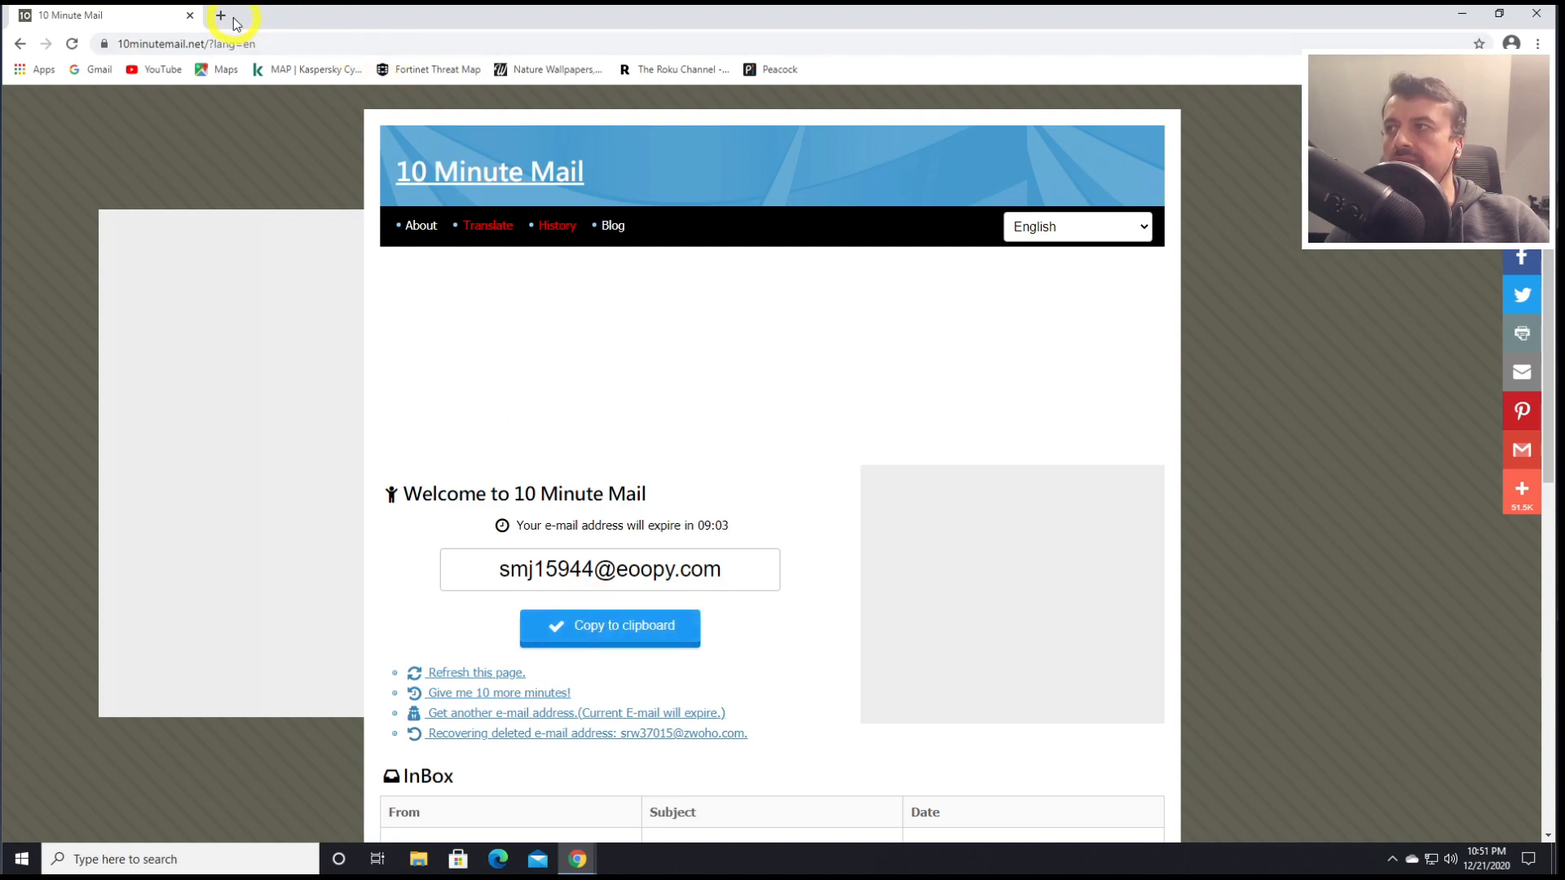
# Send a Gmail message titled 'Test from PCDUK' to the temporary address
pyautogui.click(220, 14)
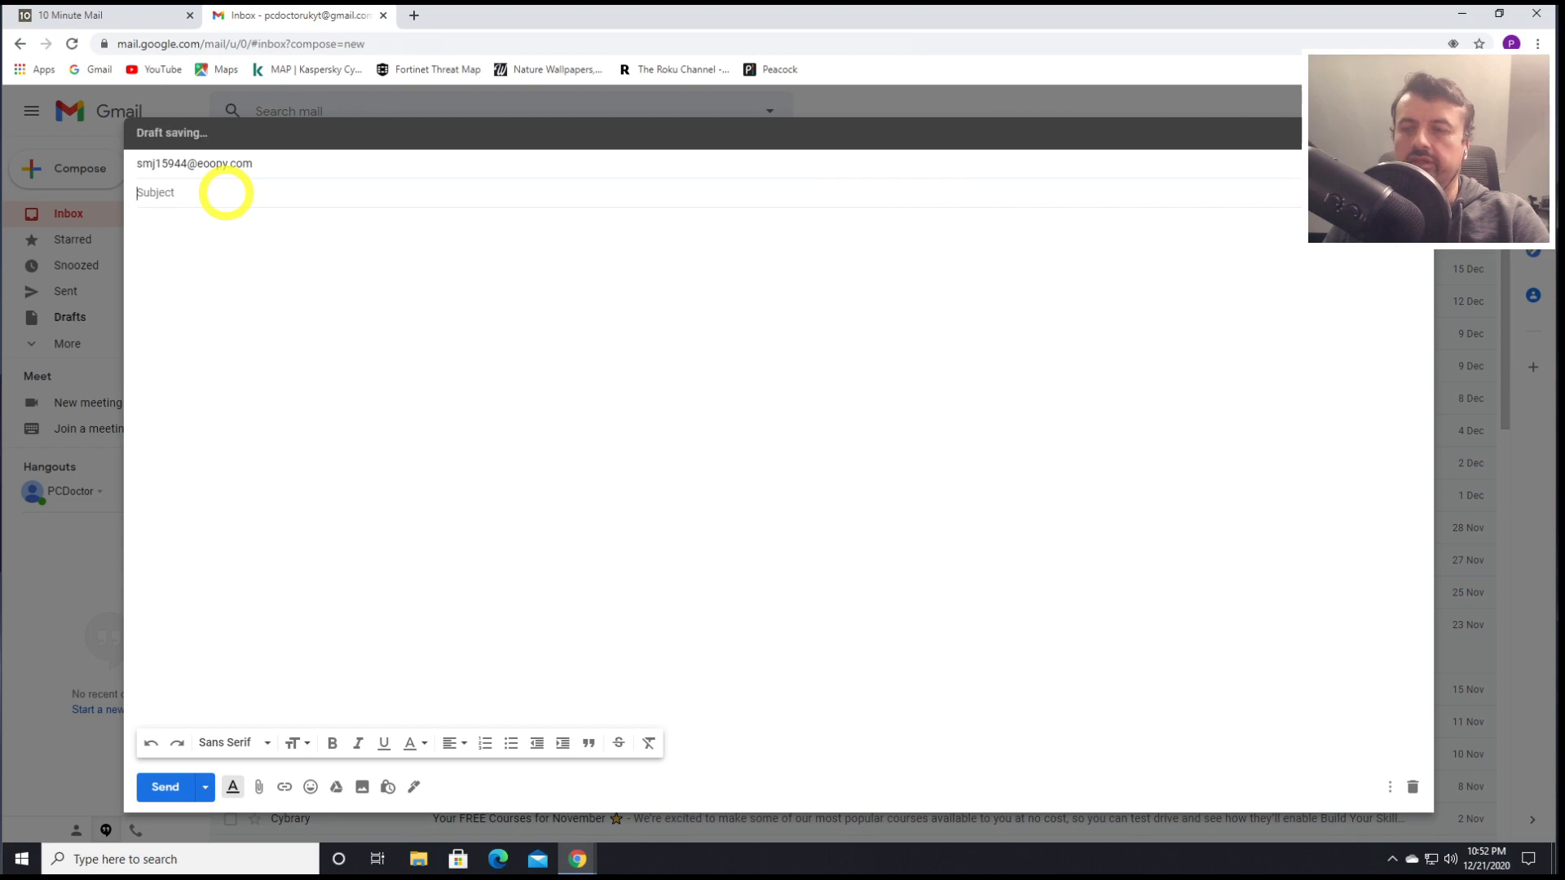
pyautogui.write('Test from PC')
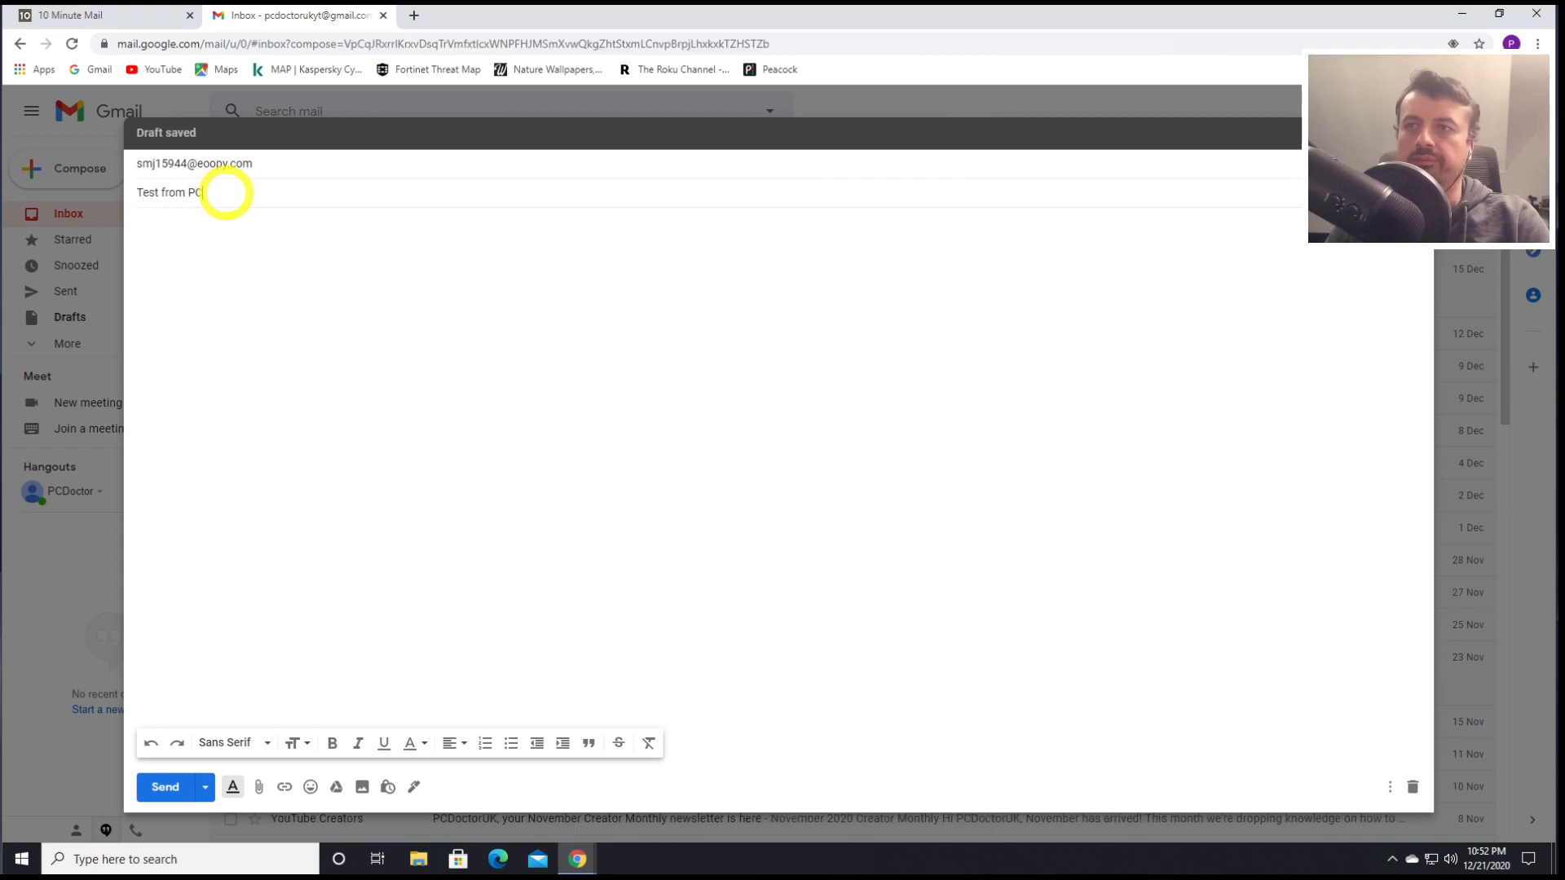
pyautogui.write('UK')
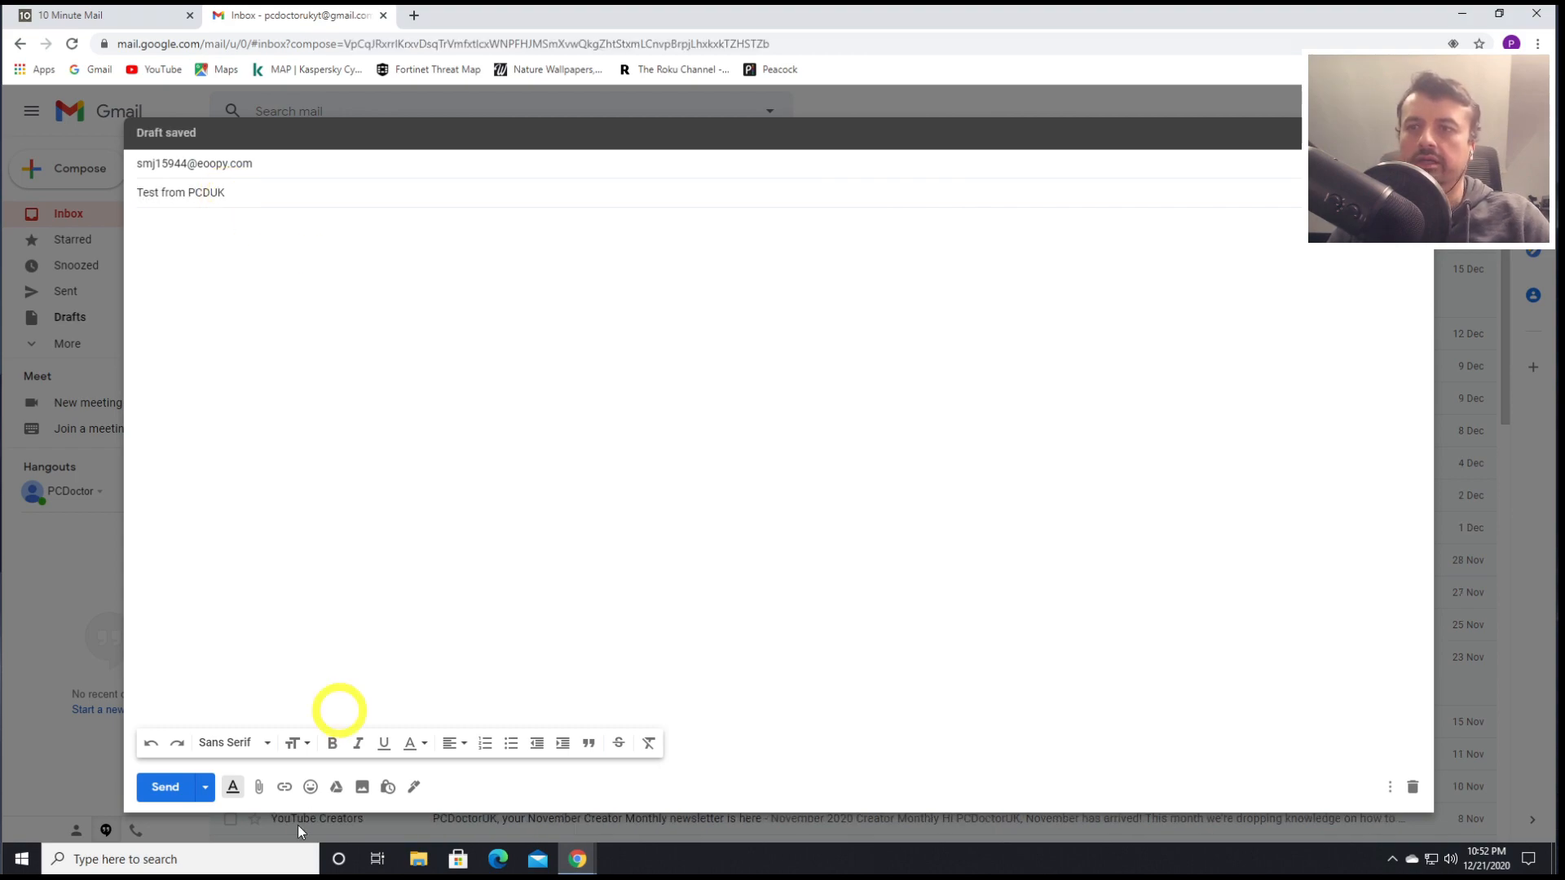
pyautogui.click(94, 14)
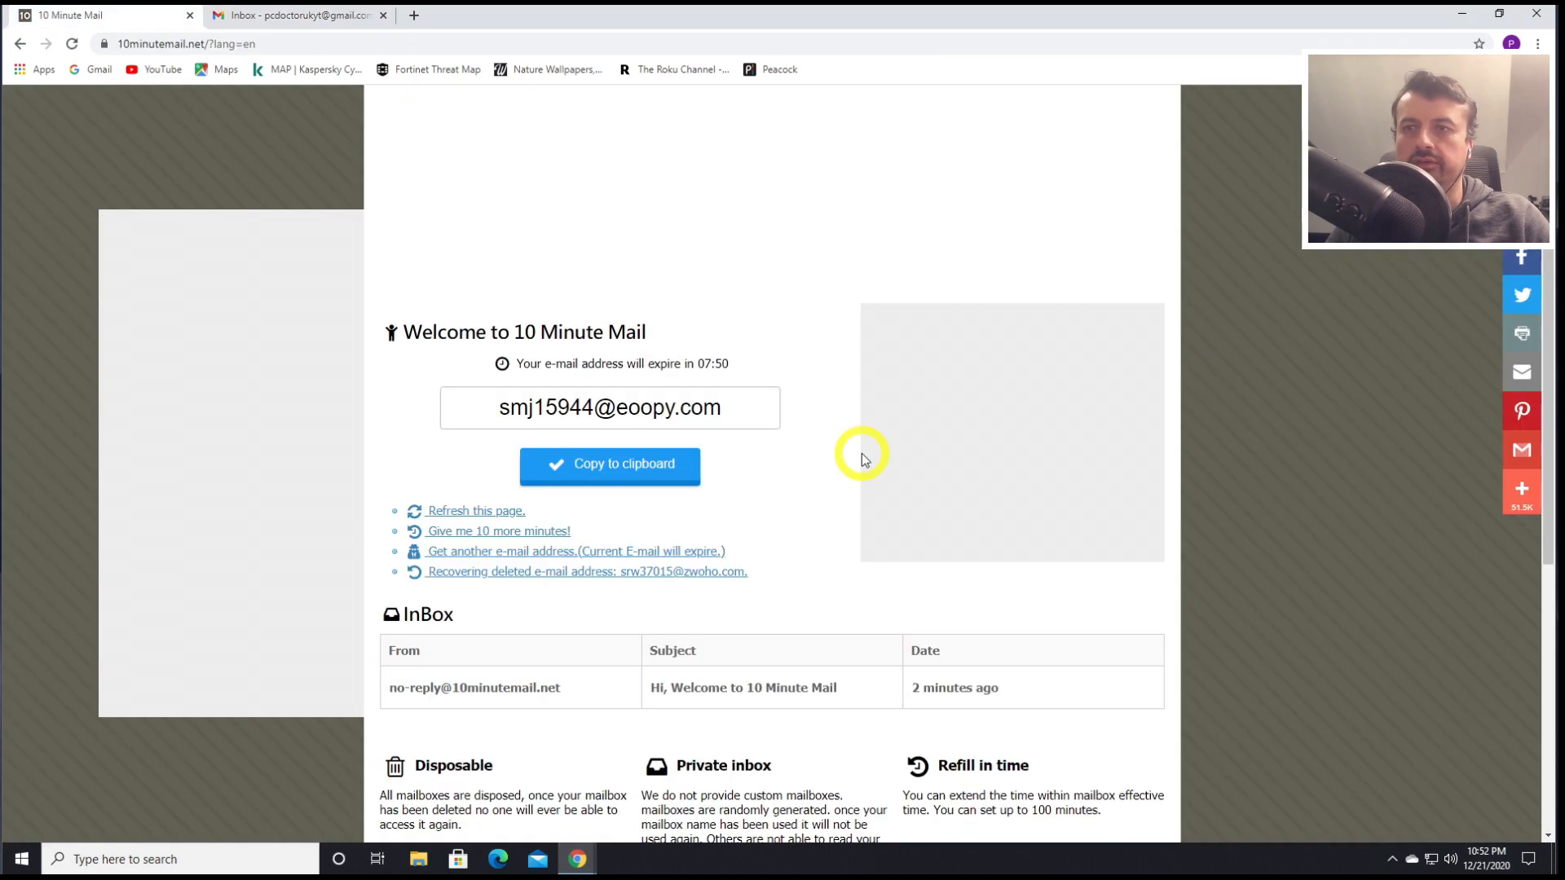
pyautogui.moveTo(876, 560)
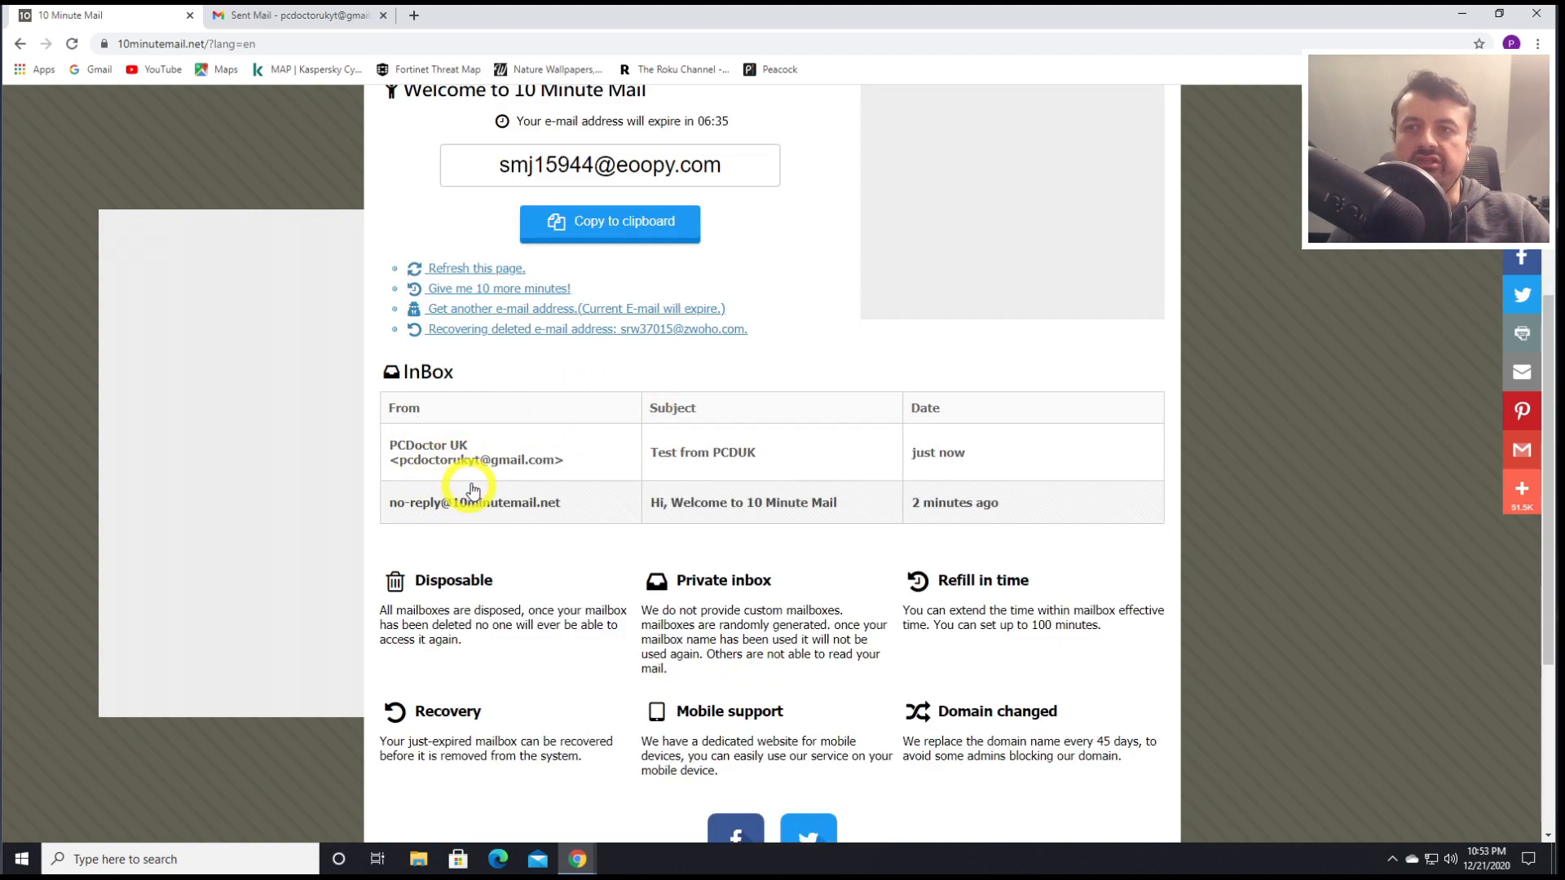
pyautogui.moveTo(352, 439)
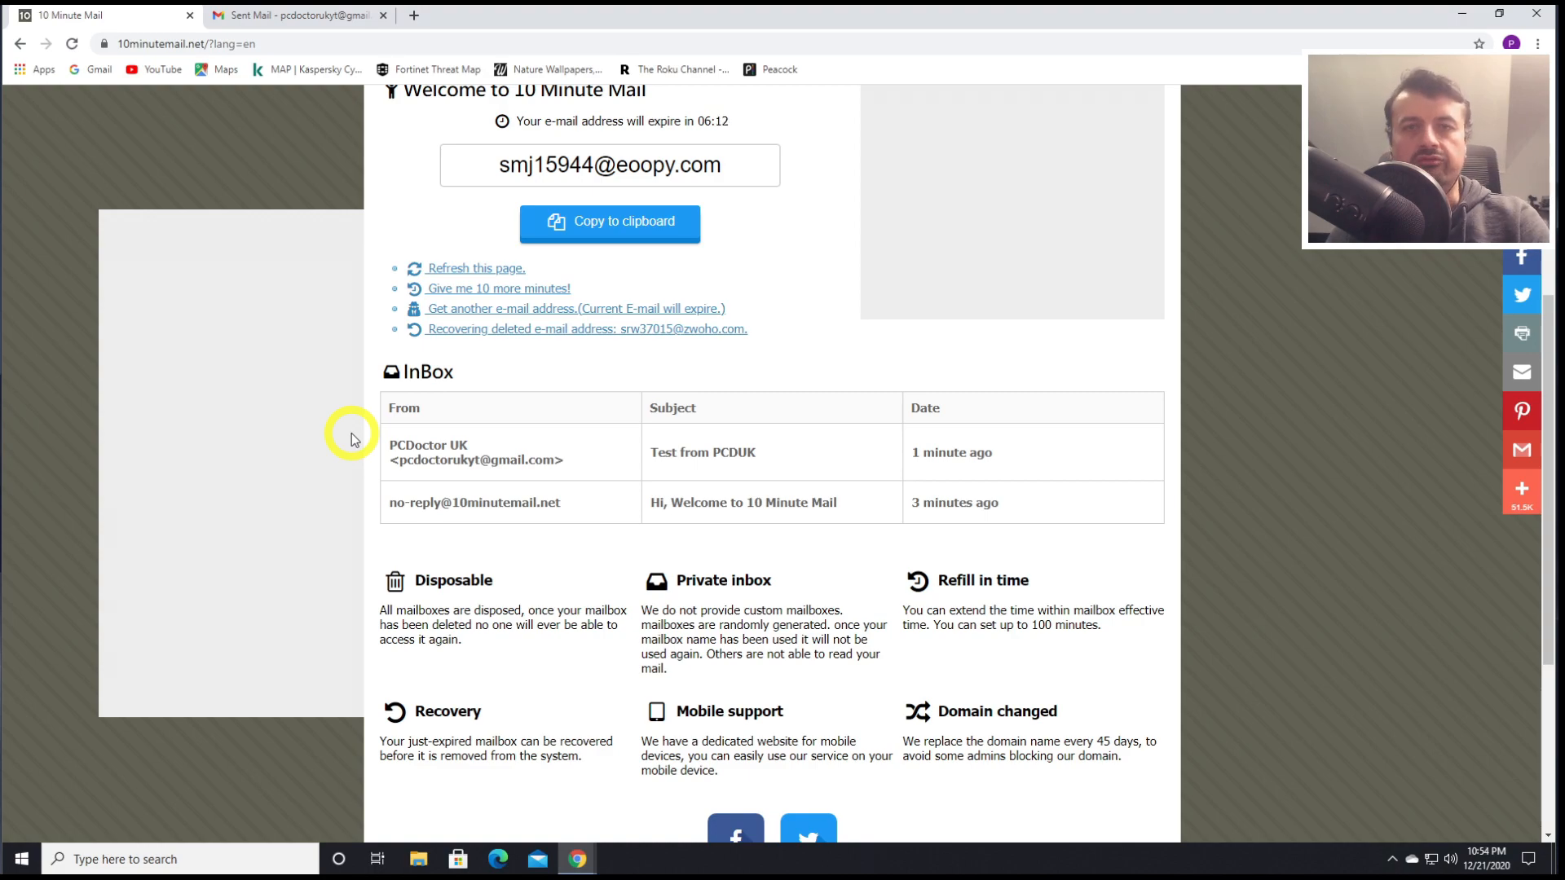
# Scroll the 10 Minute Mail inbox to the received 'Test from PCDUK' message
pyautogui.scroll(3)
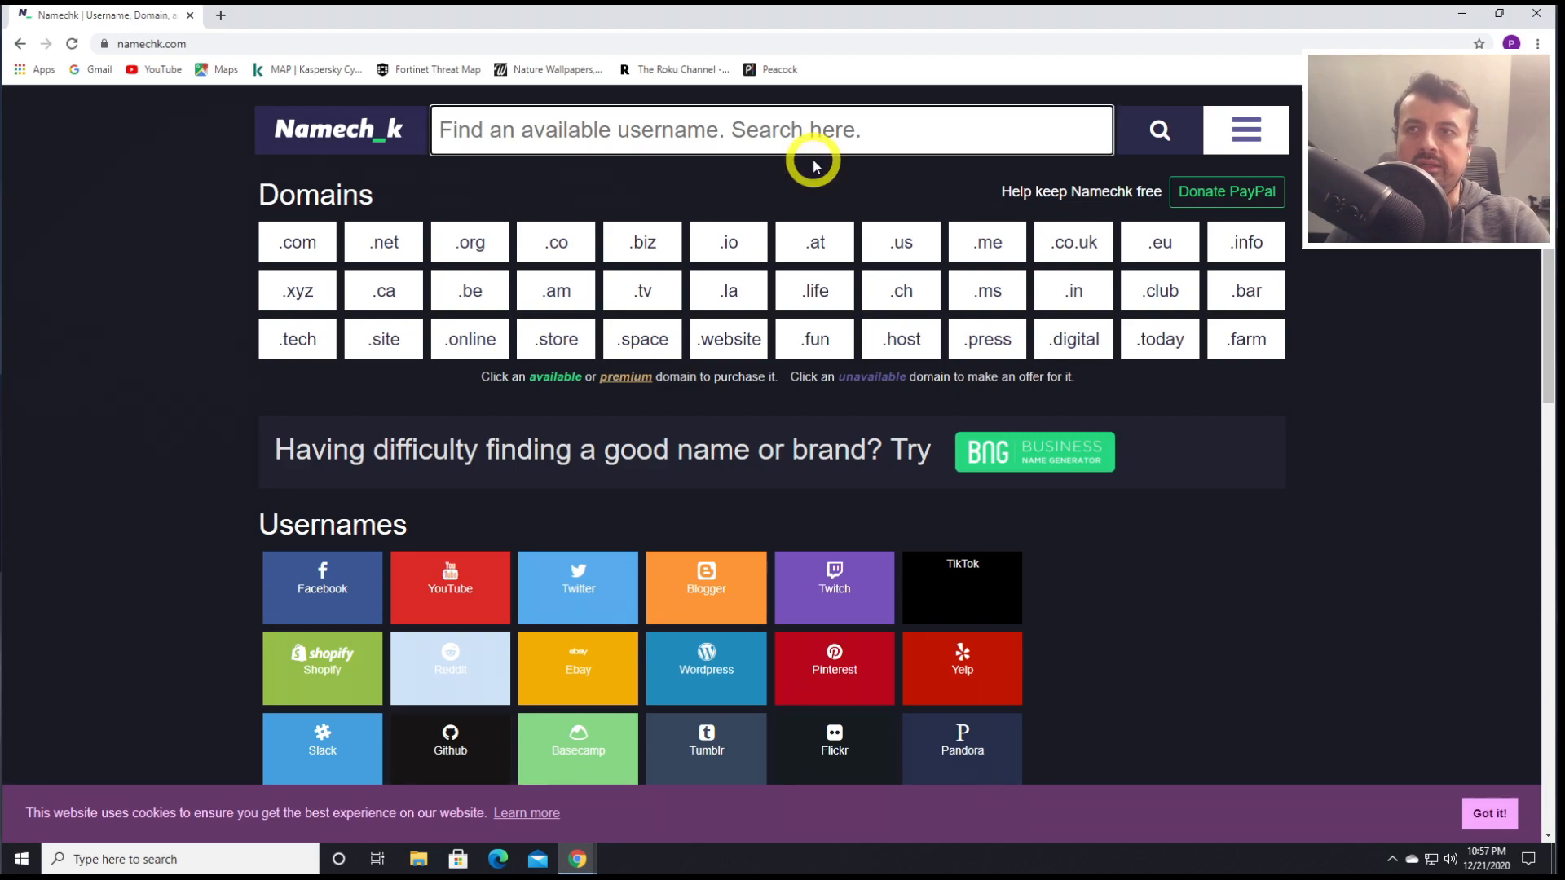
# Search Namechk for 'PCDoctor' and browse the domain and username results
pyautogui.write('PC')
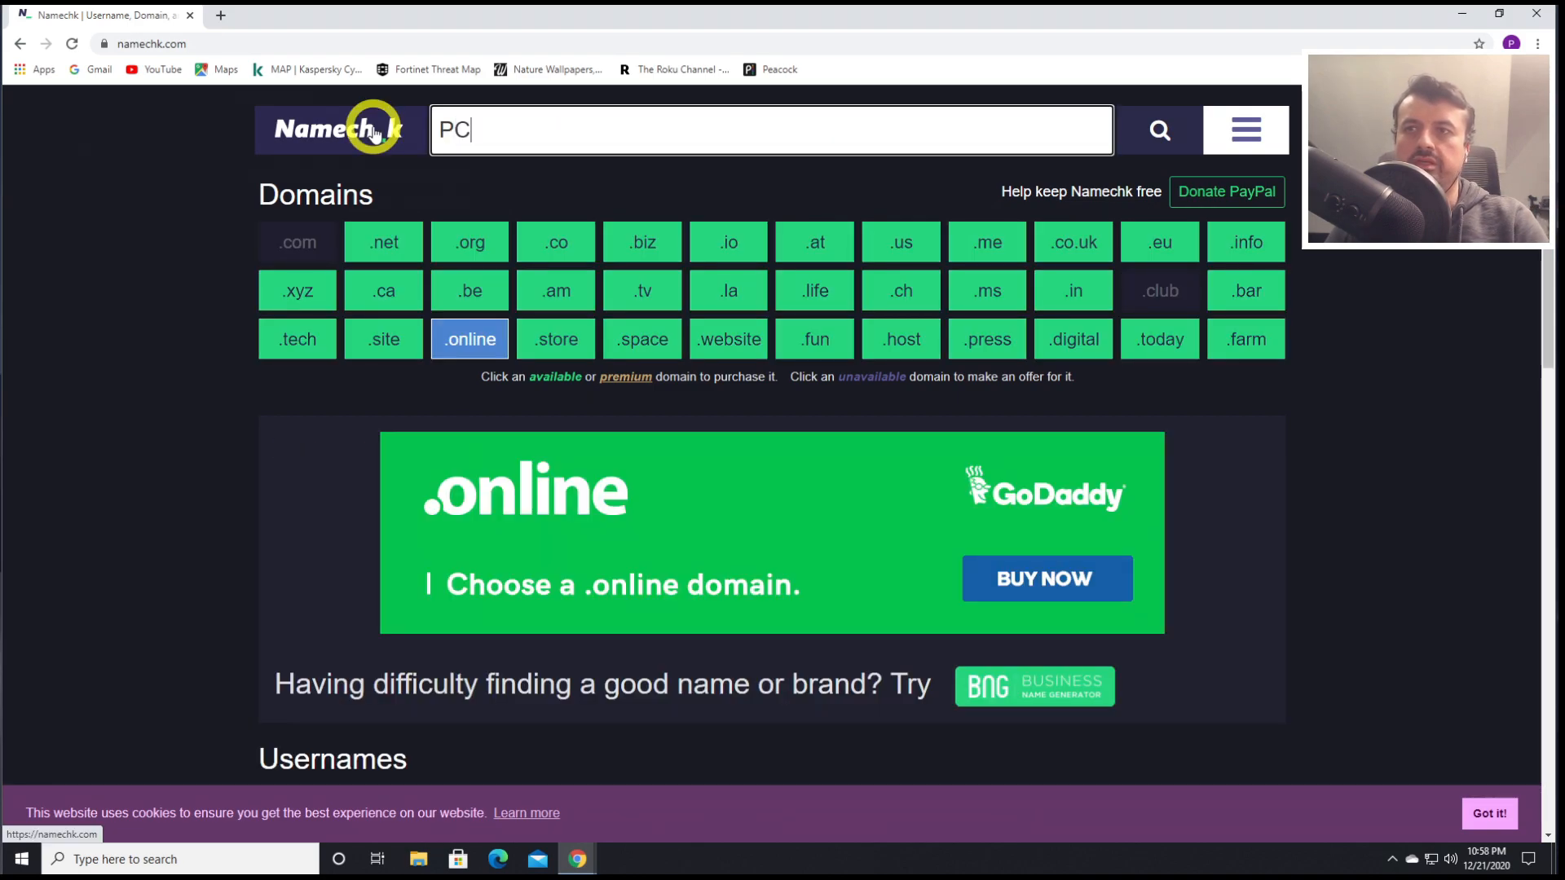
pyautogui.write('D')
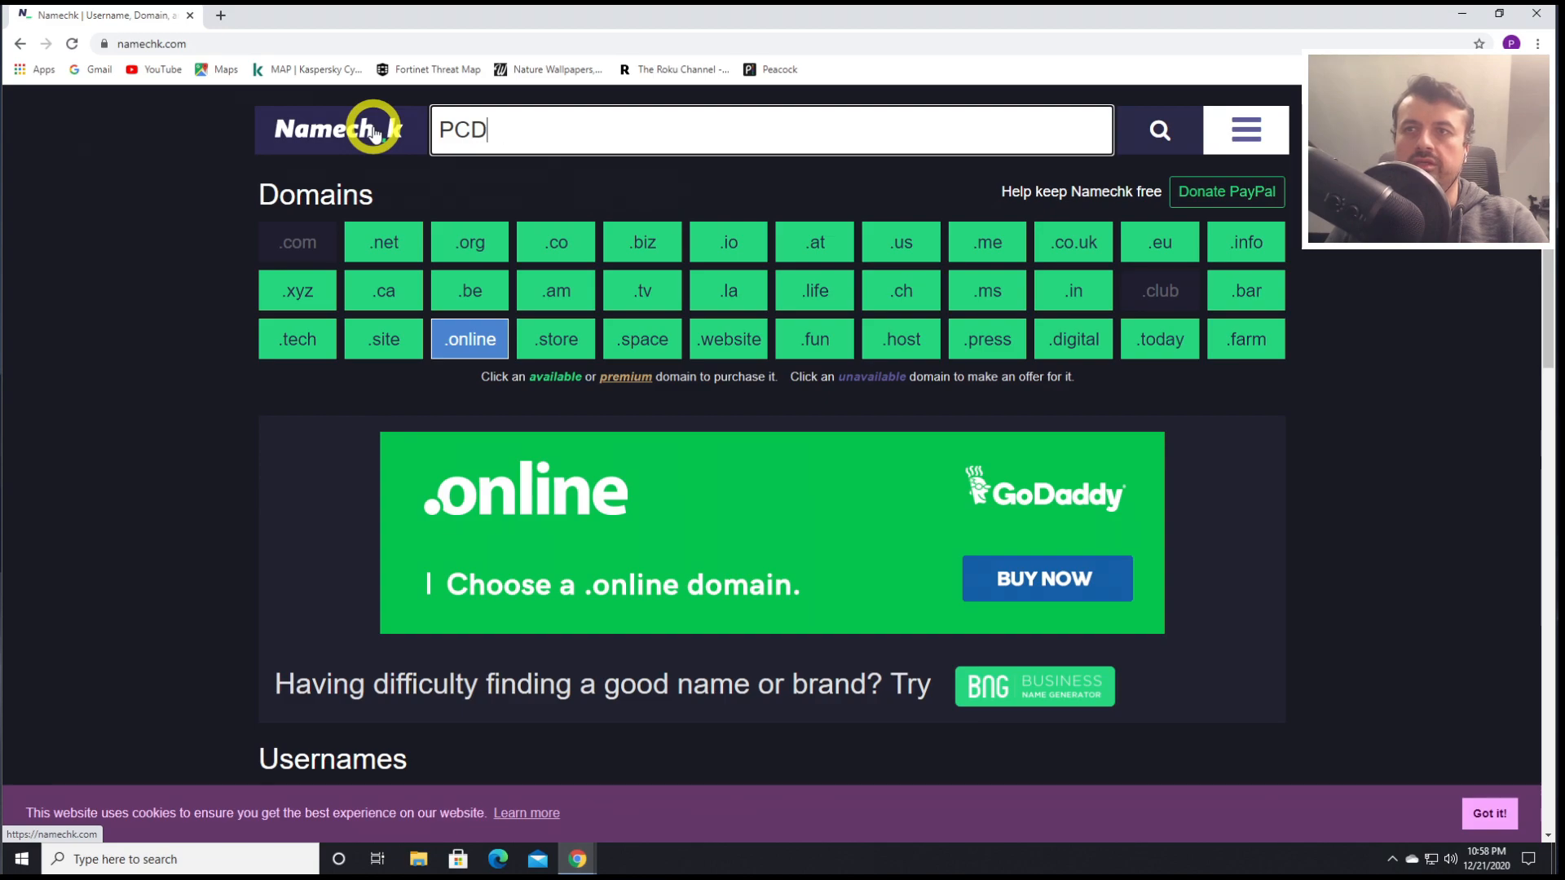
pyautogui.write('octor')
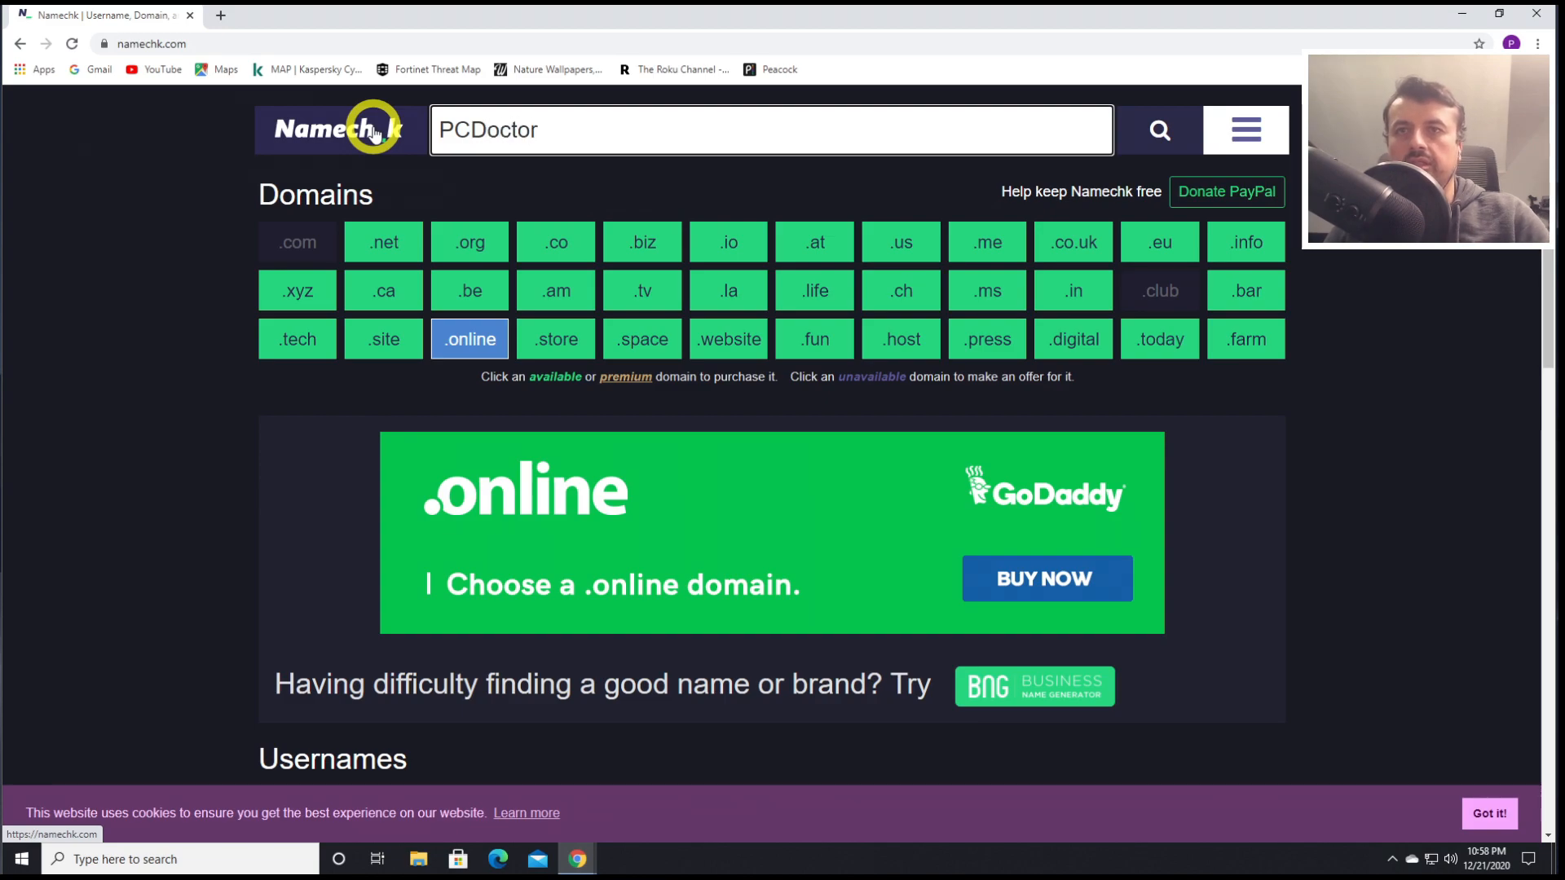
pyautogui.scroll(-3)
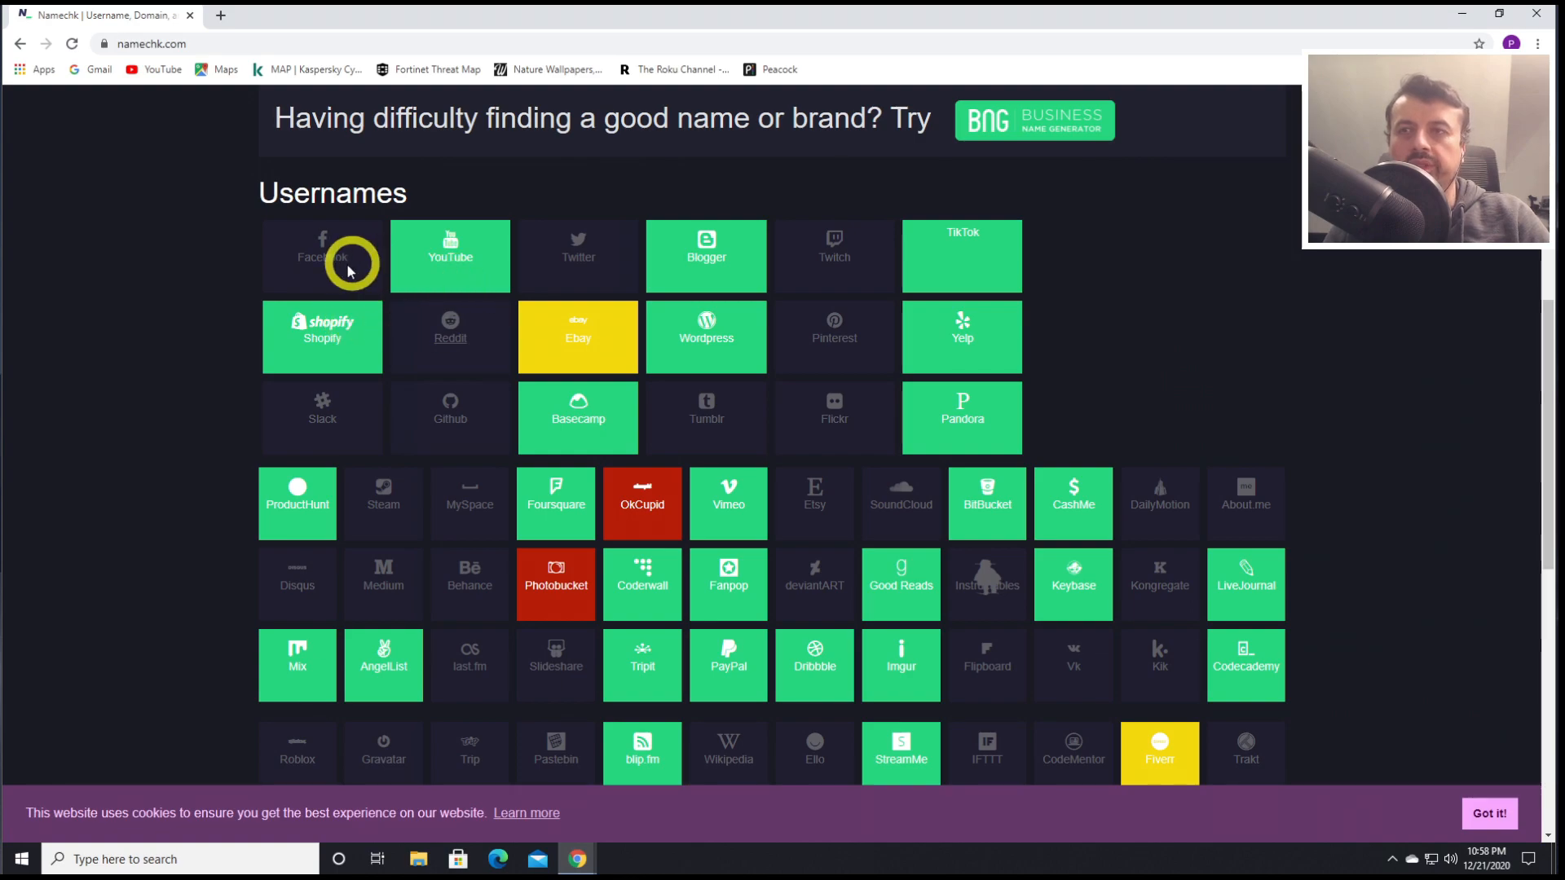
pyautogui.moveTo(449, 272)
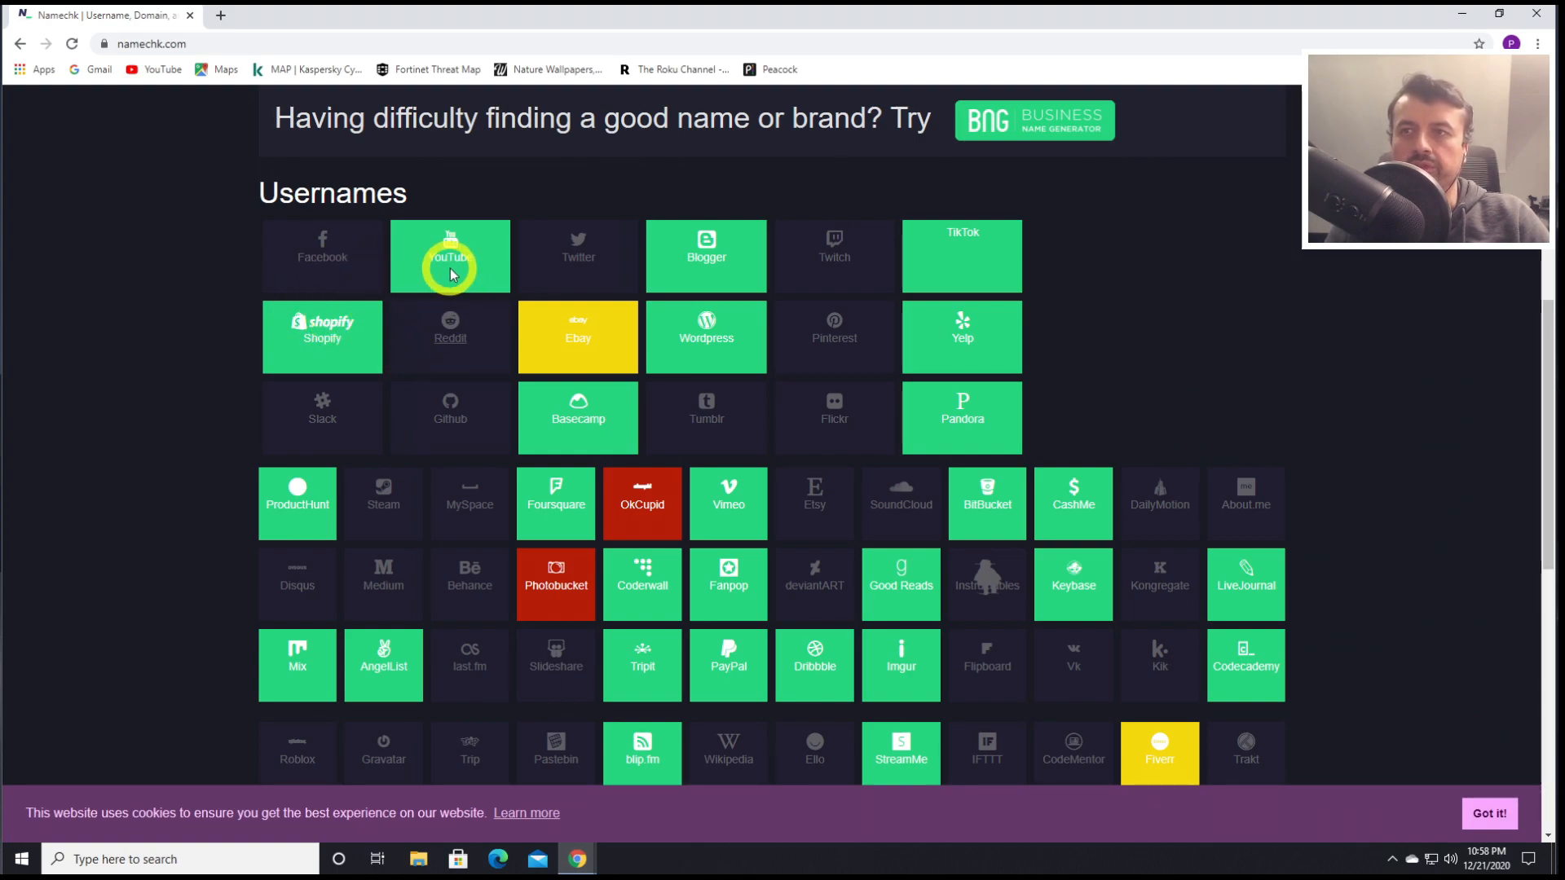
pyautogui.moveTo(344, 337)
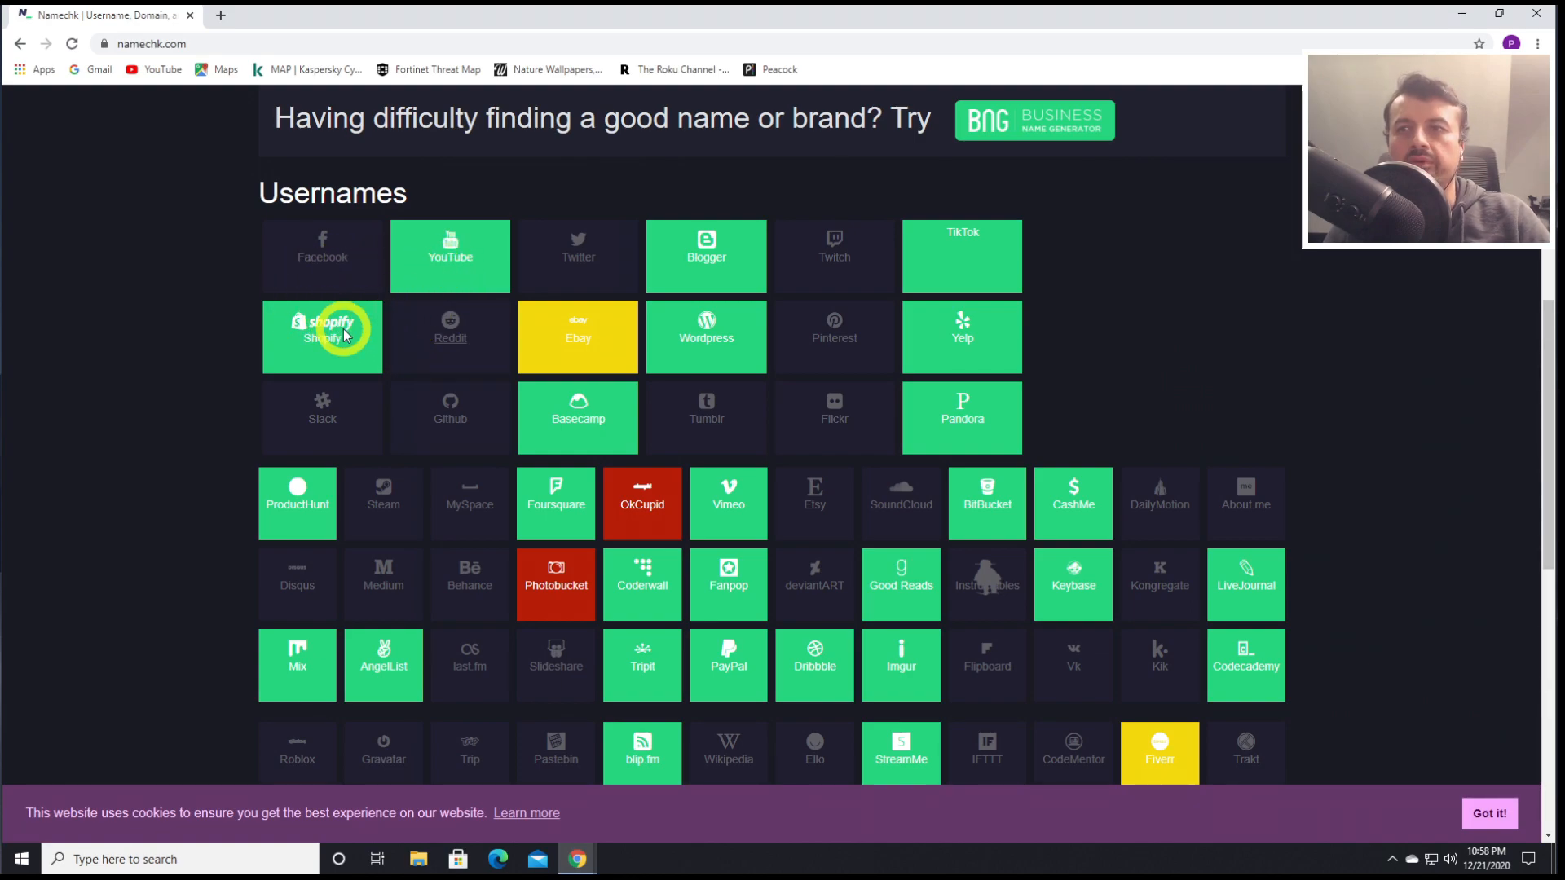
pyautogui.moveTo(841, 390)
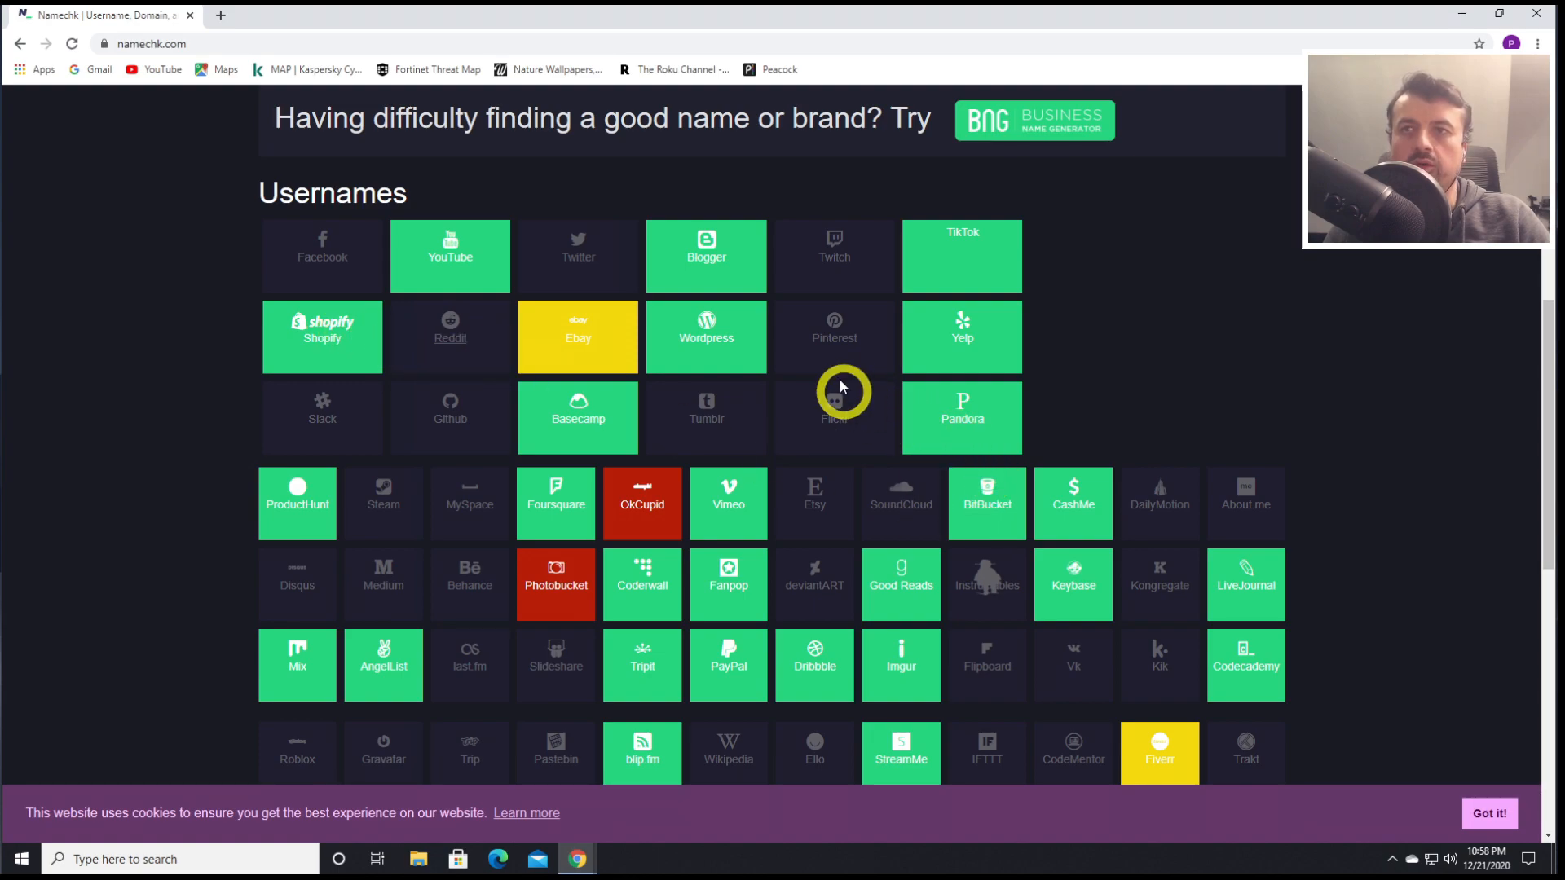
pyautogui.moveTo(888, 520)
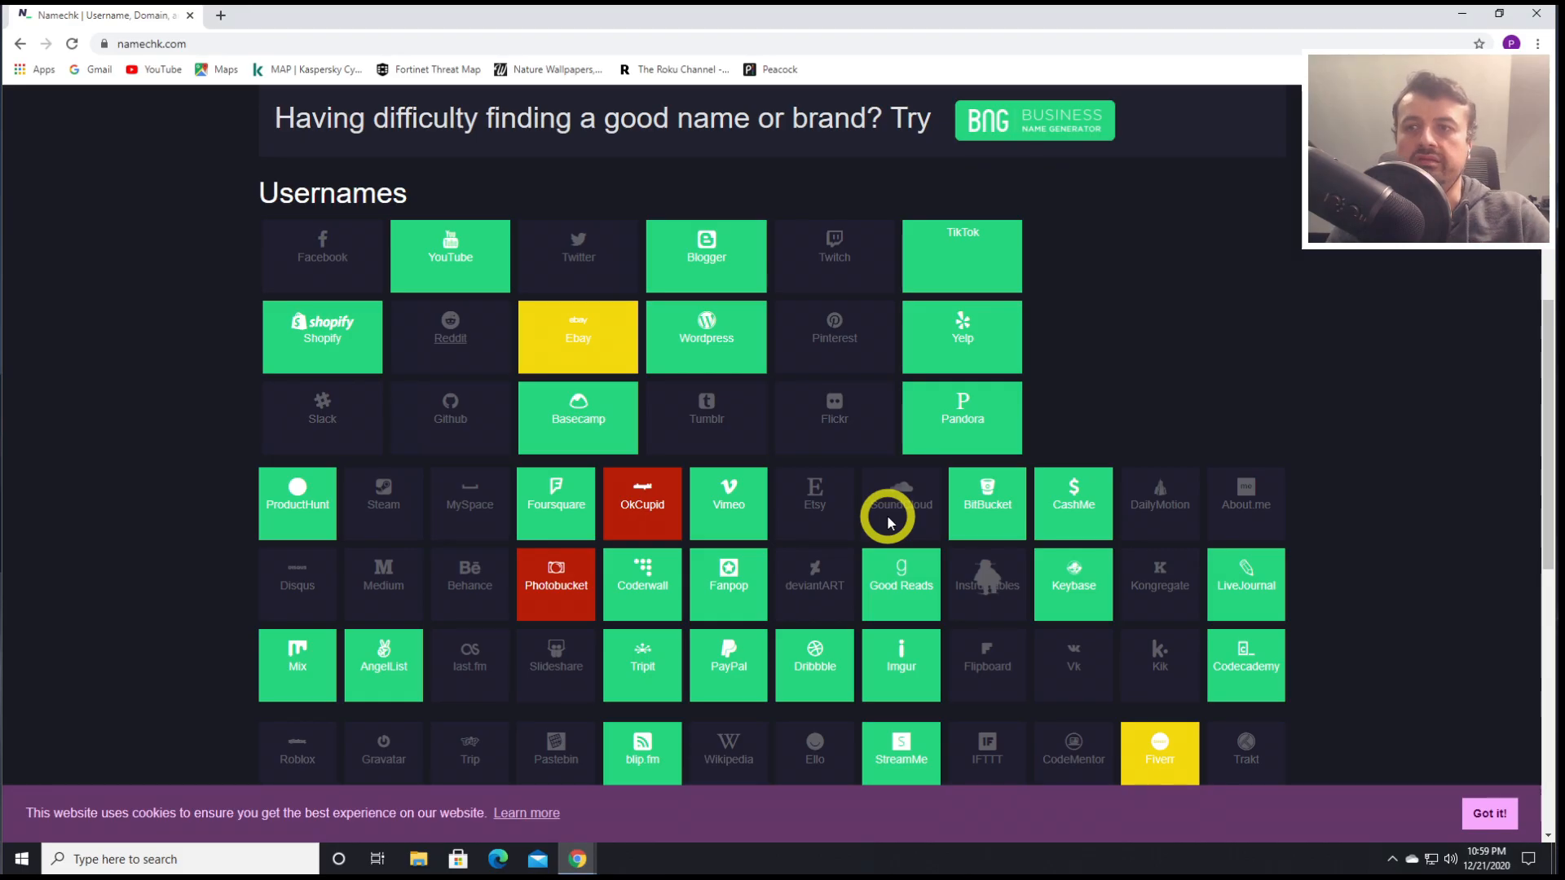
pyautogui.scroll(-3)
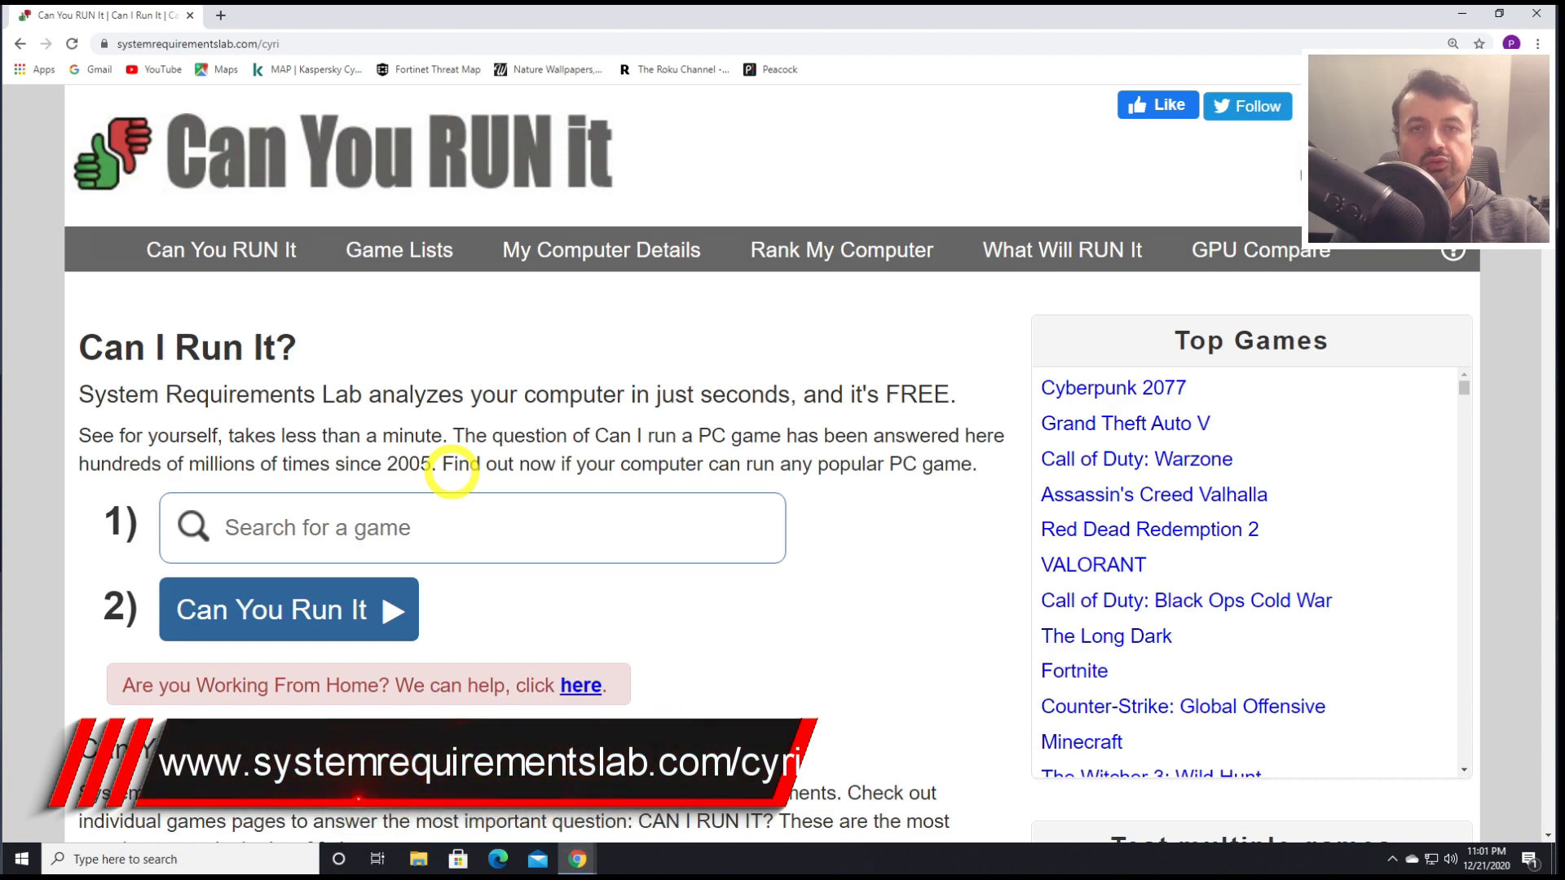
# Open Cyberpunk 2077 from the popular games table and view its requirements
pyautogui.scroll(-3)
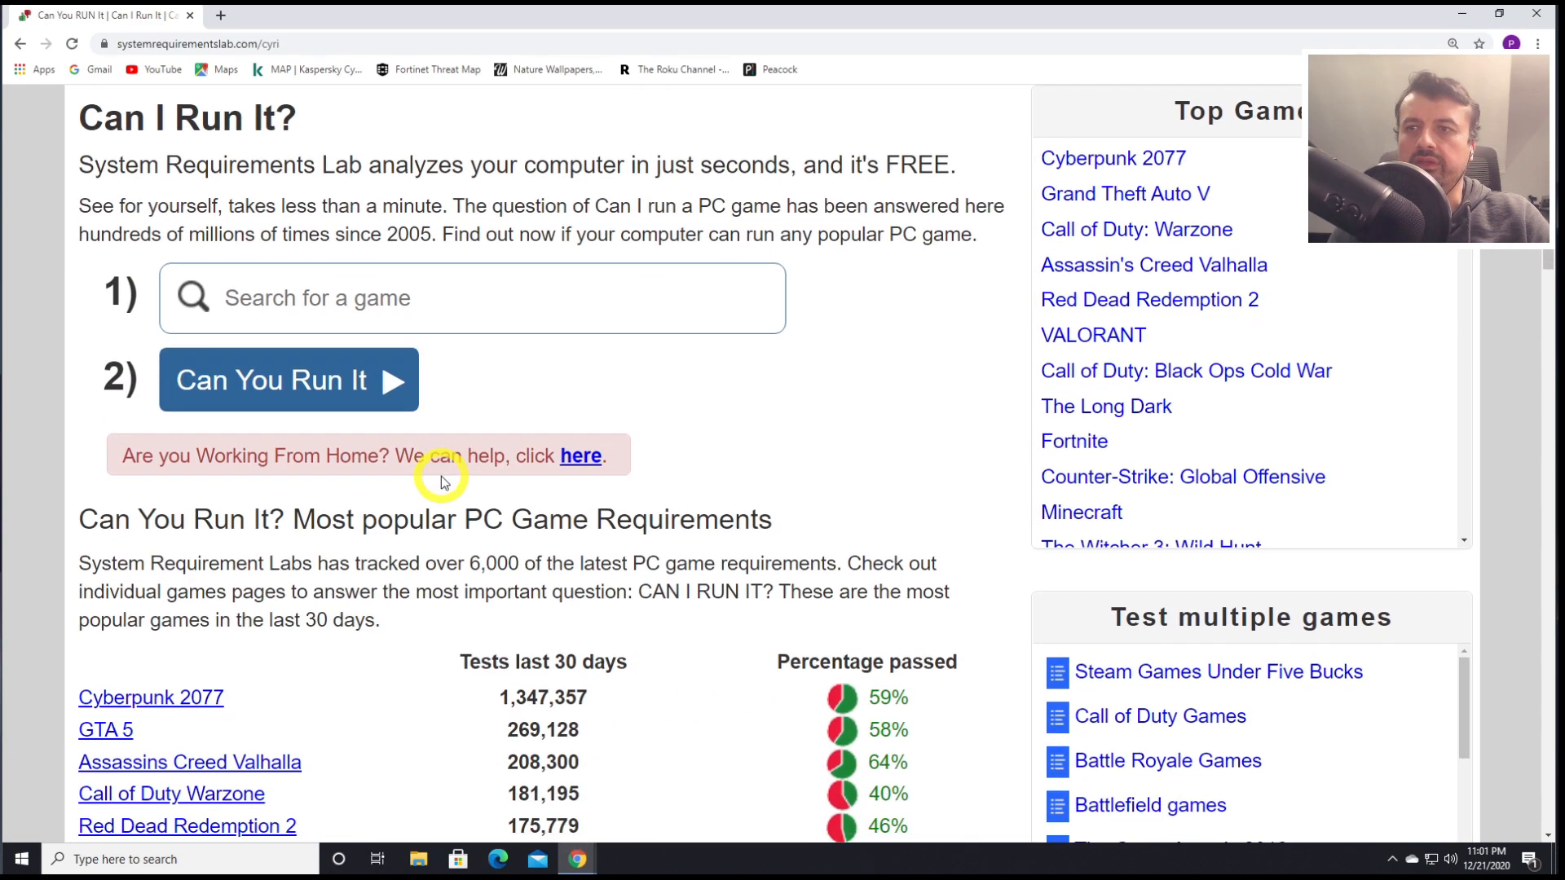
pyautogui.scroll(-3)
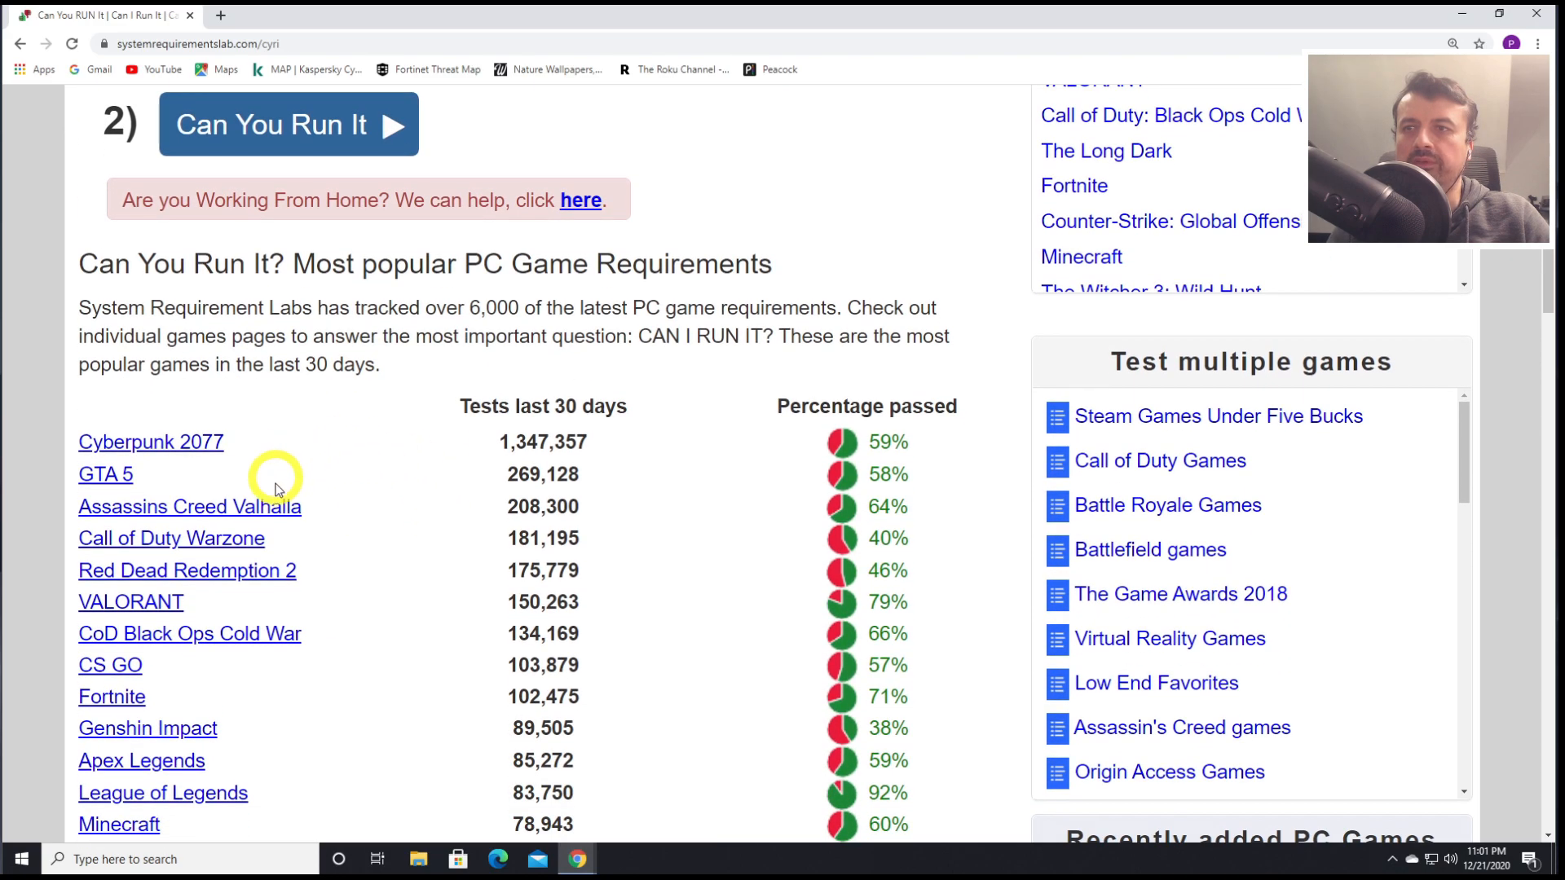
pyautogui.moveTo(151, 441)
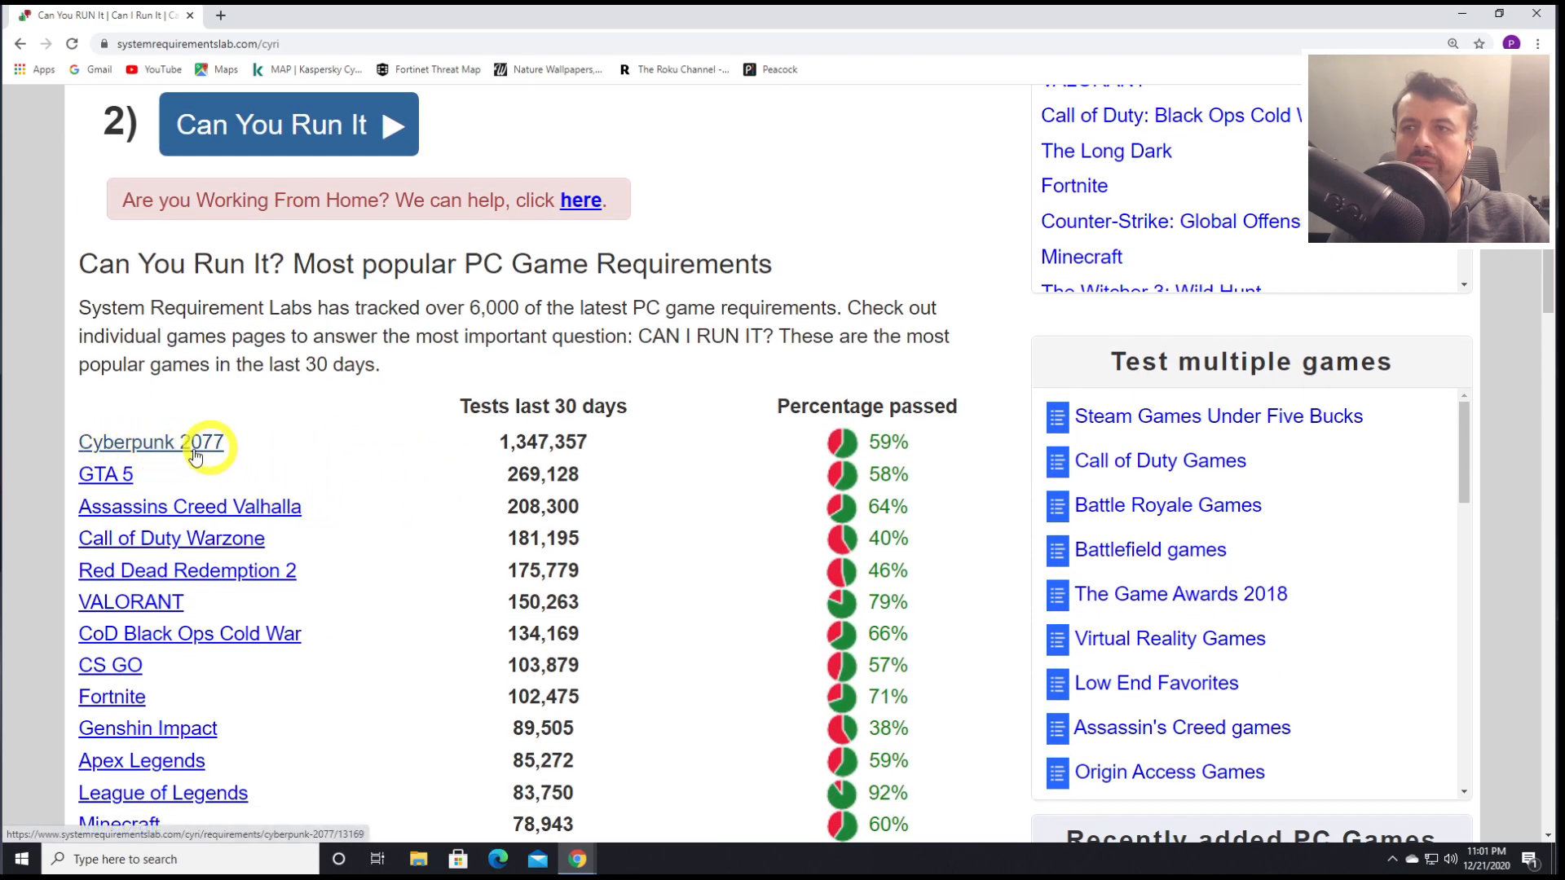
pyautogui.moveTo(105, 474)
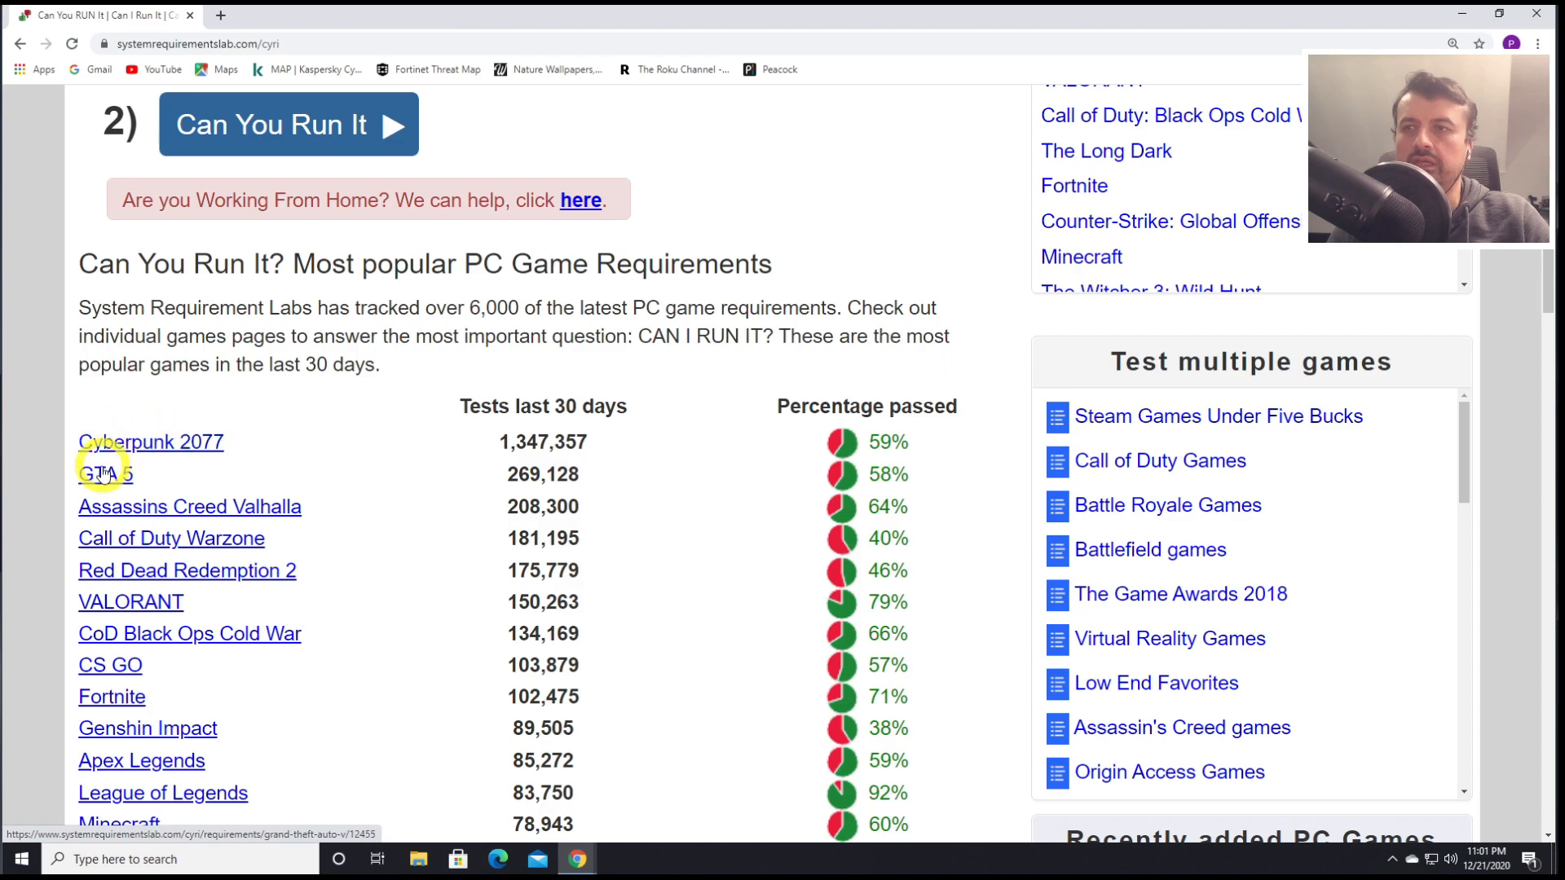
pyautogui.click(150, 441)
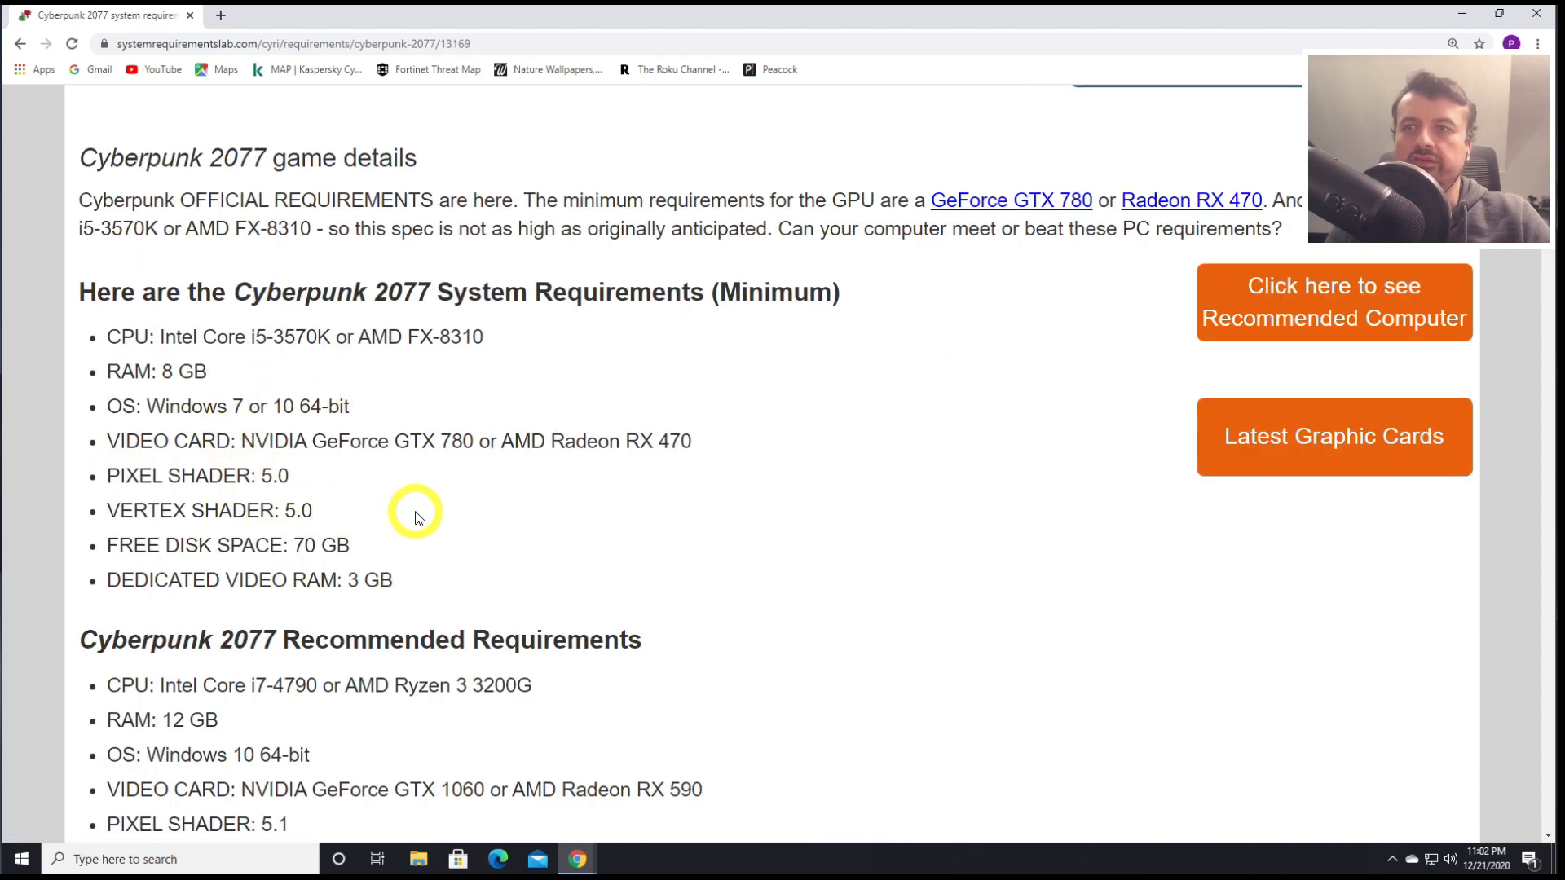
pyautogui.moveTo(225, 441)
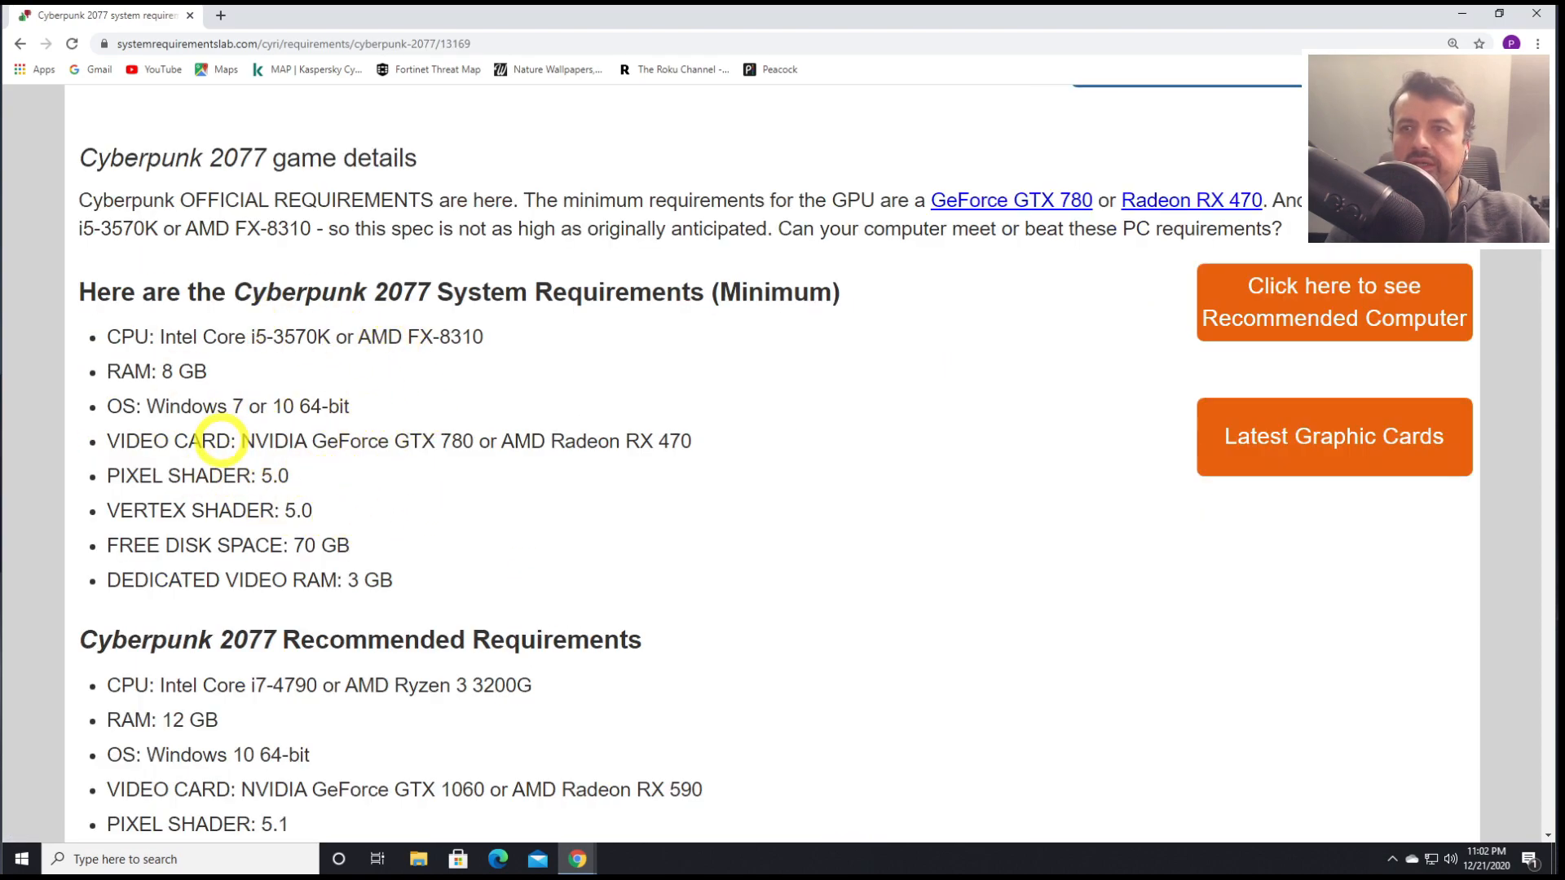
pyautogui.scroll(-3)
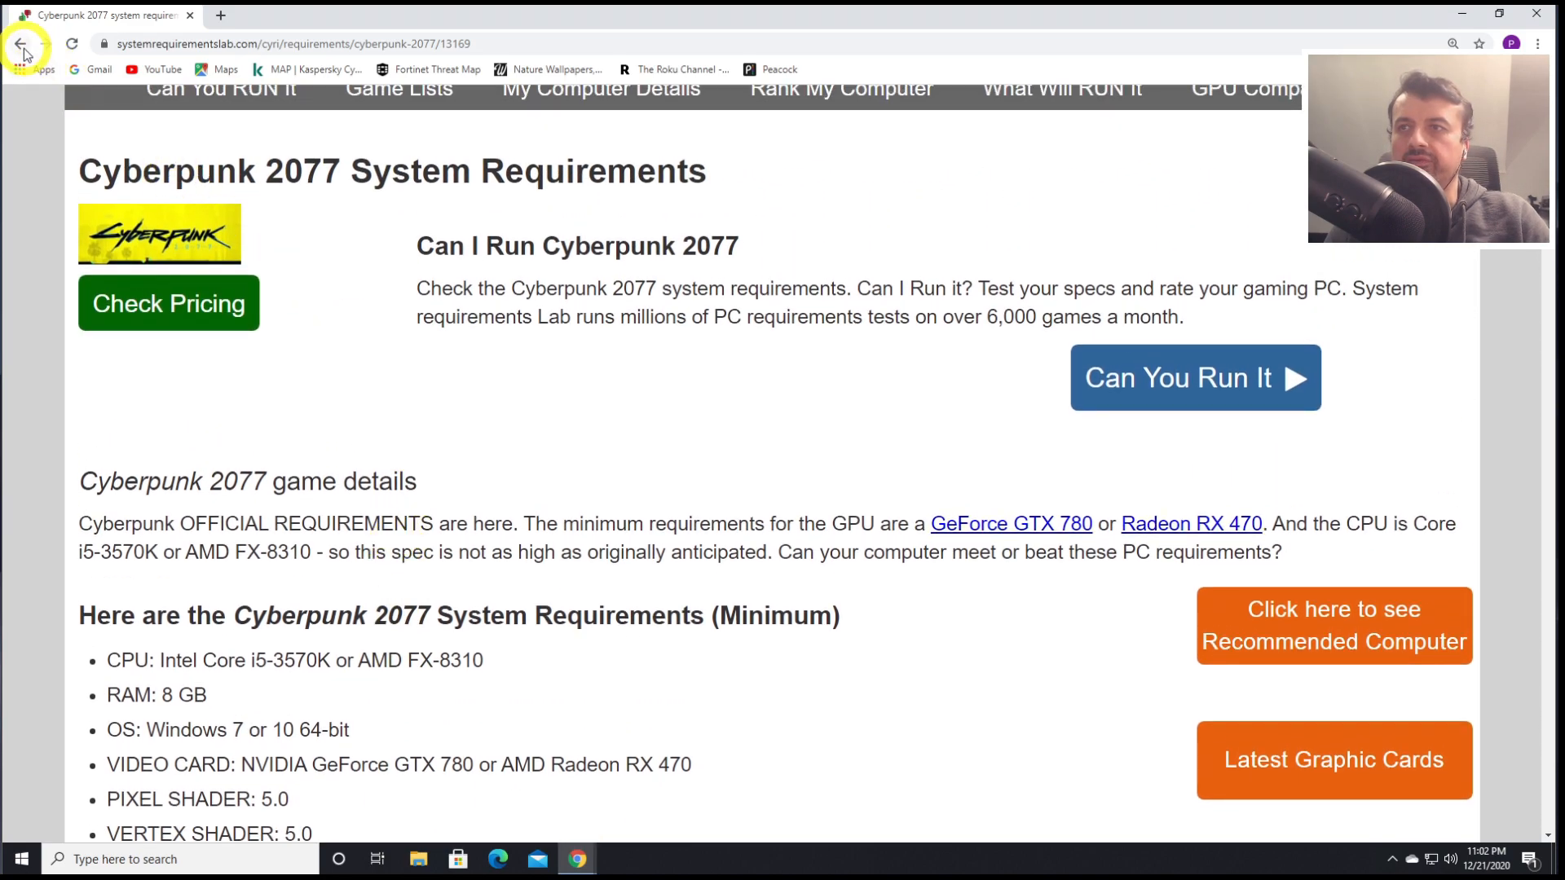
# Open Call of Duty: Warzone from the popular list, review its specs, and run the detection check
pyautogui.click(20, 43)
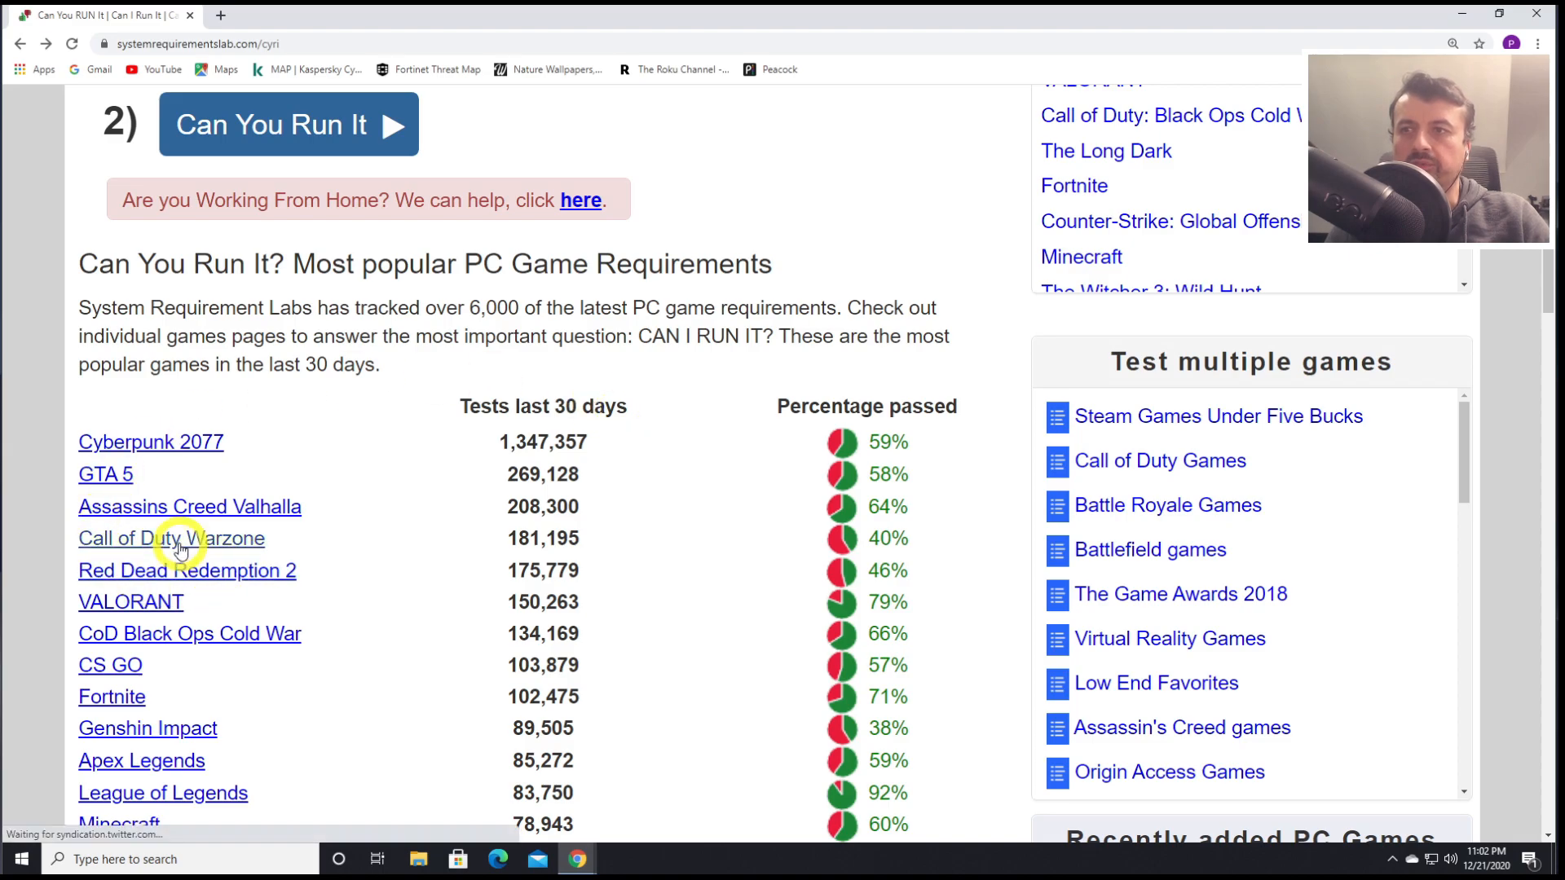
pyautogui.click(172, 538)
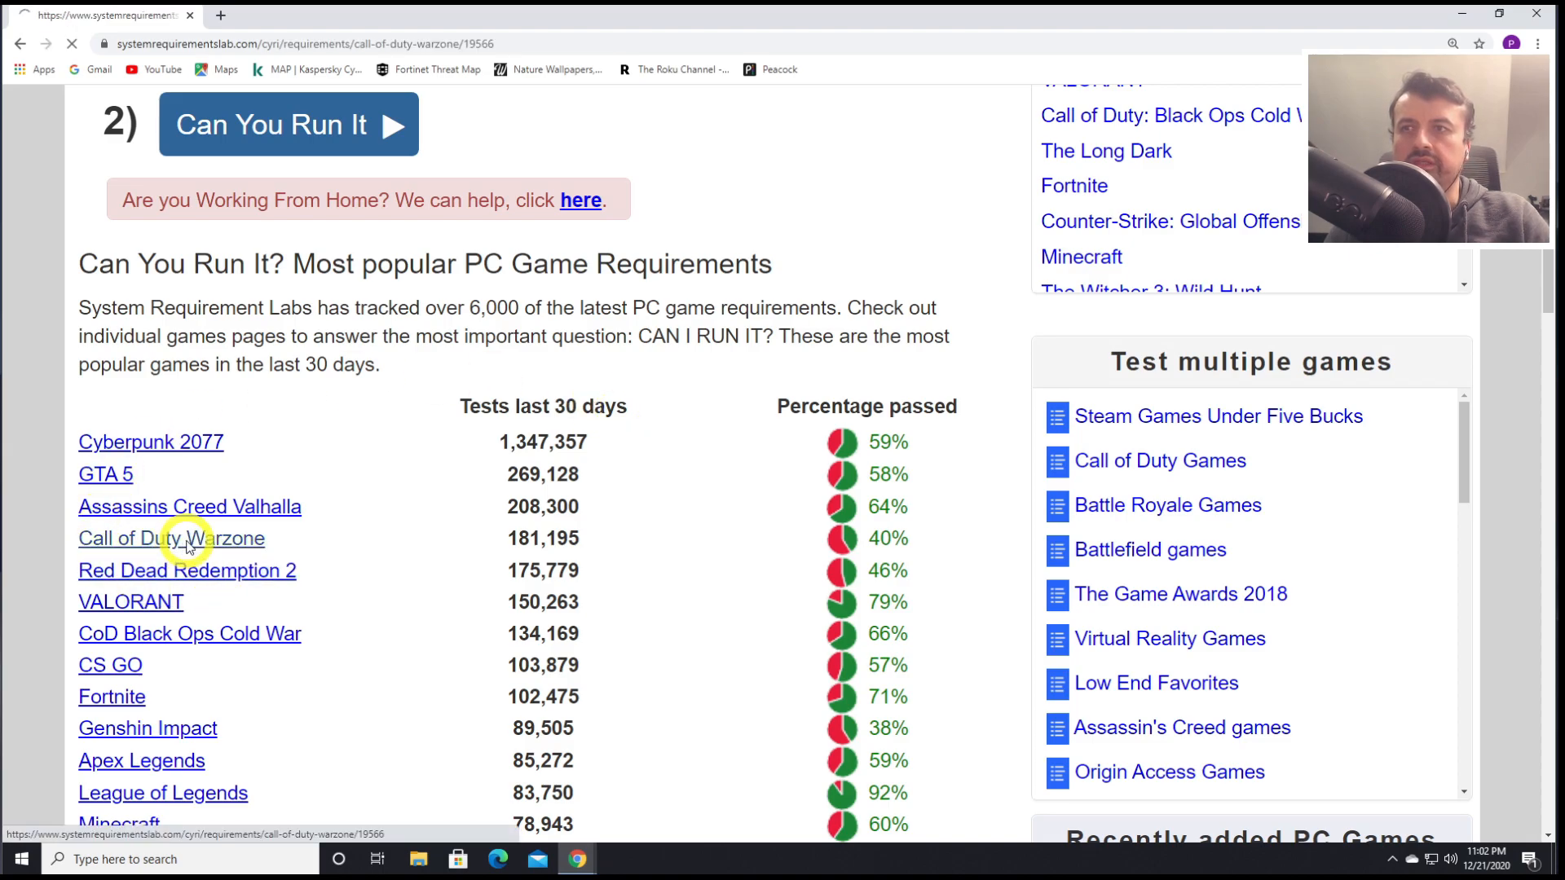
pyautogui.click(170, 538)
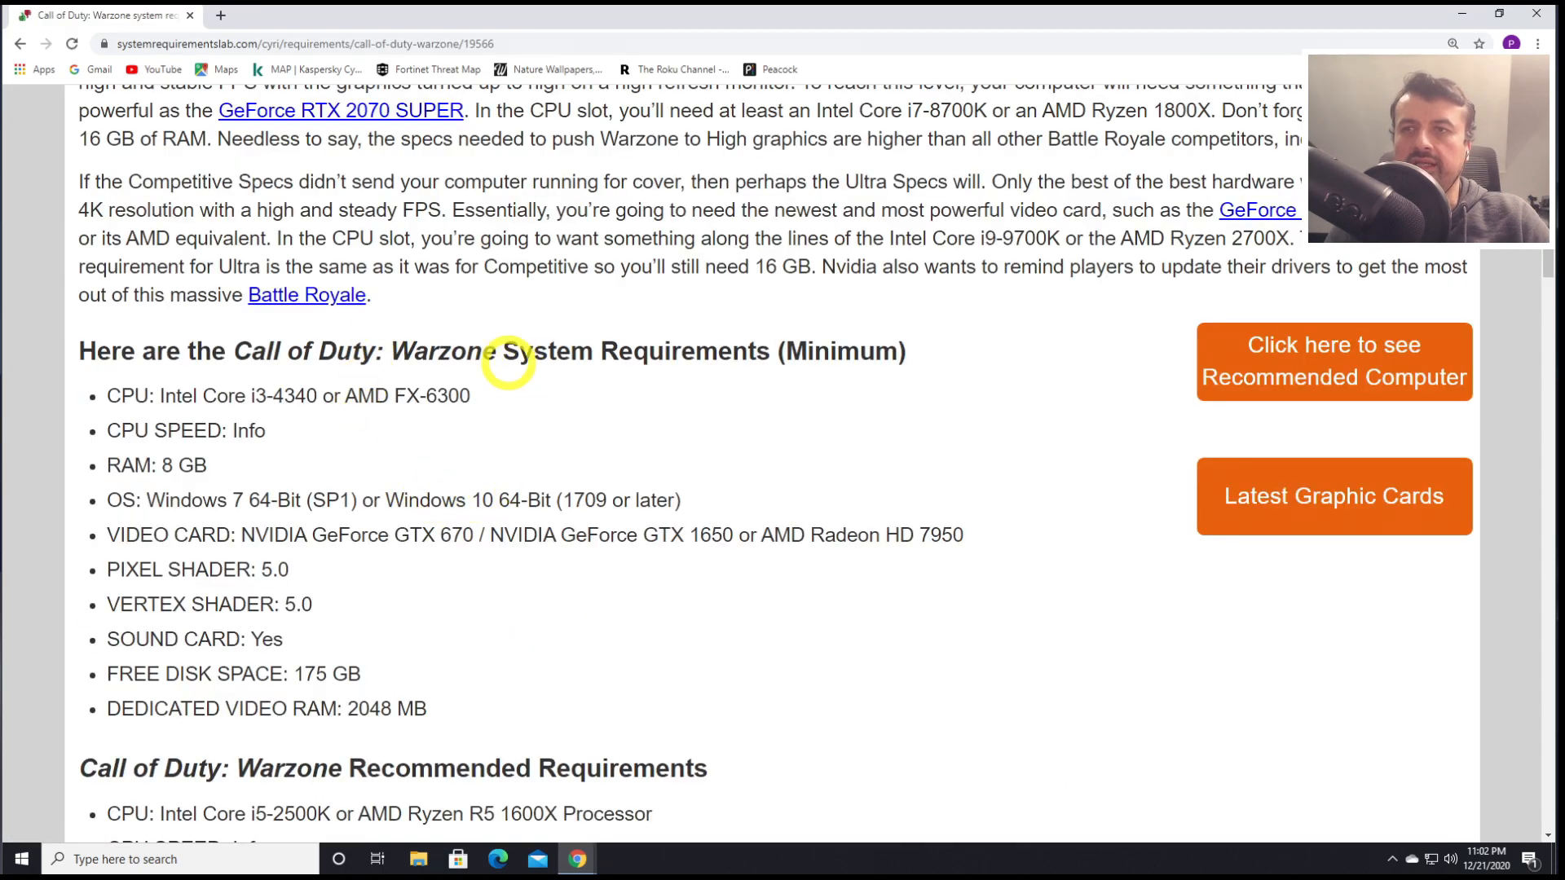
pyautogui.scroll(-3)
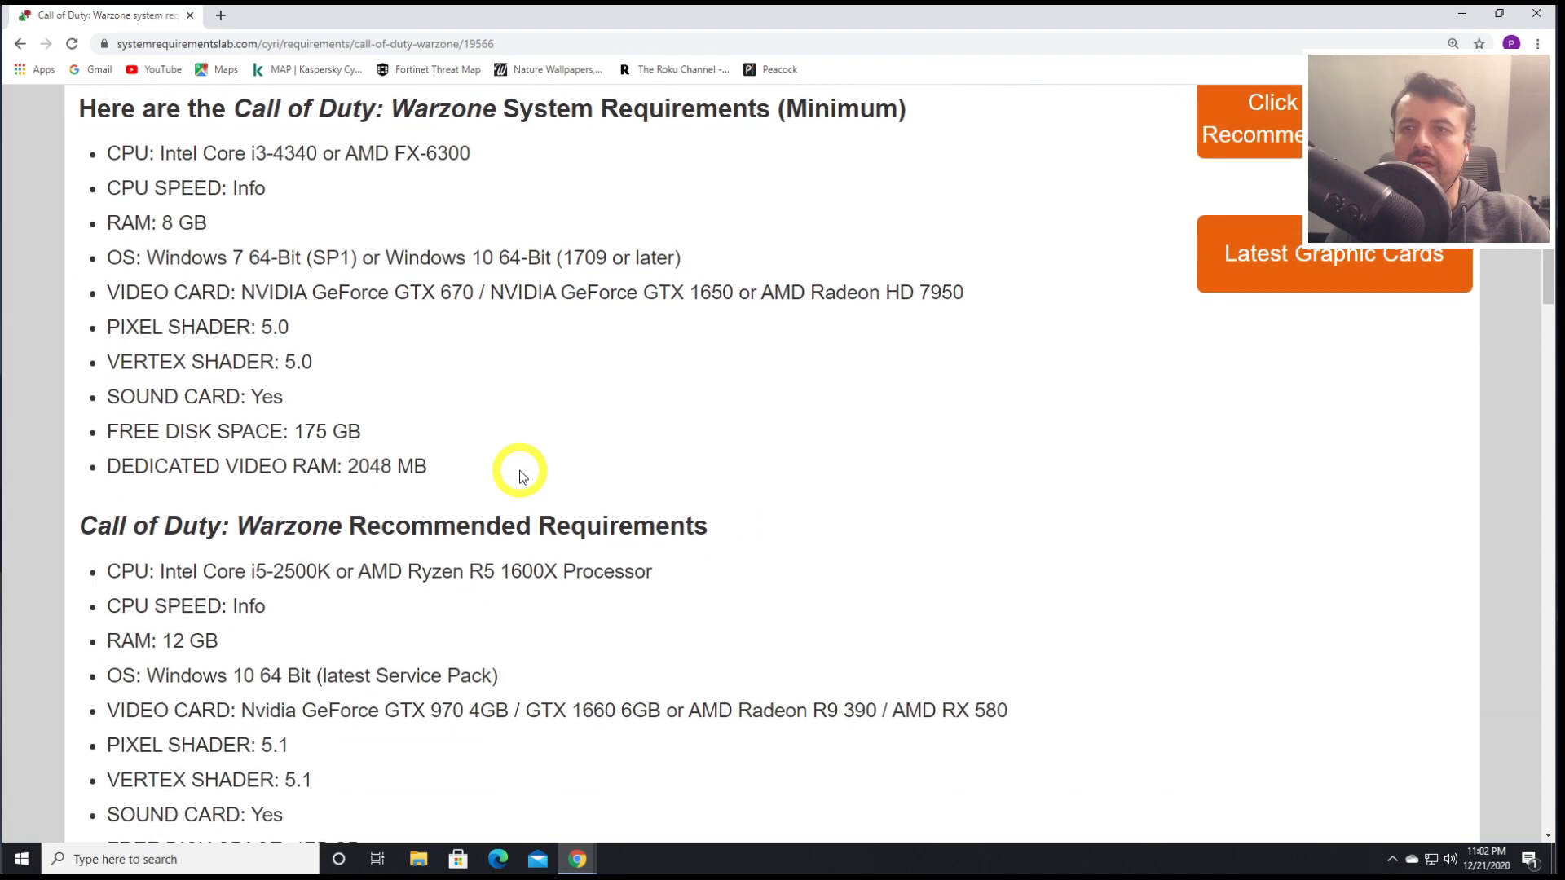
pyautogui.scroll(-3)
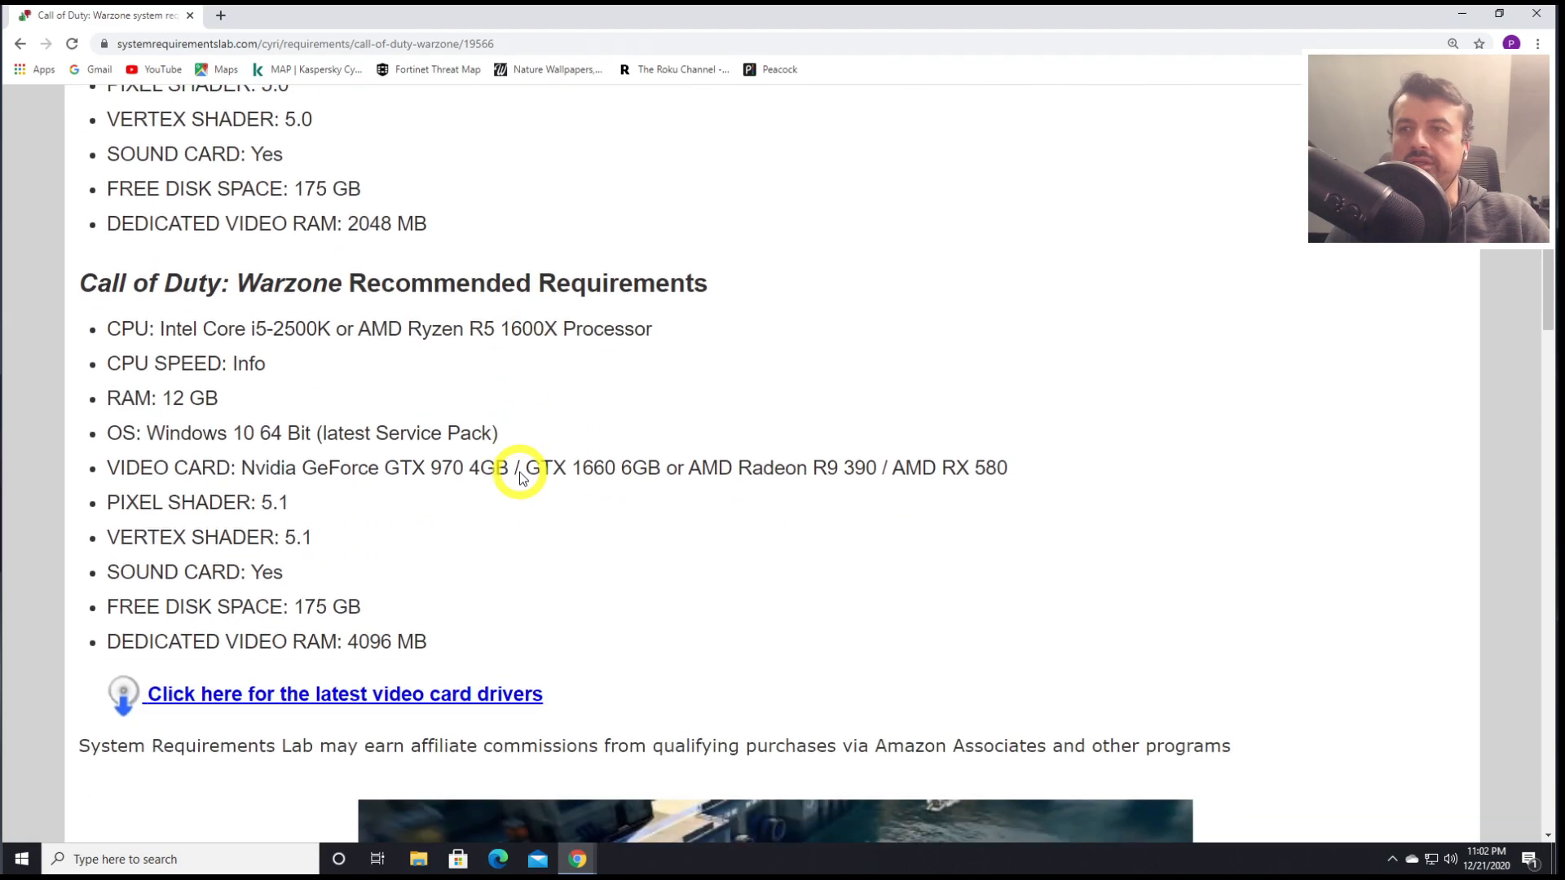
pyautogui.scroll(3)
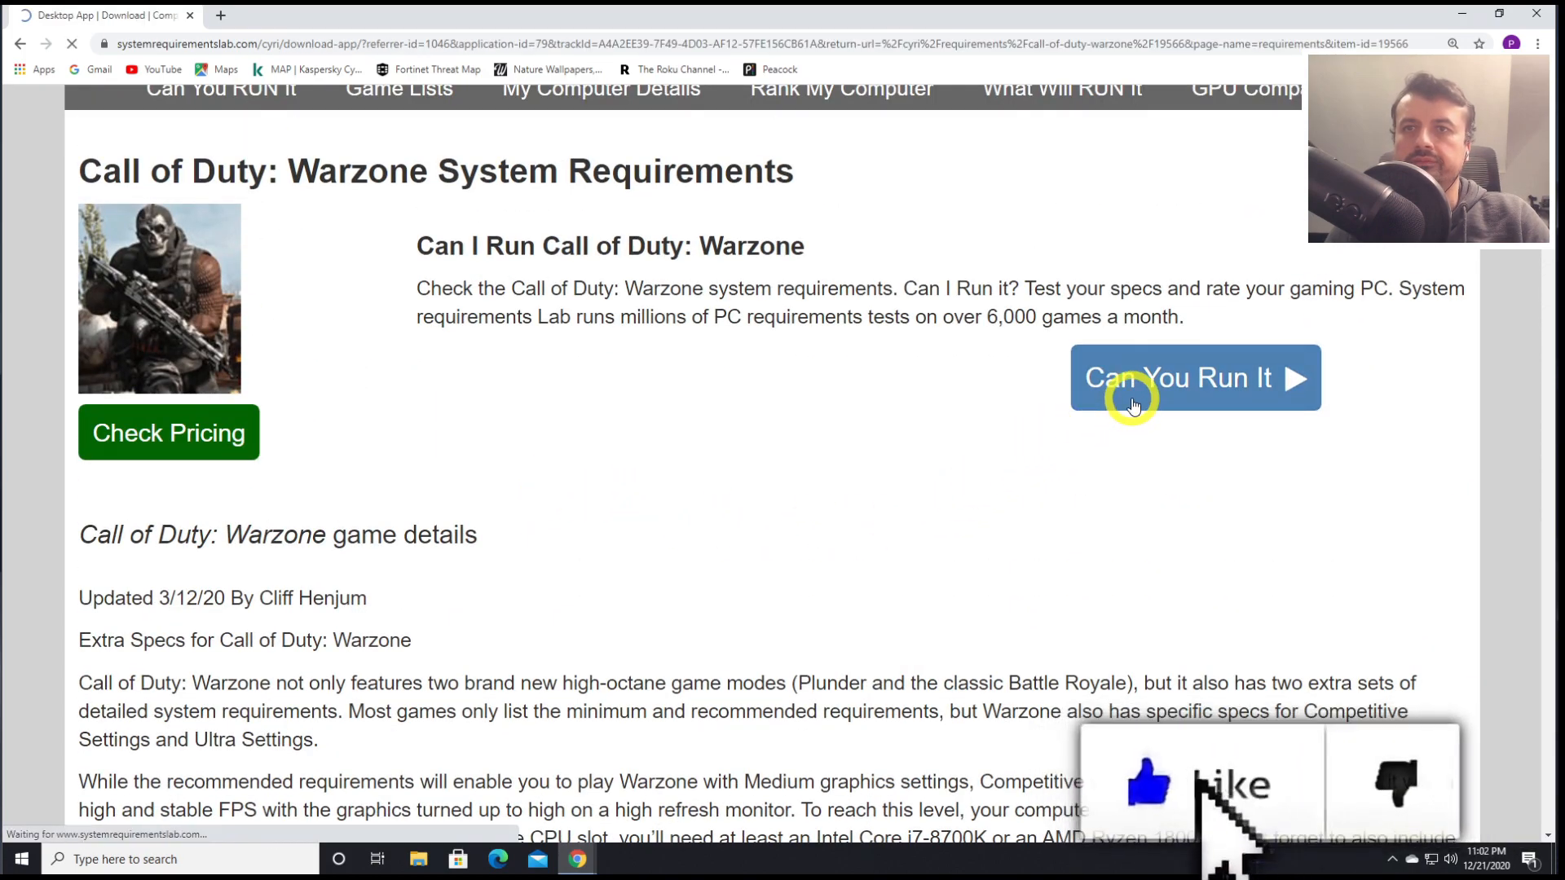
pyautogui.click(1193, 377)
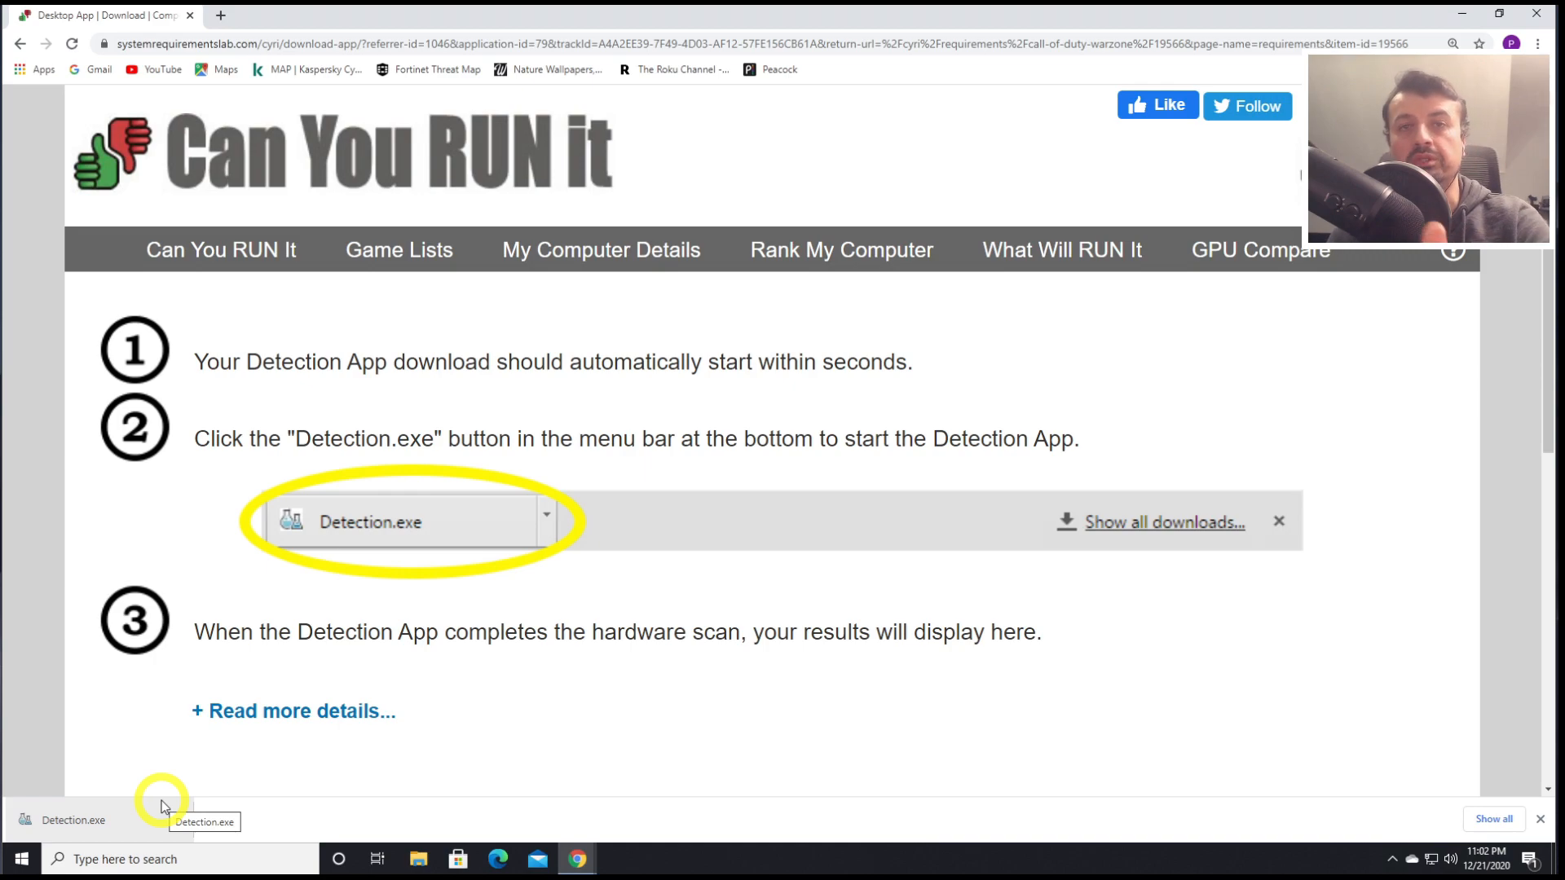
pyautogui.moveTo(623, 342)
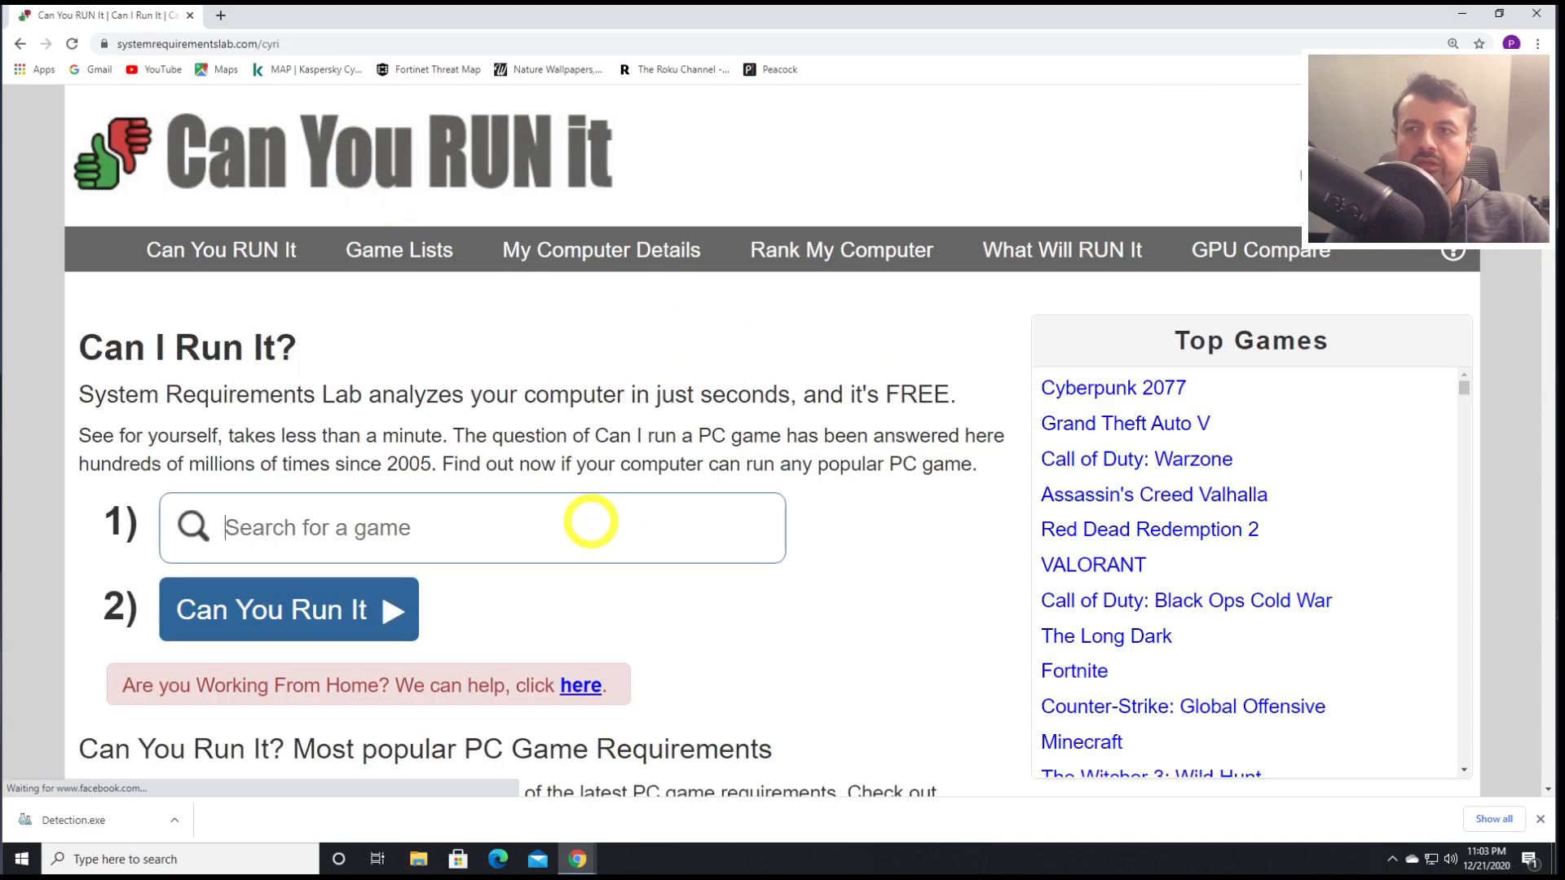
# Search 'red dead', choose Red Dead Redemption 2, and review its minimum and recommended requirements
pyautogui.write('red')
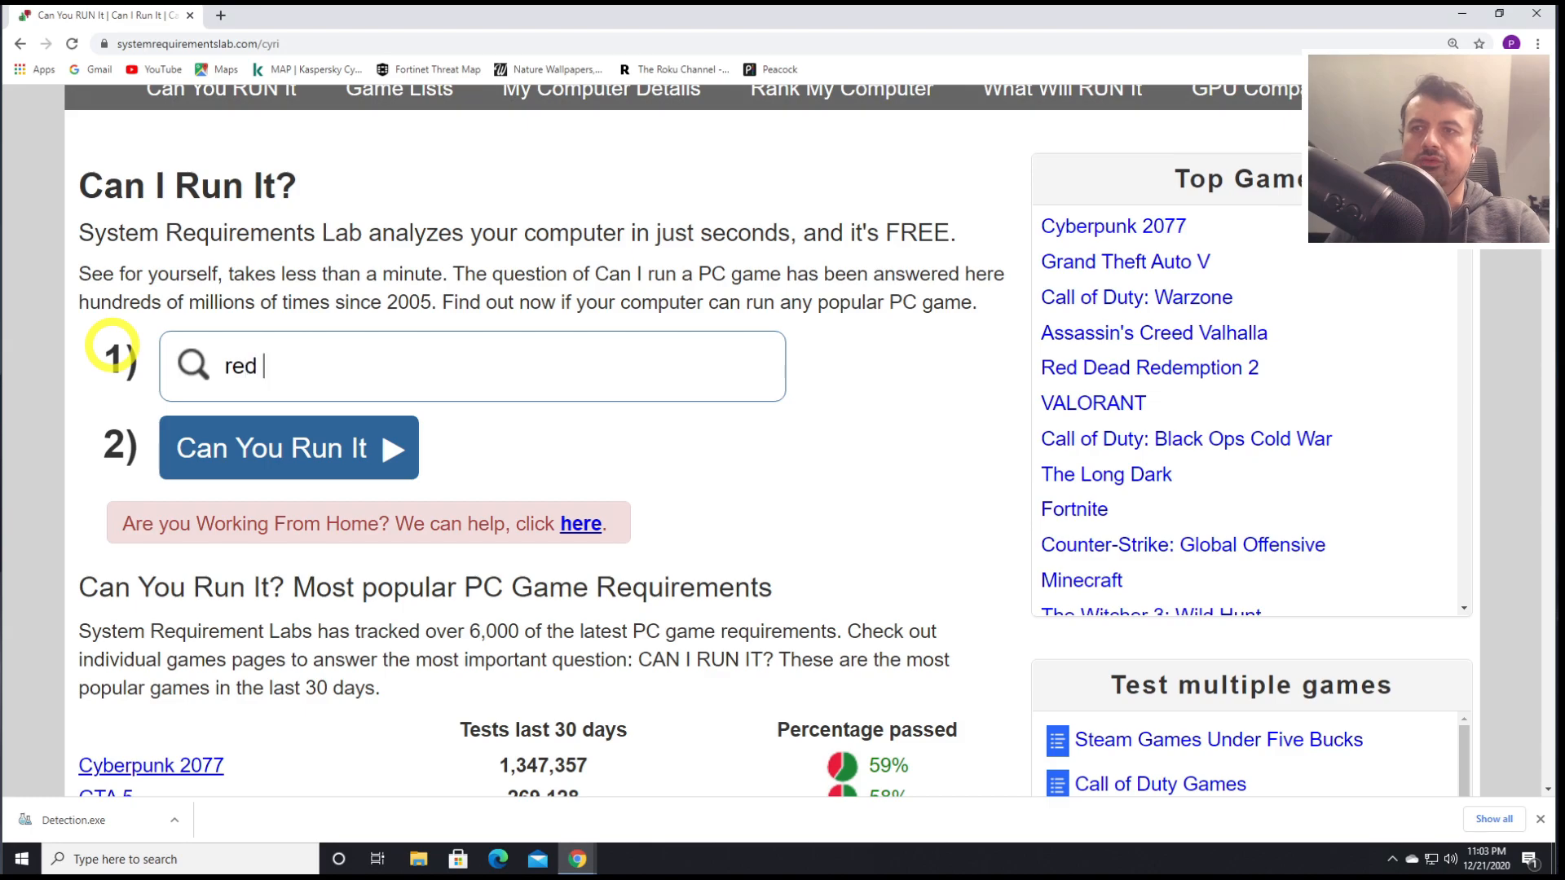
pyautogui.write('dead')
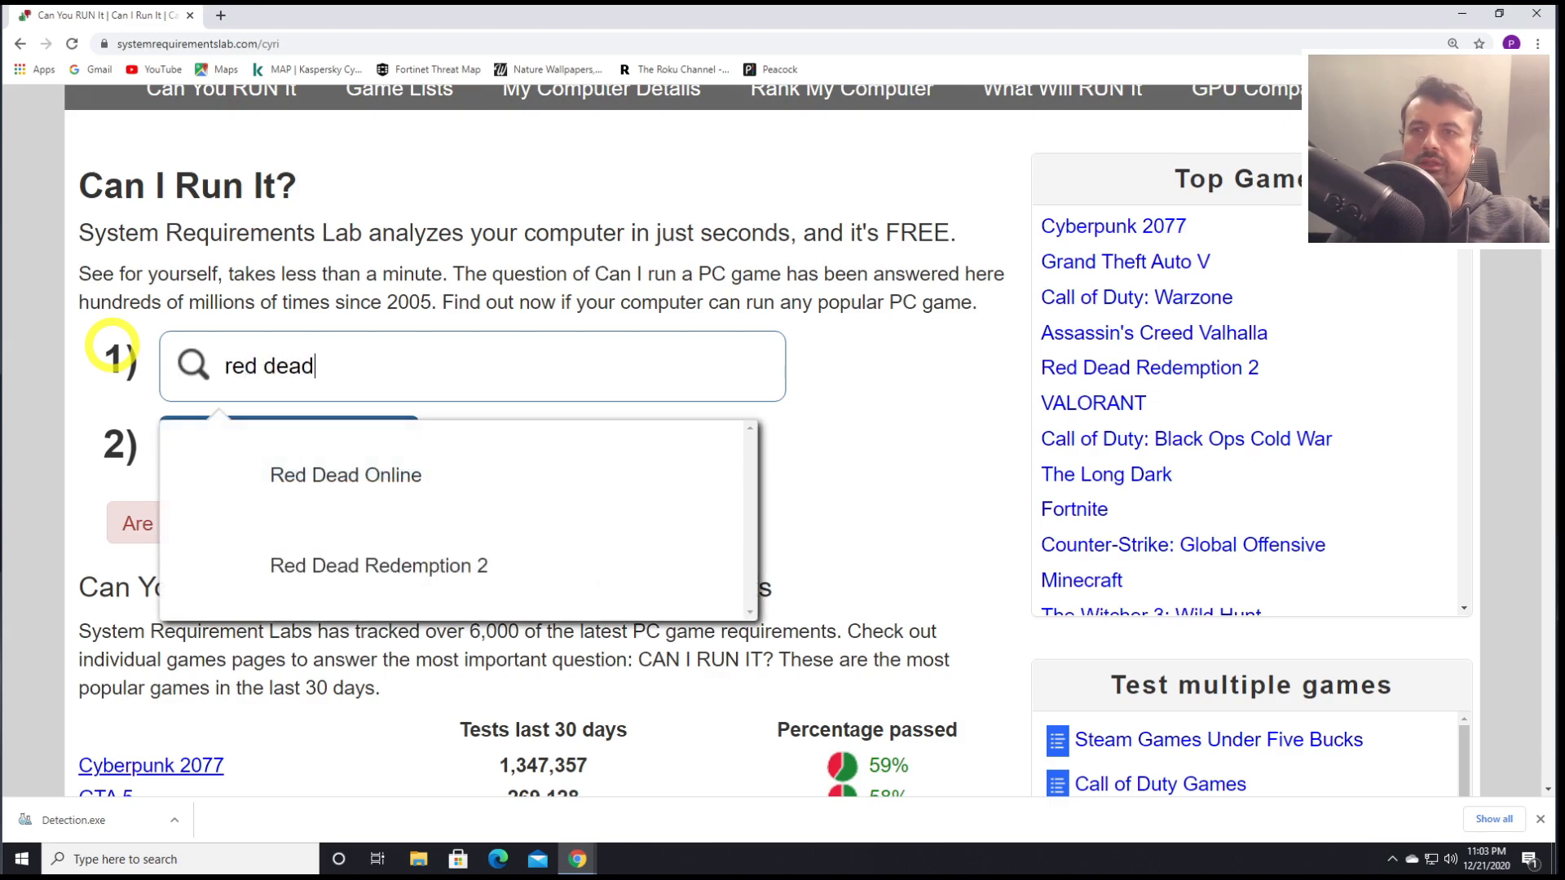
pyautogui.click(378, 565)
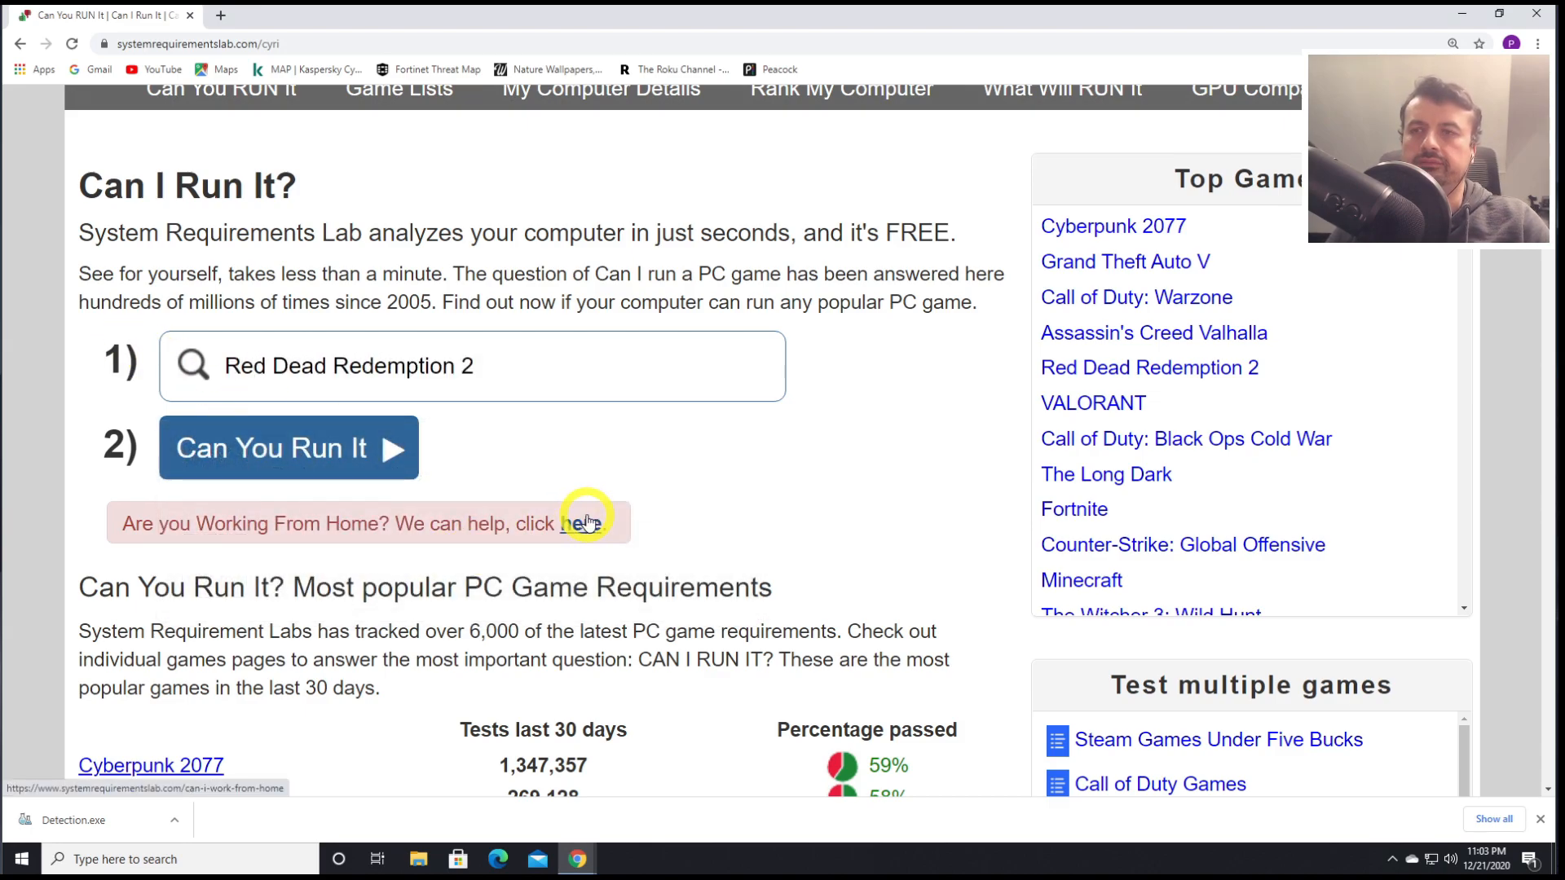
pyautogui.click(286, 448)
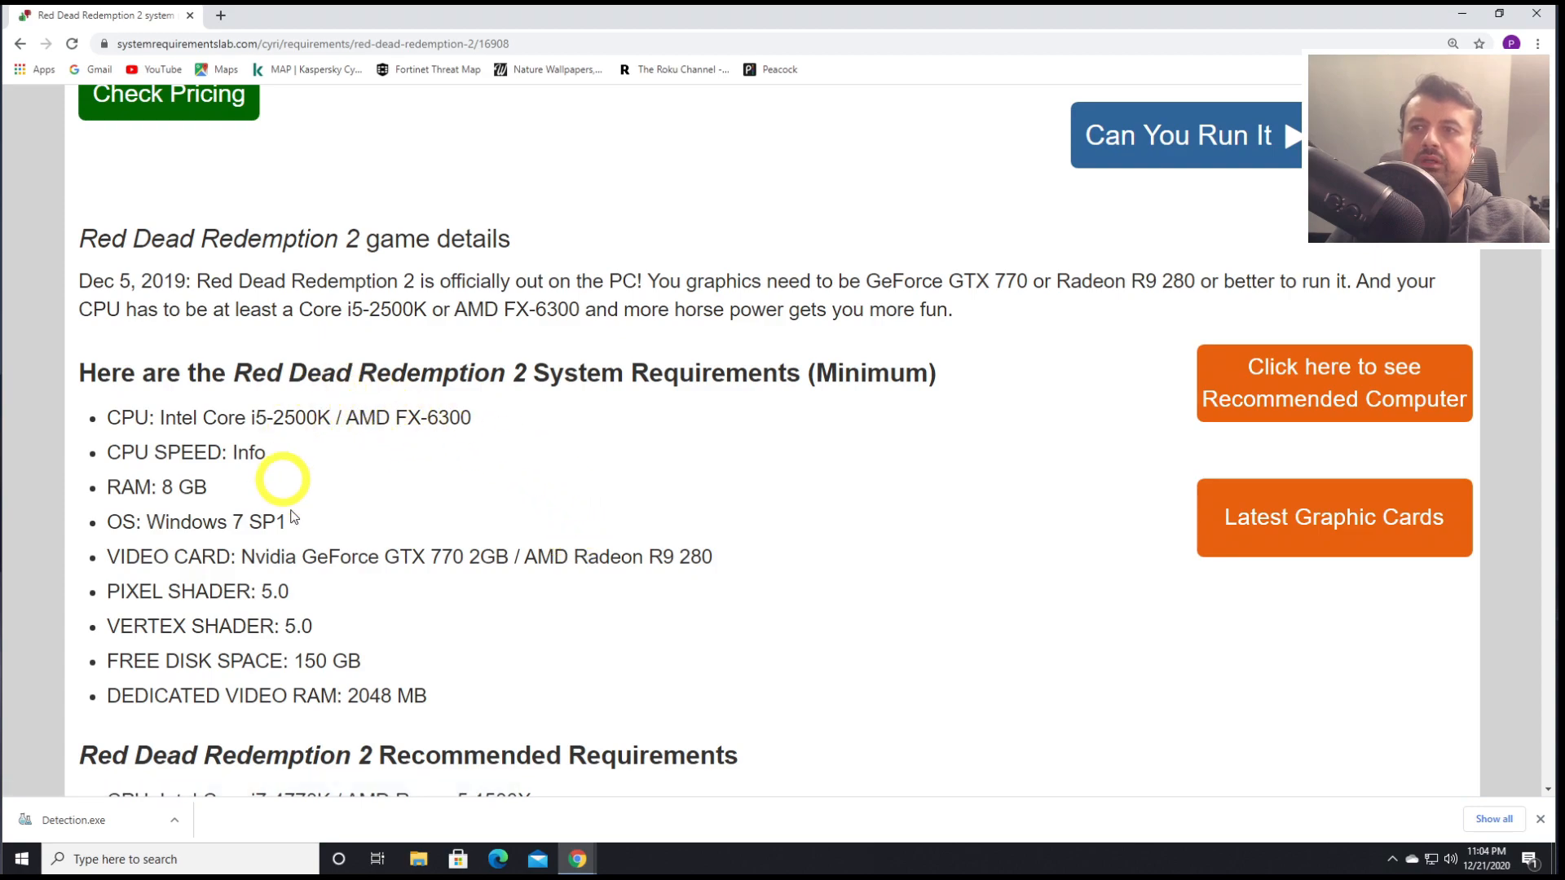
pyautogui.scroll(-3)
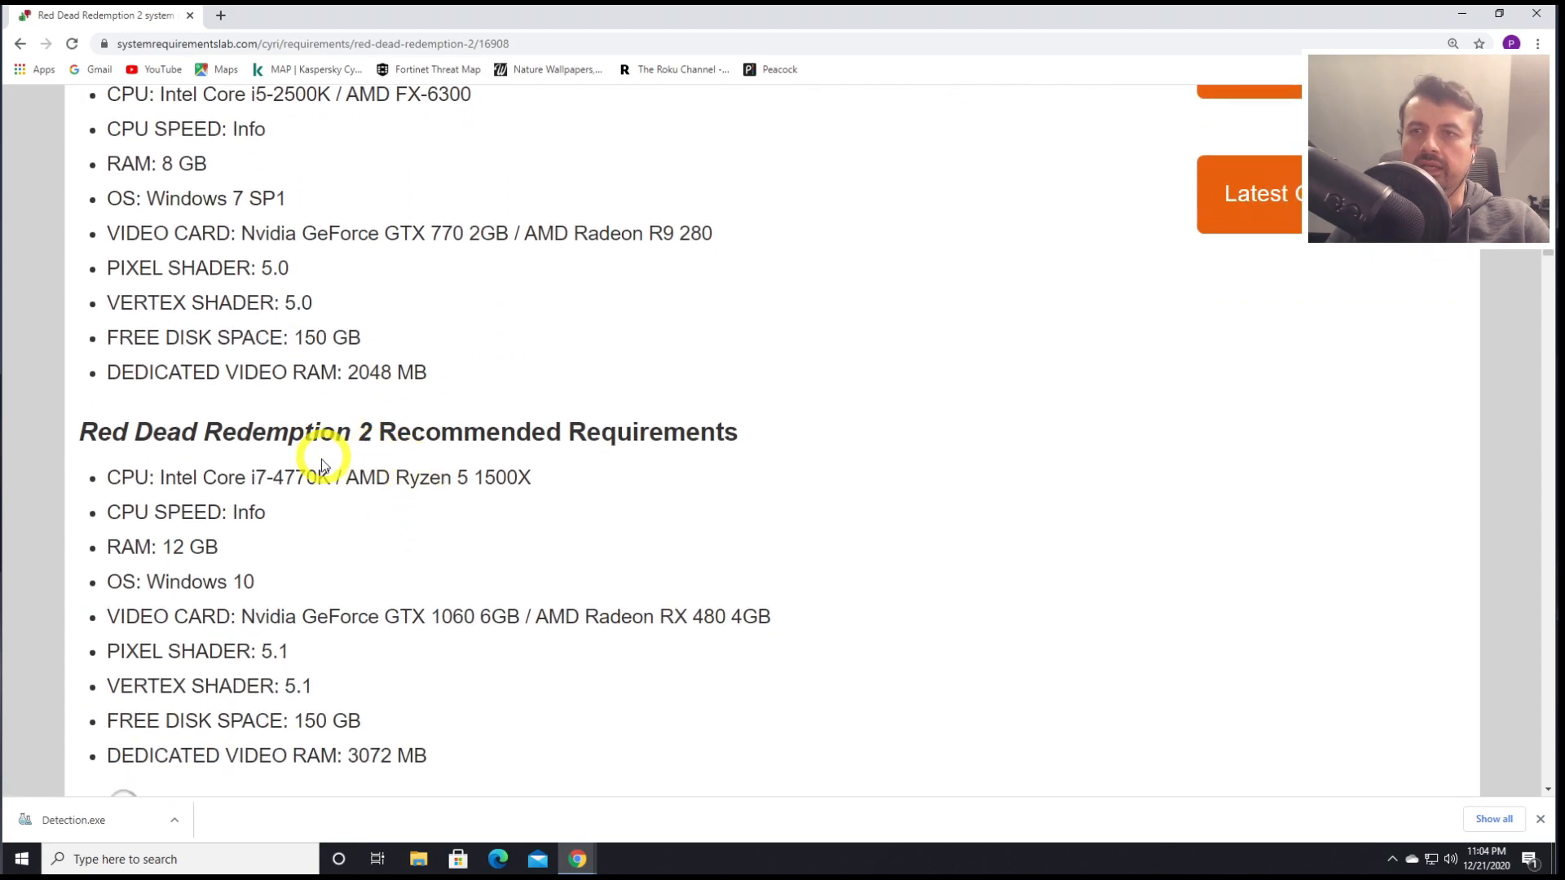
pyautogui.scroll(3)
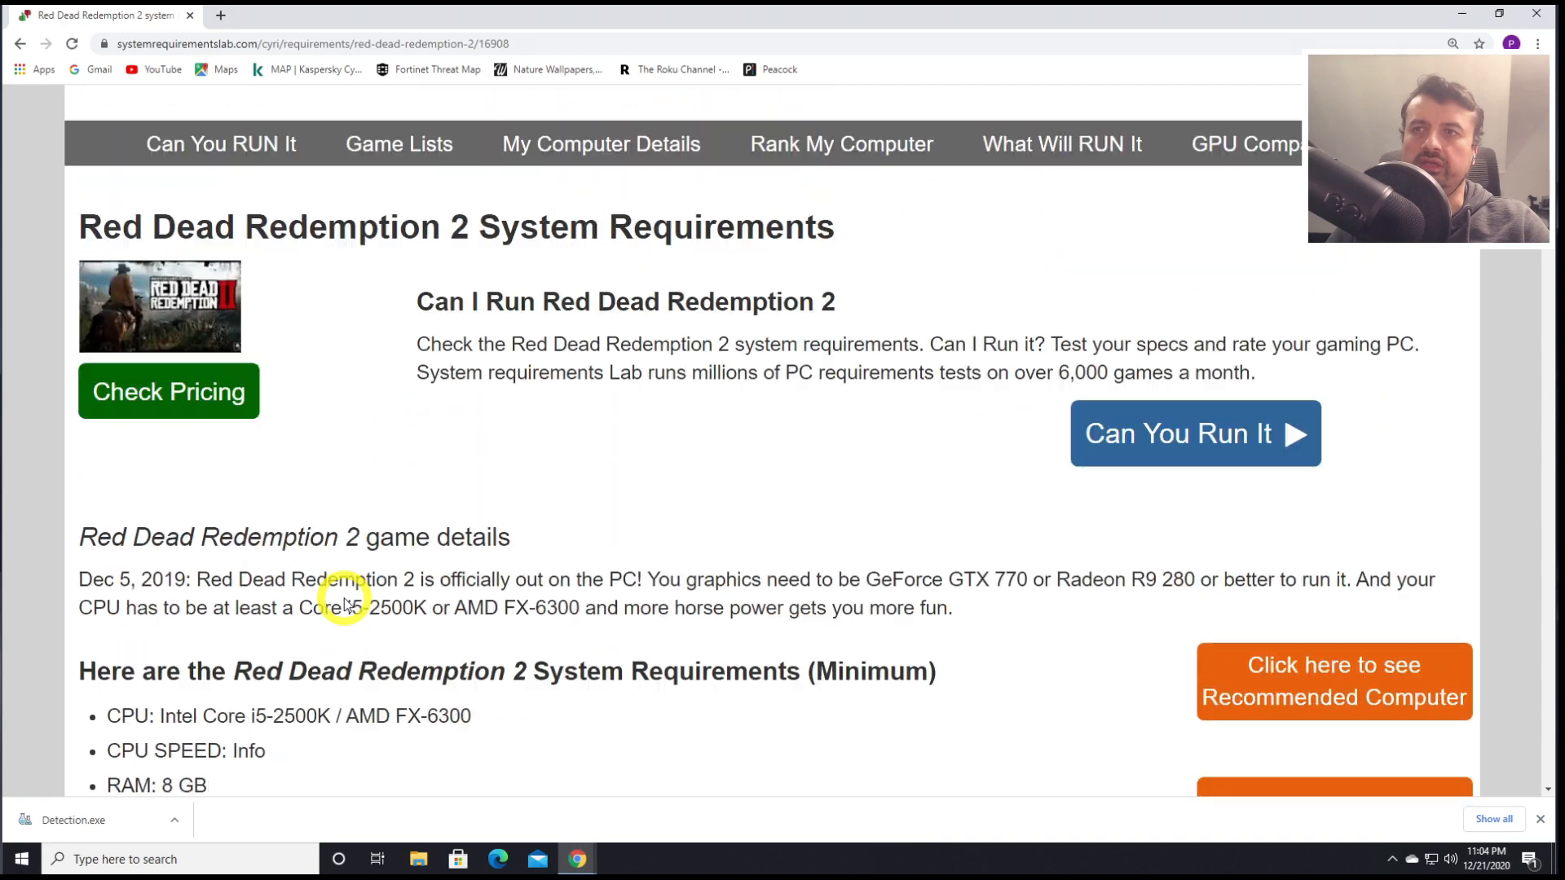
pyautogui.scroll(3)
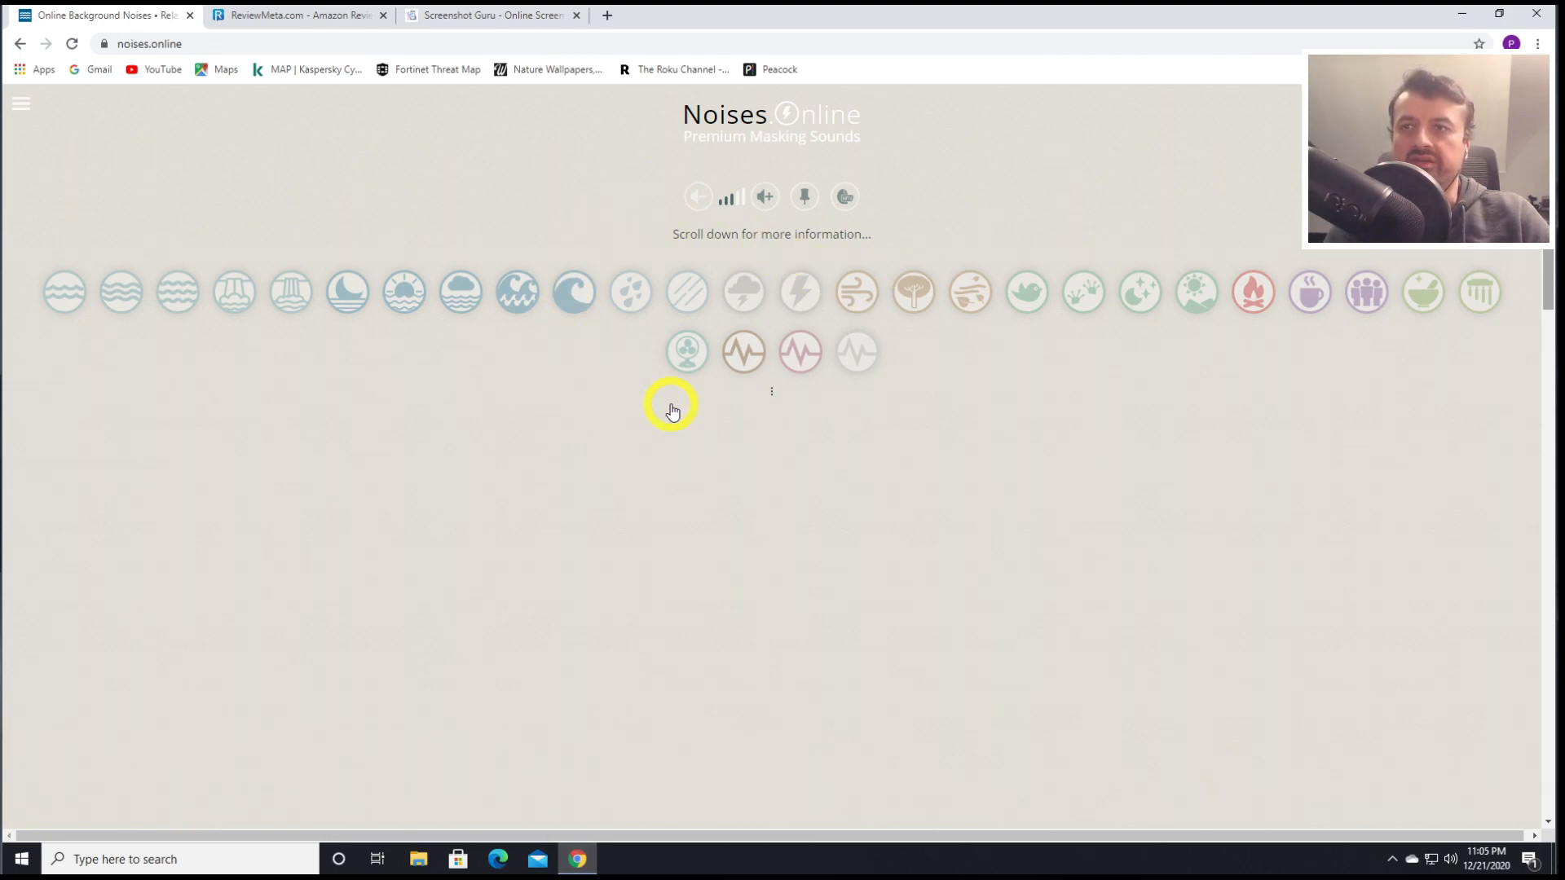
pyautogui.moveTo(207, 335)
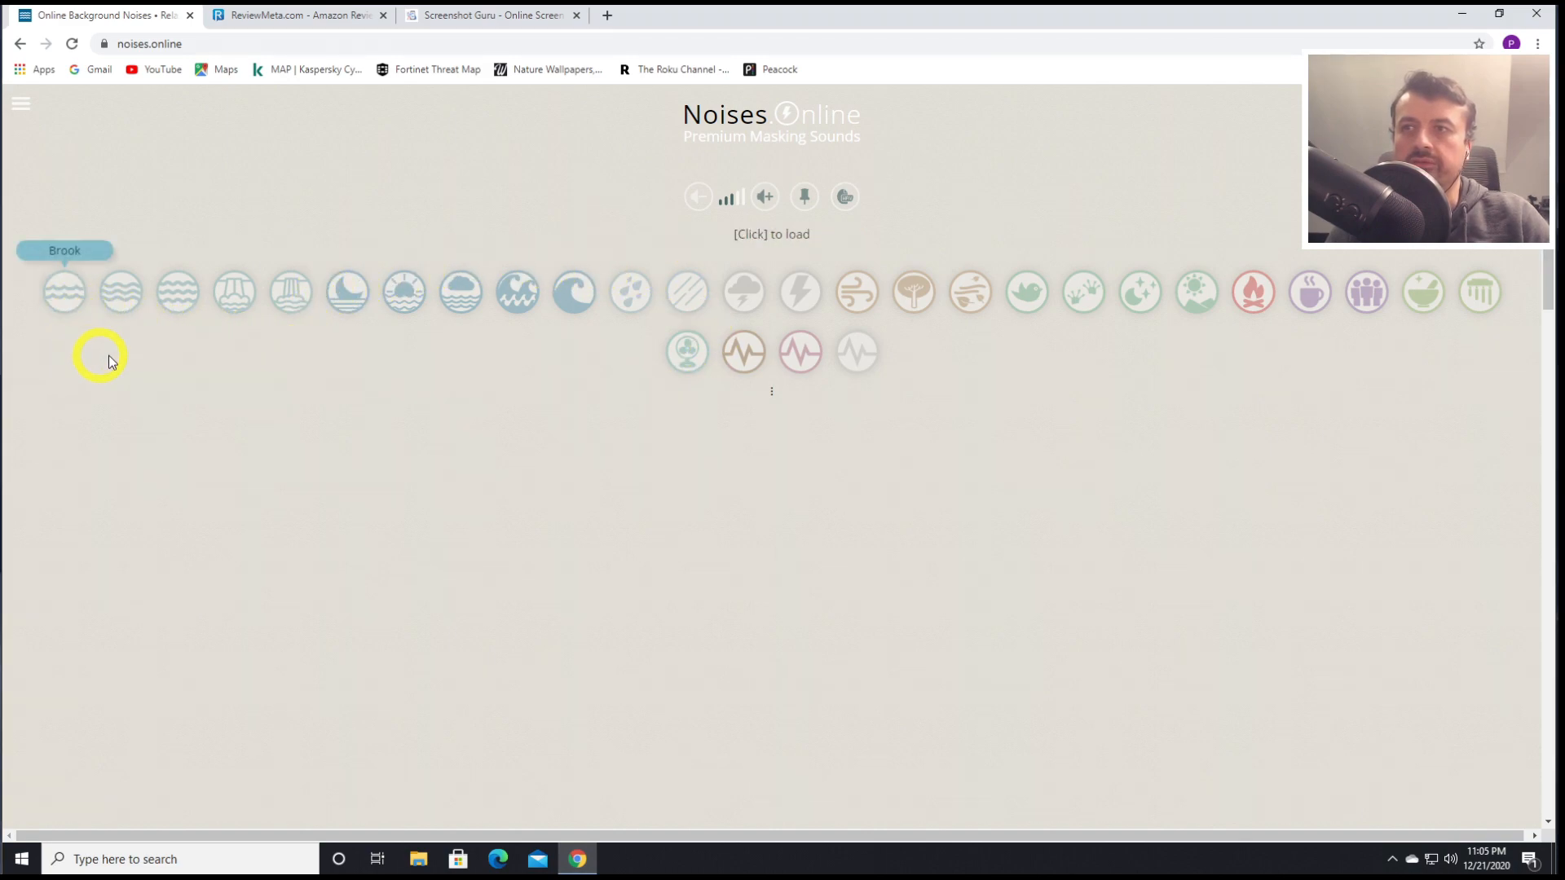
pyautogui.moveTo(122, 290)
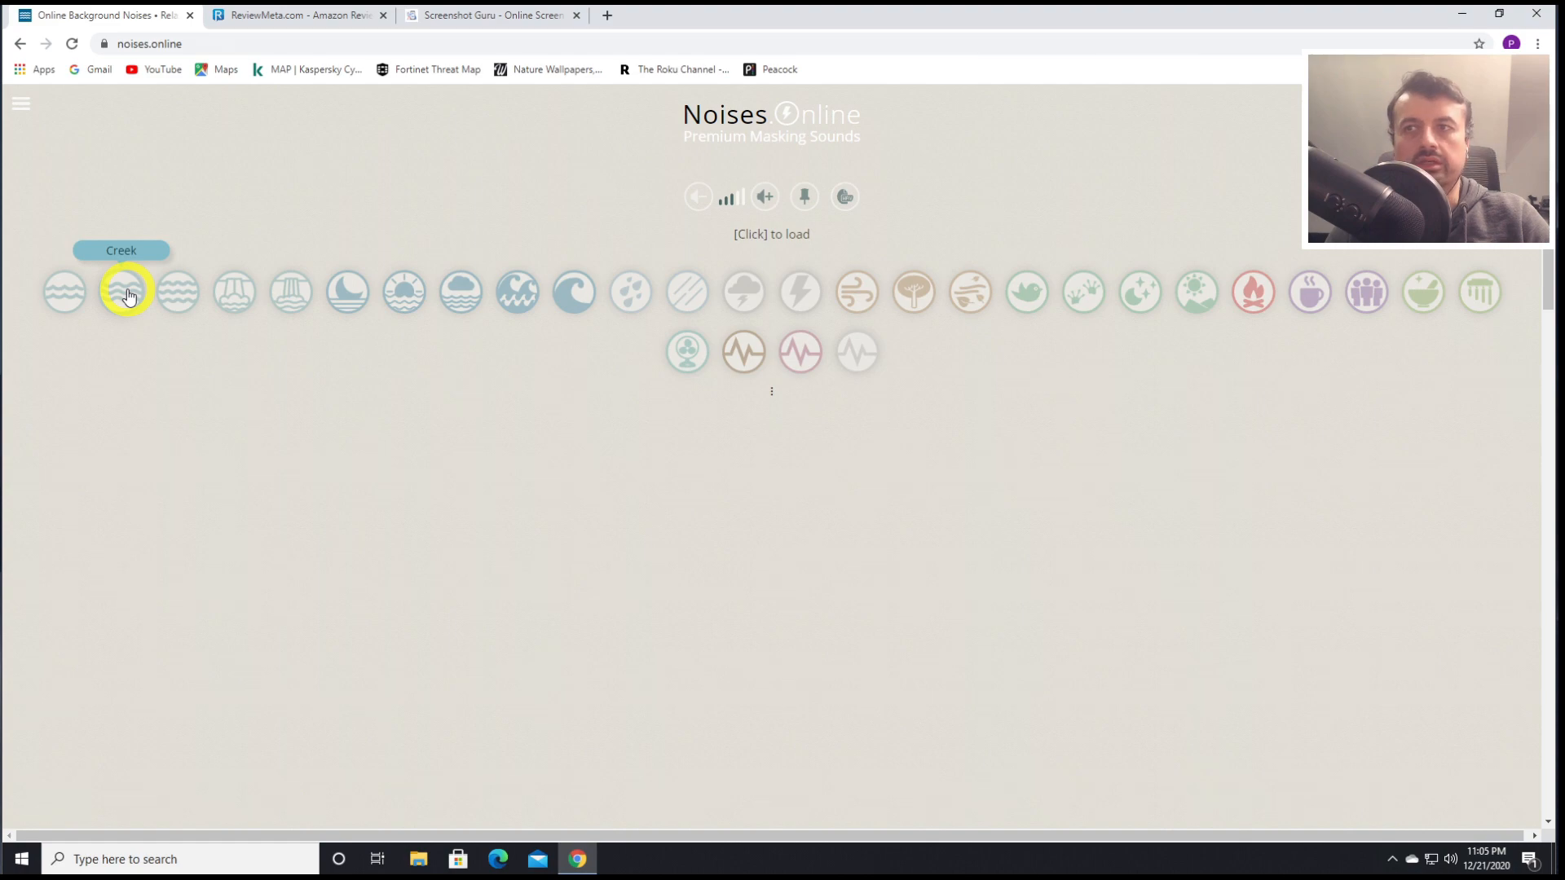
pyautogui.moveTo(234, 291)
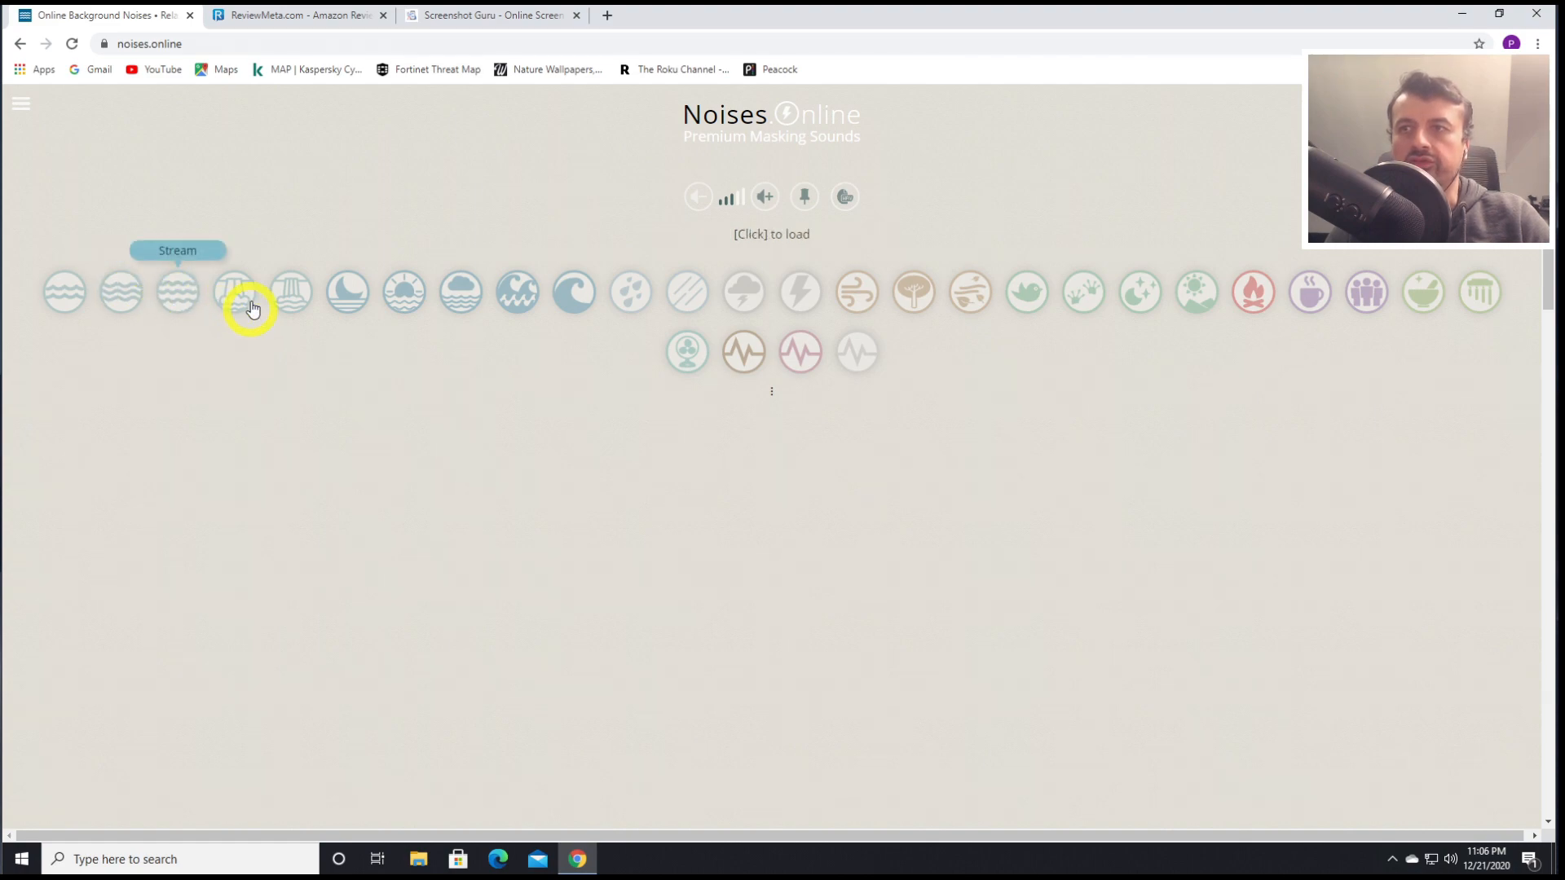
pyautogui.moveTo(594, 304)
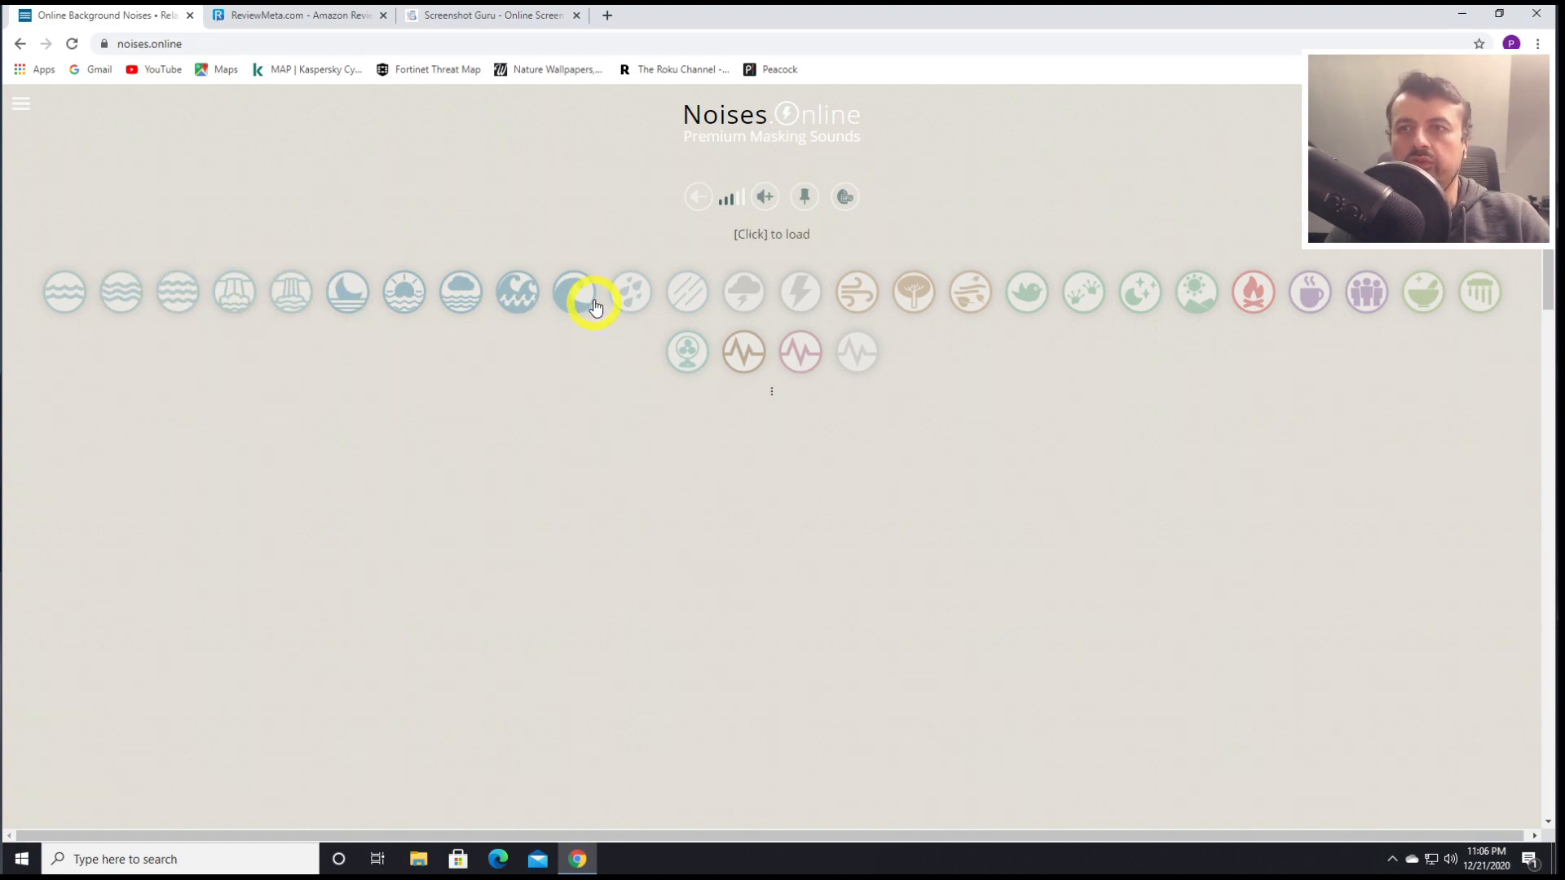
pyautogui.moveTo(628, 292)
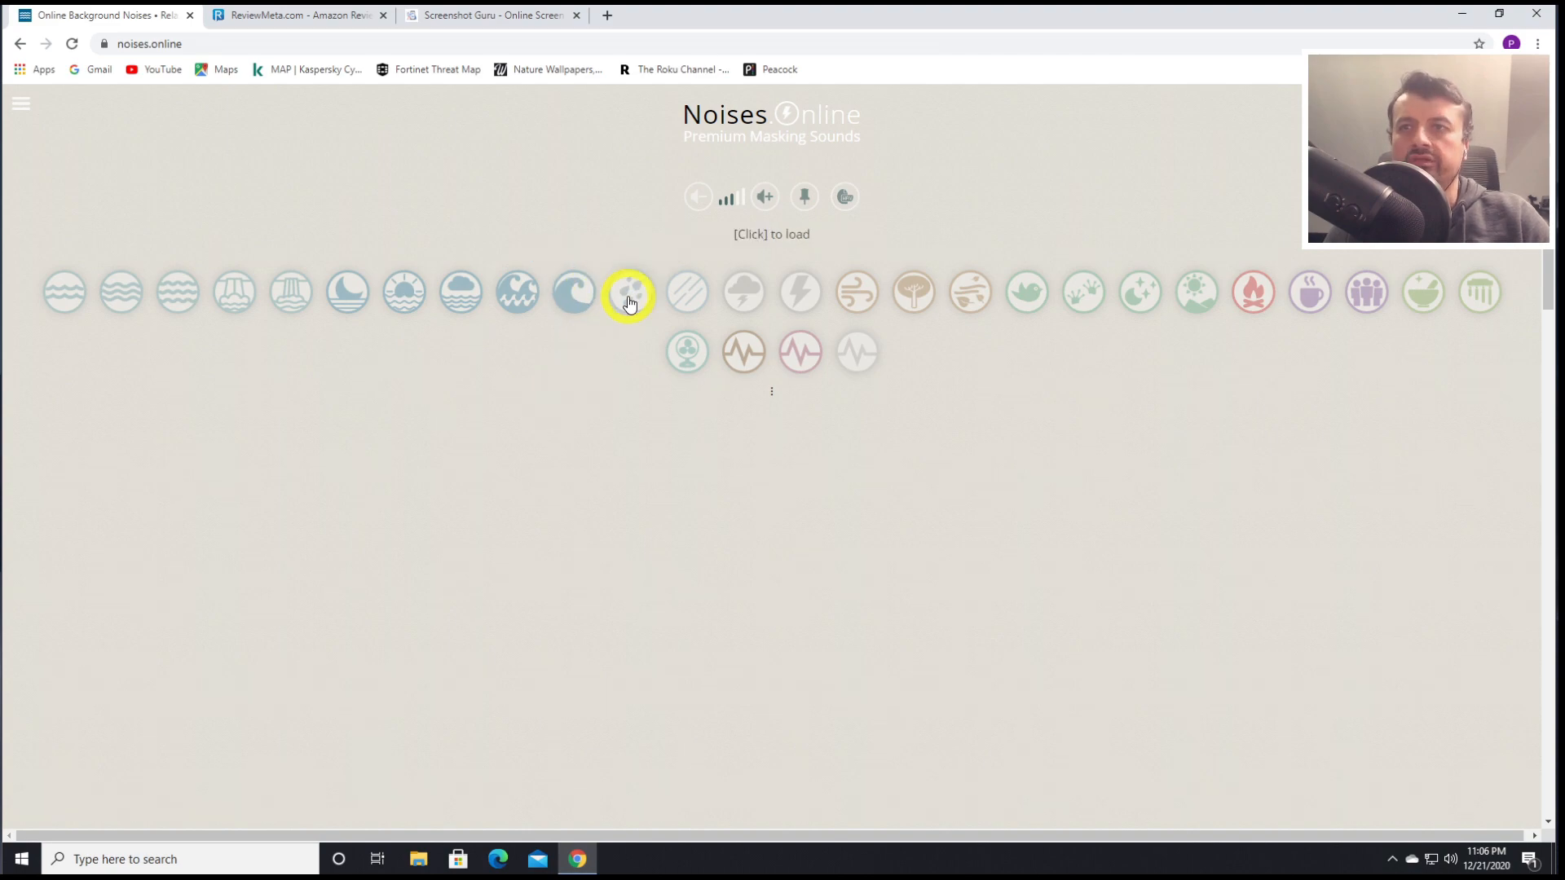
# Load the Rain Drops sound on noises.online
pyautogui.click(630, 292)
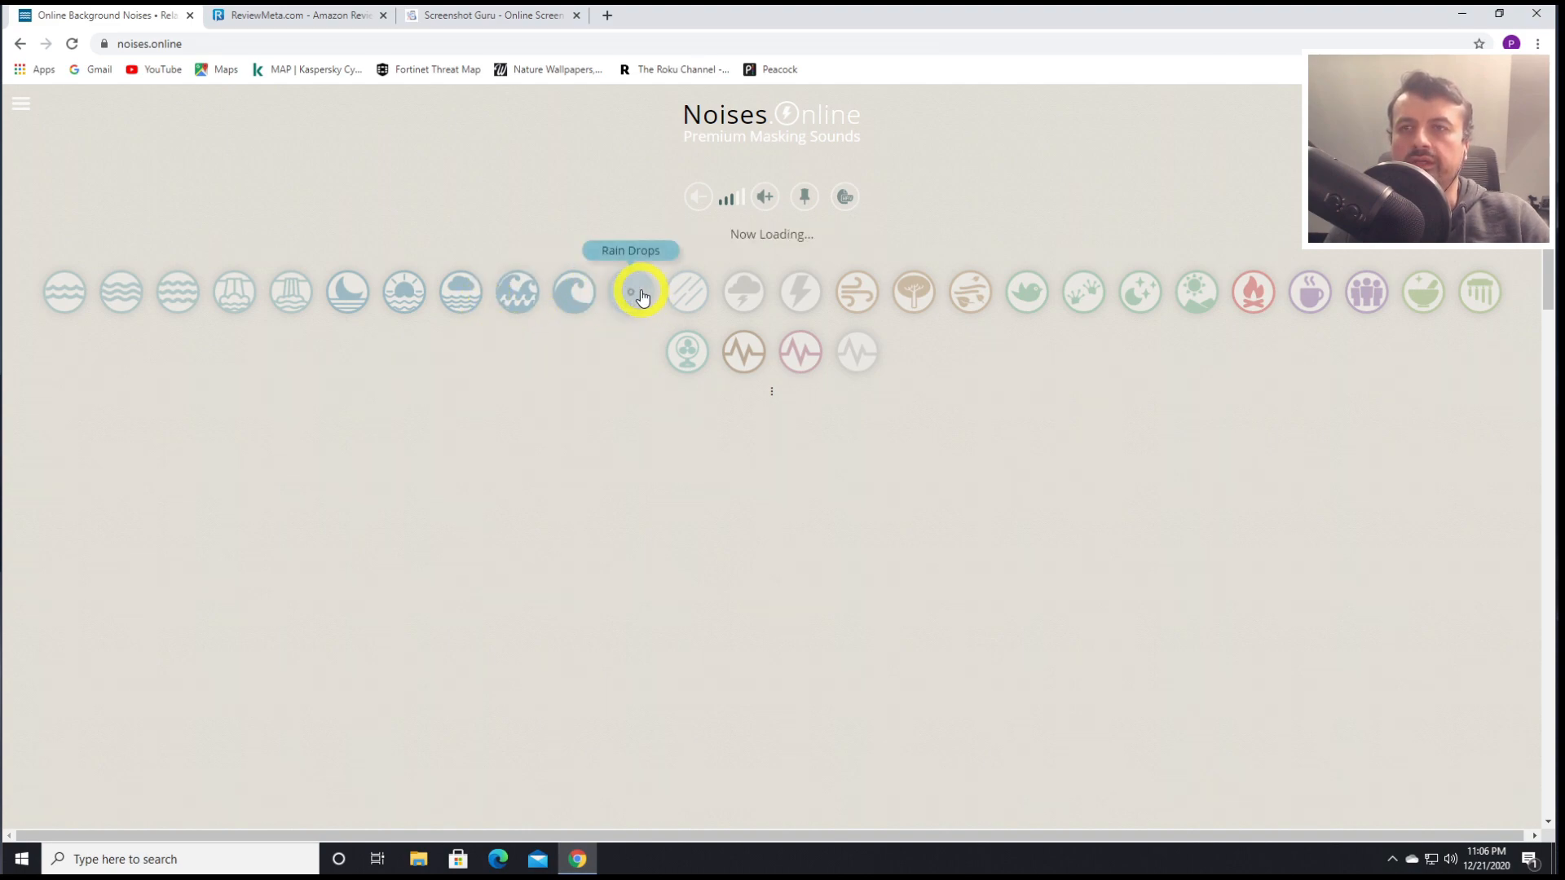
# Layer Rain Drops, Ocean Waves and Frogs into the mix and adjust Ocean Waves' level
pyautogui.click(630, 290)
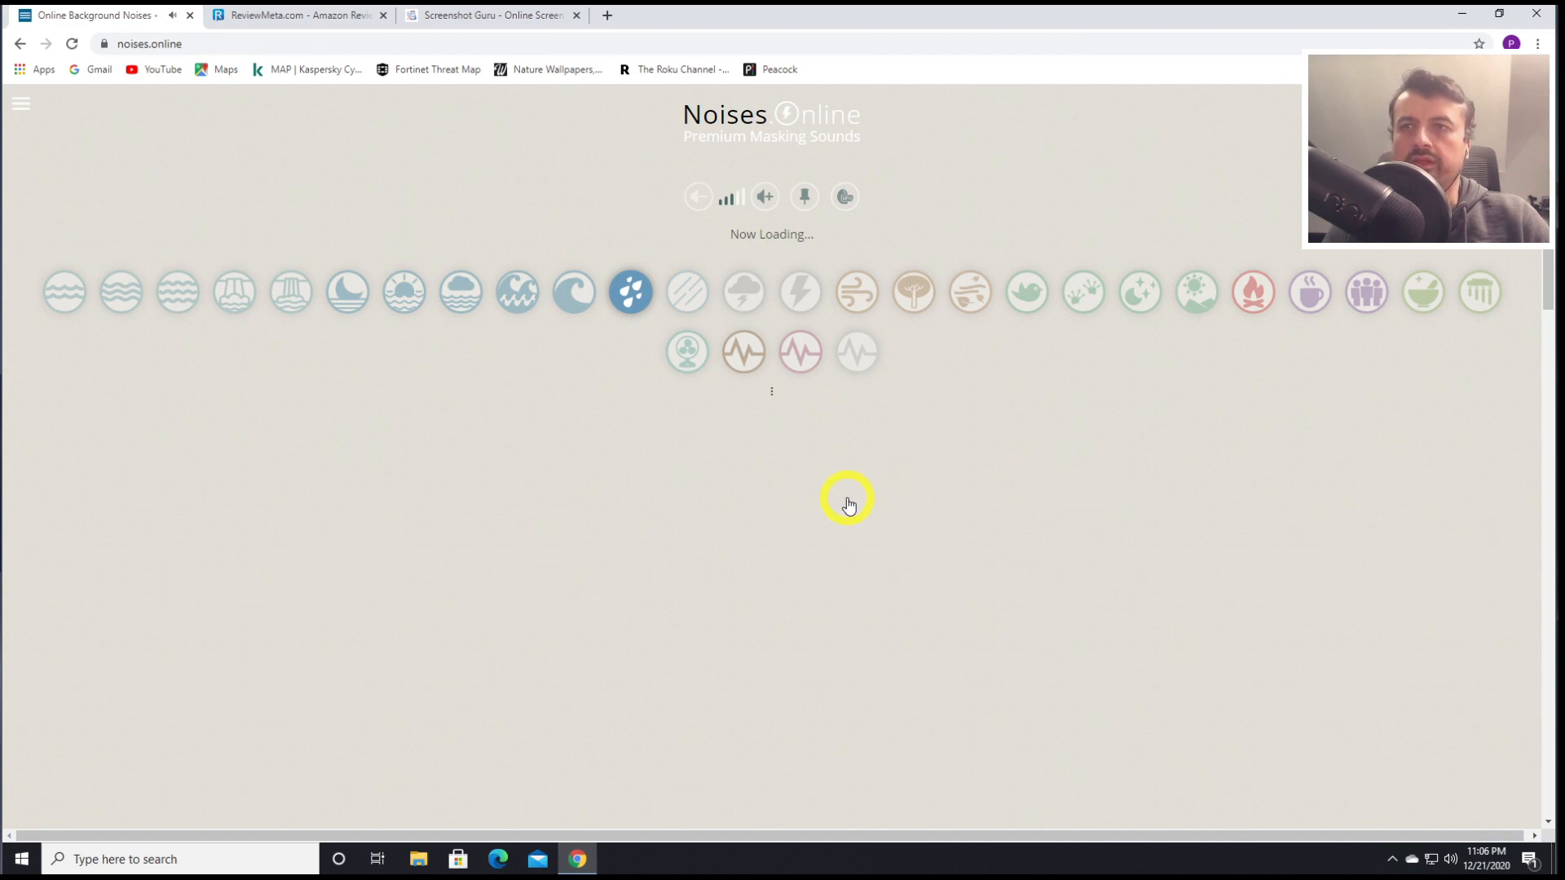
pyautogui.moveTo(854, 301)
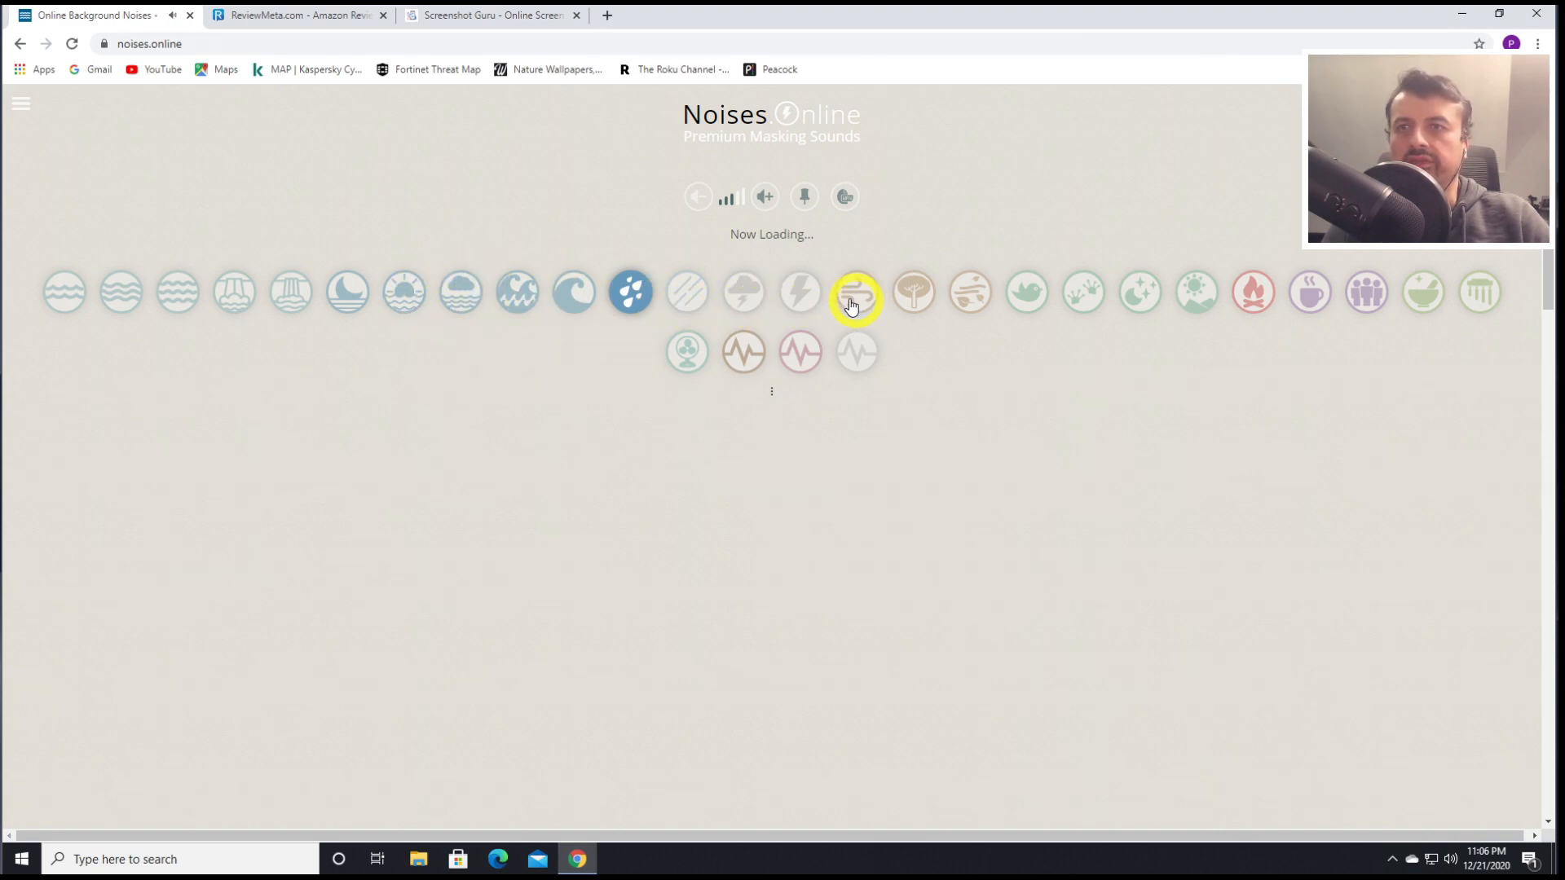
pyautogui.moveTo(801, 293)
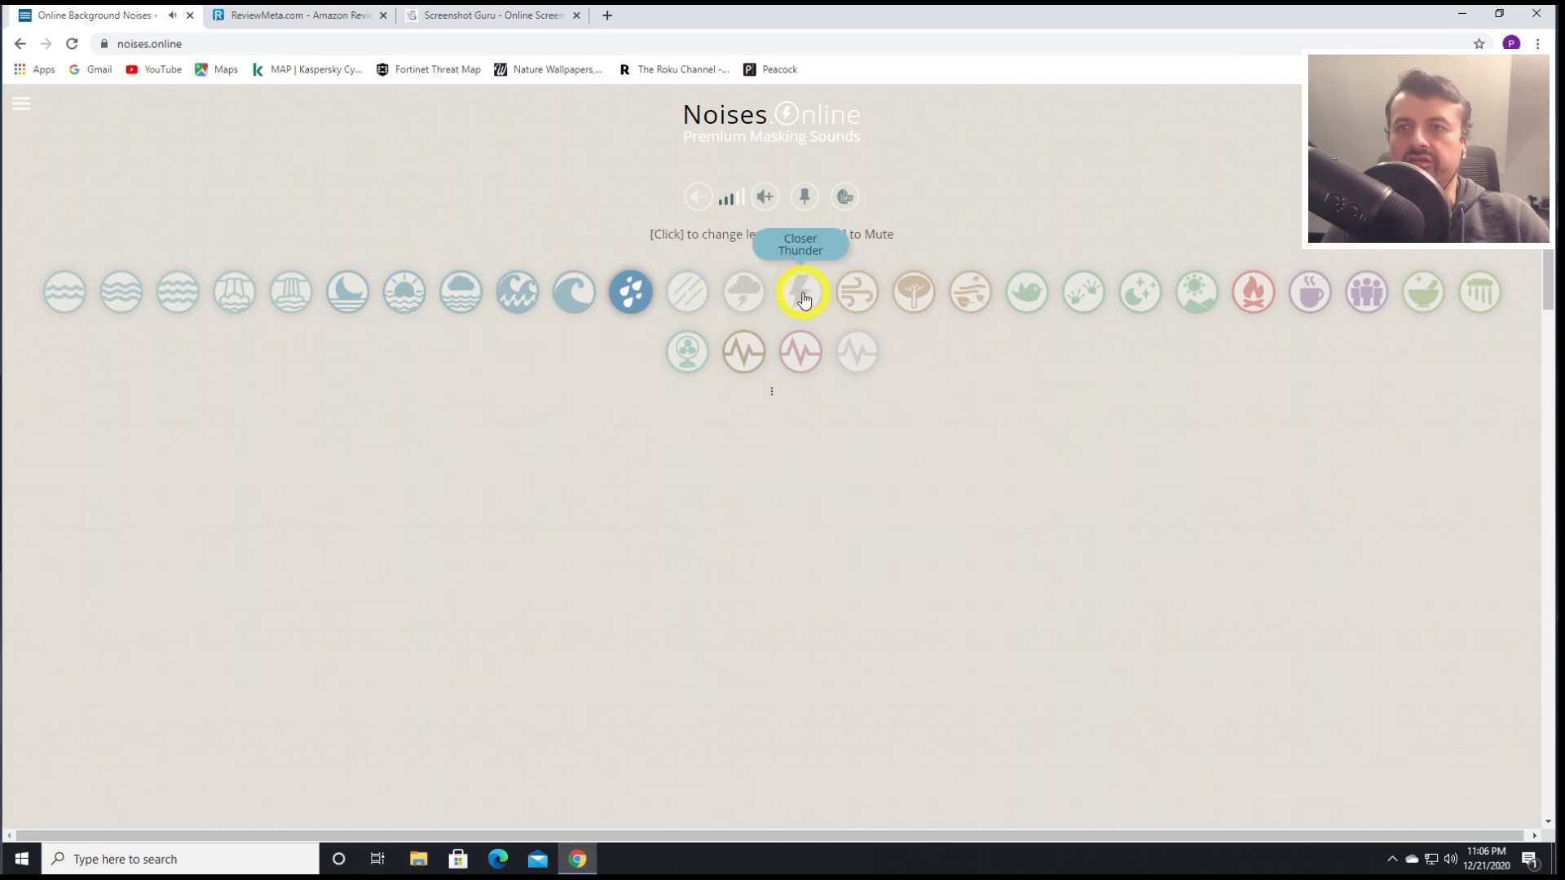
pyautogui.moveTo(828, 299)
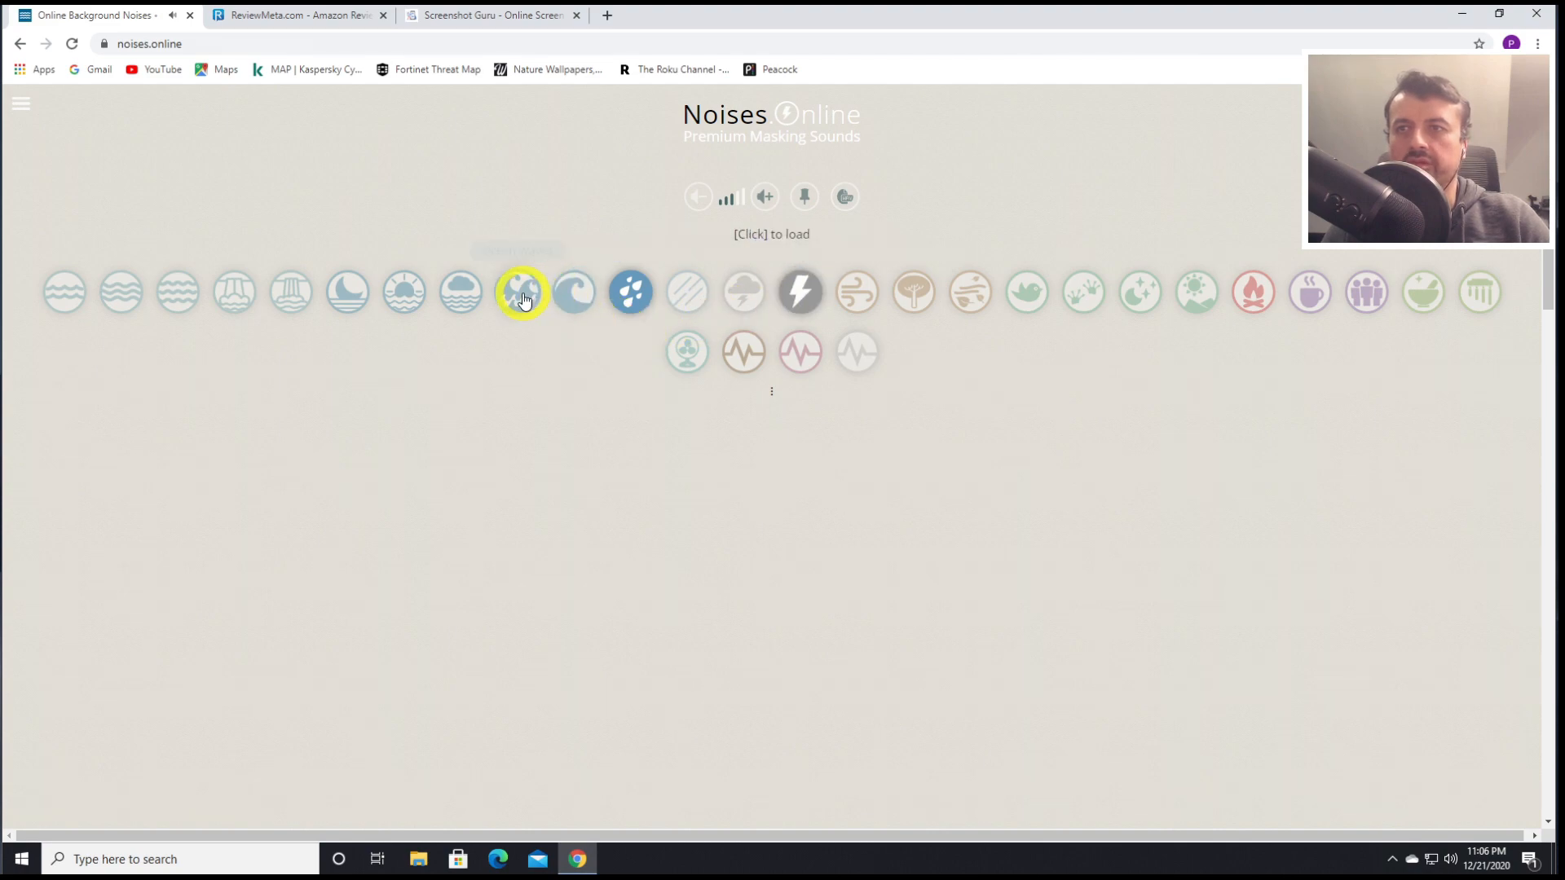
pyautogui.click(519, 293)
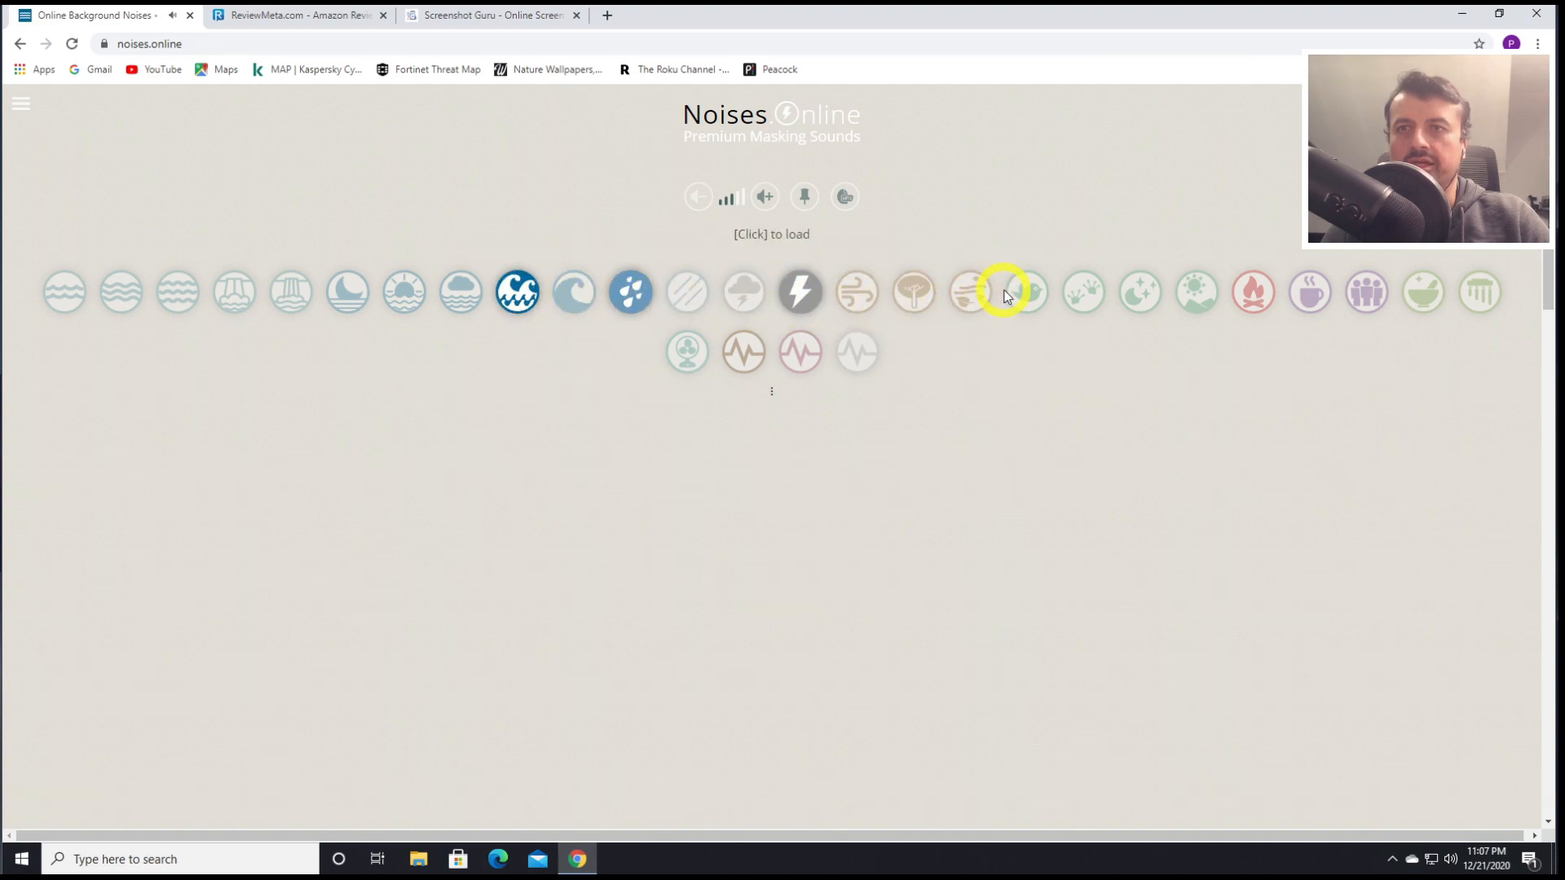
pyautogui.moveTo(1144, 292)
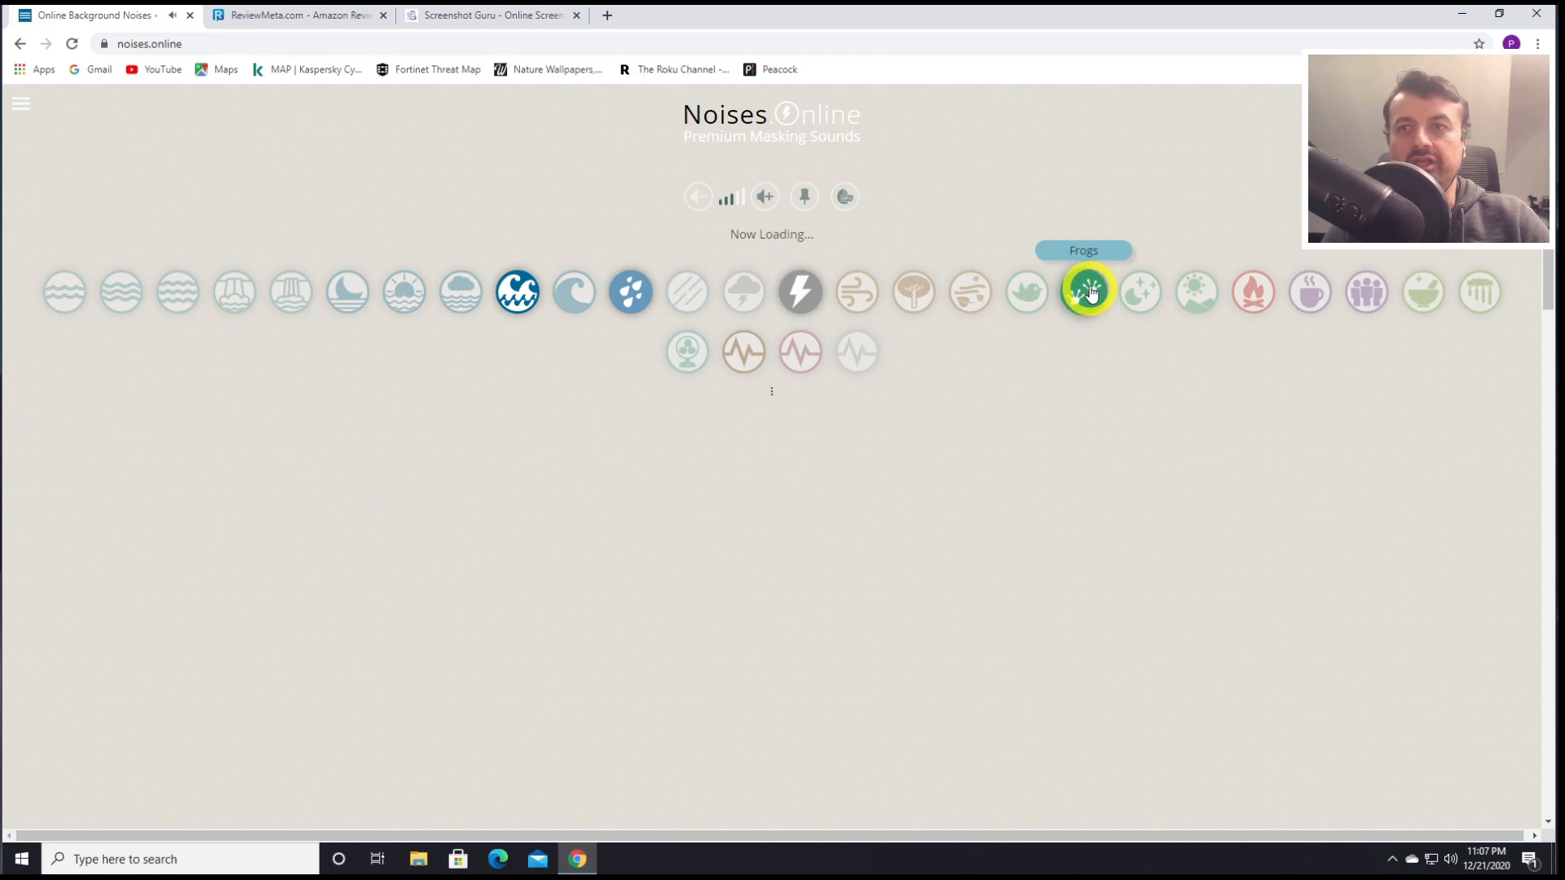
pyautogui.click(1083, 292)
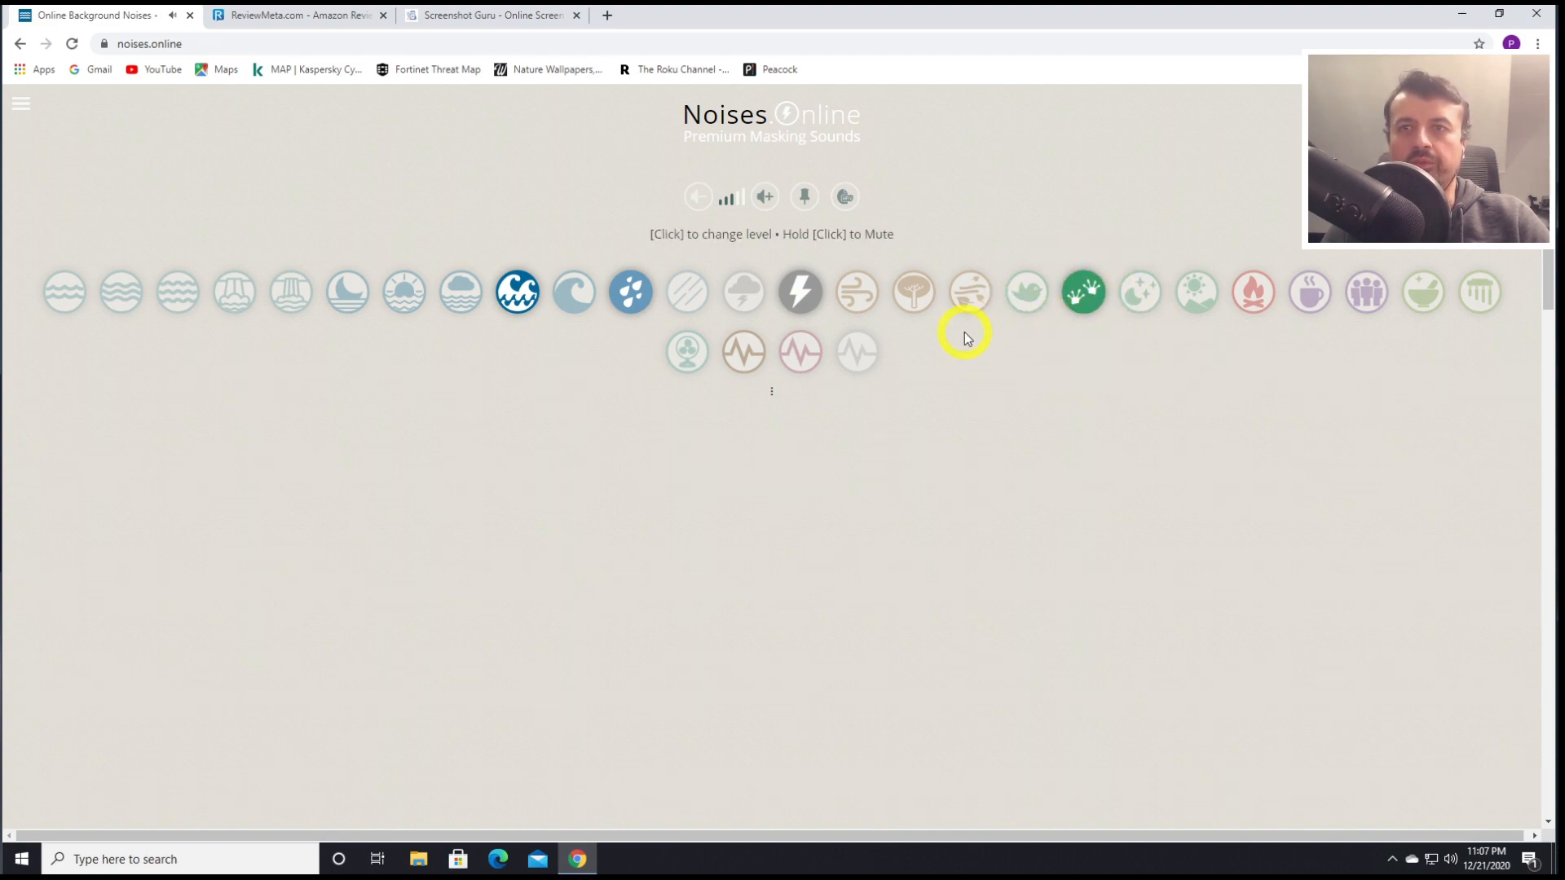
pyautogui.moveTo(686, 292)
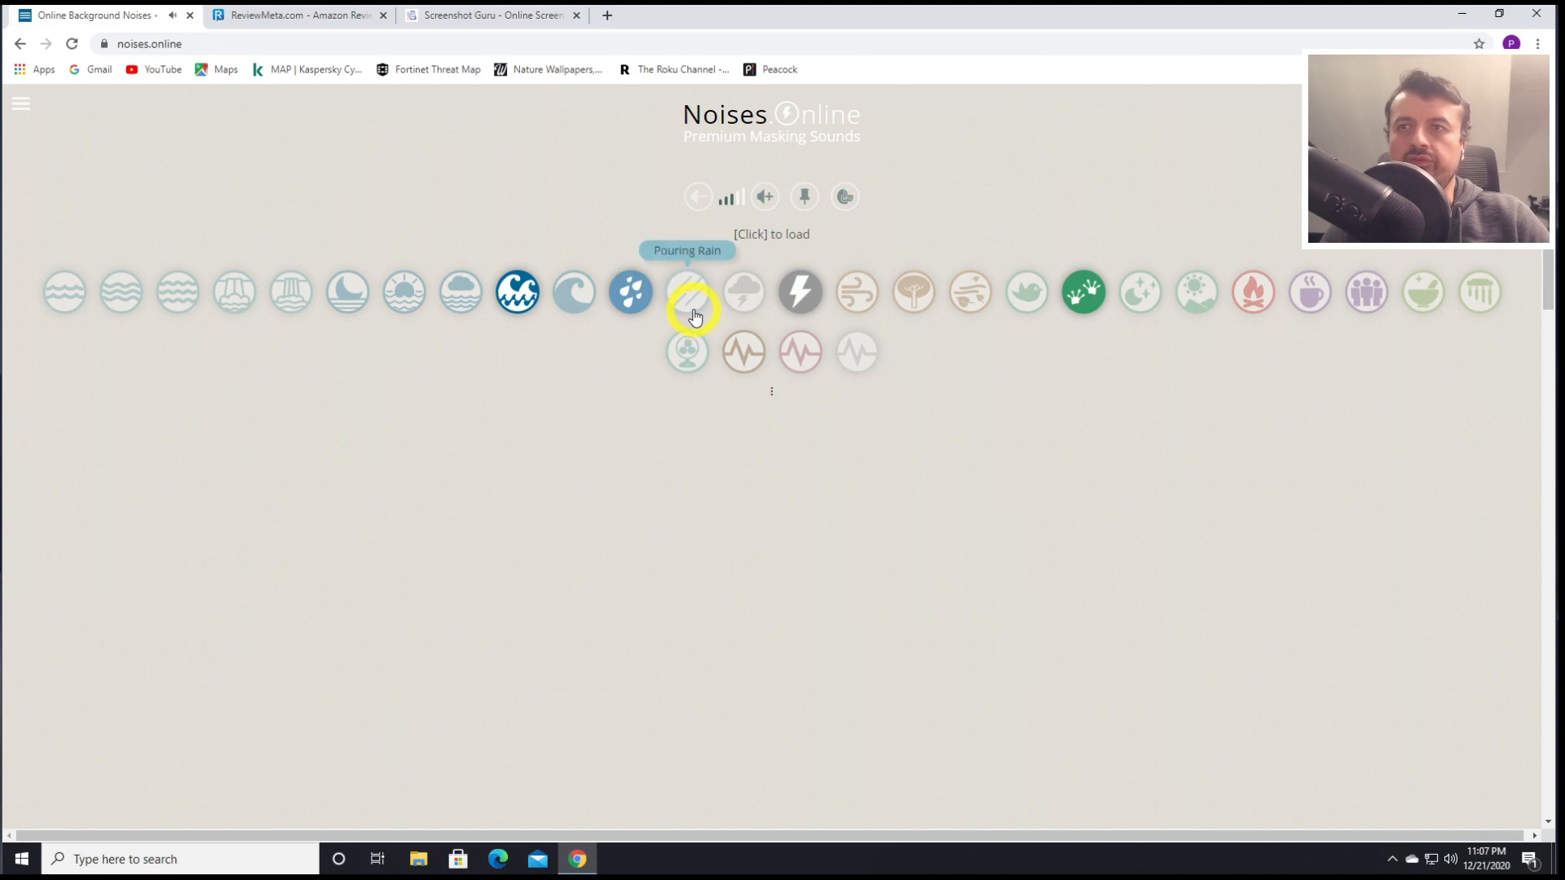
pyautogui.click(516, 292)
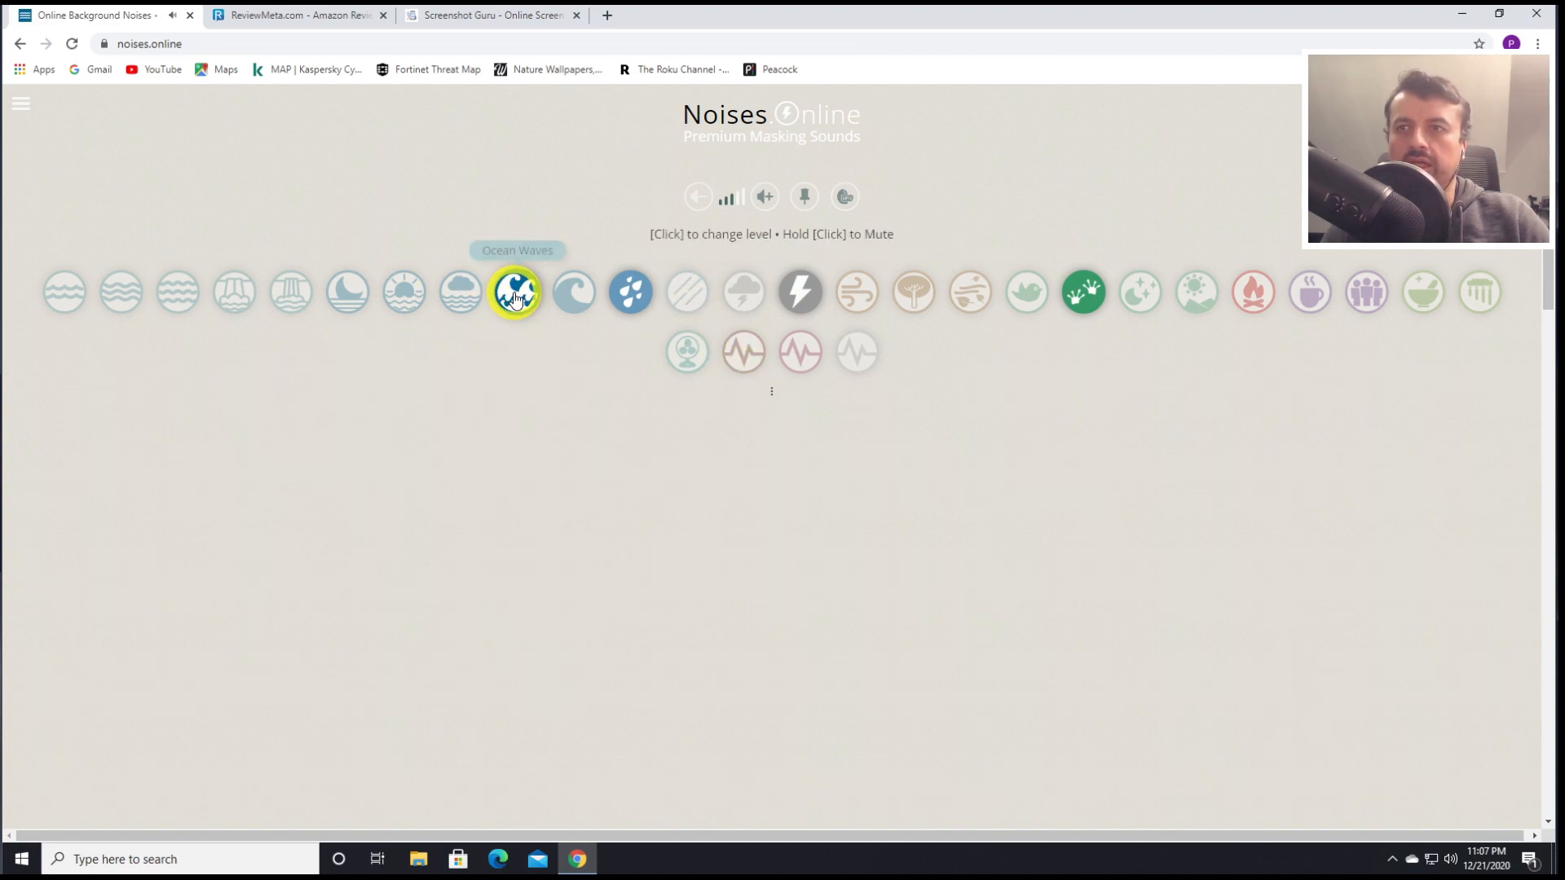
pyautogui.moveTo(628, 290)
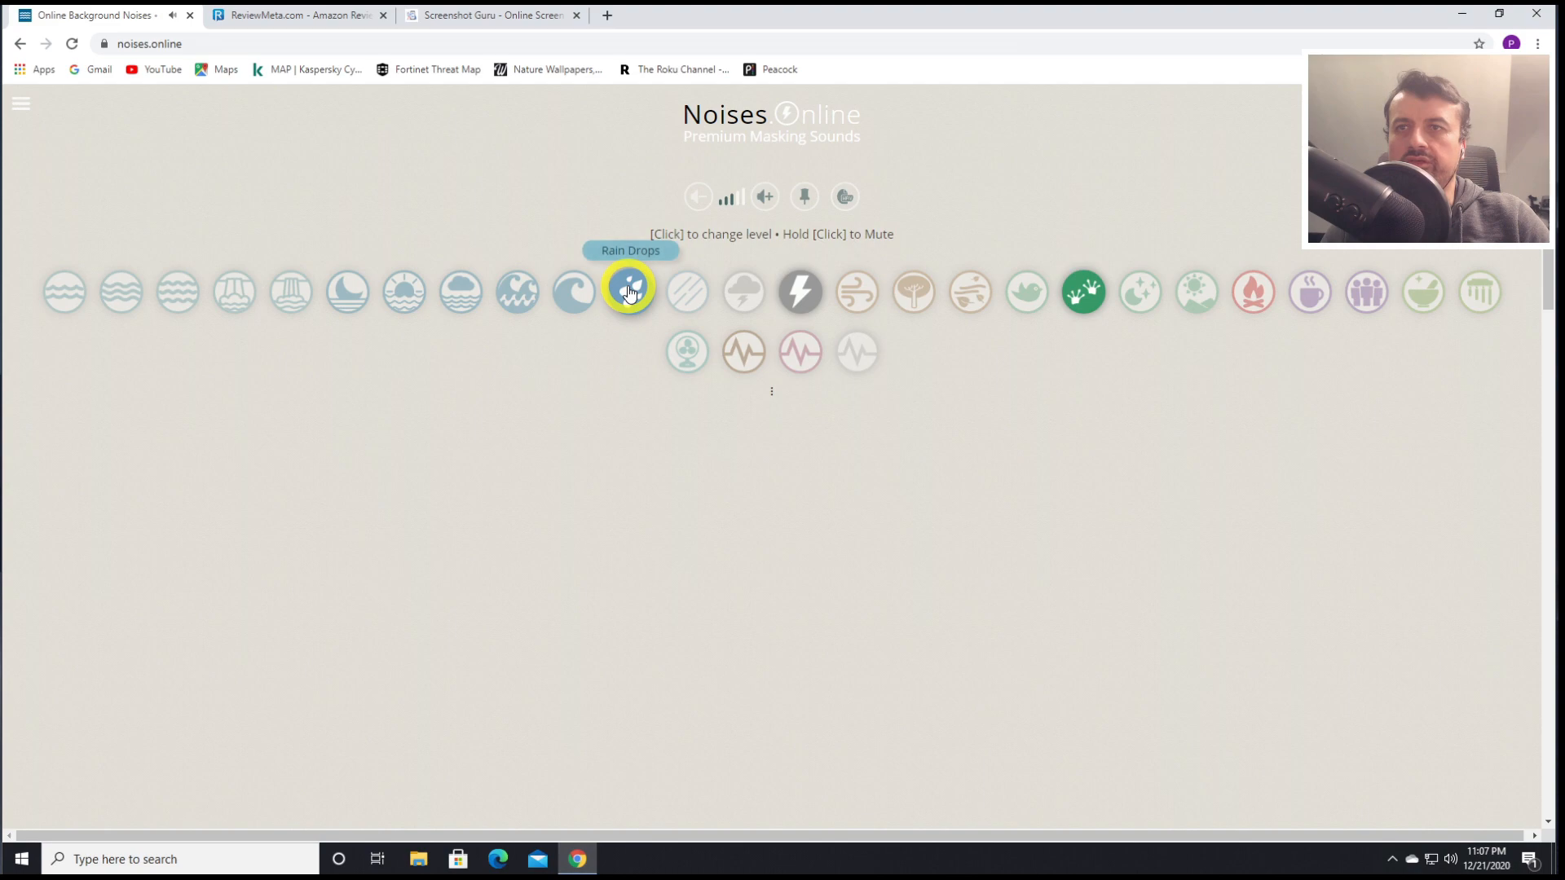
pyautogui.moveTo(1309, 292)
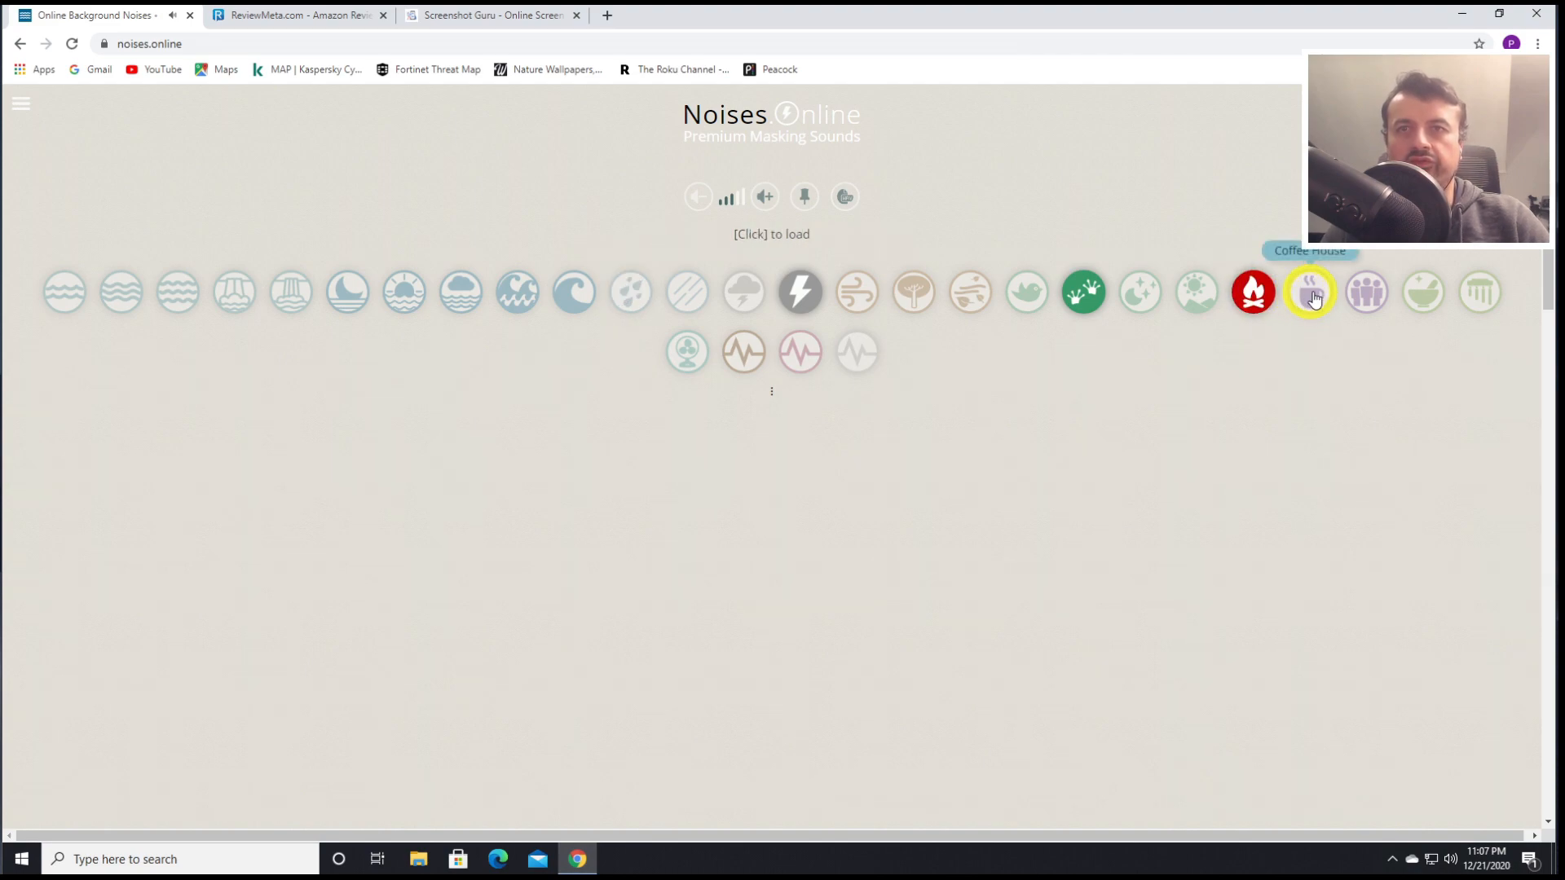
# Add Pouring Rain to the mix and adjust the Closer Thunder sound level
pyautogui.click(1308, 293)
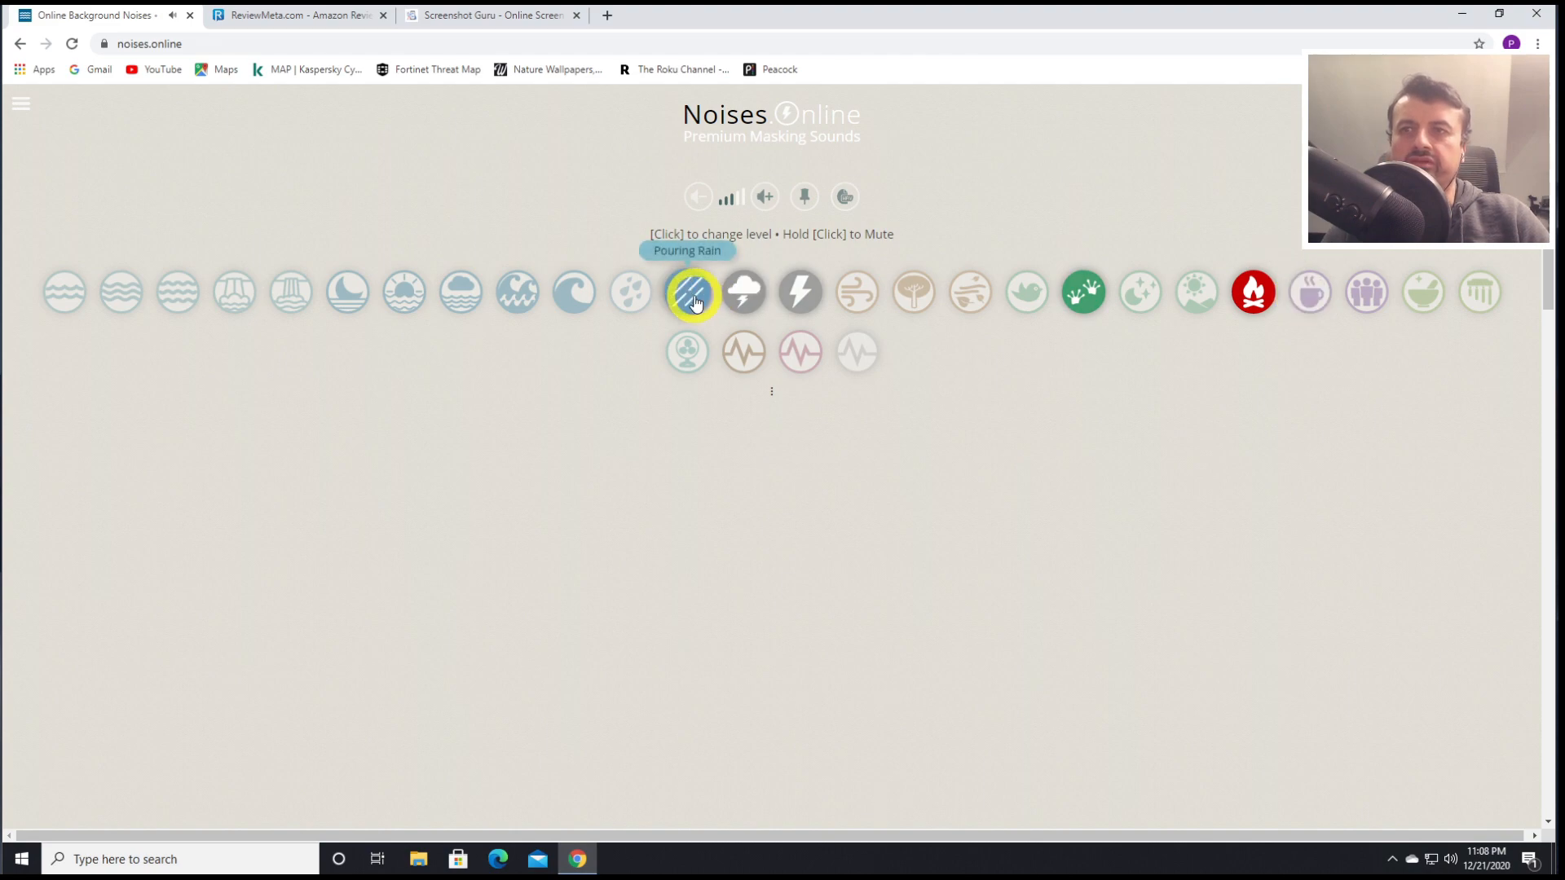
pyautogui.moveTo(744, 291)
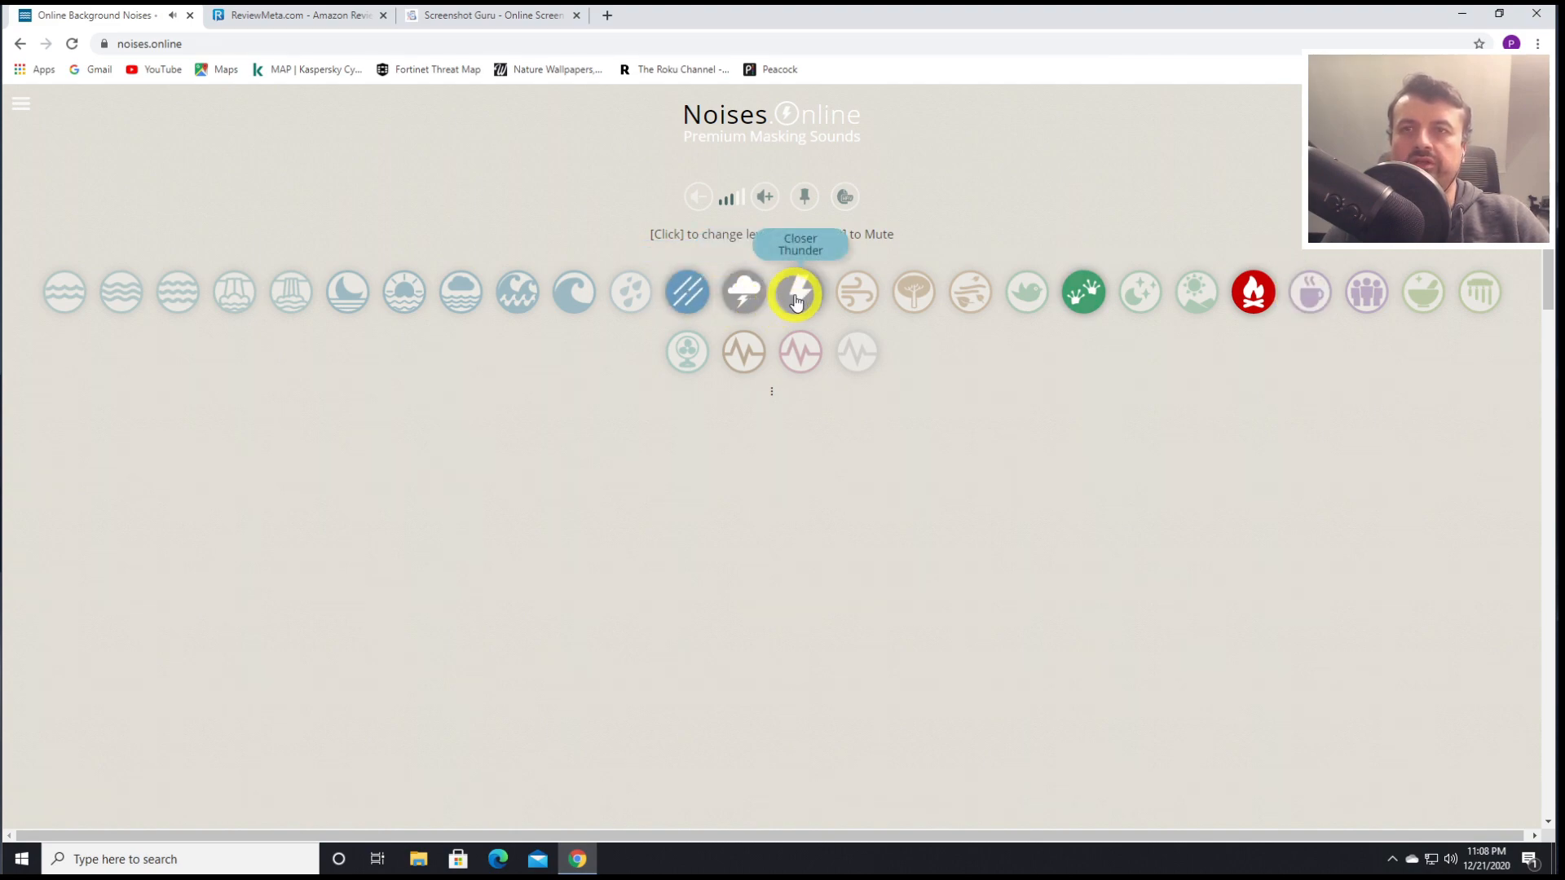
pyautogui.click(799, 292)
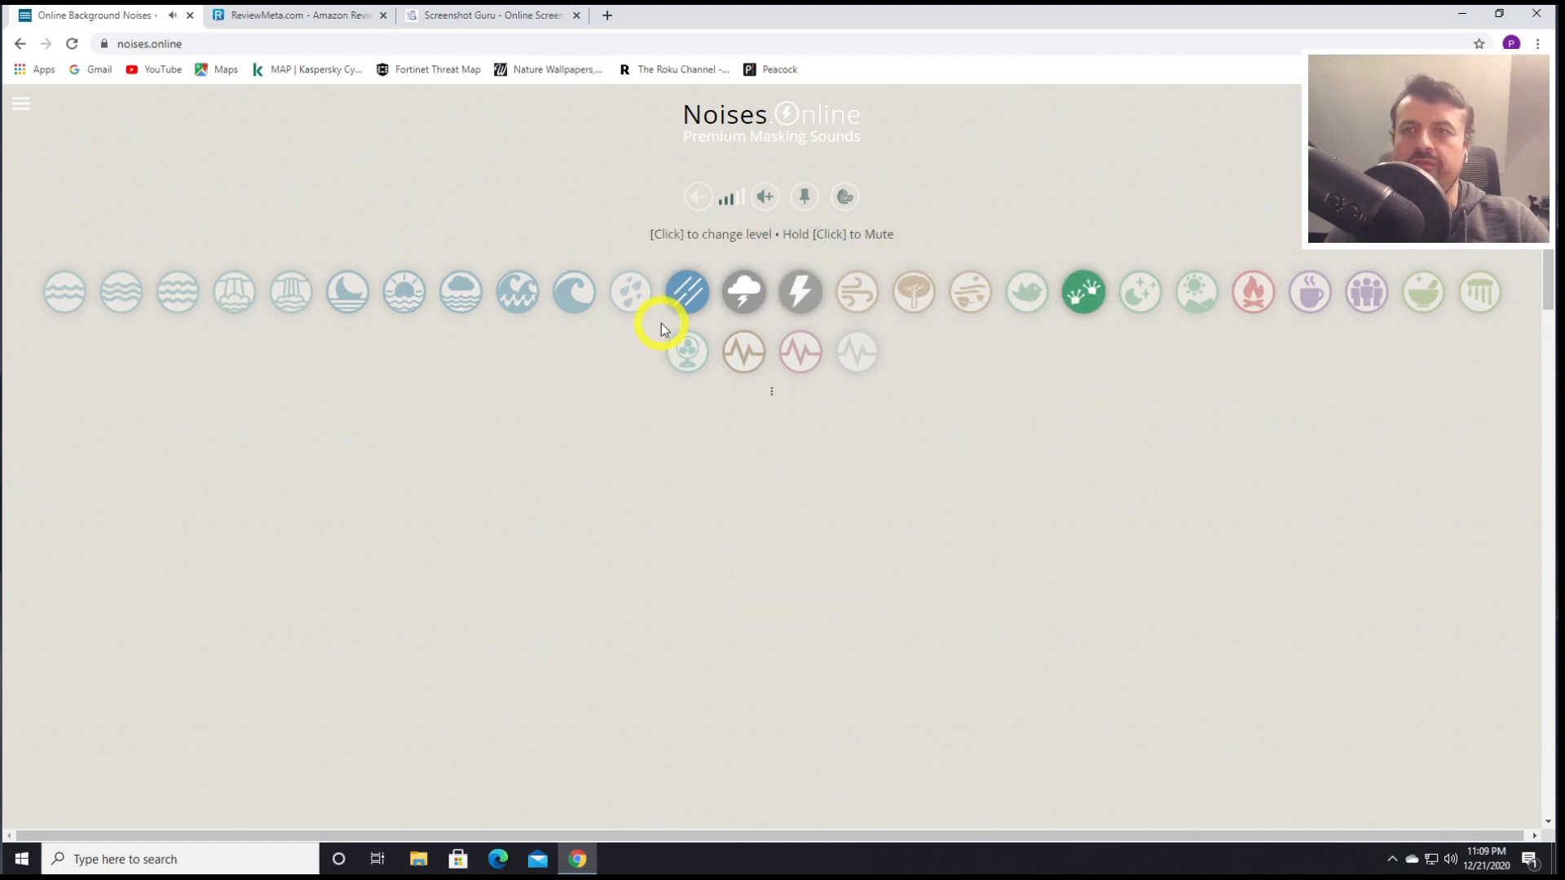
pyautogui.moveTo(743, 290)
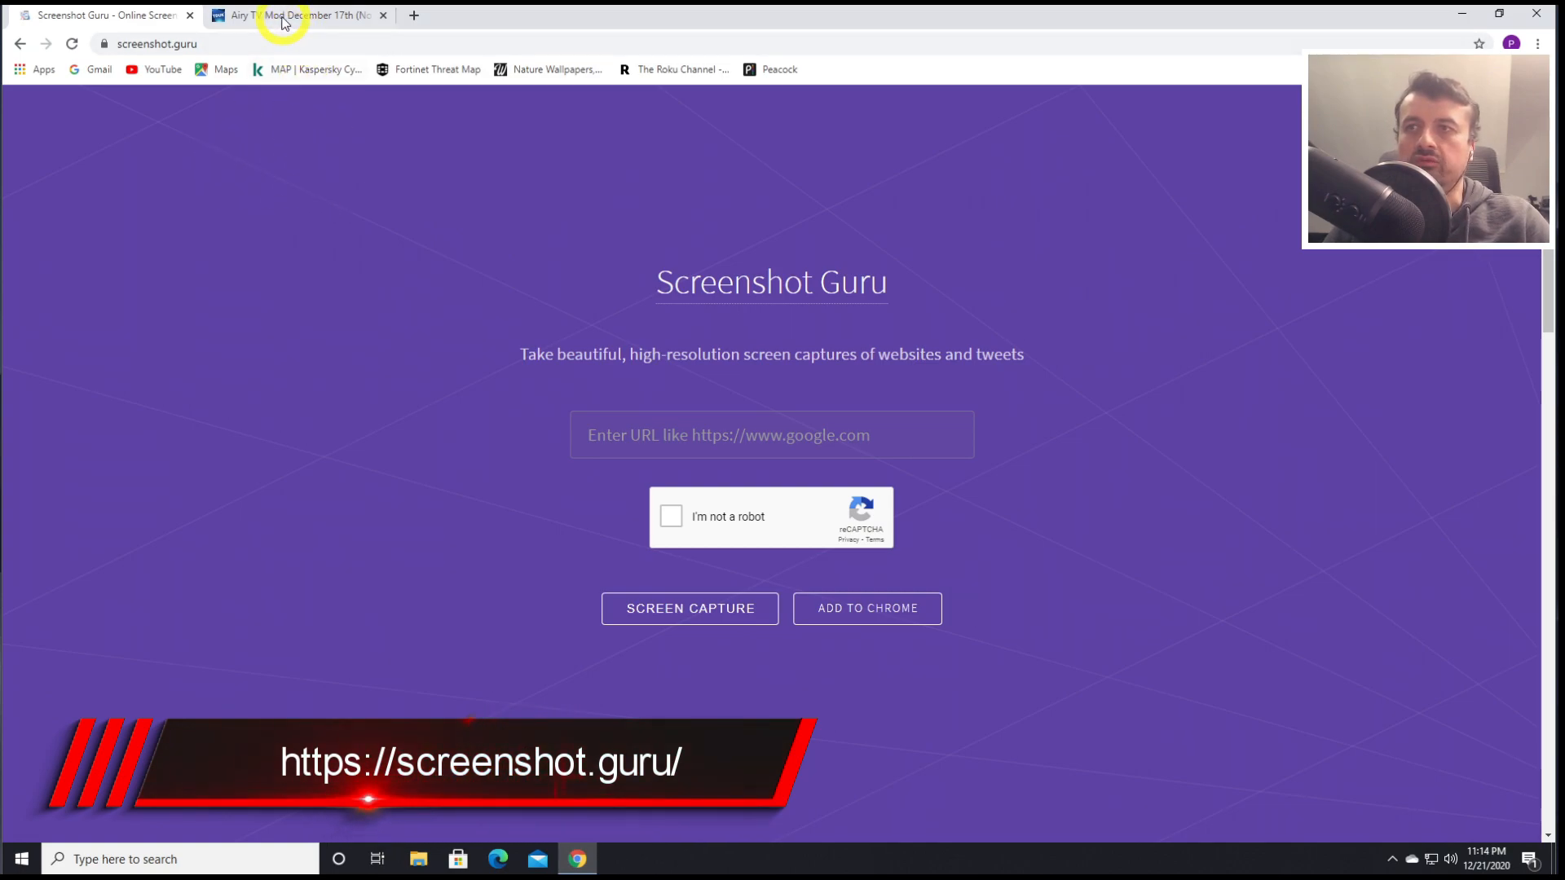
# Switch to the Google News tab and scroll through the World headlines
pyautogui.click(294, 15)
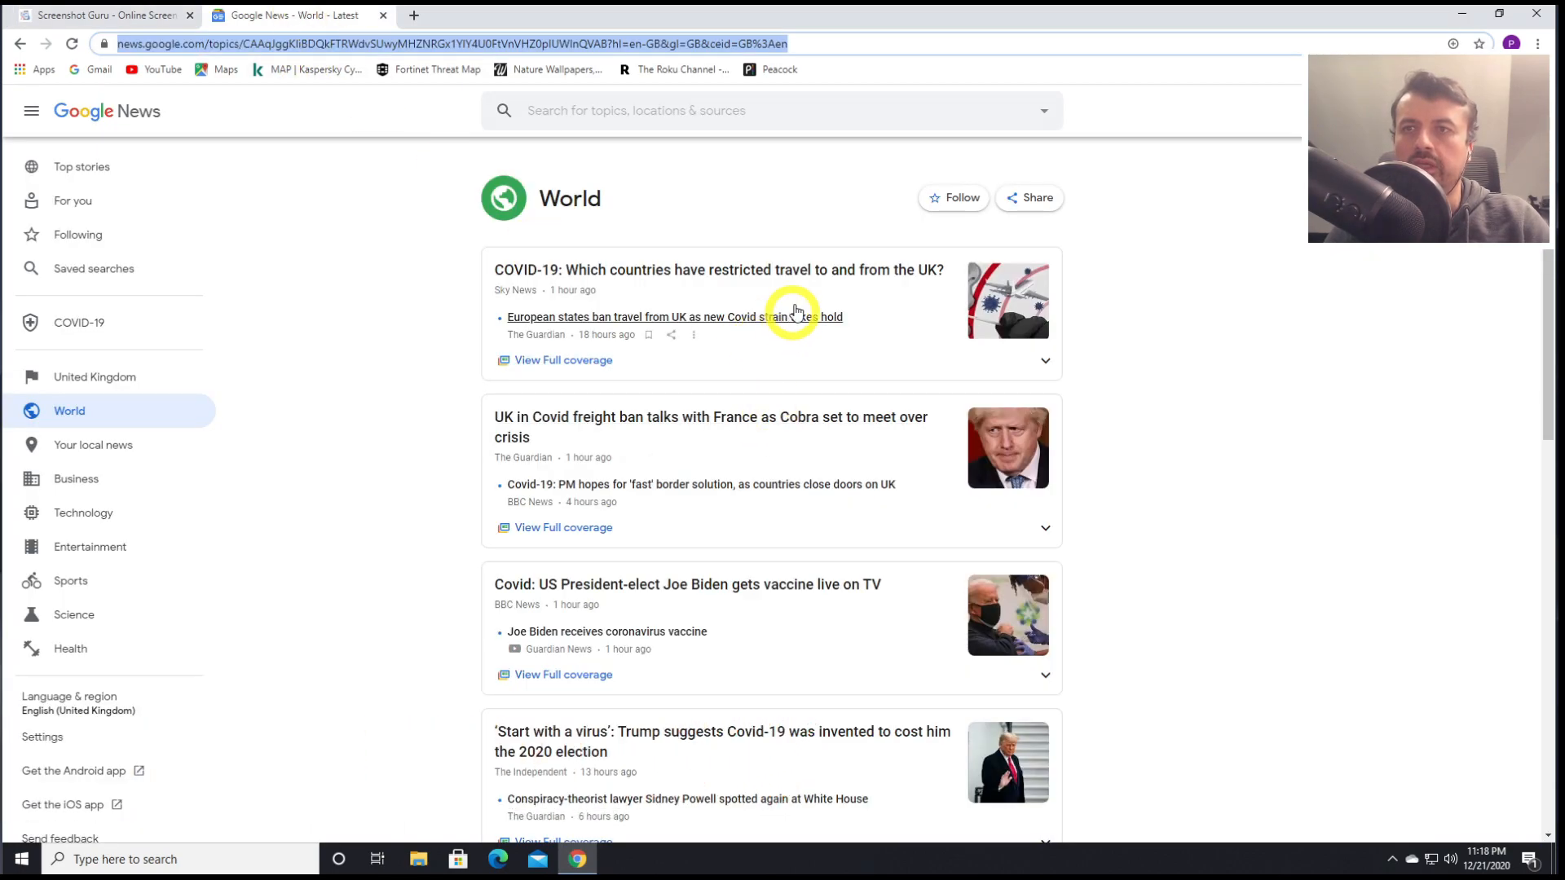
pyautogui.scroll(-3)
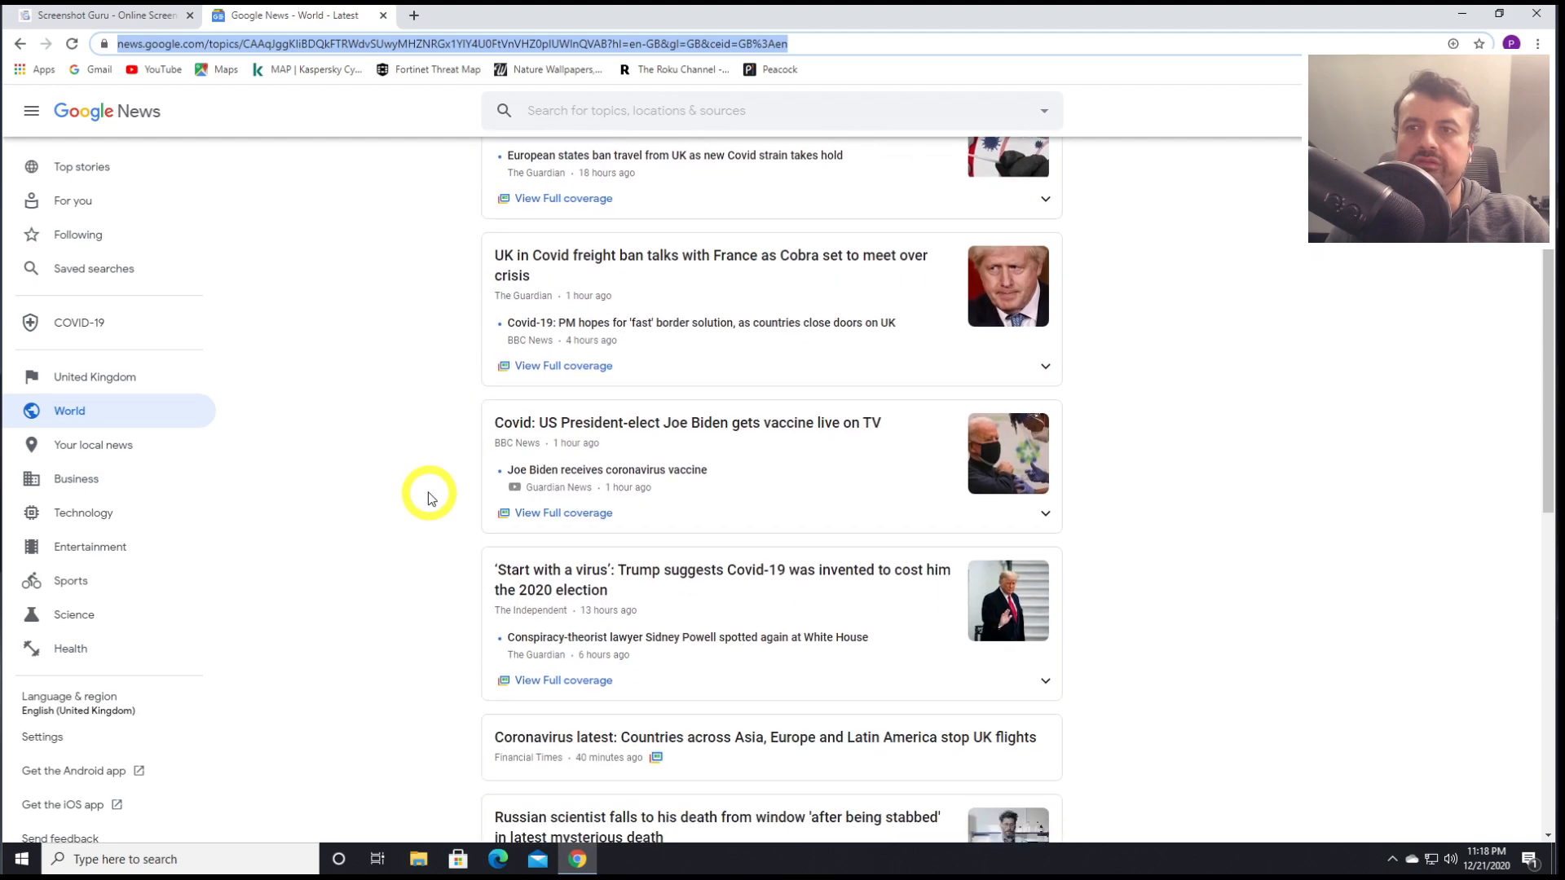
pyautogui.scroll(3)
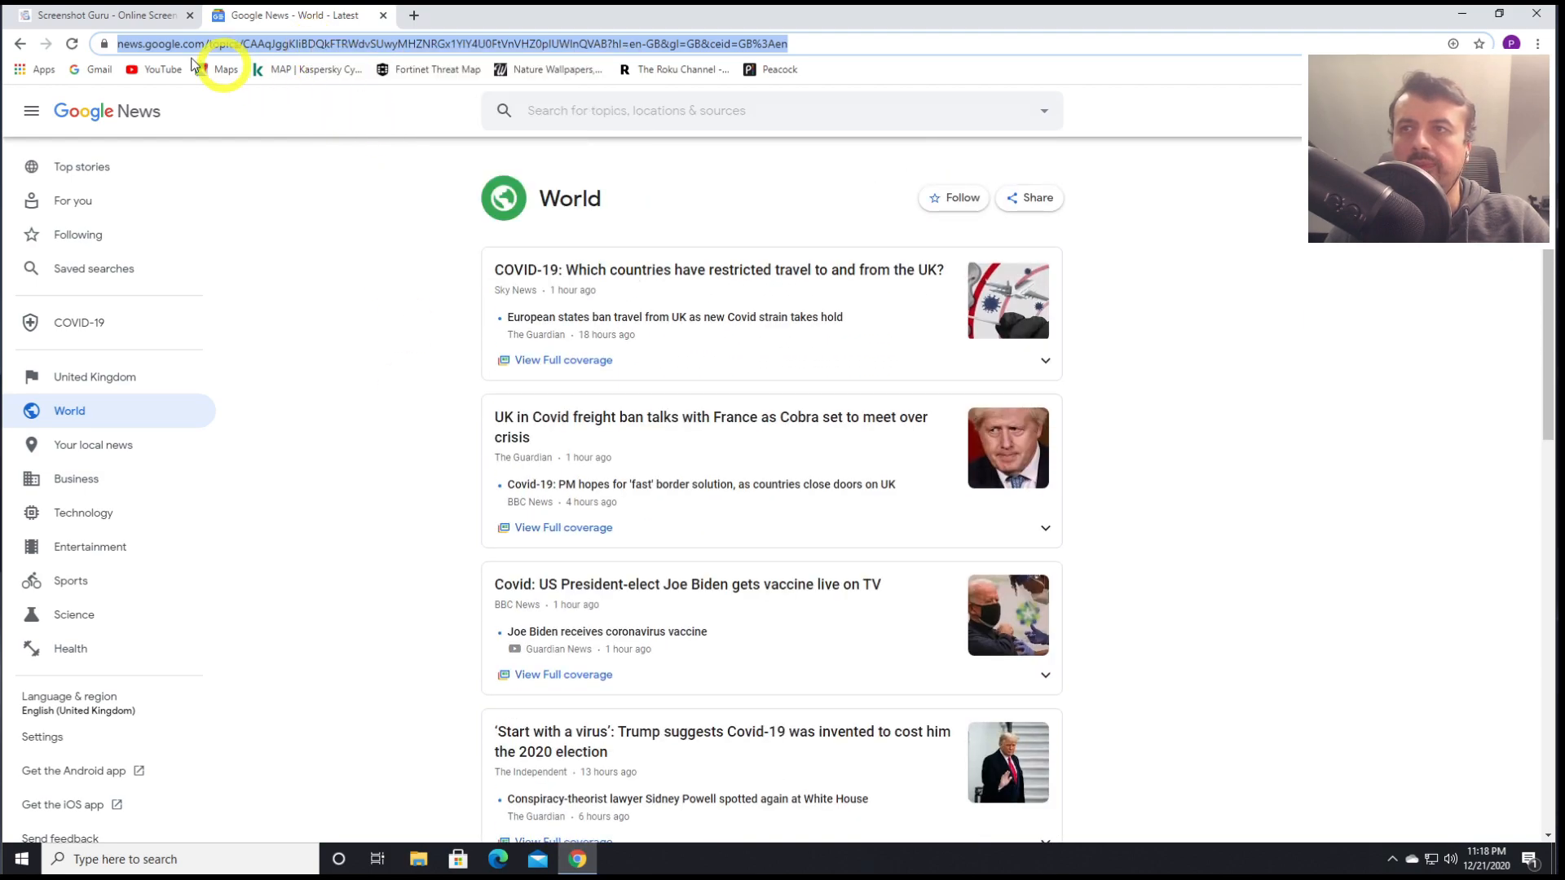
# Paste the Google News World address into Screenshot Guru, pass the robot check, and capture
pyautogui.click(99, 15)
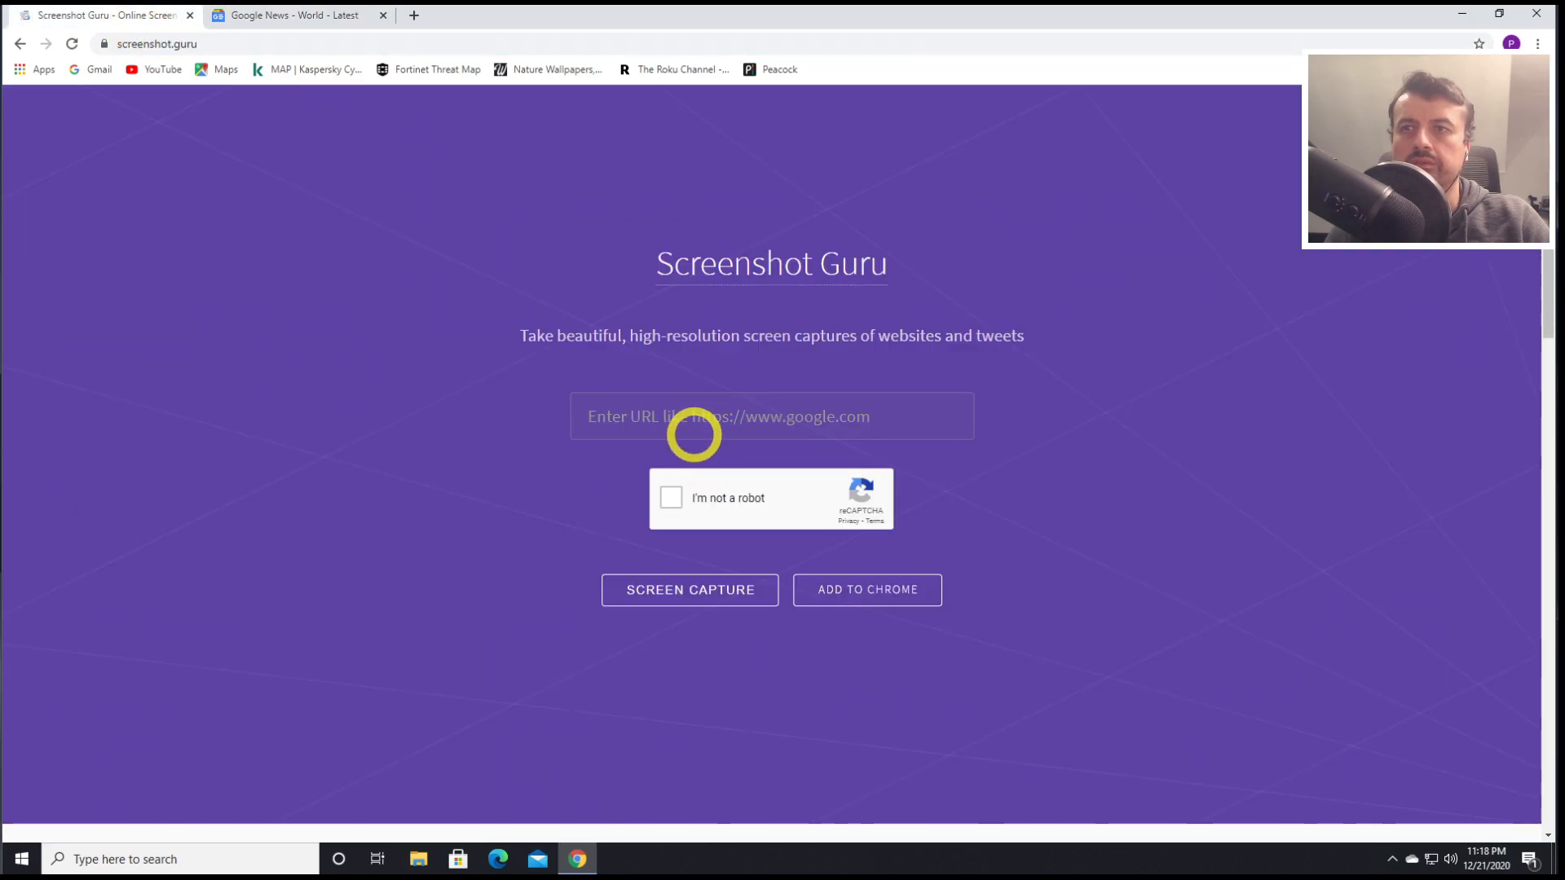
pyautogui.rightClick(727, 416)
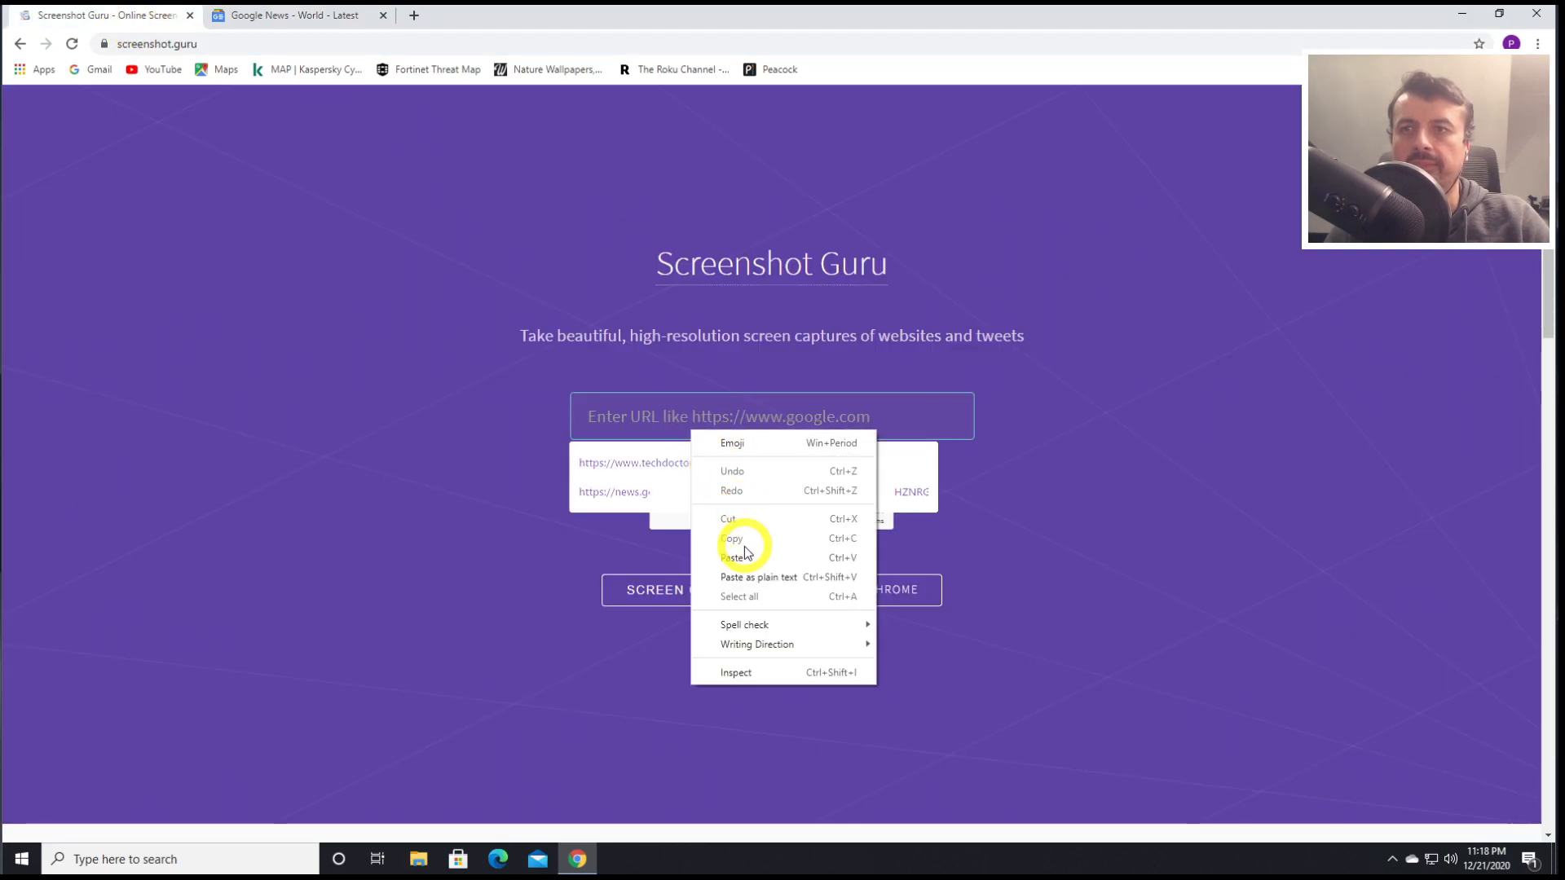
pyautogui.click(734, 557)
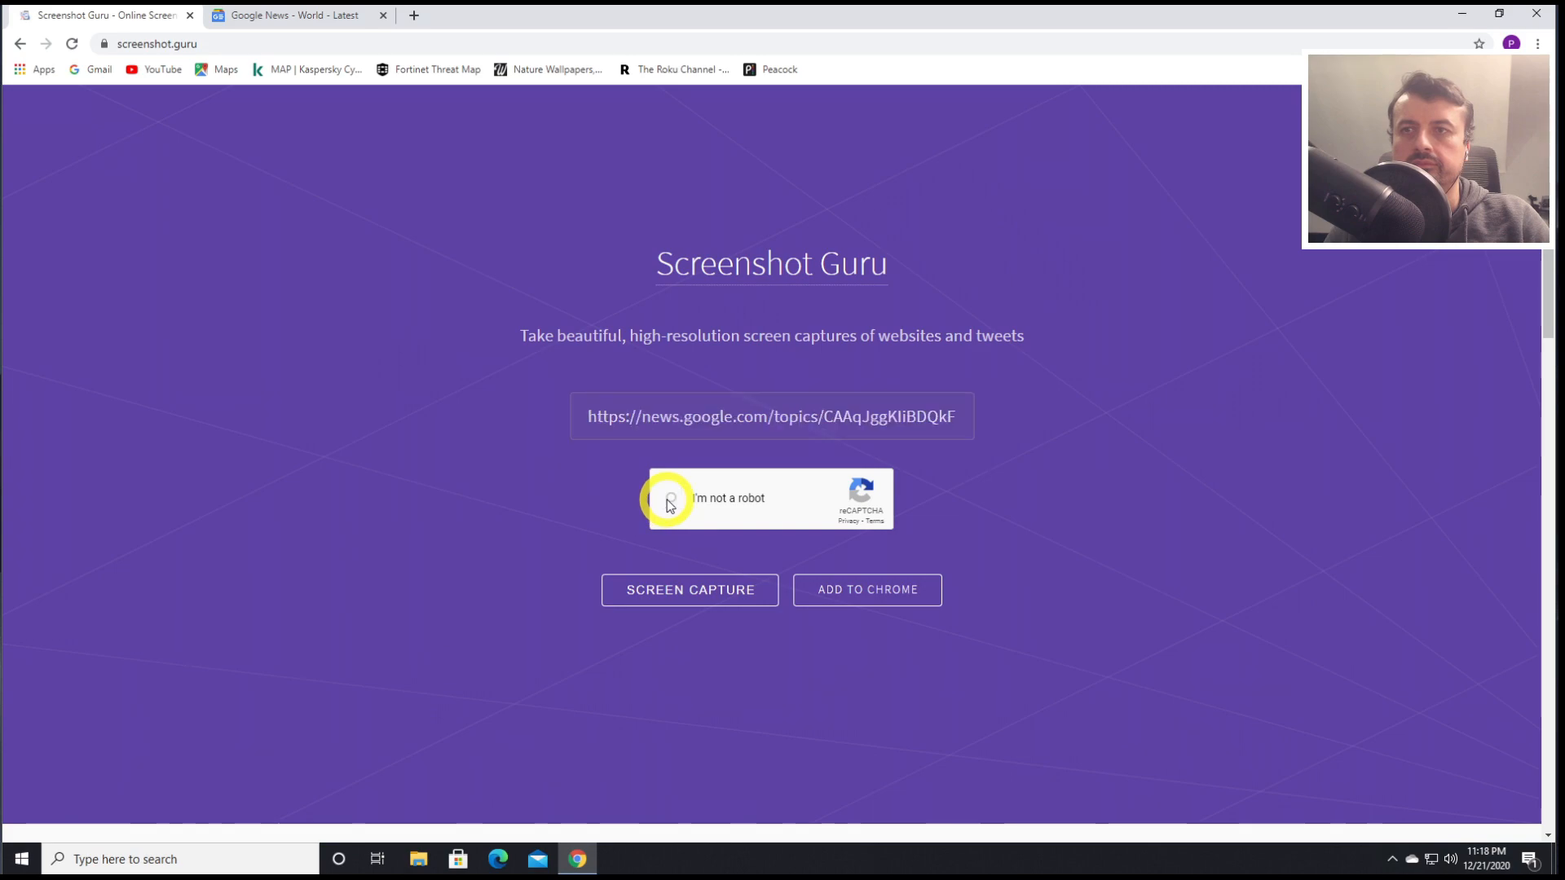
pyautogui.click(674, 498)
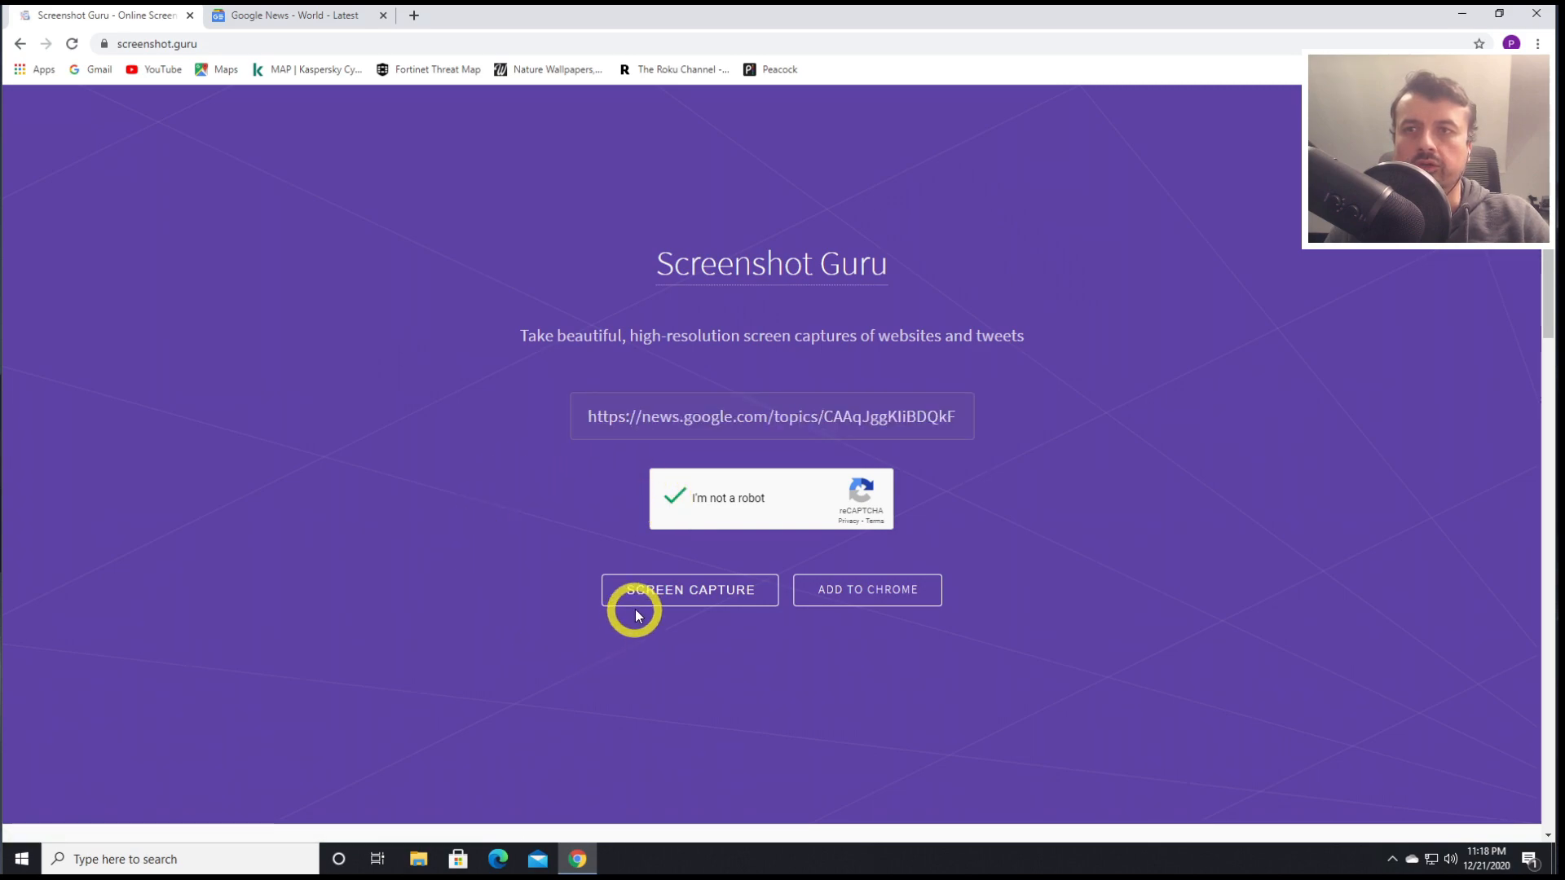
pyautogui.click(688, 590)
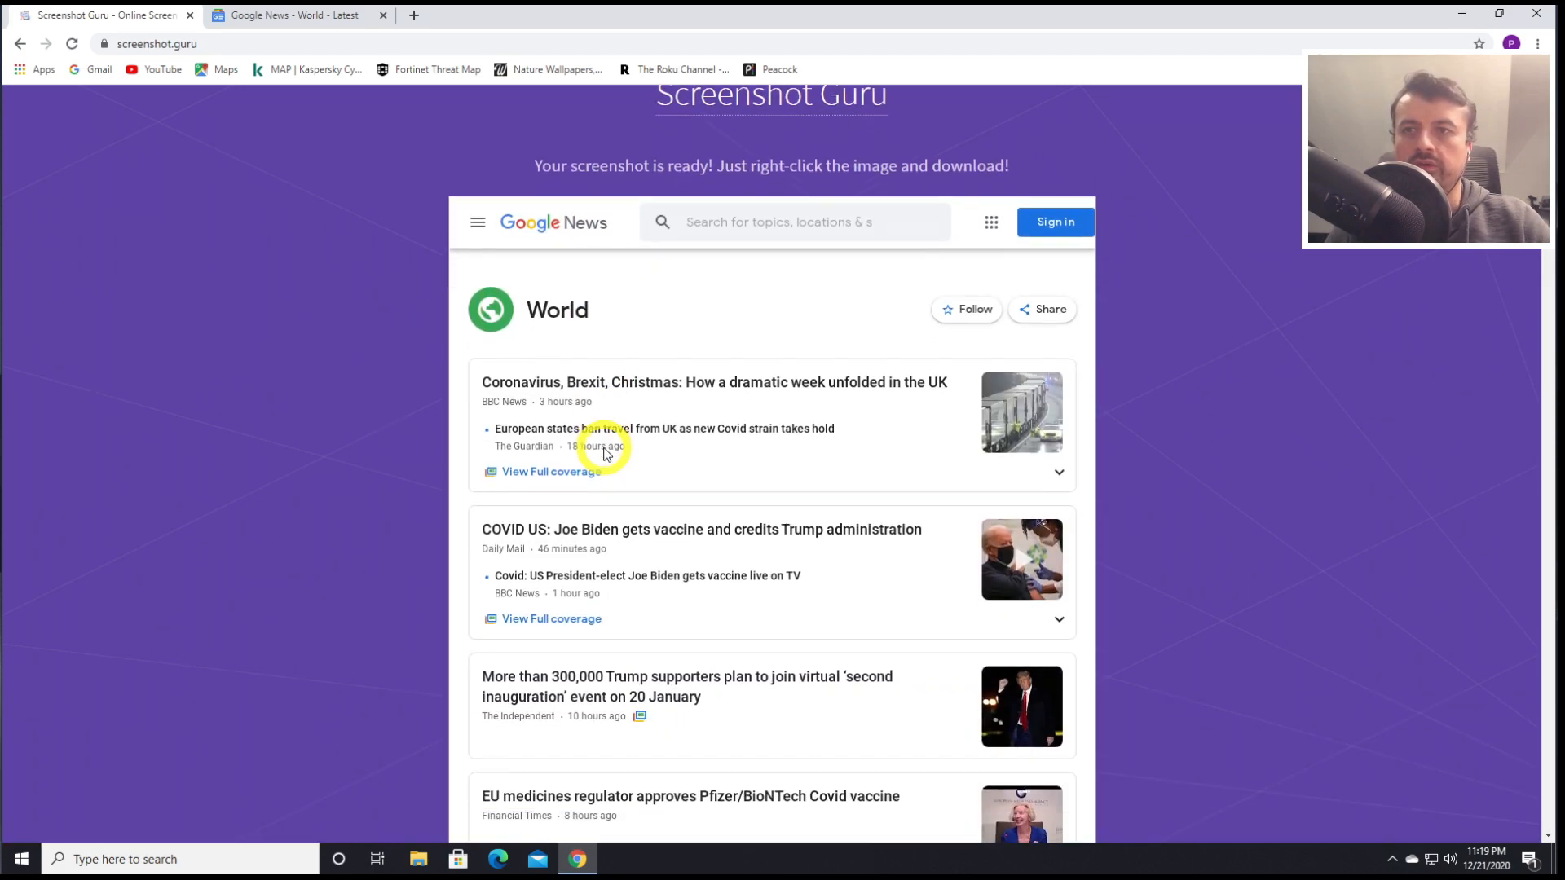
# Scroll through the full-length Google News World screenshot and bring up its image save options
pyautogui.scroll(-3)
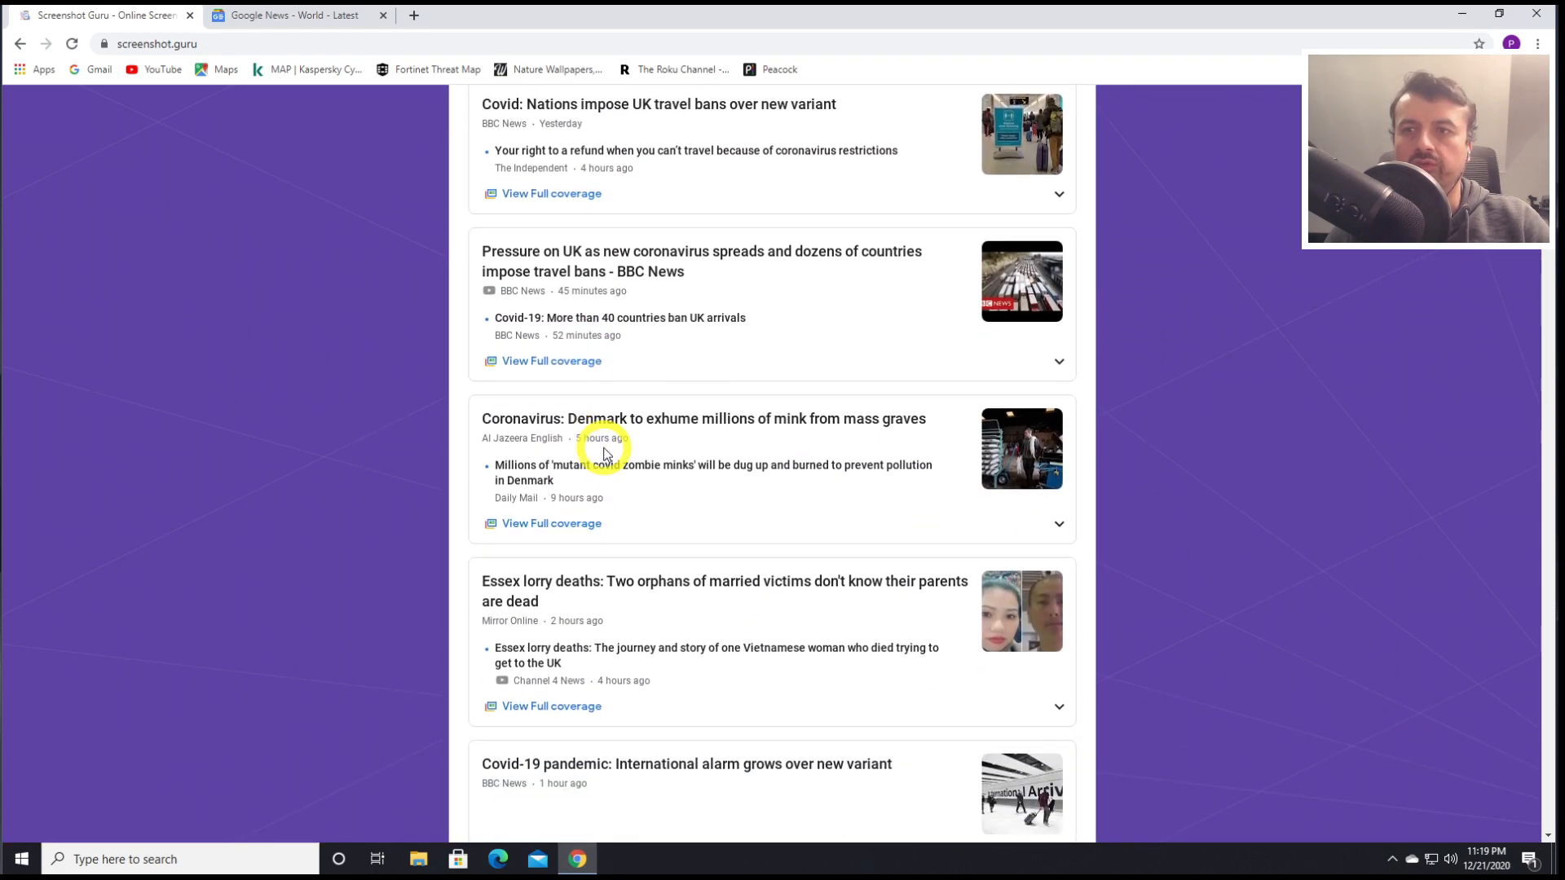
pyautogui.scroll(-3)
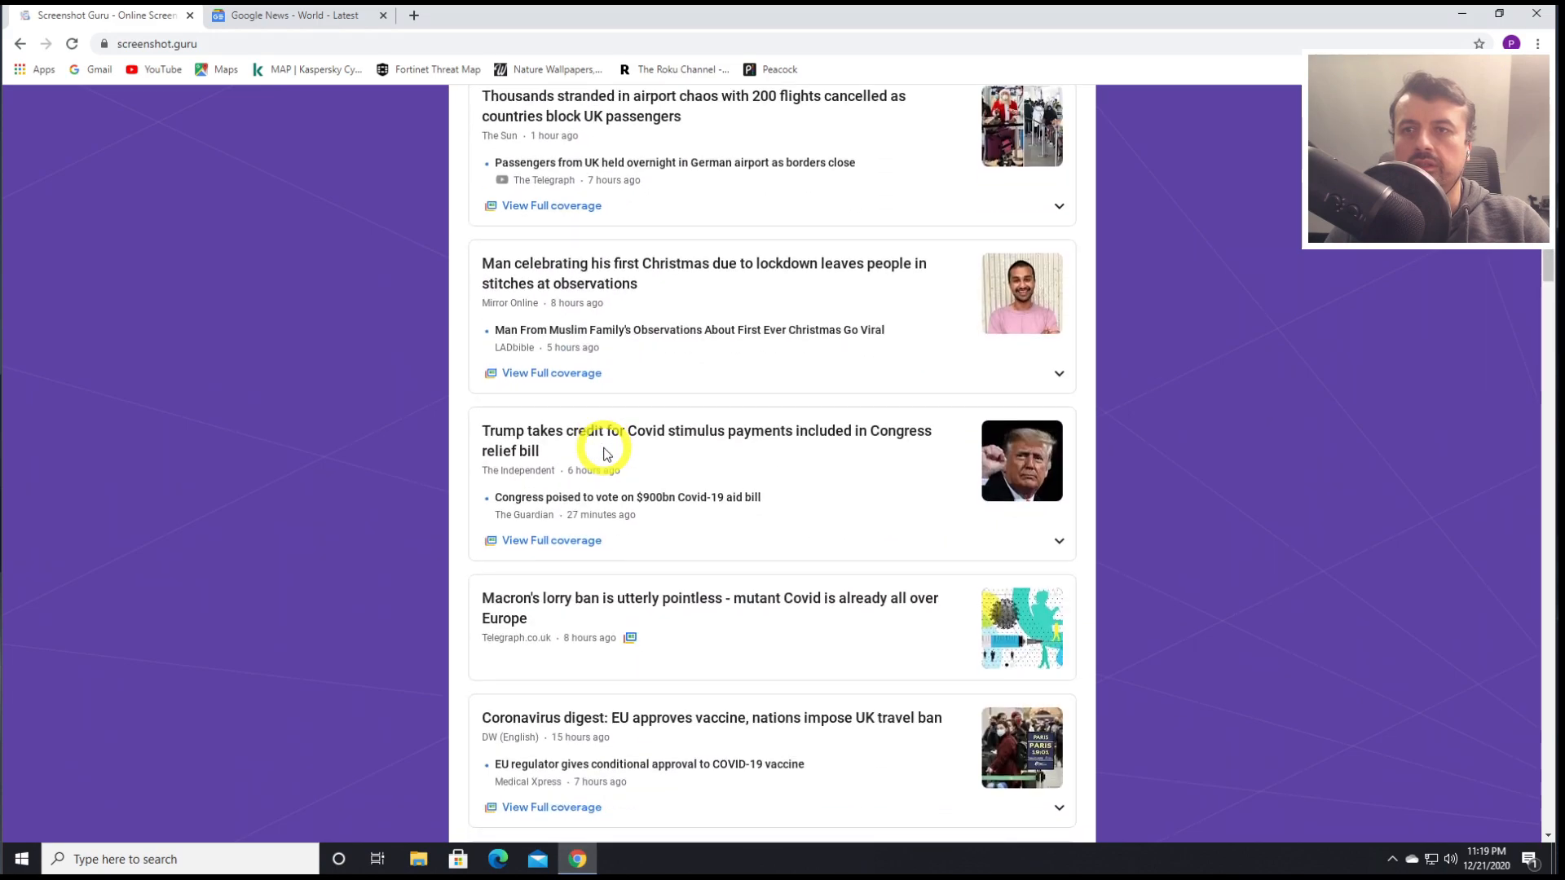
pyautogui.rightClick(738, 533)
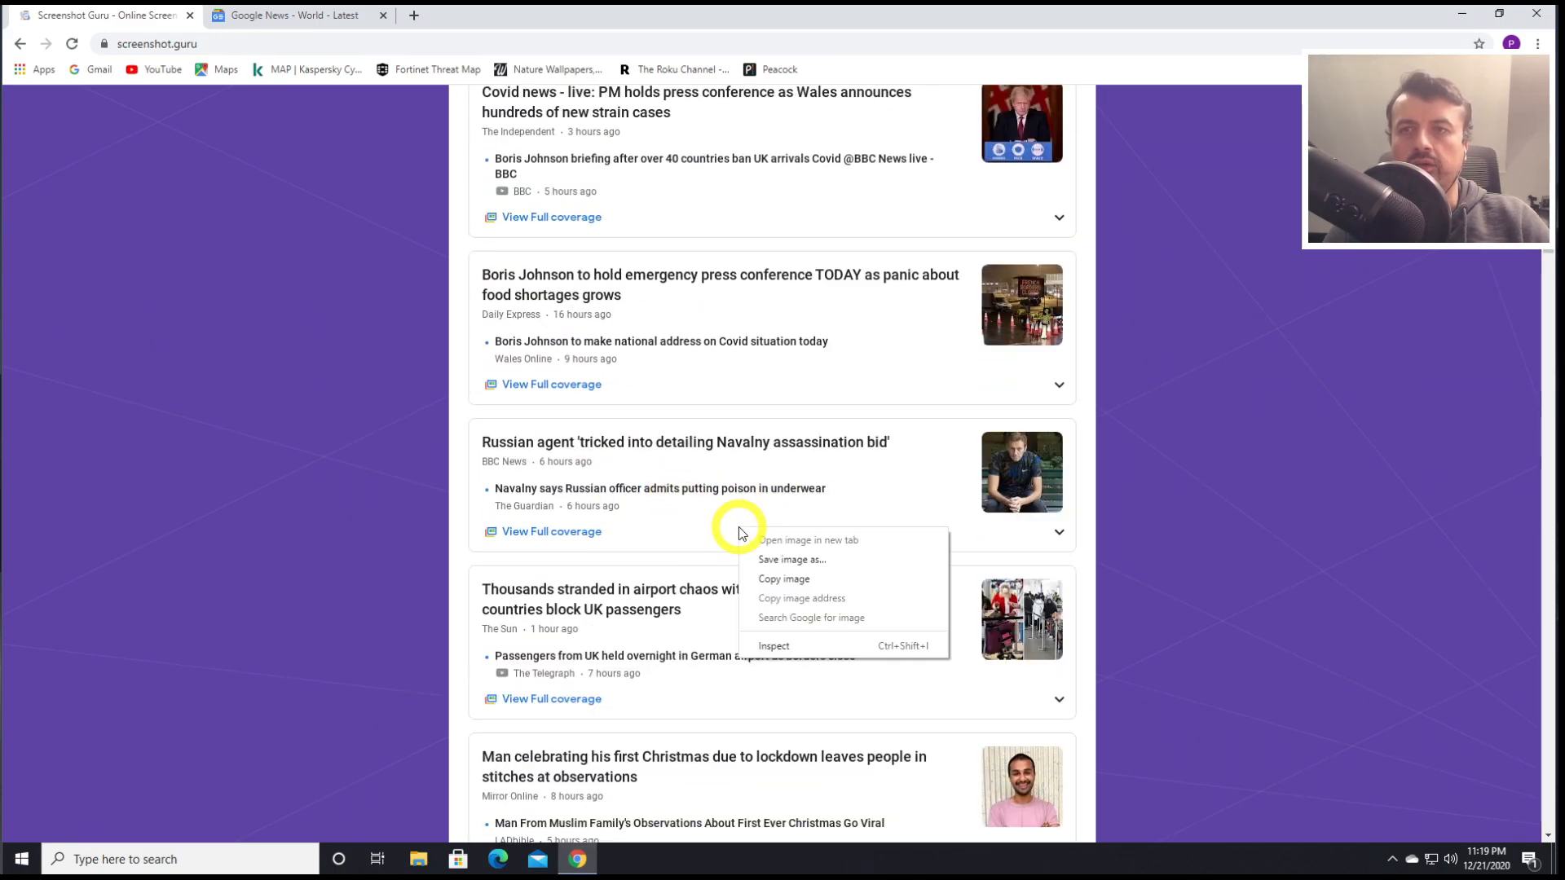
pyautogui.moveTo(866, 568)
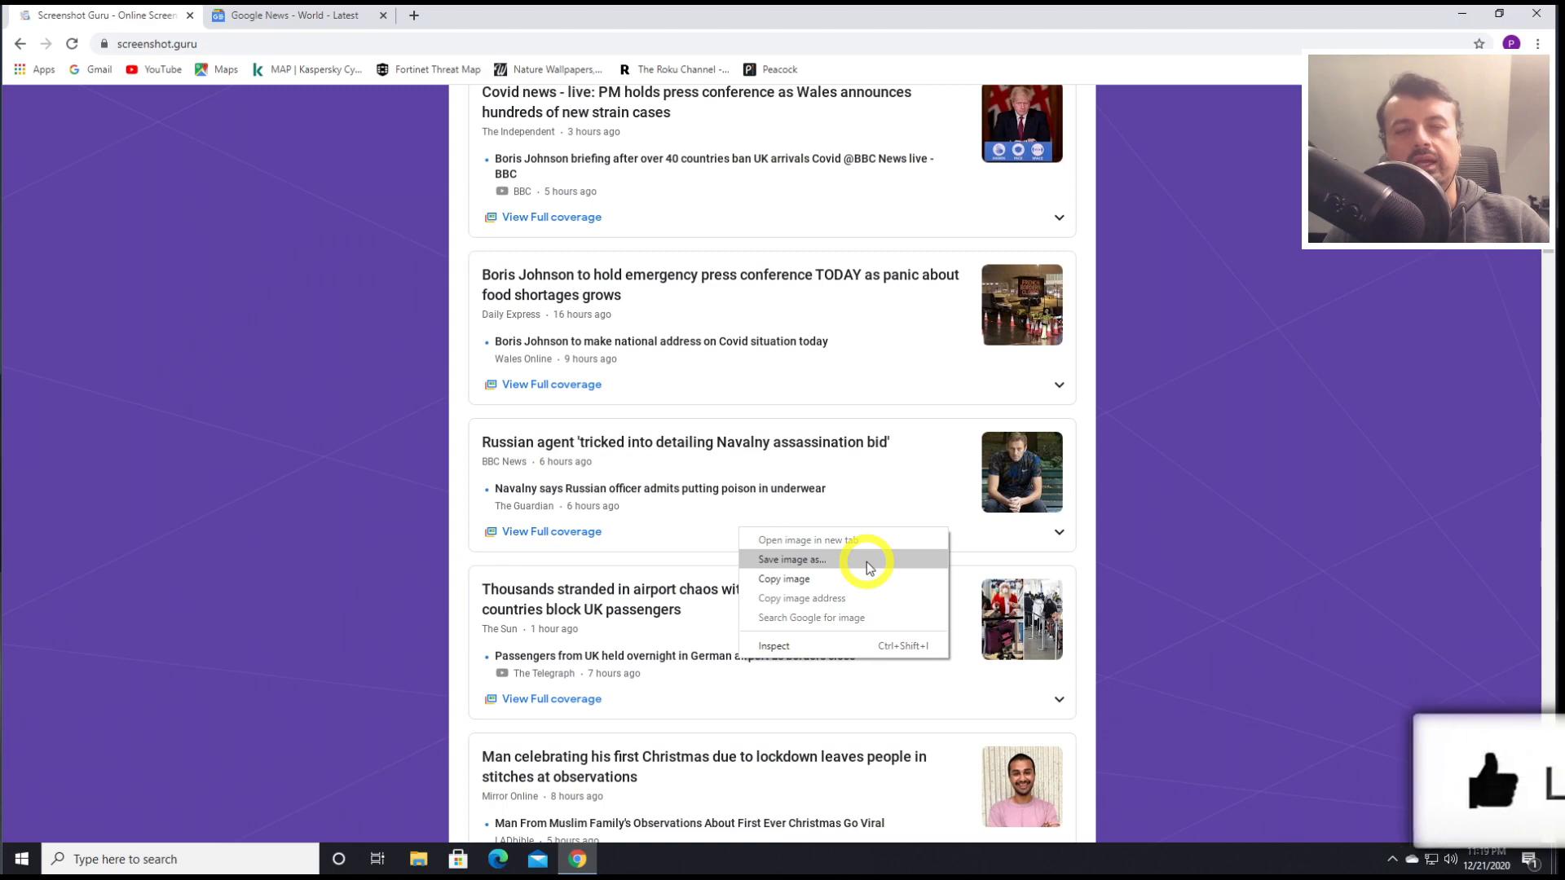